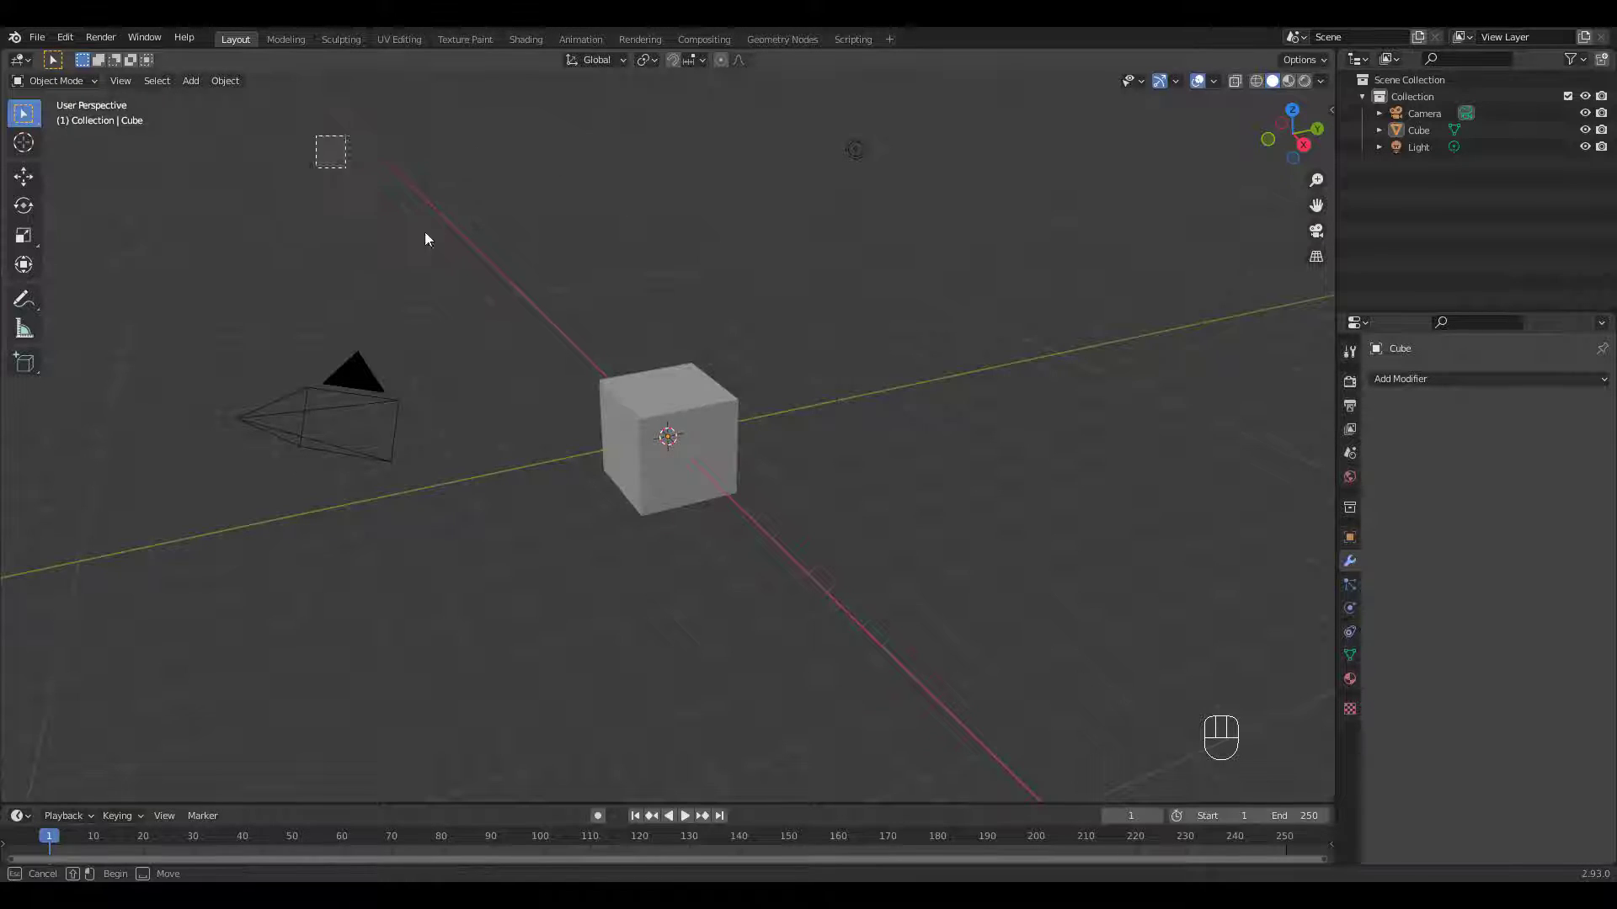
# Step: Delete the default objects and extrude a single vertex into the pot's sloped side profile
pyautogui.press('Delete')
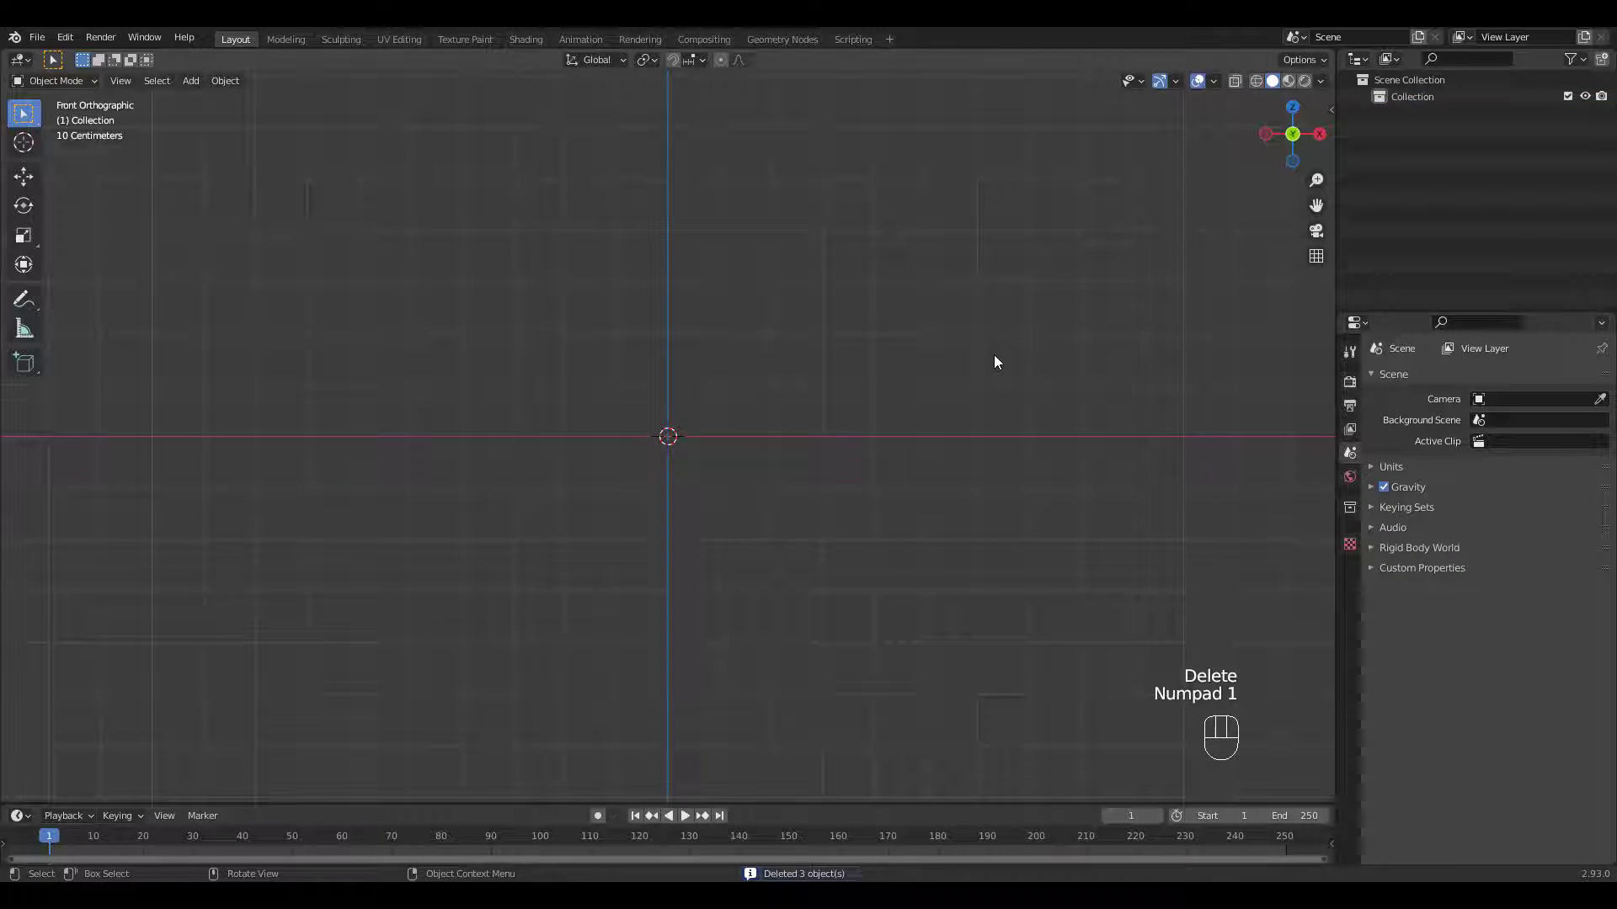
pyautogui.press('shift+a')
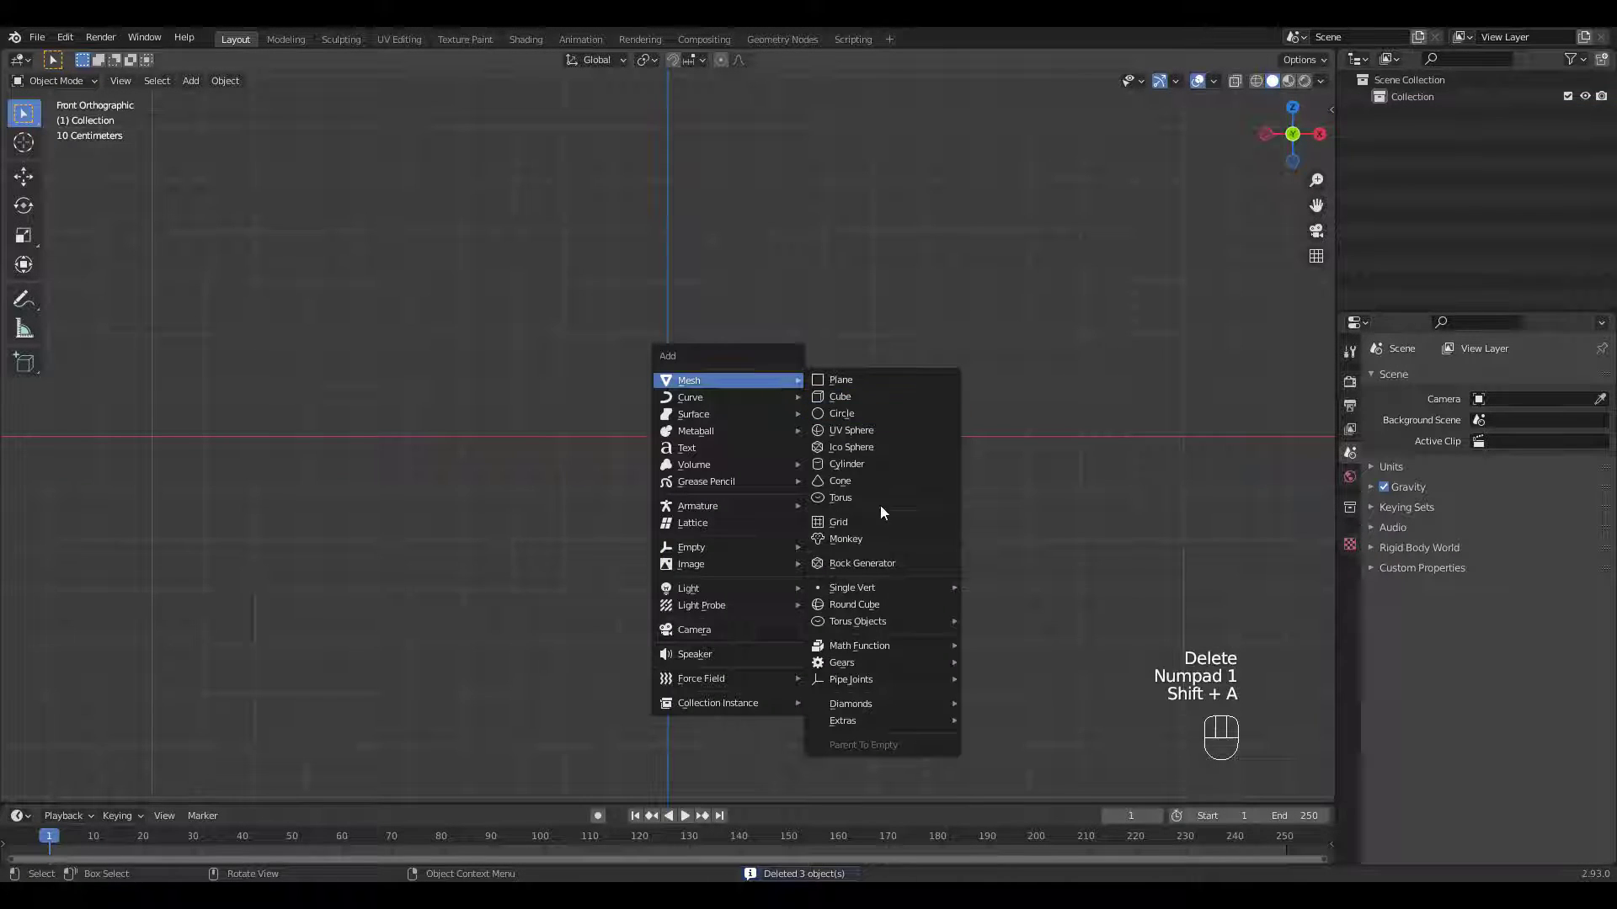
pyautogui.click(852, 586)
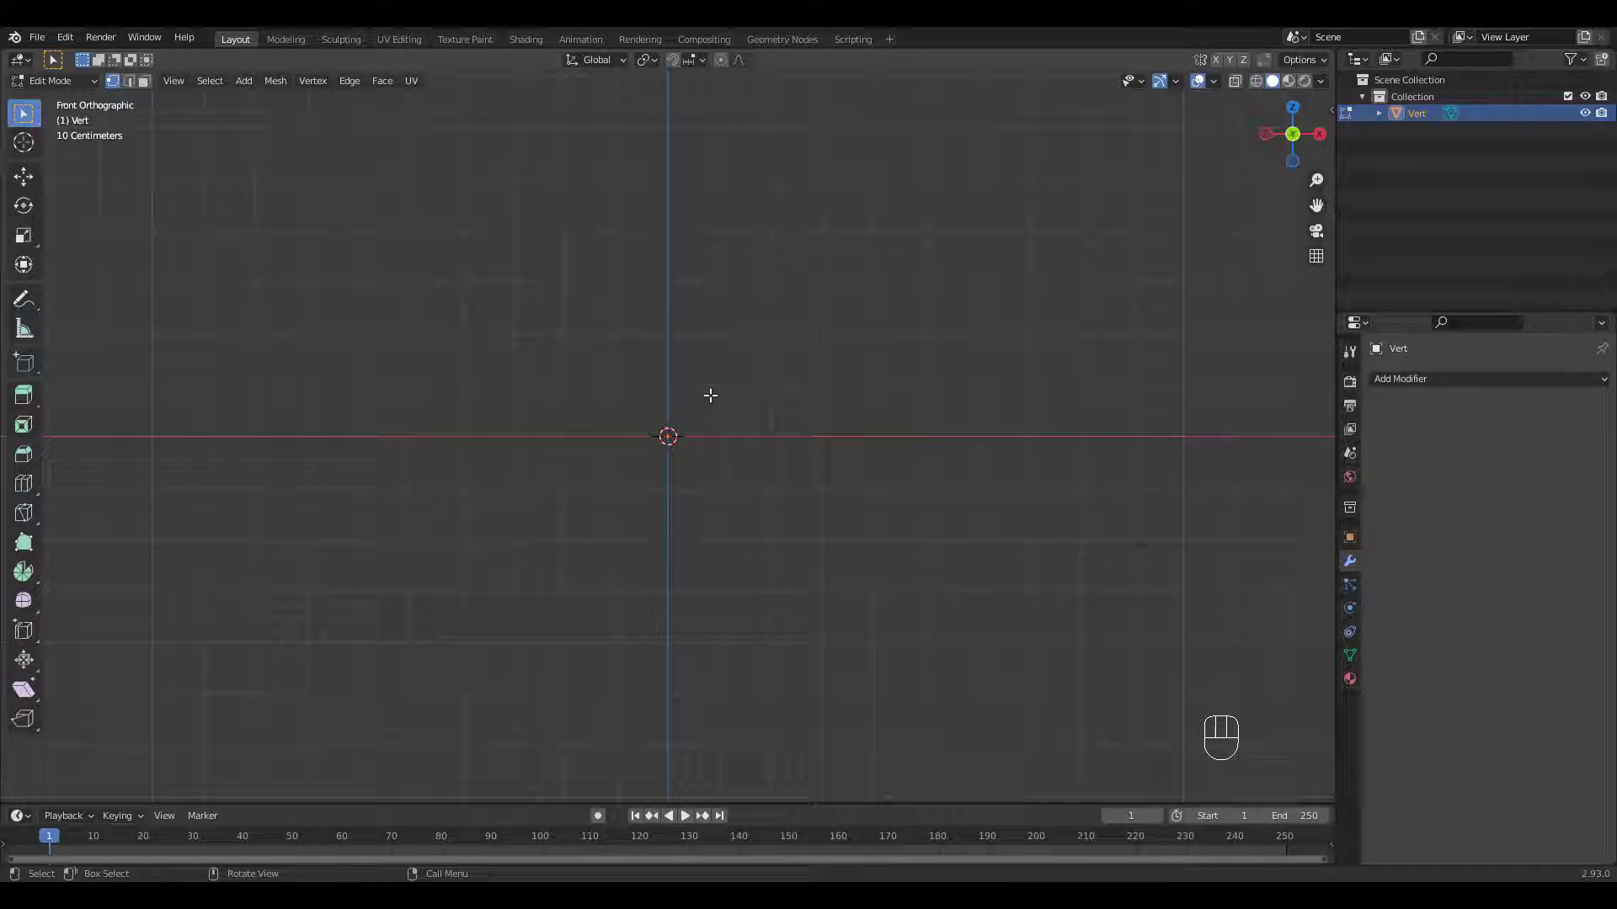
pyautogui.press('g')
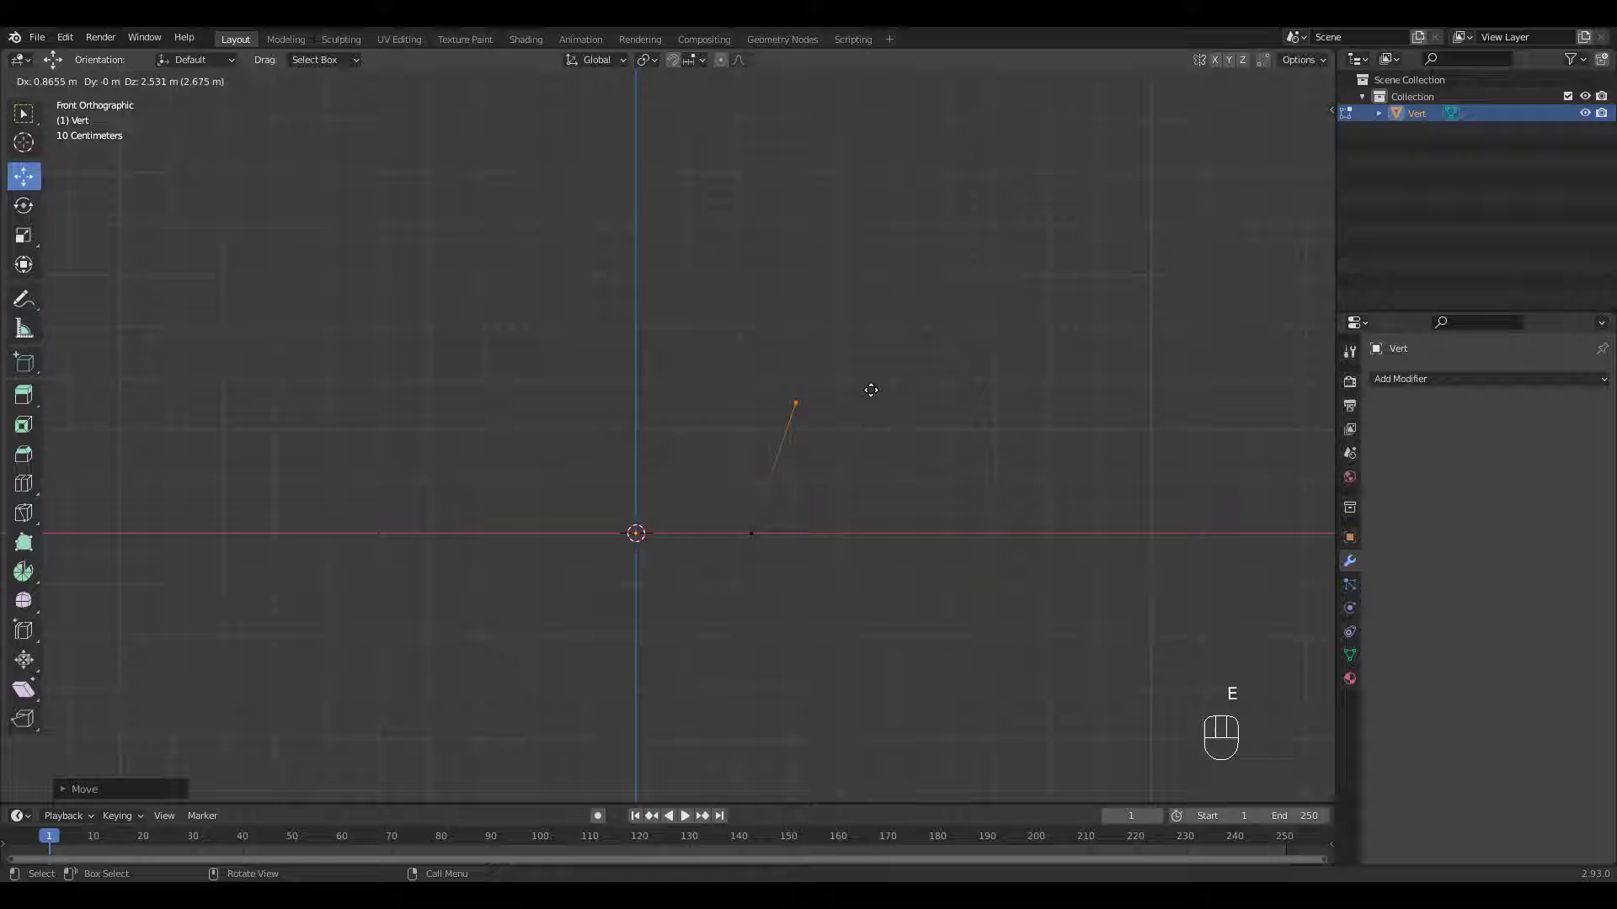
pyautogui.press('e')
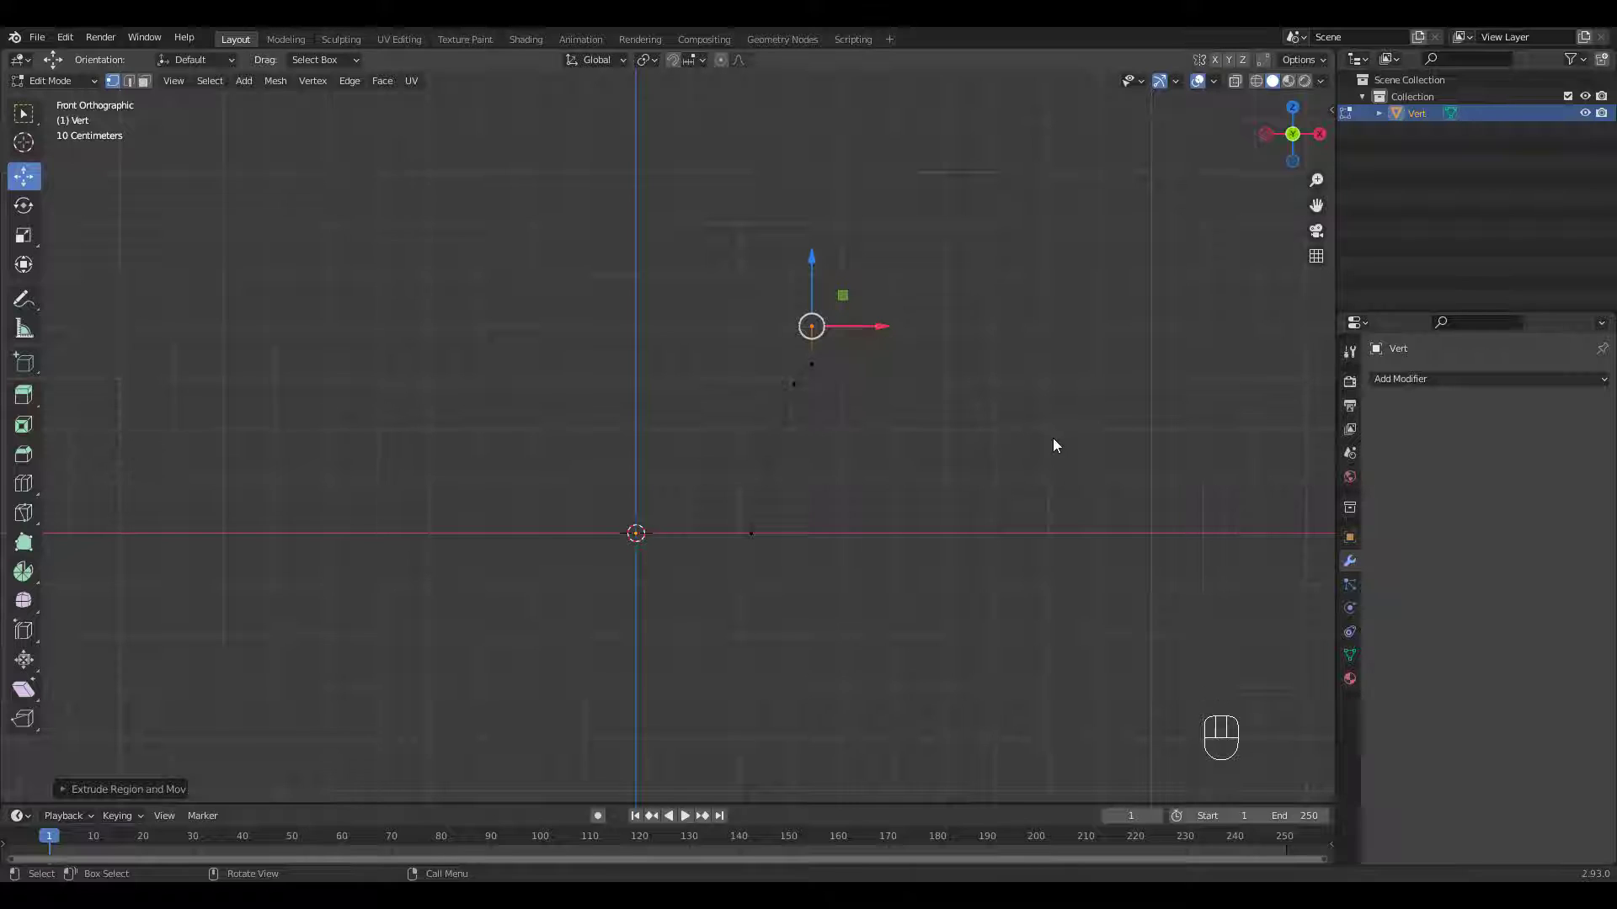
# Step: Revolve the profile with a Screw modifier and smooth it with two subdivision levels
pyautogui.click(1399, 379)
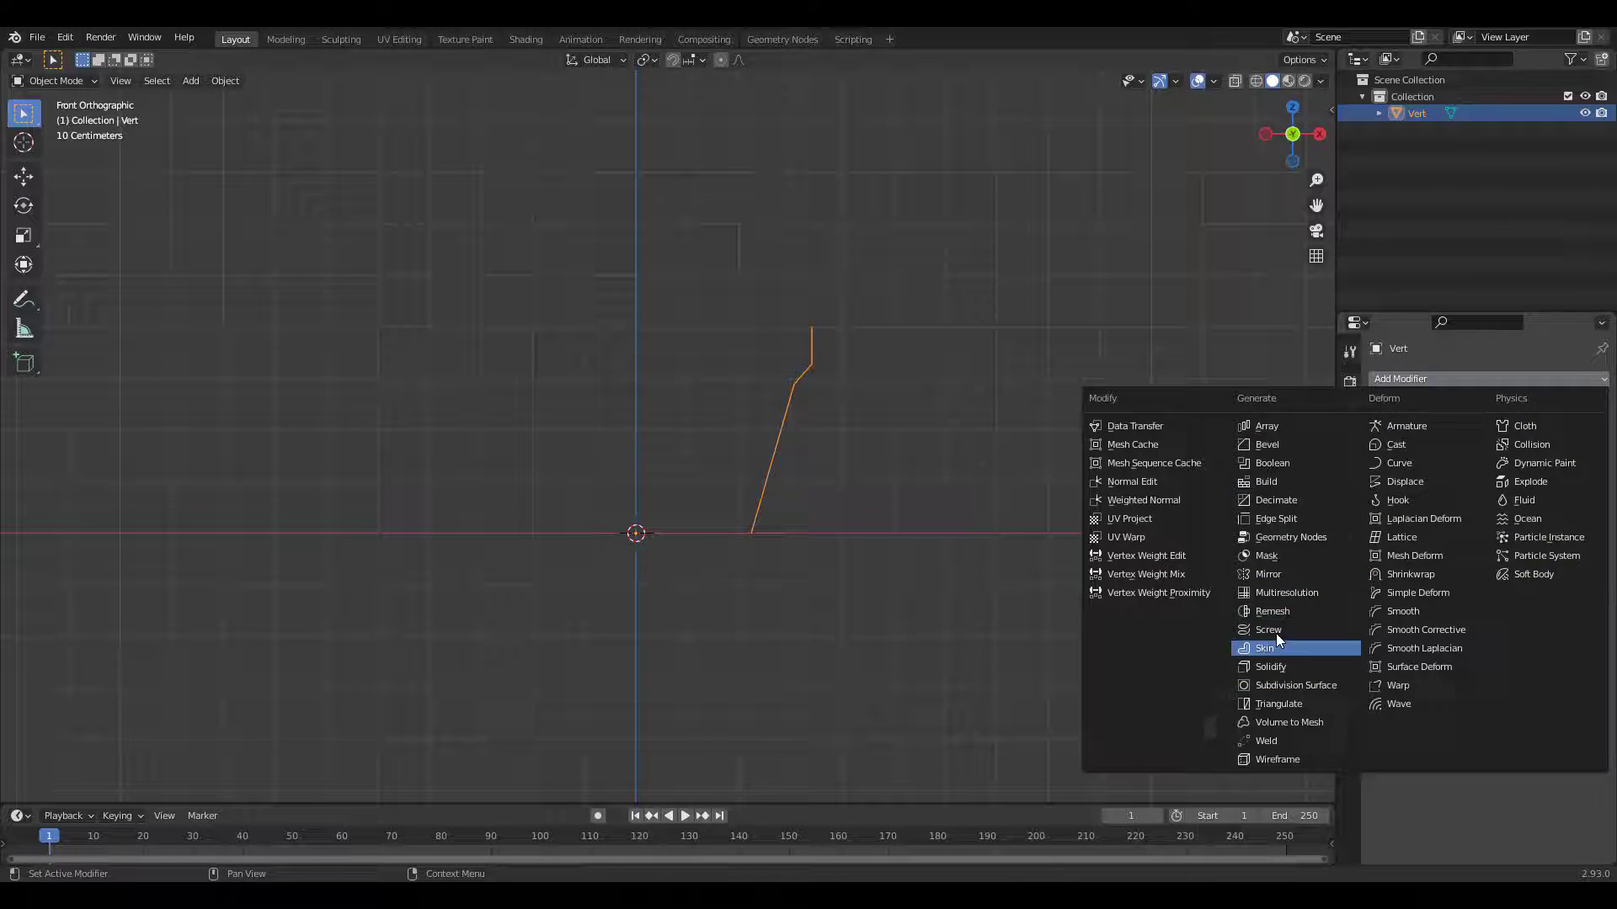
pyautogui.click(1266, 628)
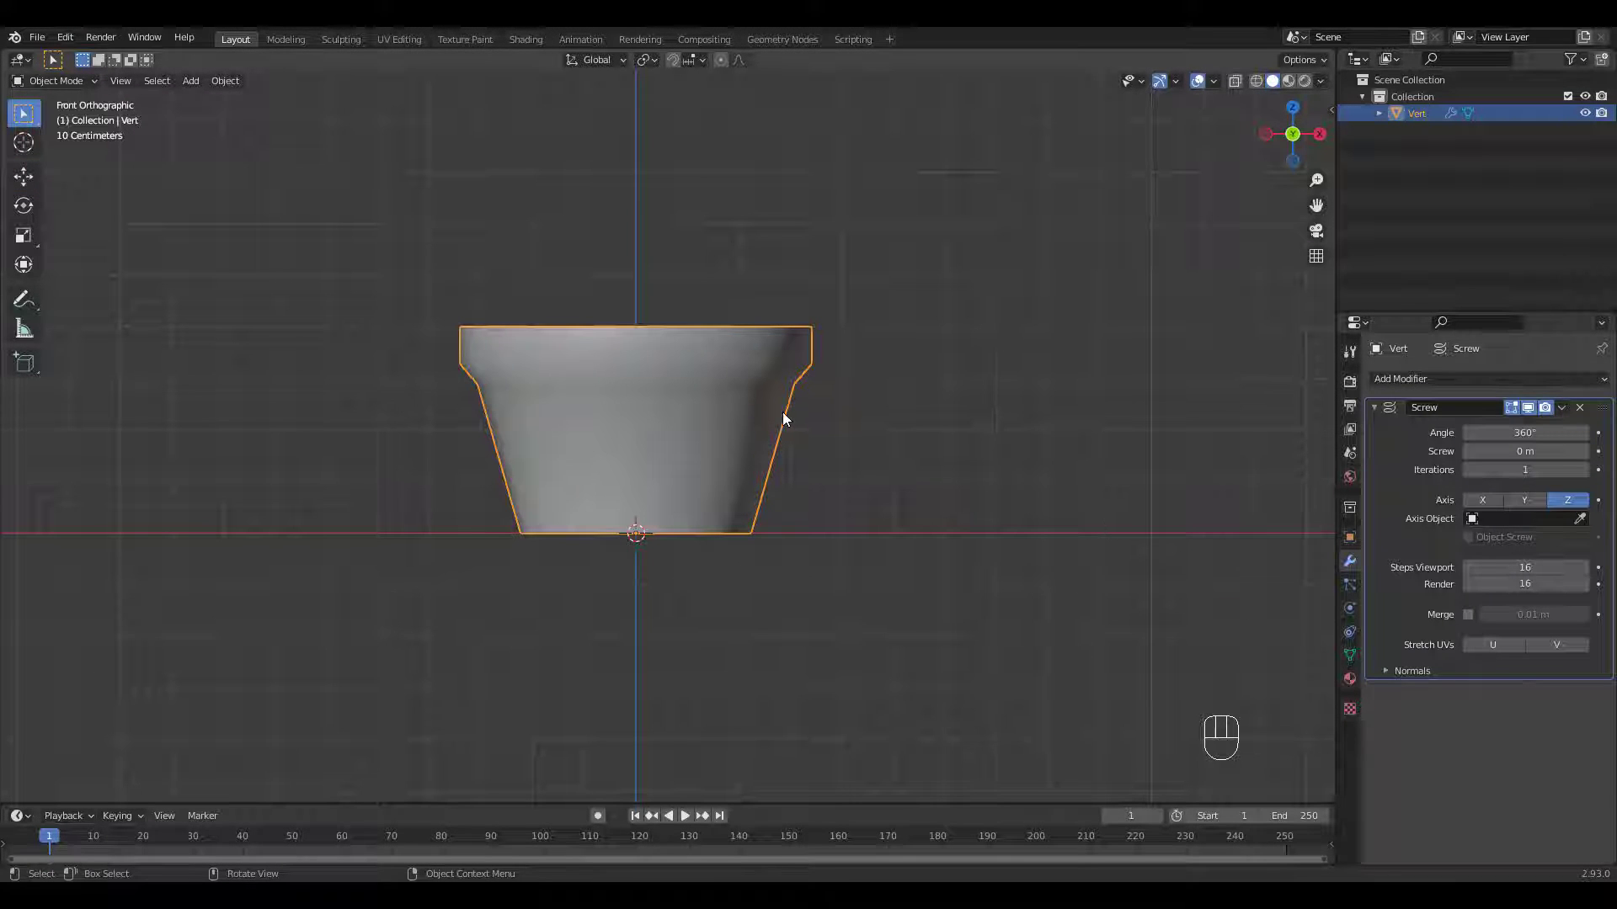
pyautogui.press('Tab')
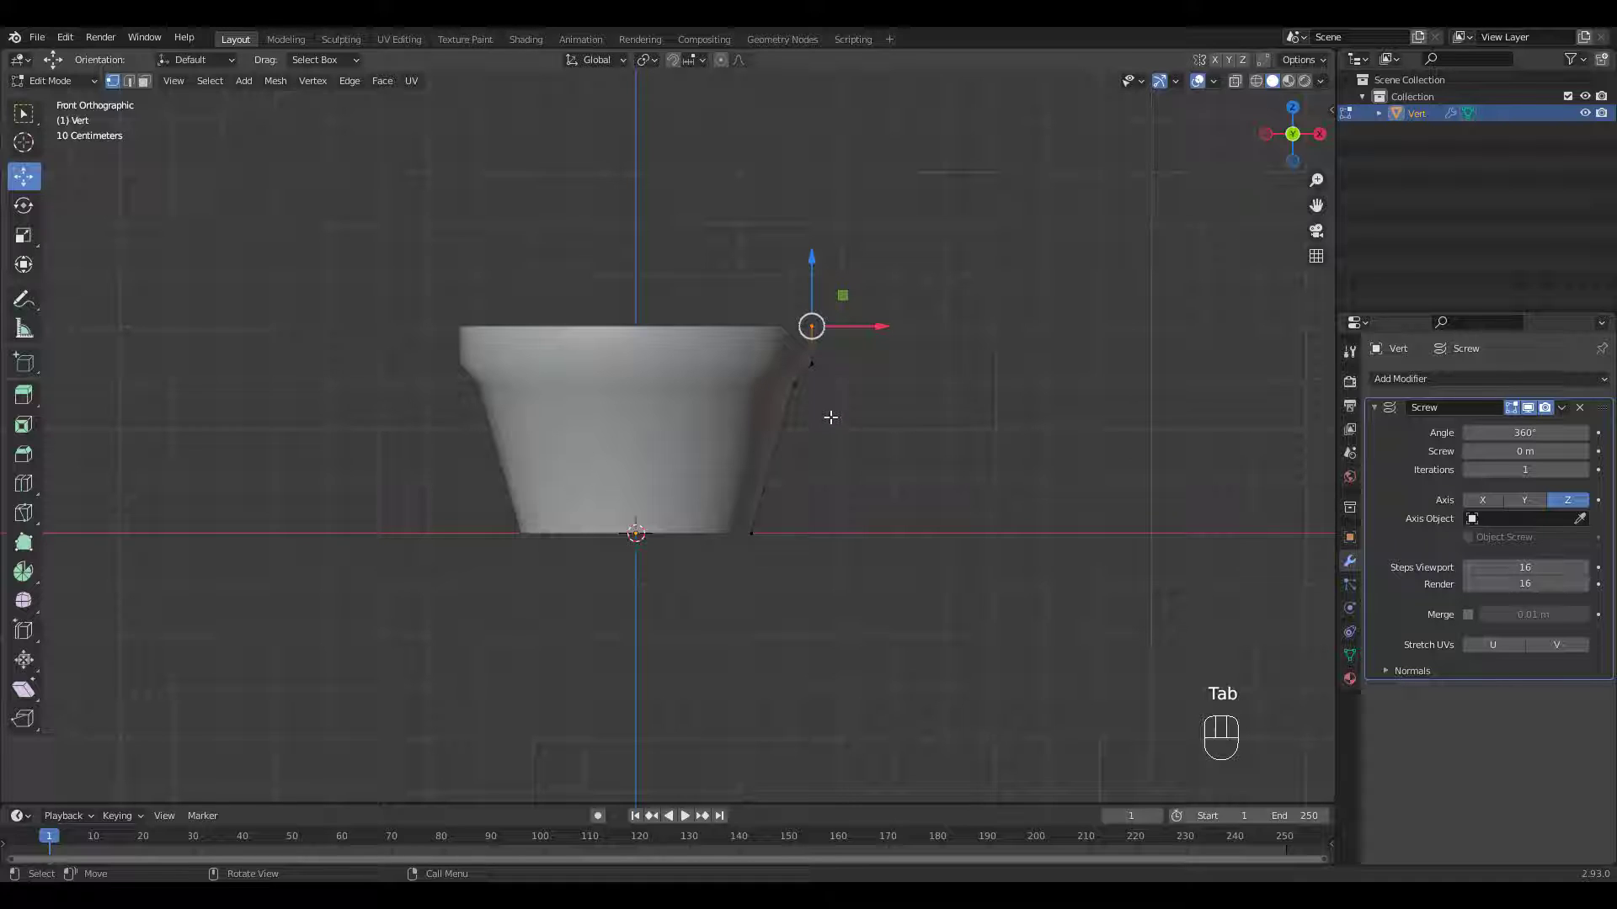
pyautogui.press('g')
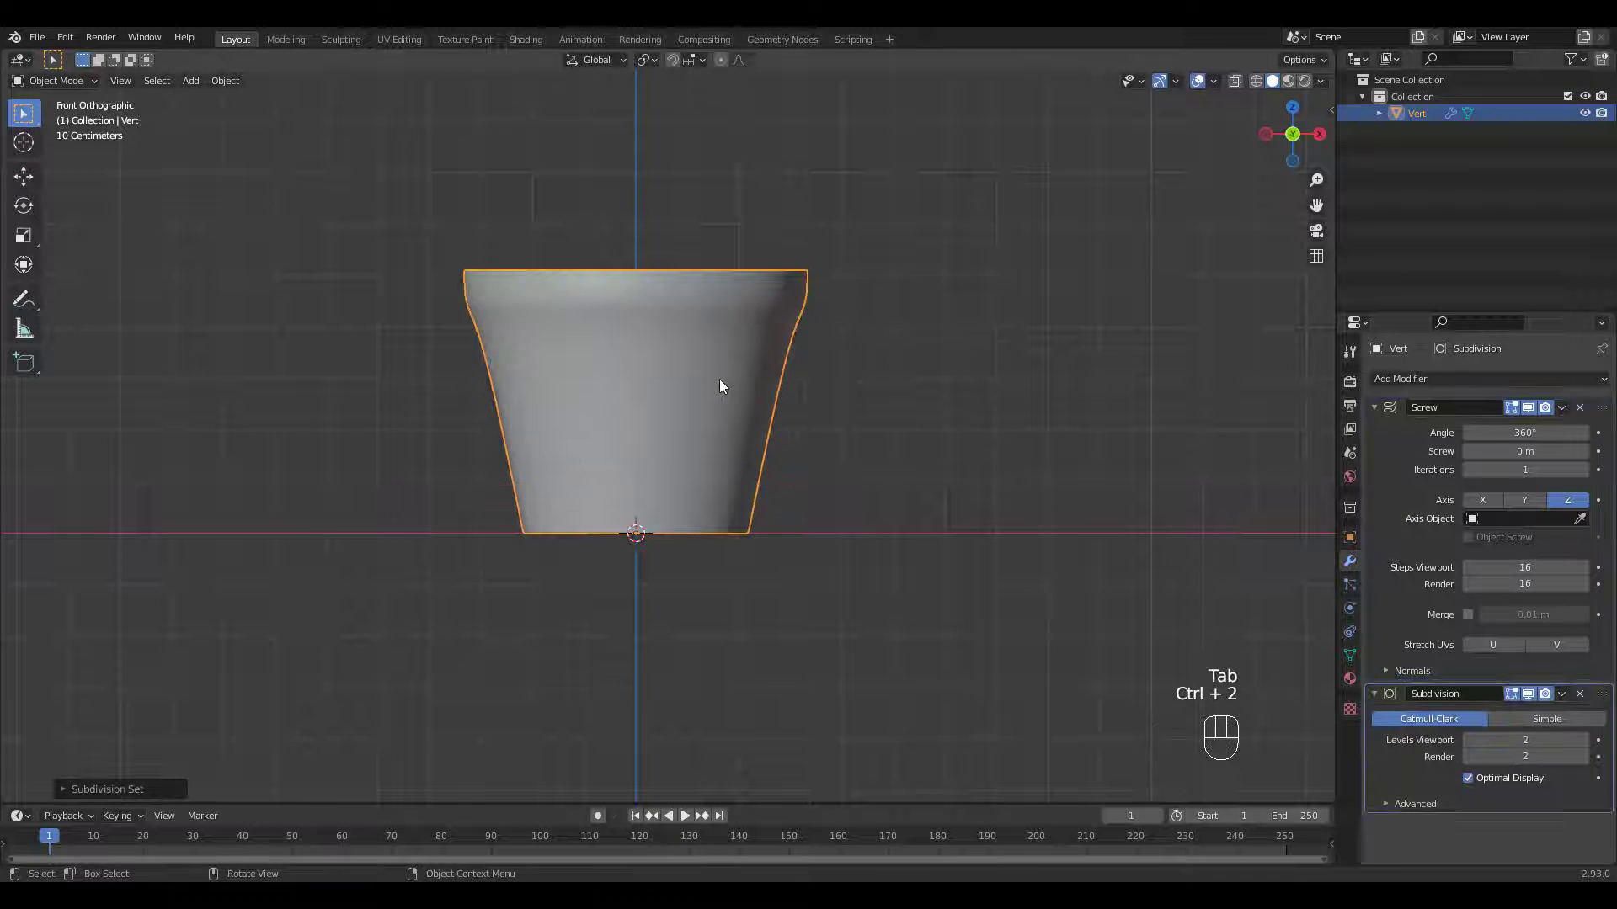
# Step: Extrude and move the rim vertices to give the pot an outward-curving lip
pyautogui.press('Tab')
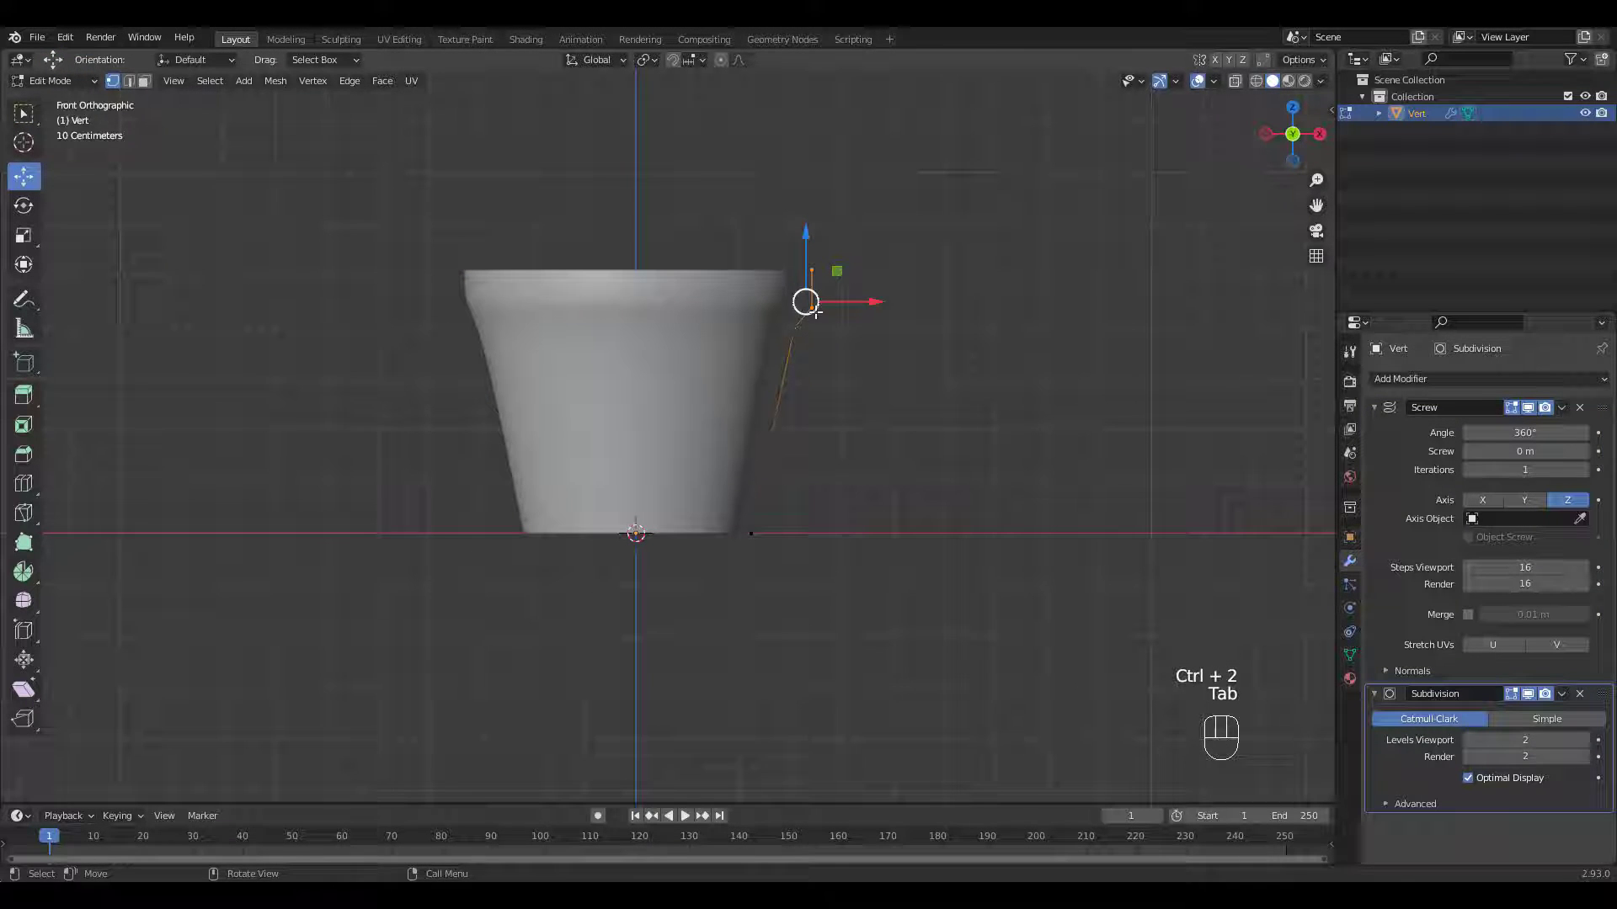
pyautogui.press('ctrl+r')
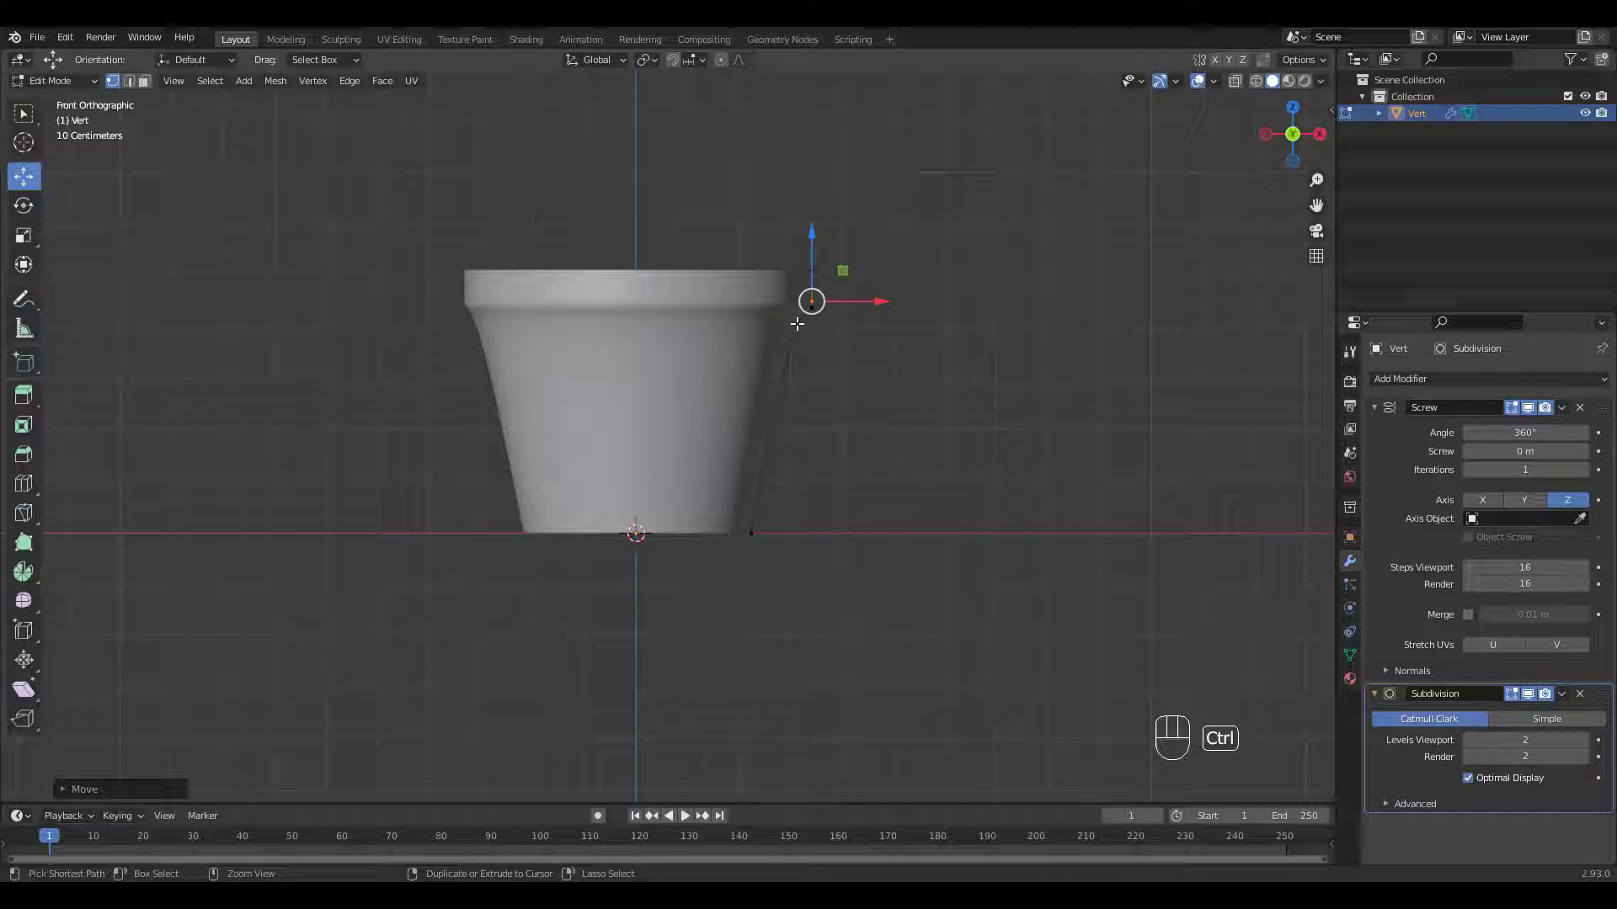
pyautogui.press('ctrl+r')
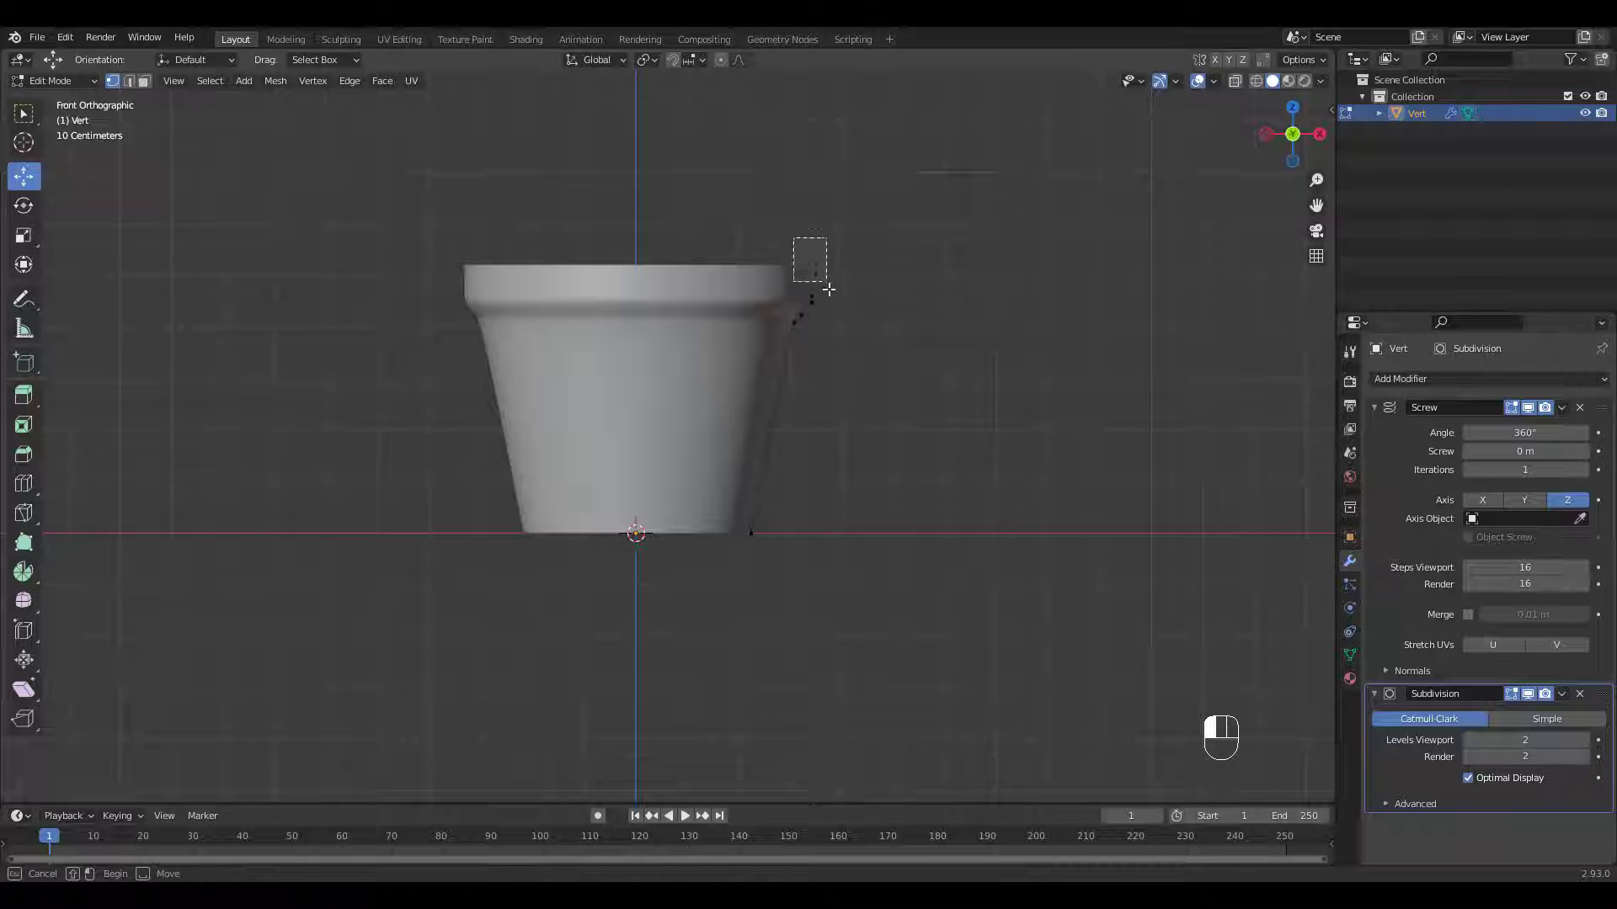
pyautogui.press('g')
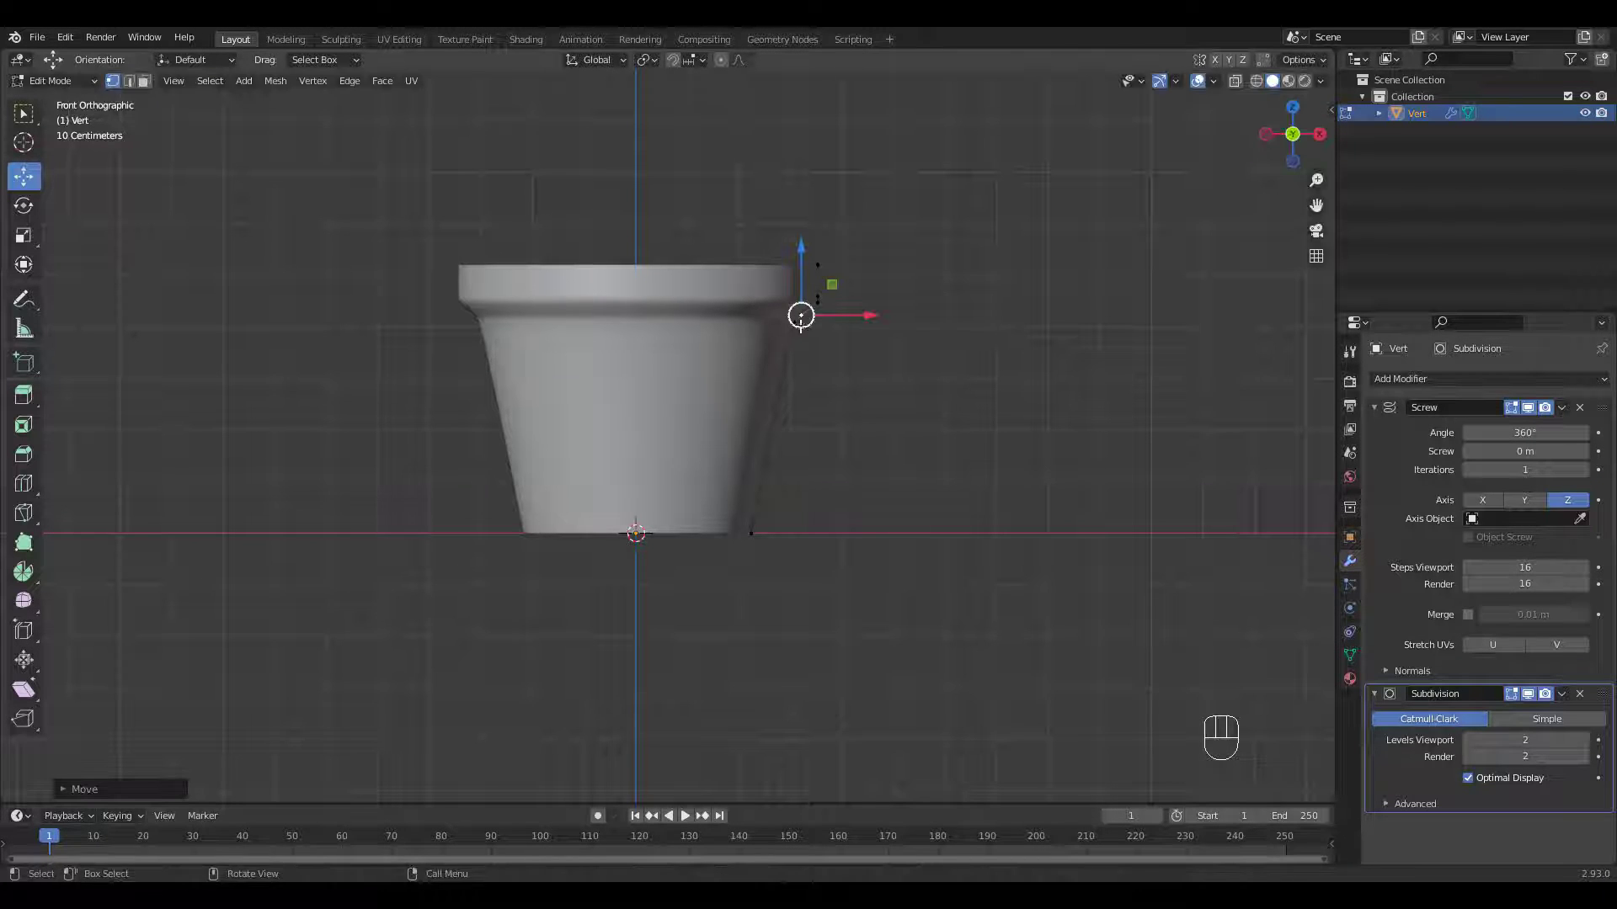
pyautogui.moveTo(881, 363)
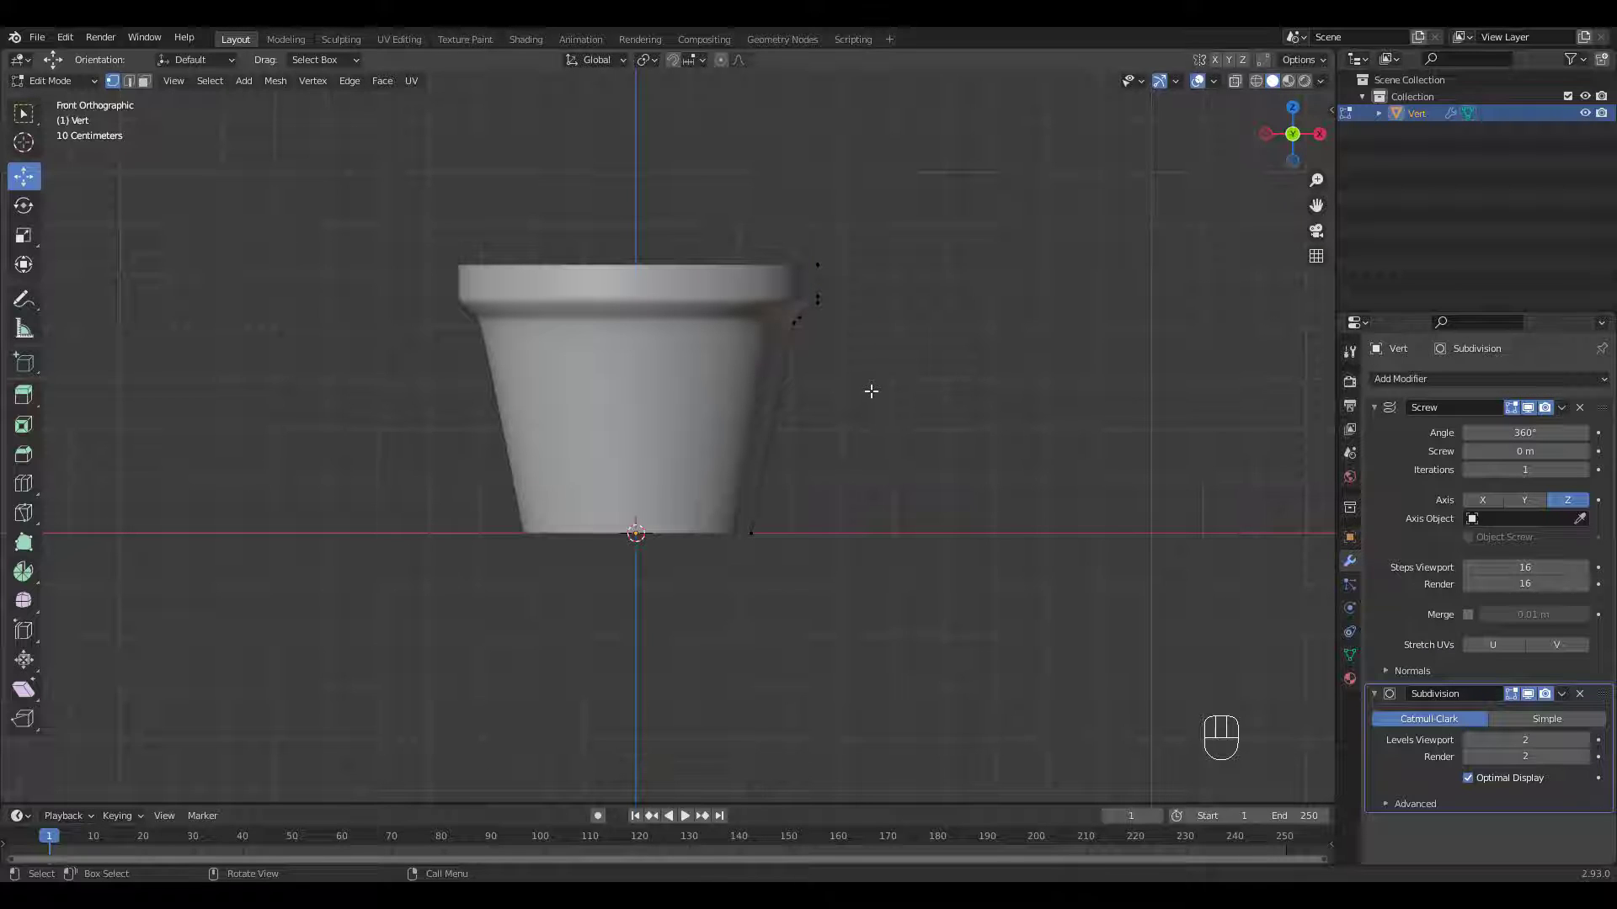
pyautogui.moveTo(1371, 592)
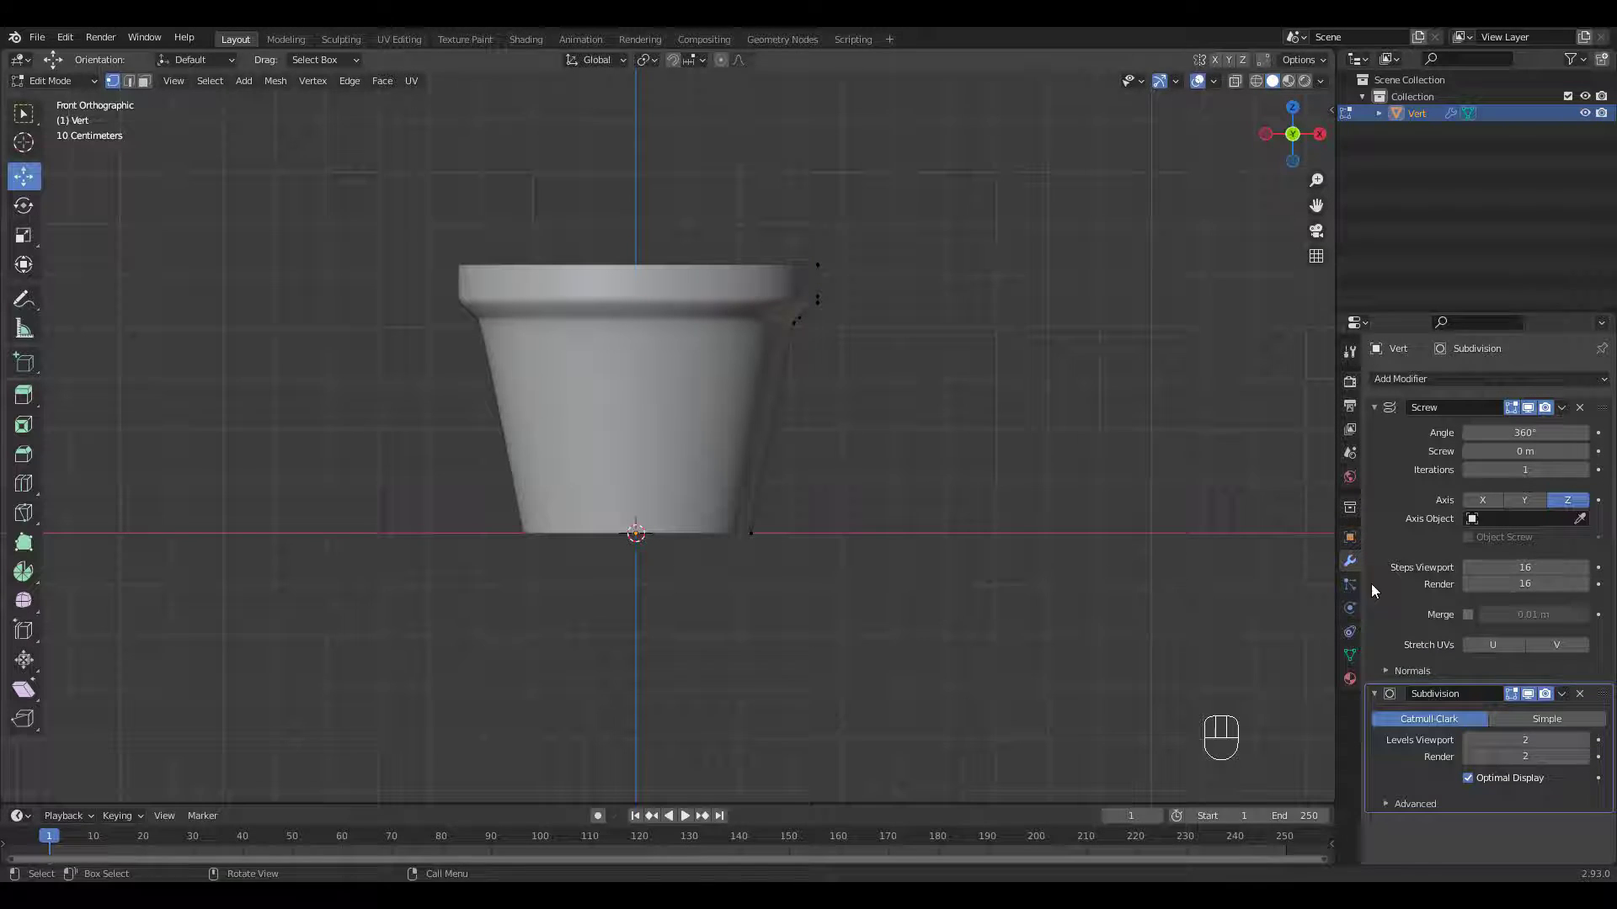
# Step: Flip the Screw normals and apply the modifier to make the pot real geometry
pyautogui.click(1386, 670)
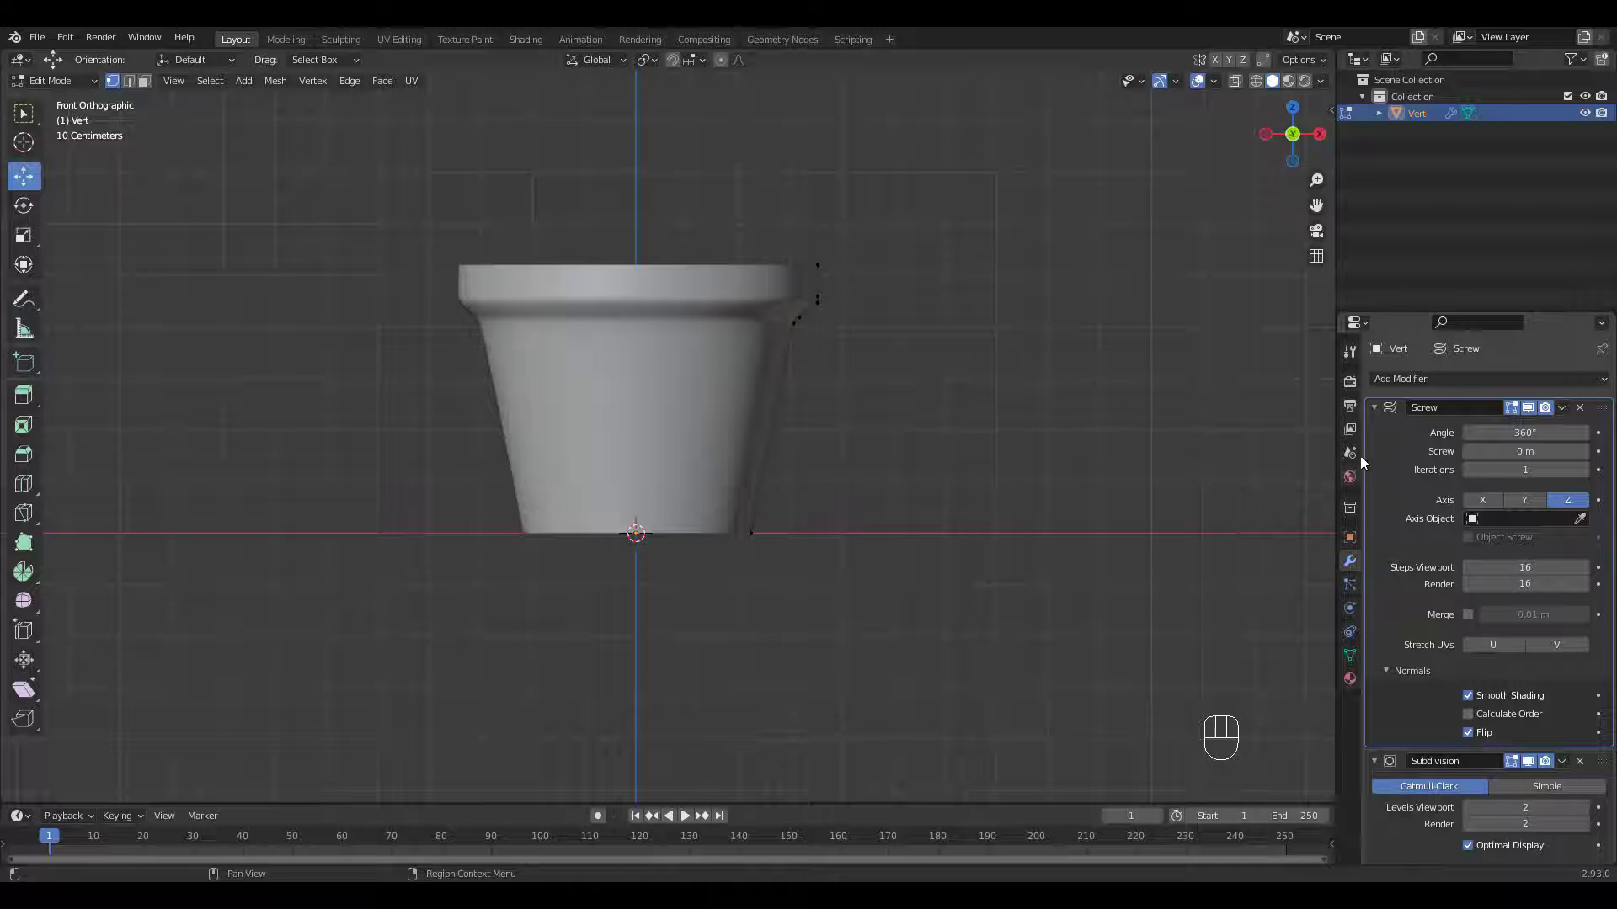
pyautogui.press('Tab')
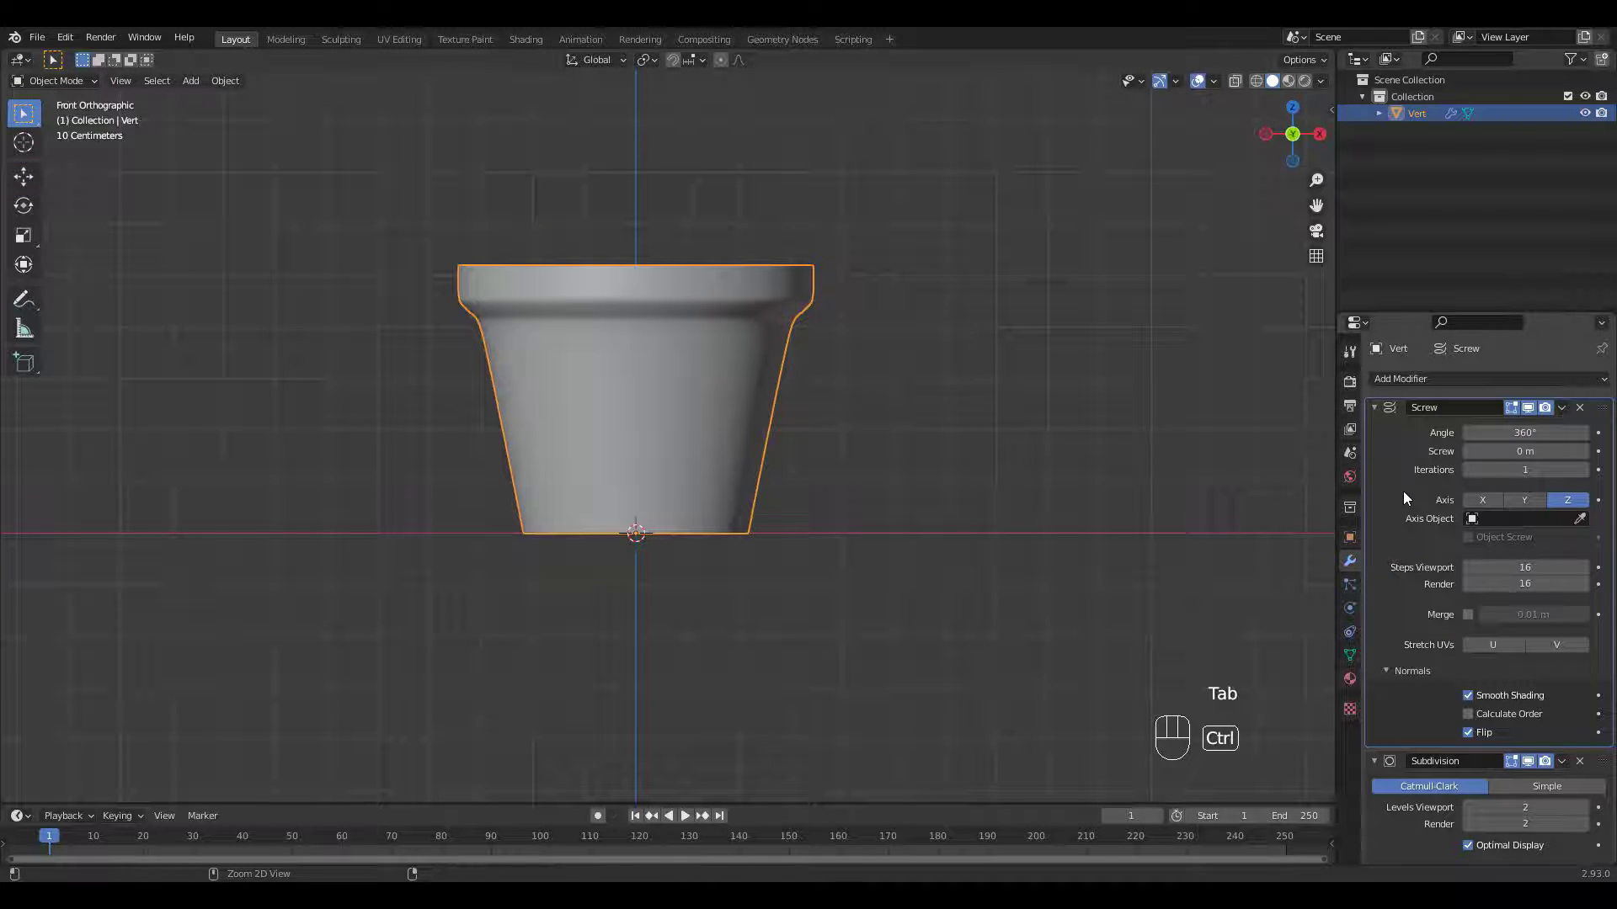
pyautogui.press('Ctrl+A')
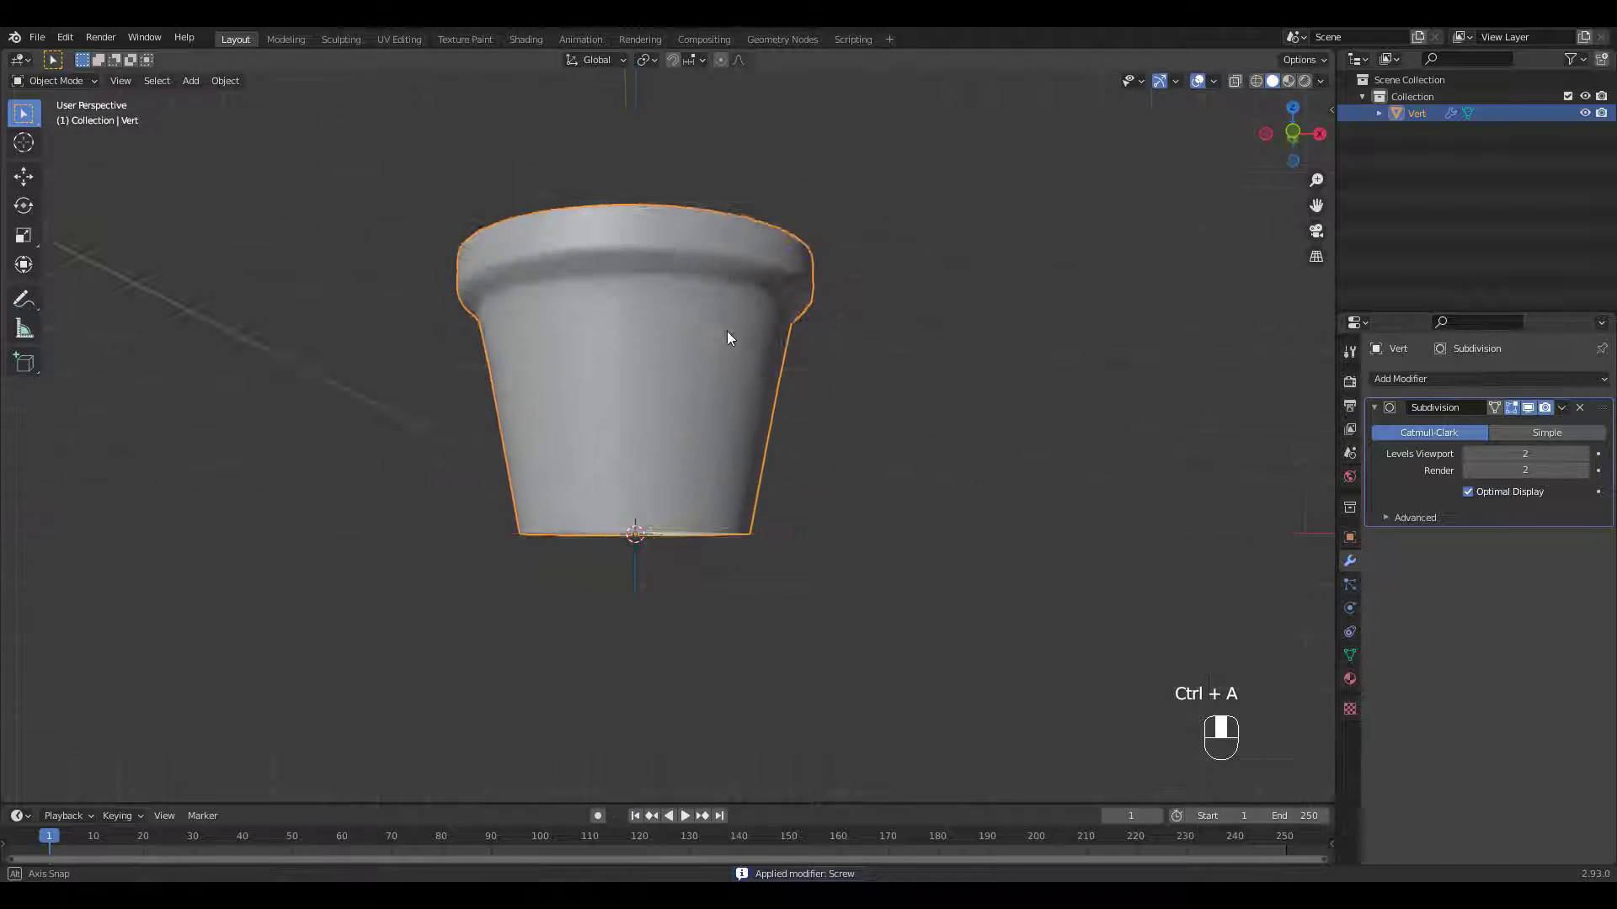
pyautogui.press('Tab')
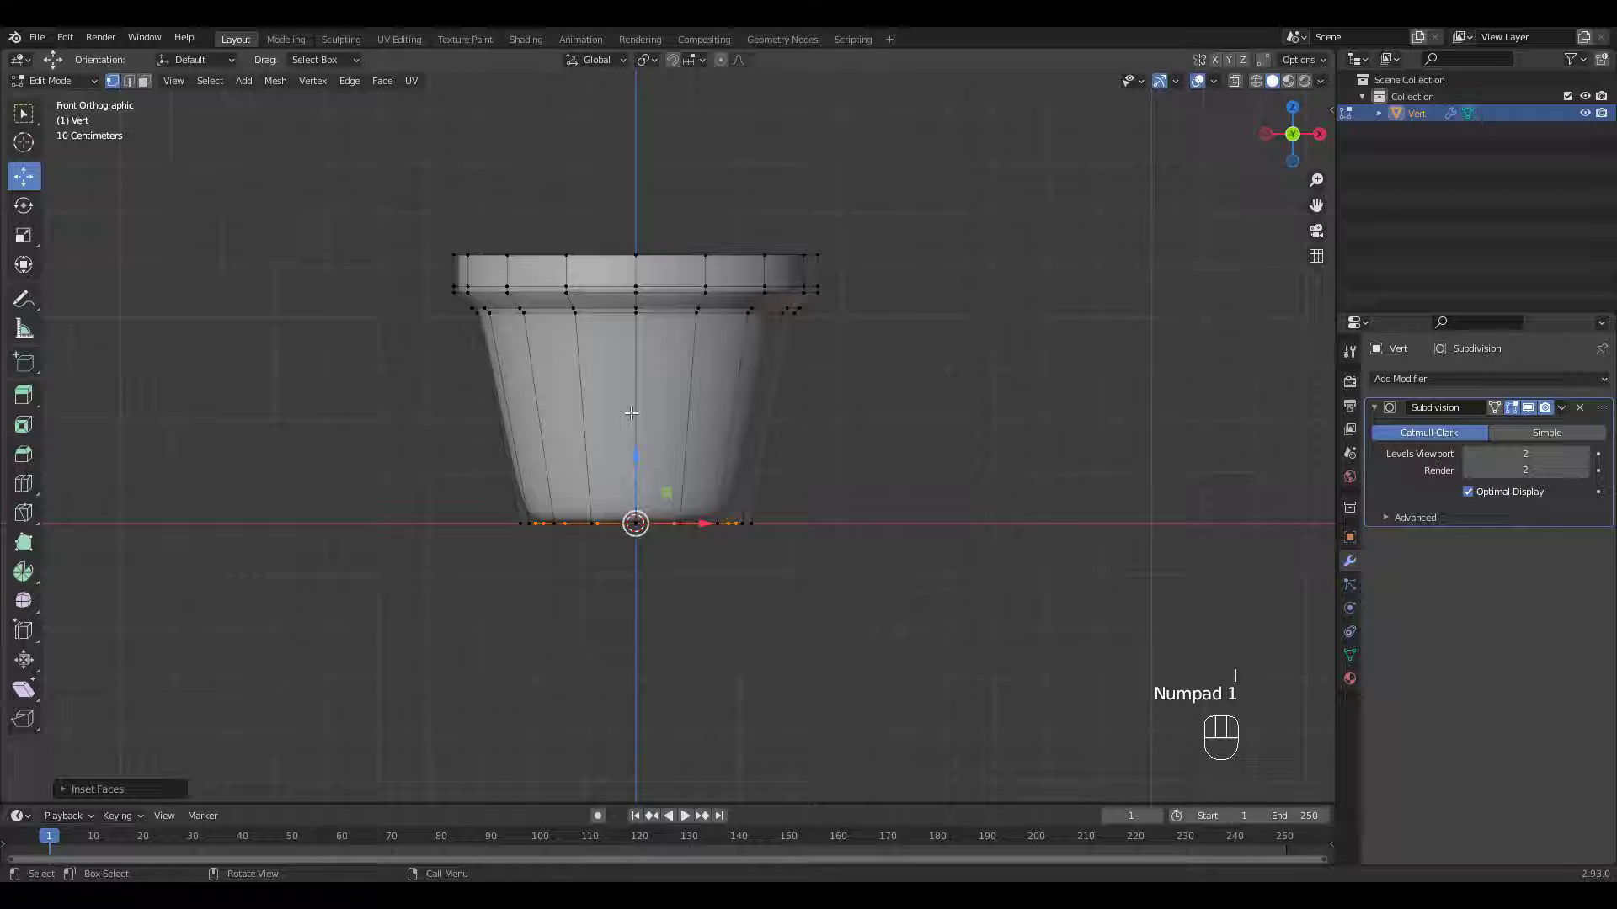
# Step: Add an edge loop near the base and give the walls 0.09 m thickness with Solidify
pyautogui.press('ctrl+r')
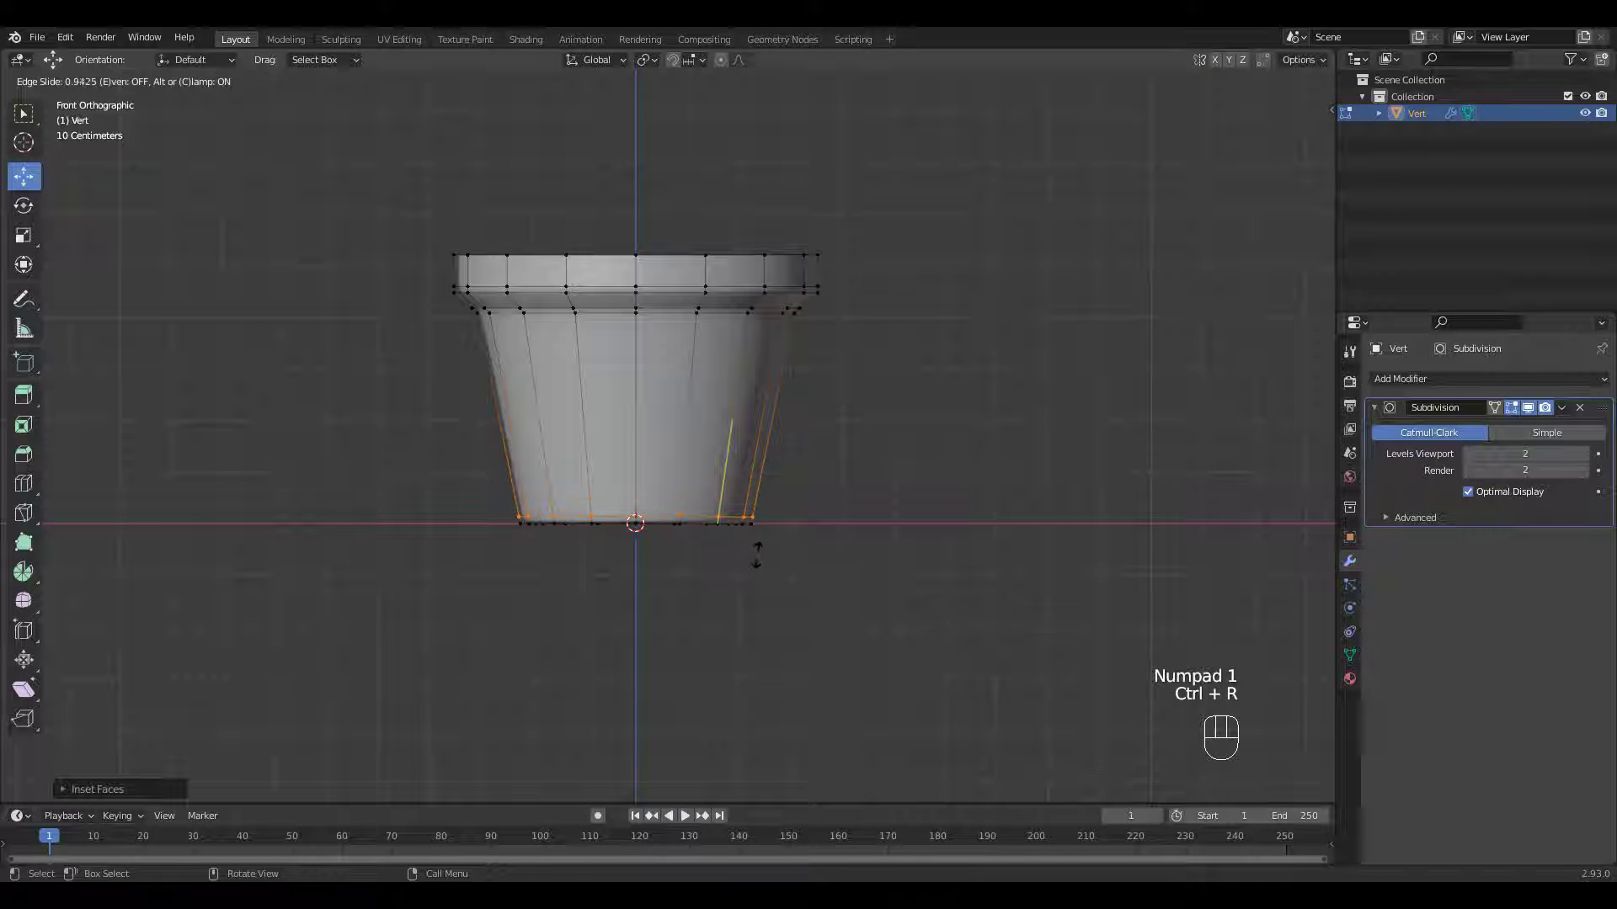
pyautogui.press('ctrl+r')
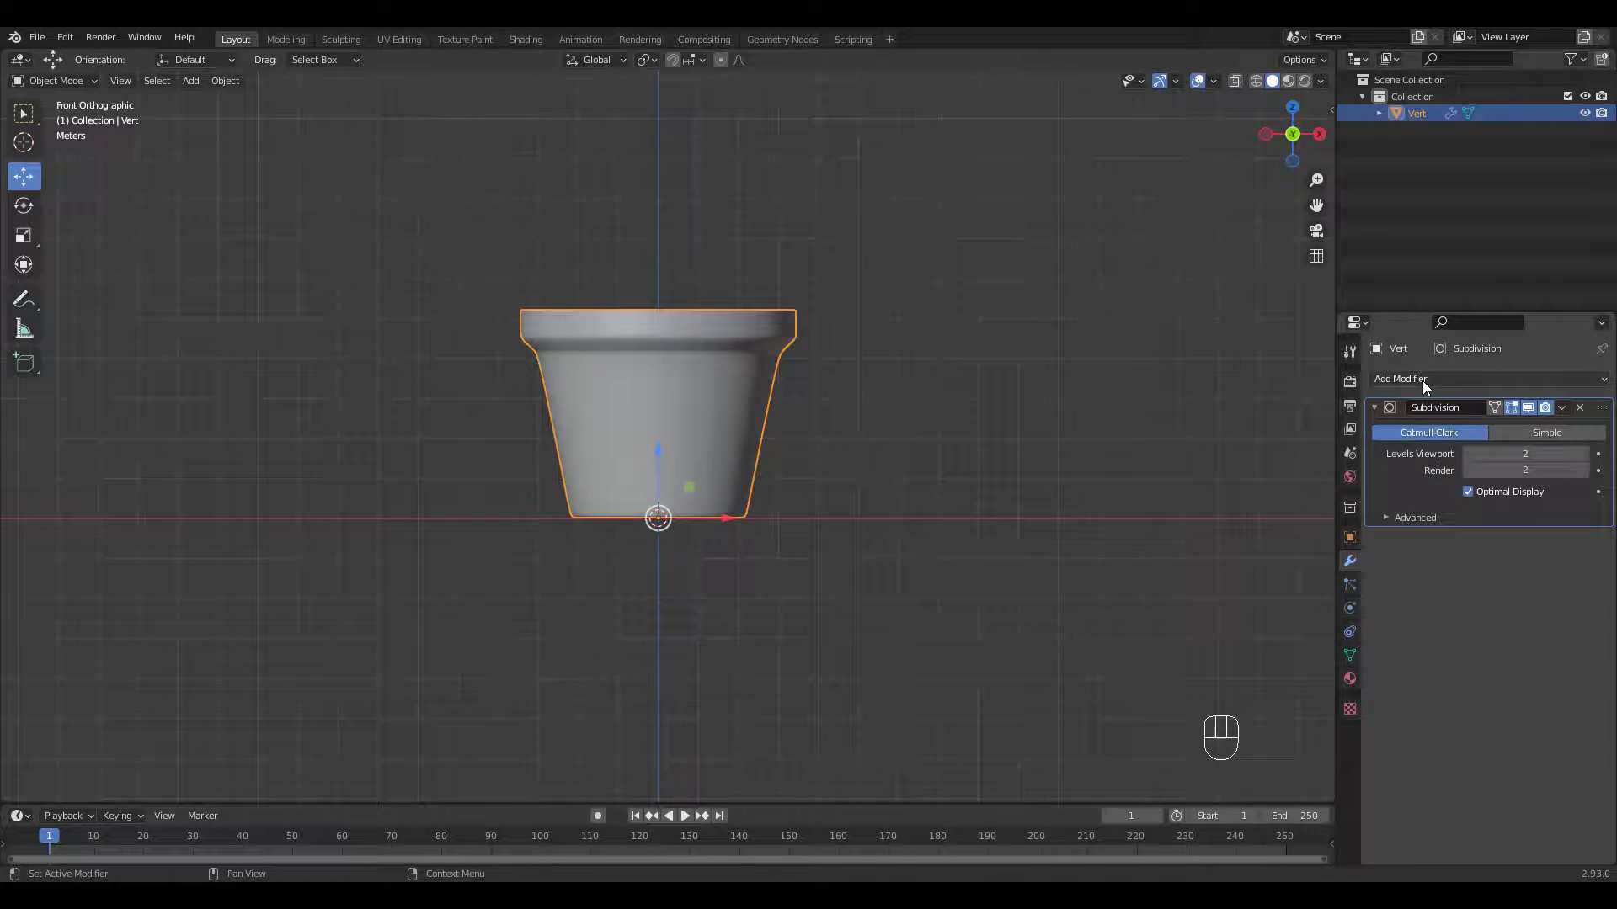
pyautogui.click(1400, 379)
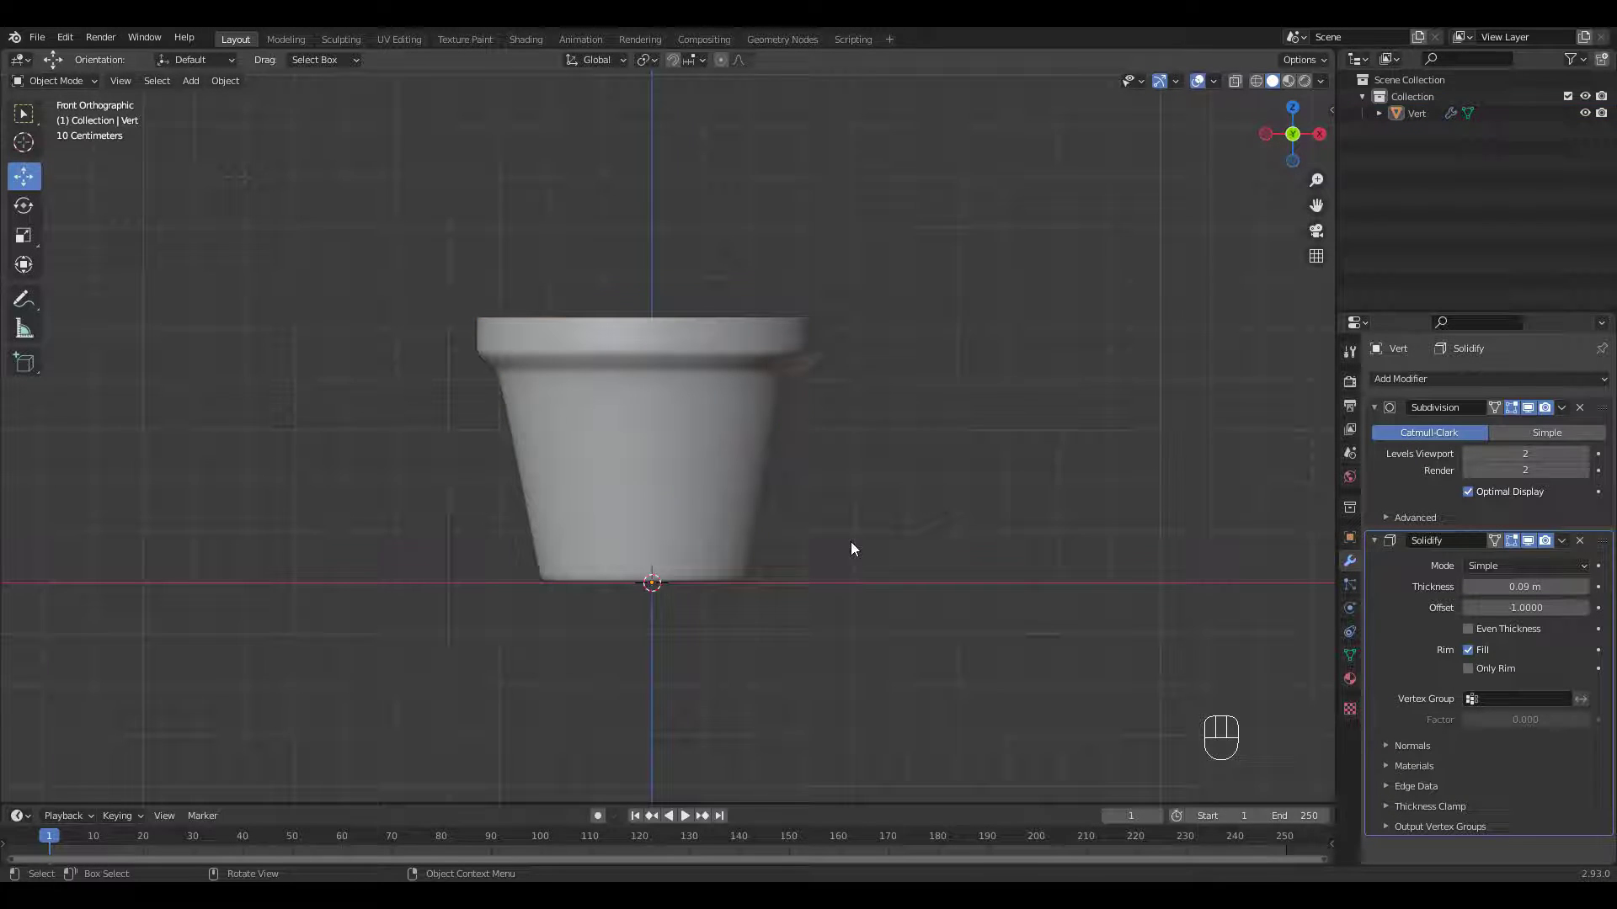
# Step: Add a plane inside the pot, shrink it to fit below the rim, and subdivide it as the soil surface
pyautogui.press('shift+a')
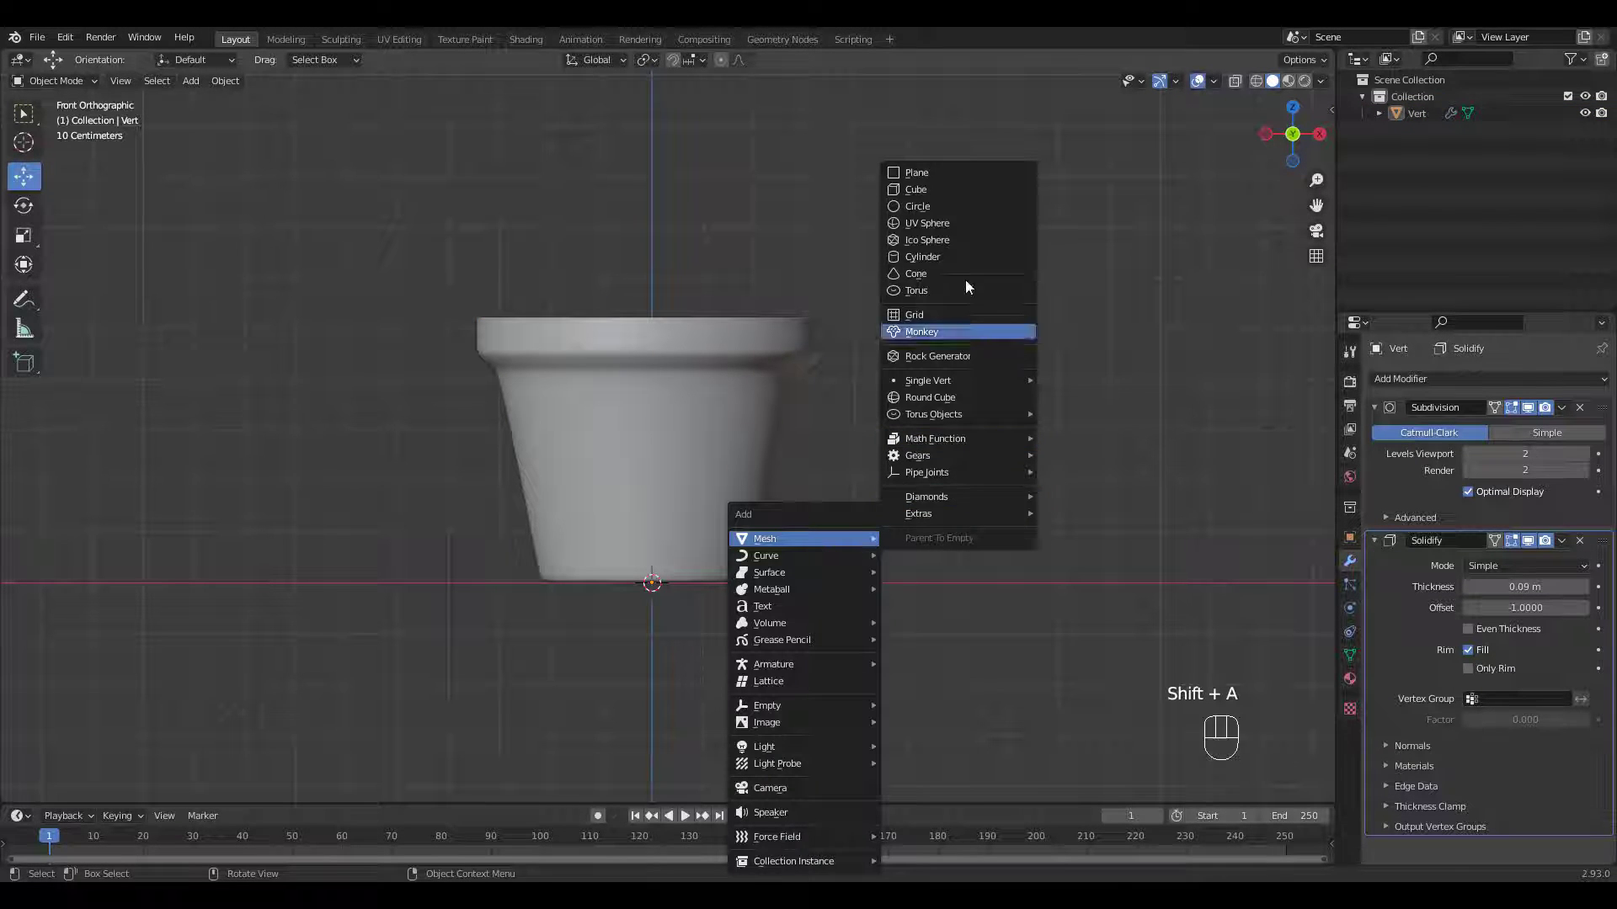
pyautogui.press('Tab')
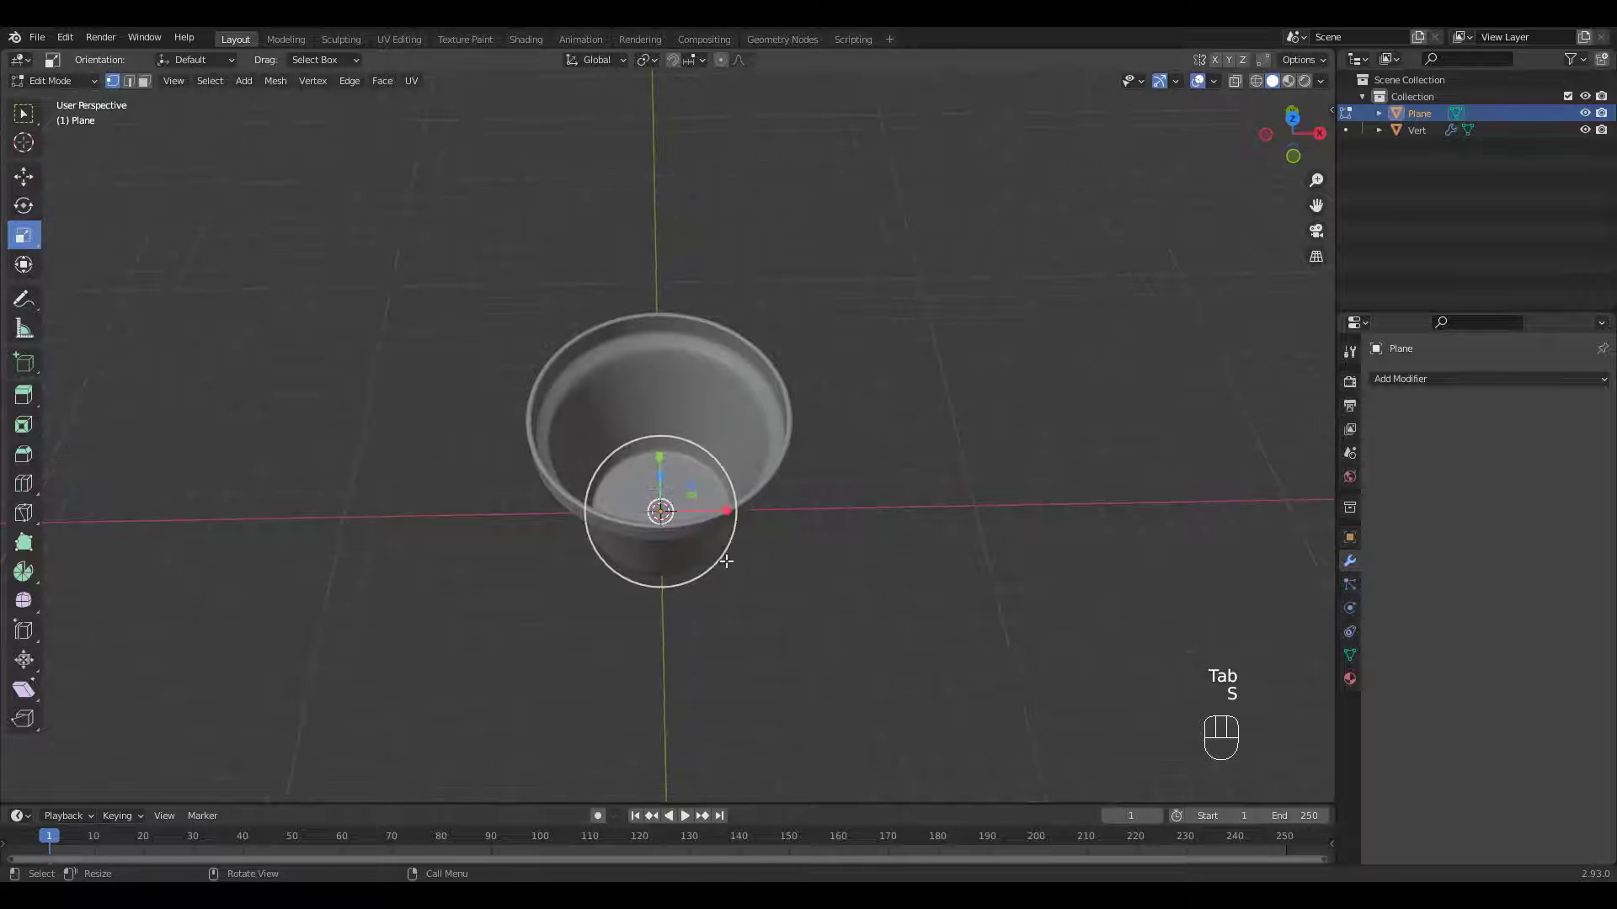
pyautogui.press('s')
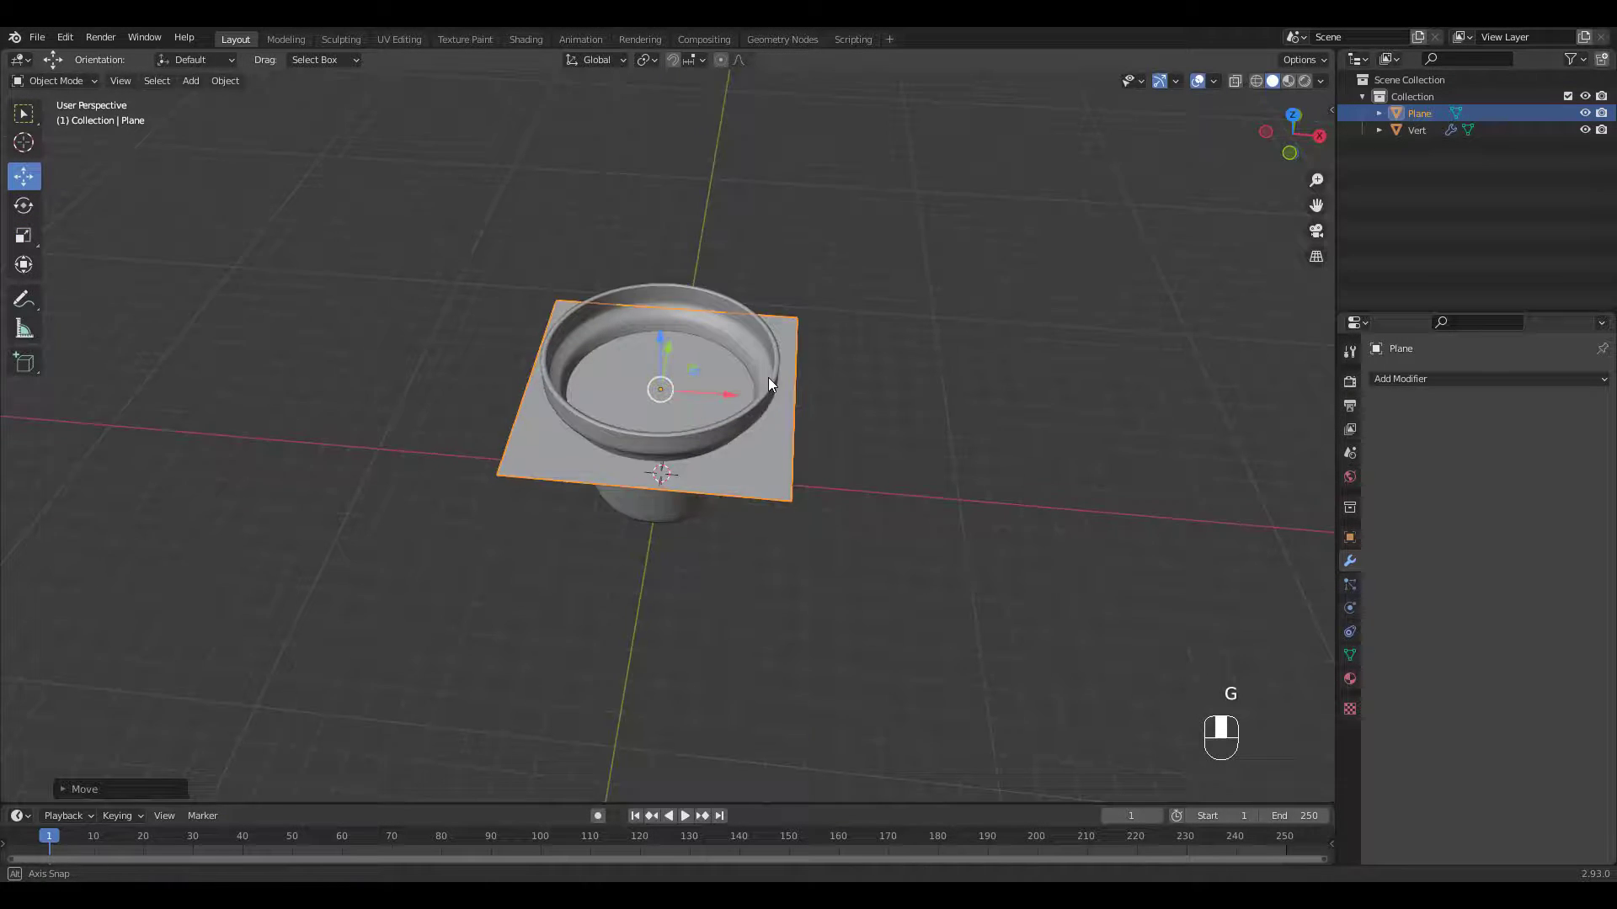
pyautogui.press('Ctrl+2')
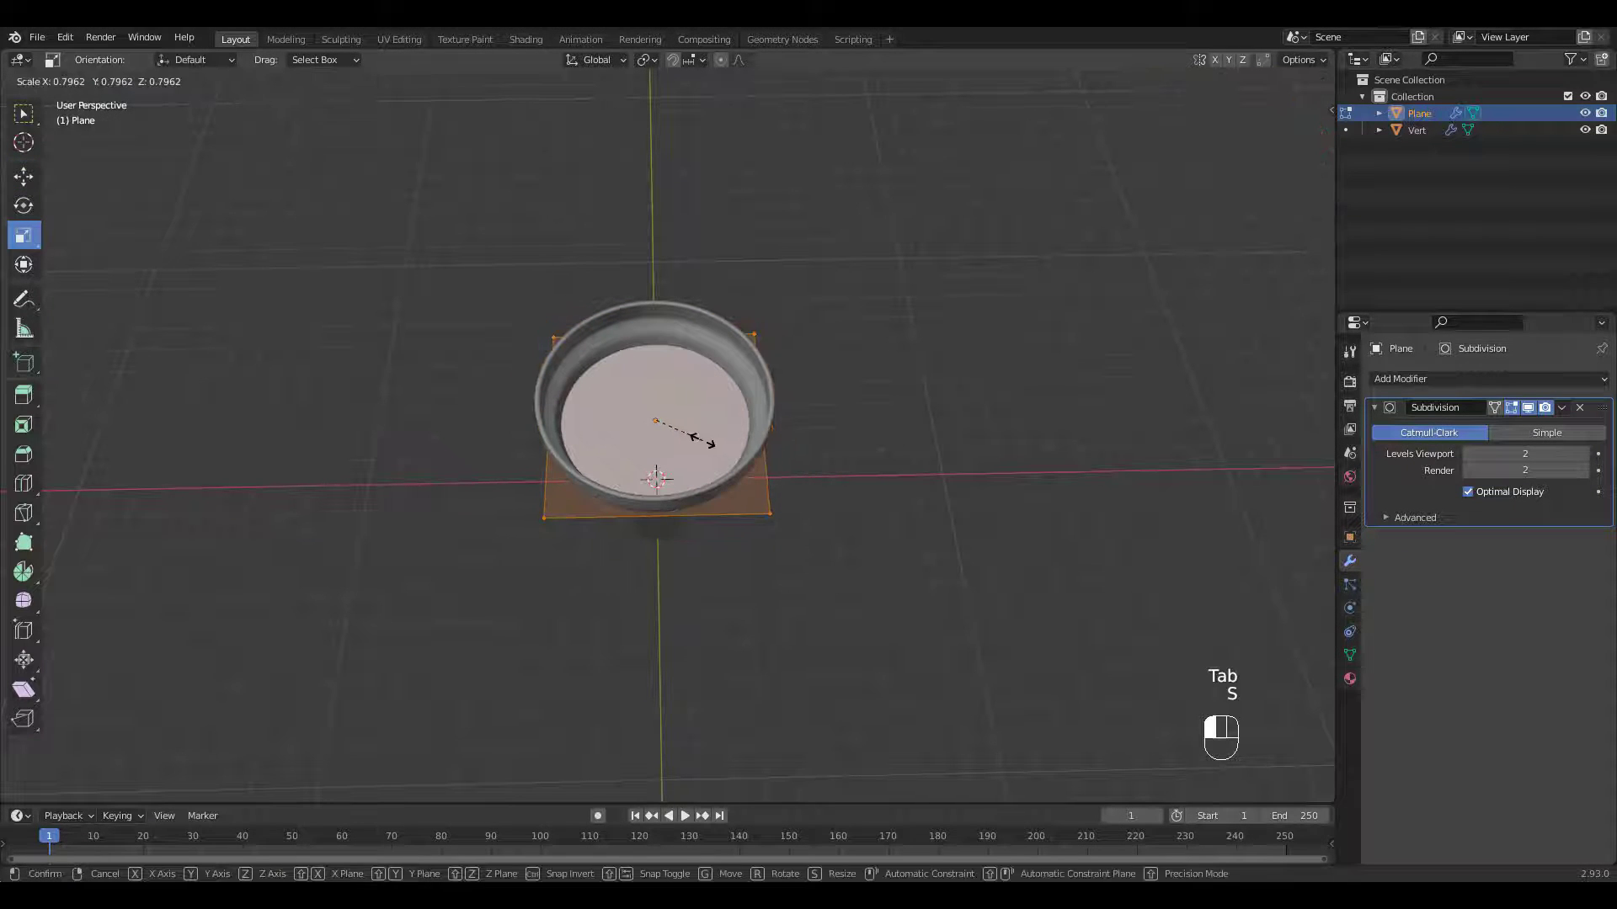
pyautogui.press('Tab')
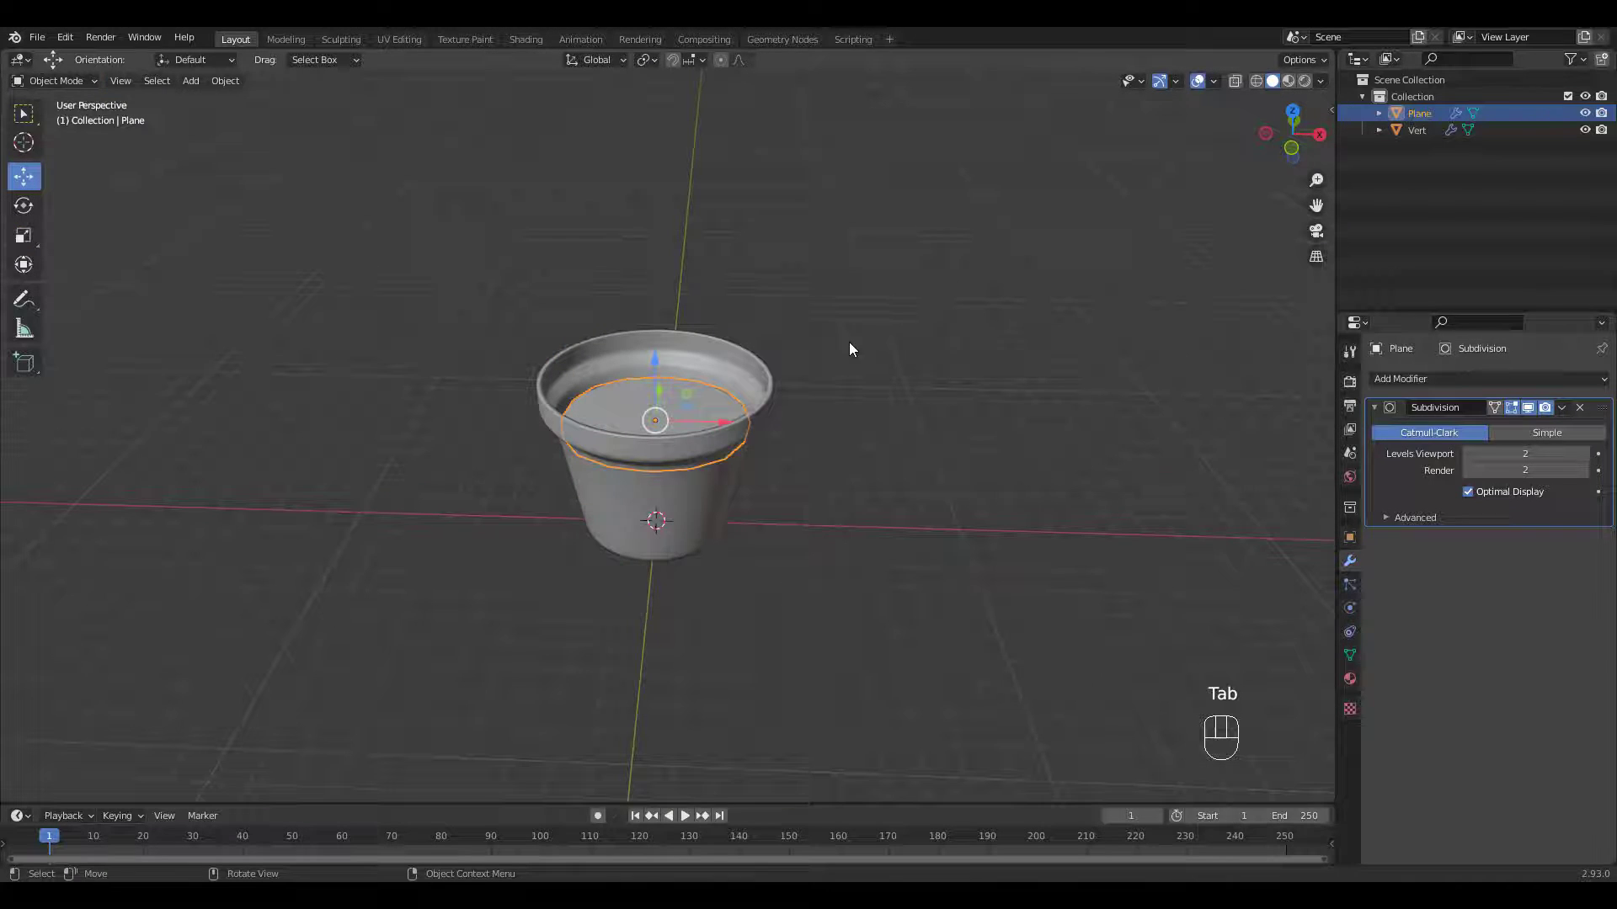
# Step: Displace the soil surface with a Clouds texture of size 0.32 to make it bumpy
pyautogui.click(1403, 378)
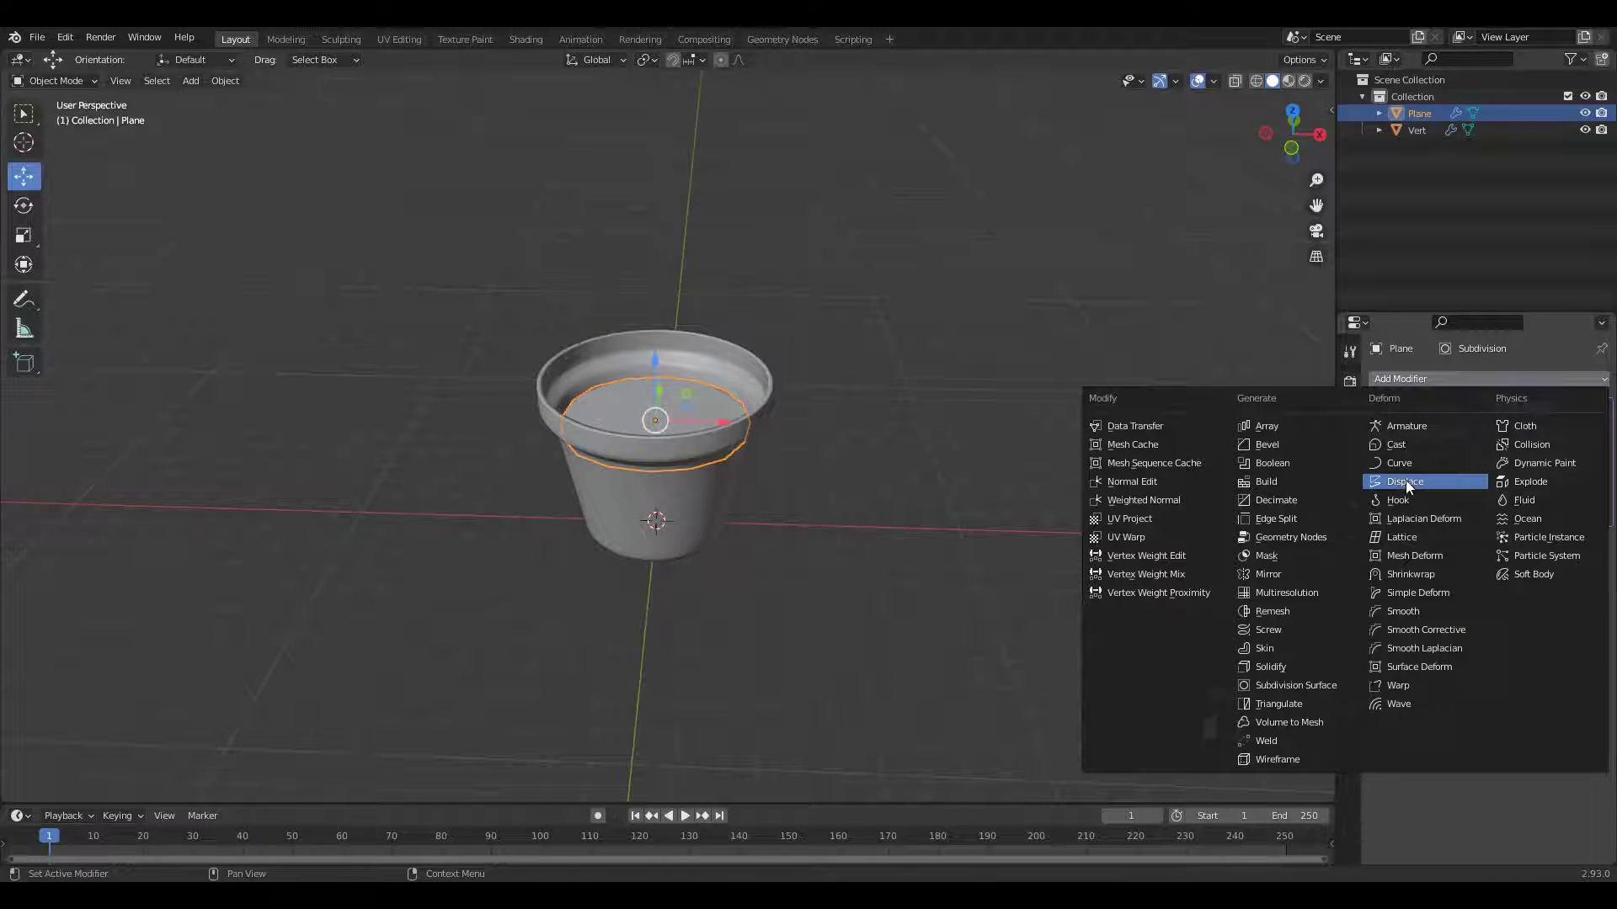
pyautogui.click(1404, 482)
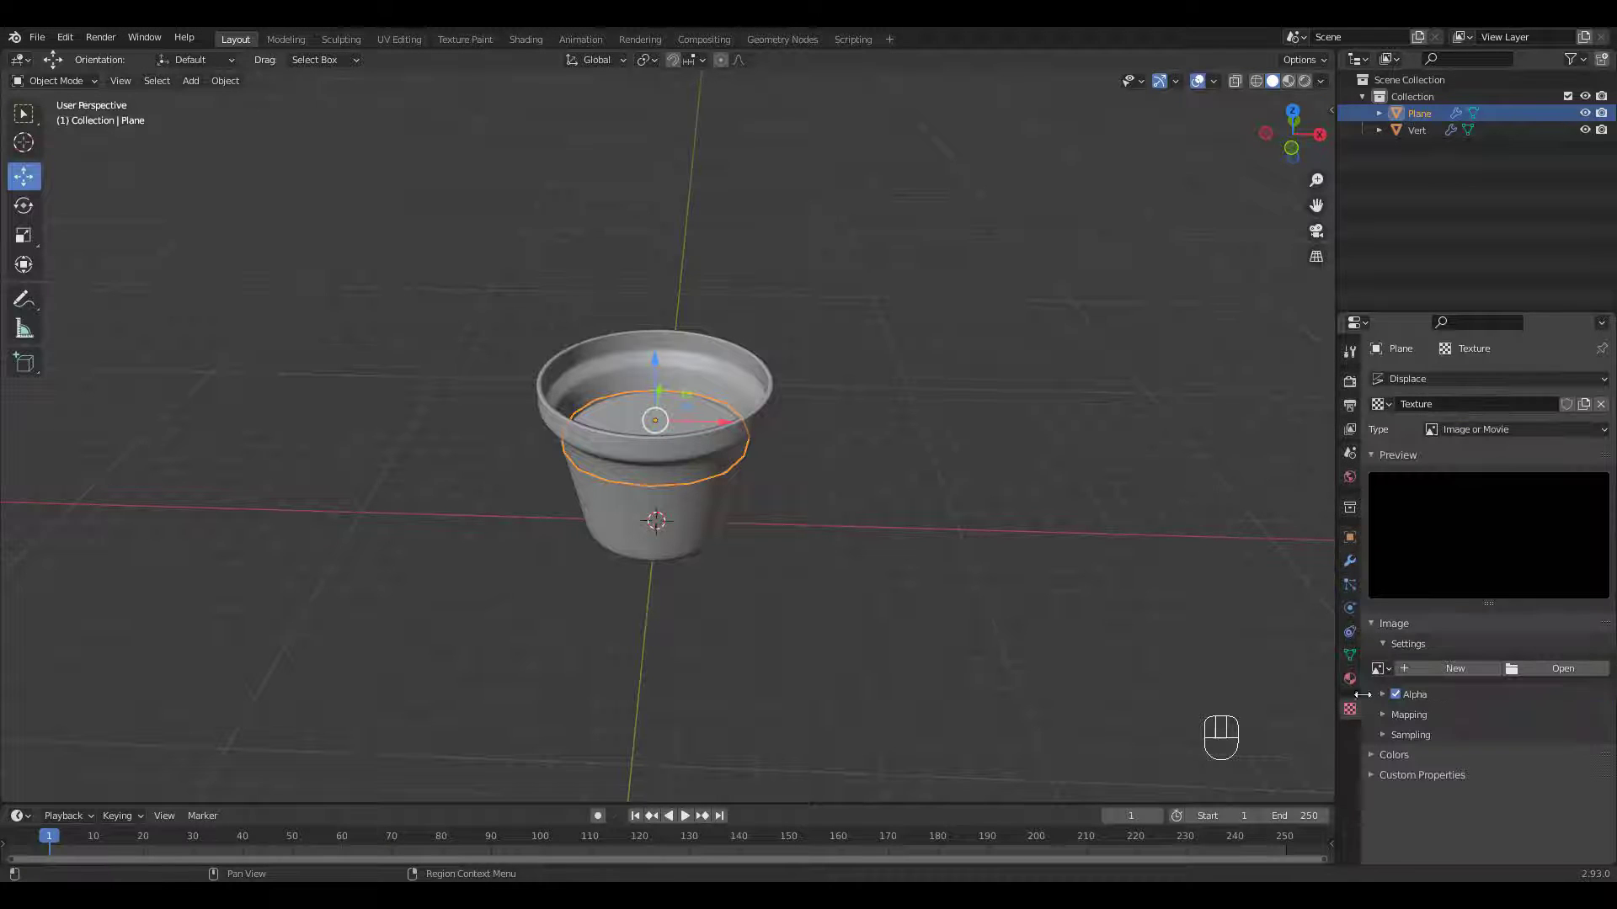
pyautogui.click(1511, 430)
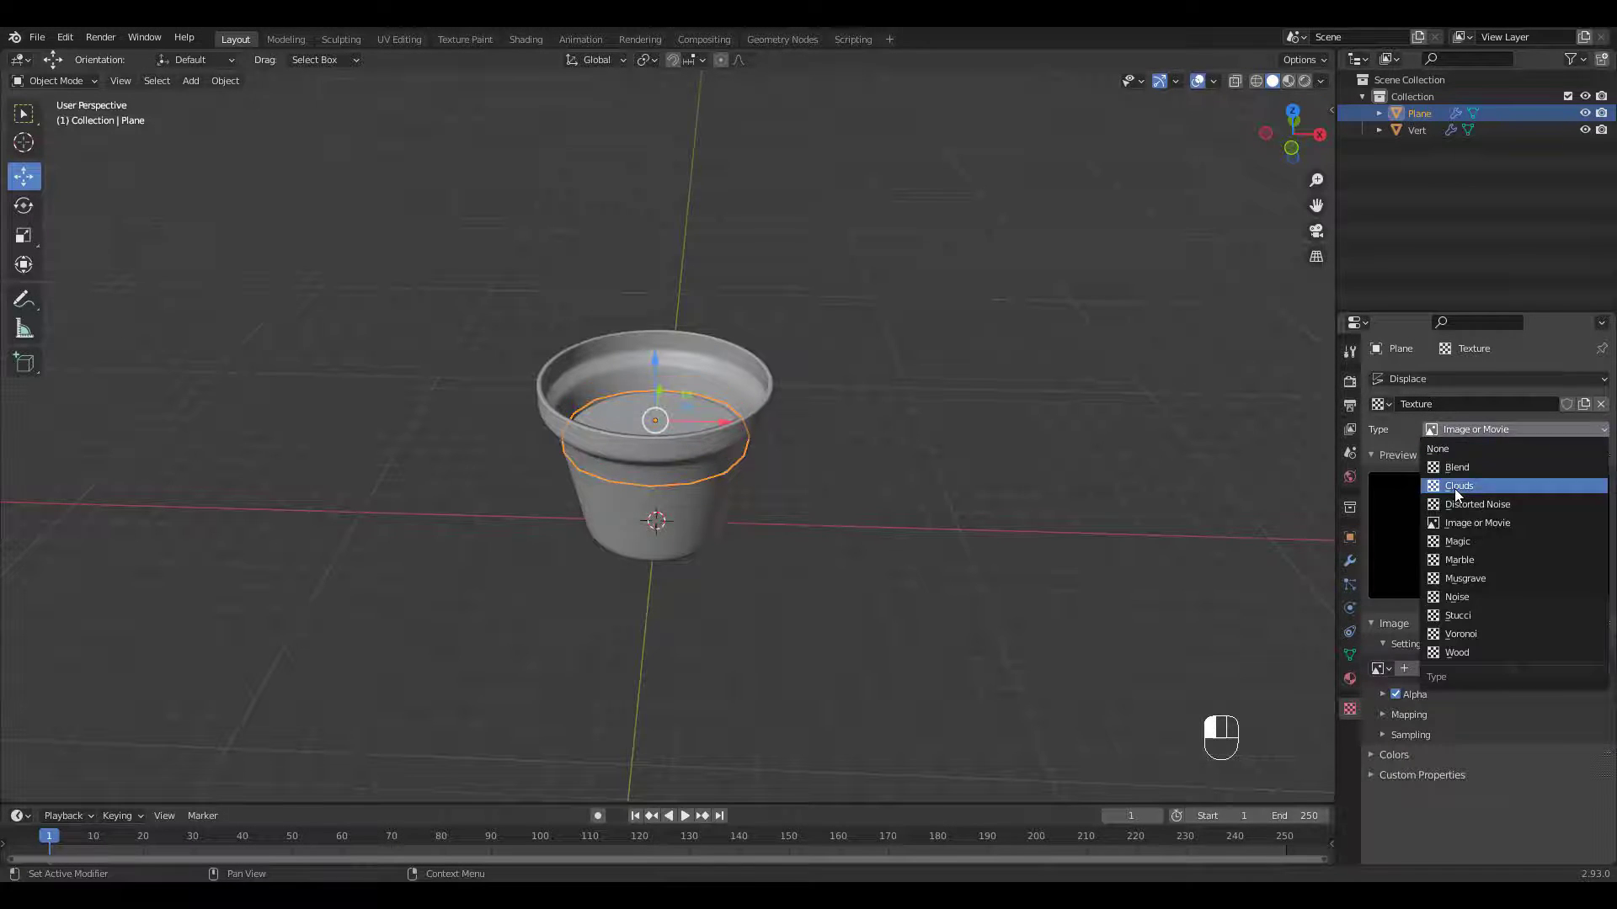
pyautogui.click(1458, 485)
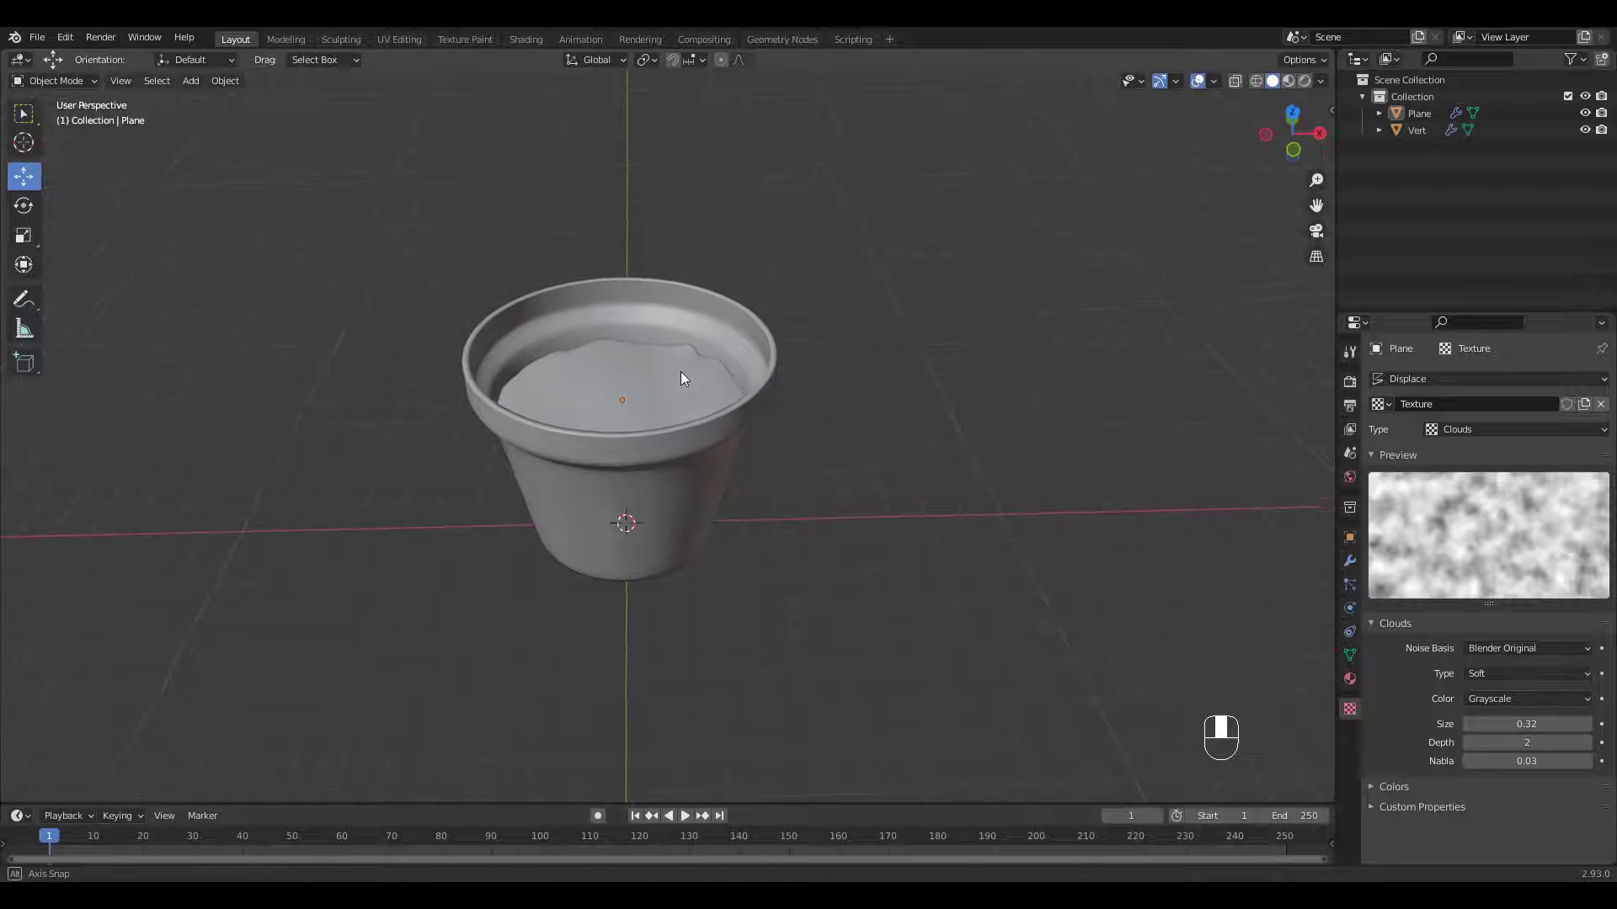
pyautogui.press('Numpad1')
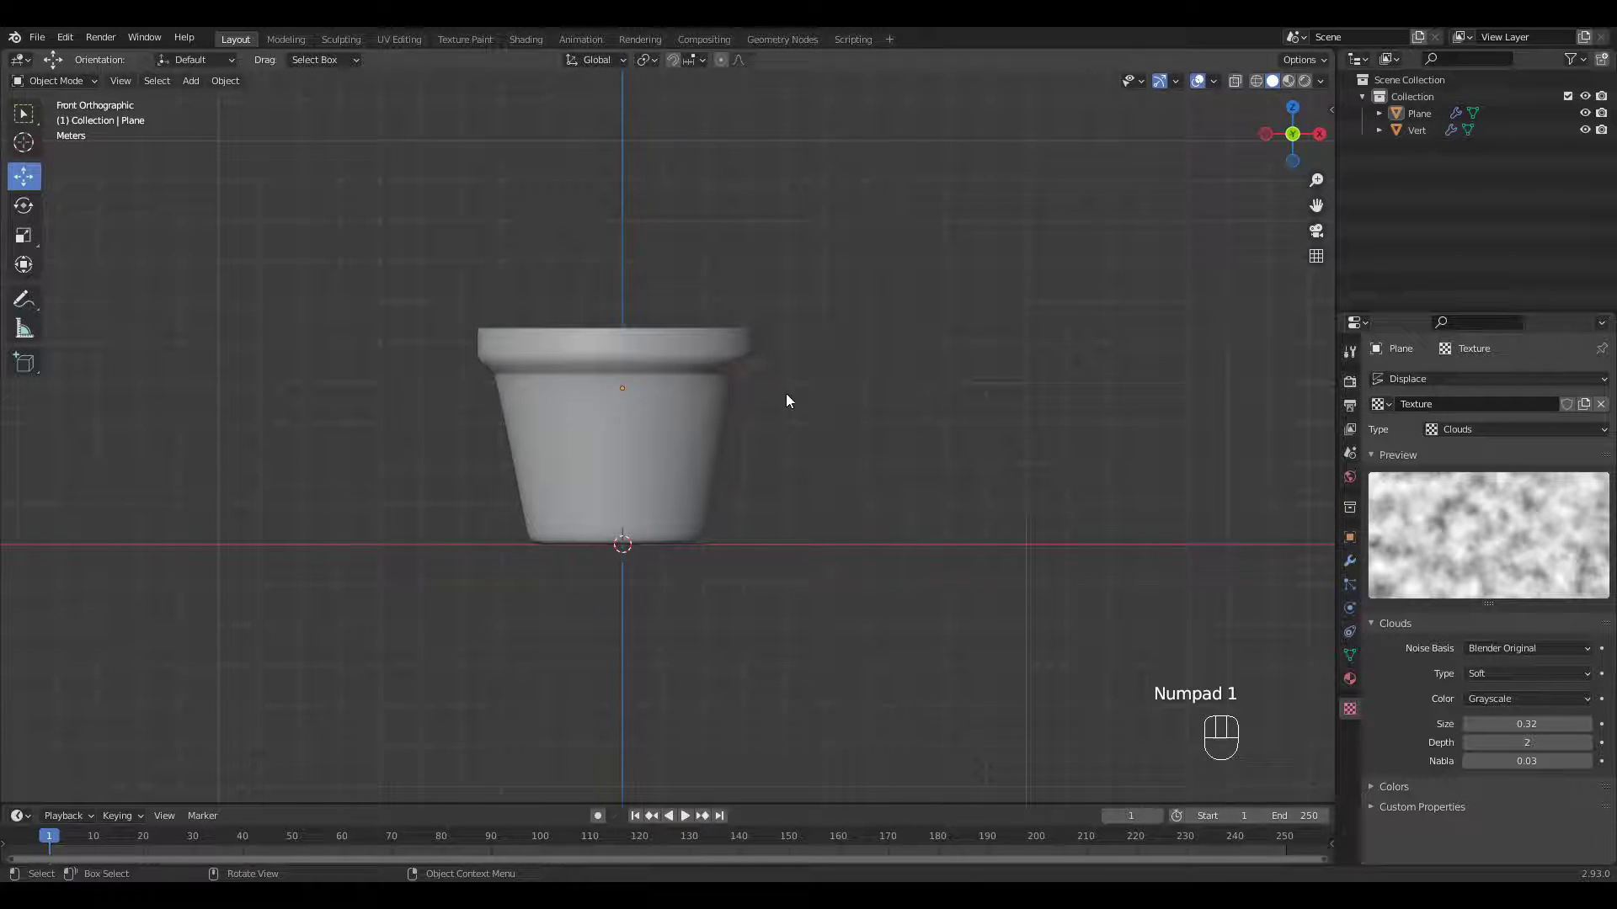
# Step: Add a UV sphere above the pot and delete its bottom vertices
pyautogui.press('shift+a')
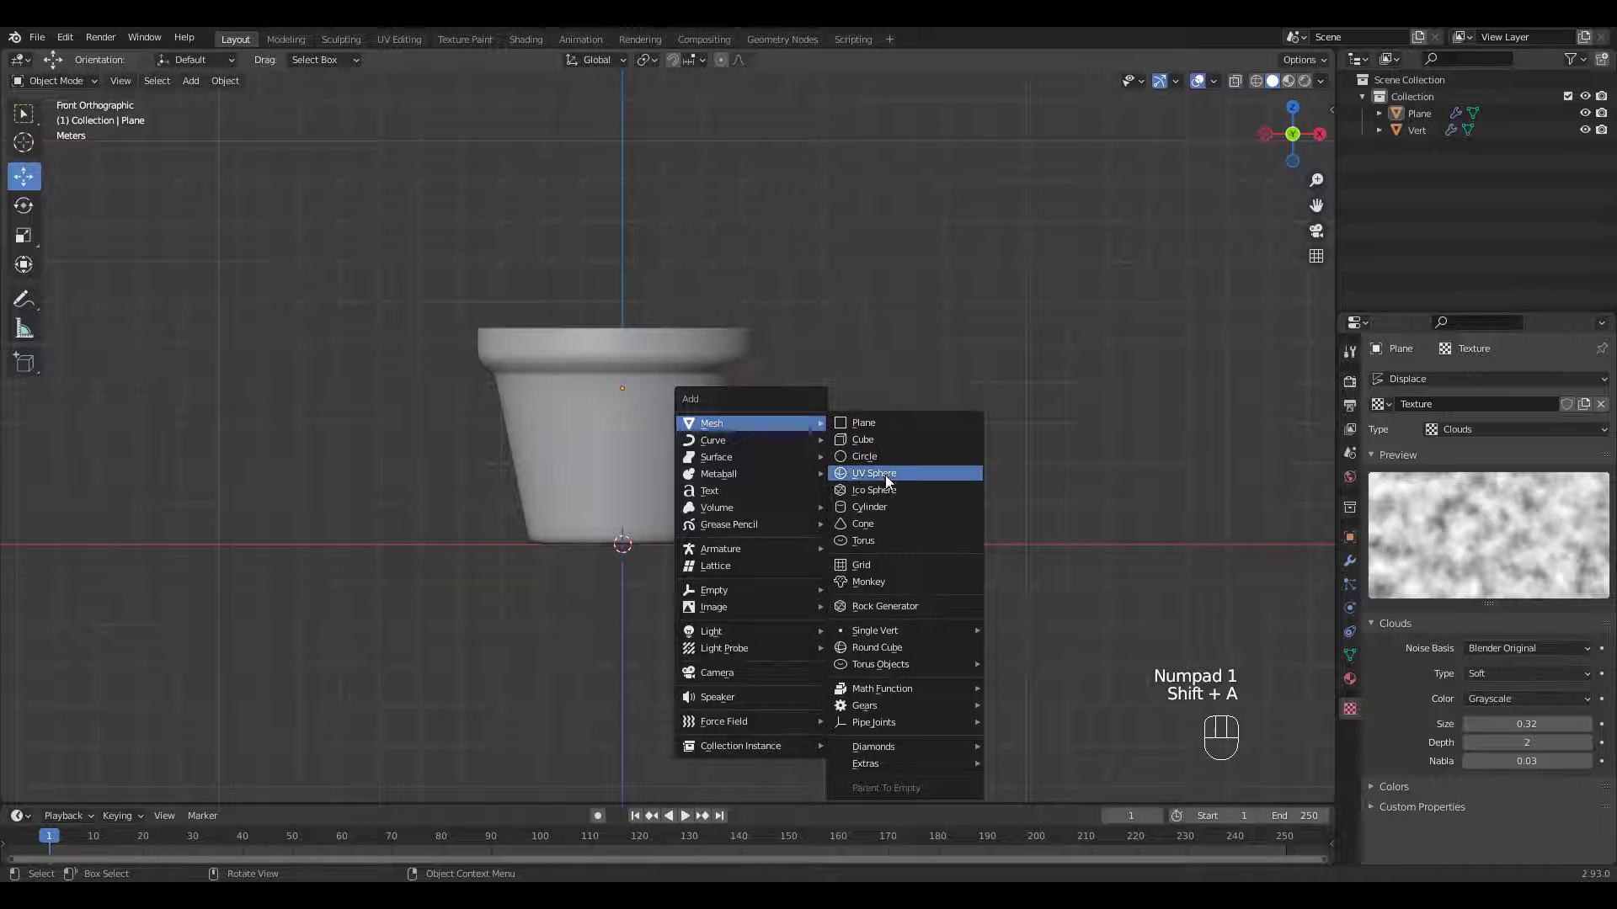
pyautogui.click(874, 473)
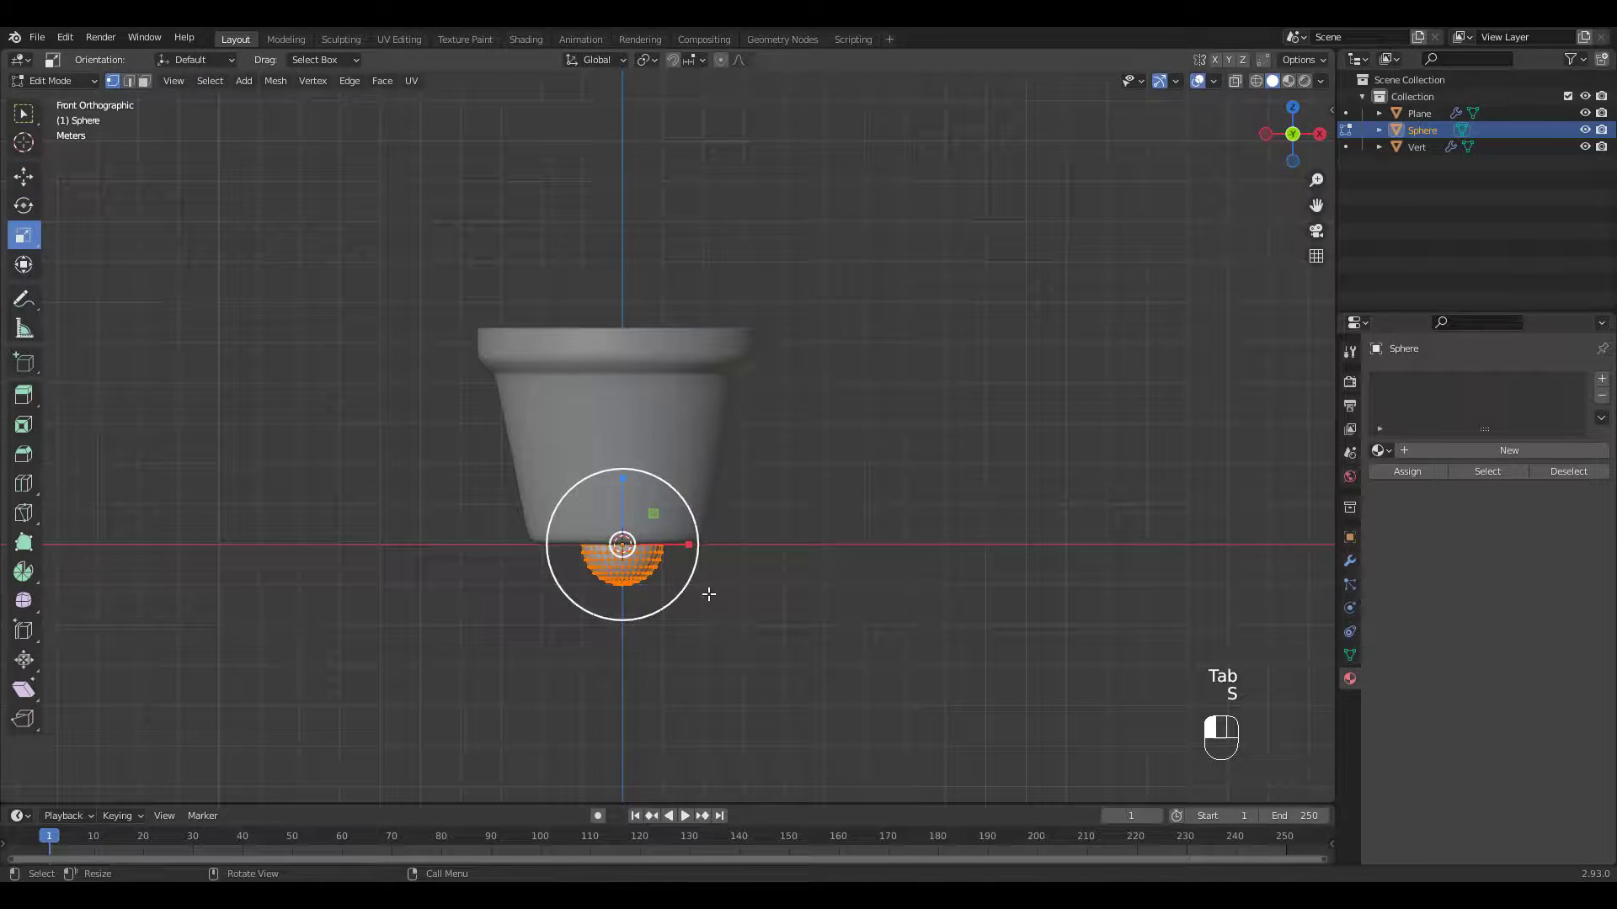
pyautogui.press('Tab')
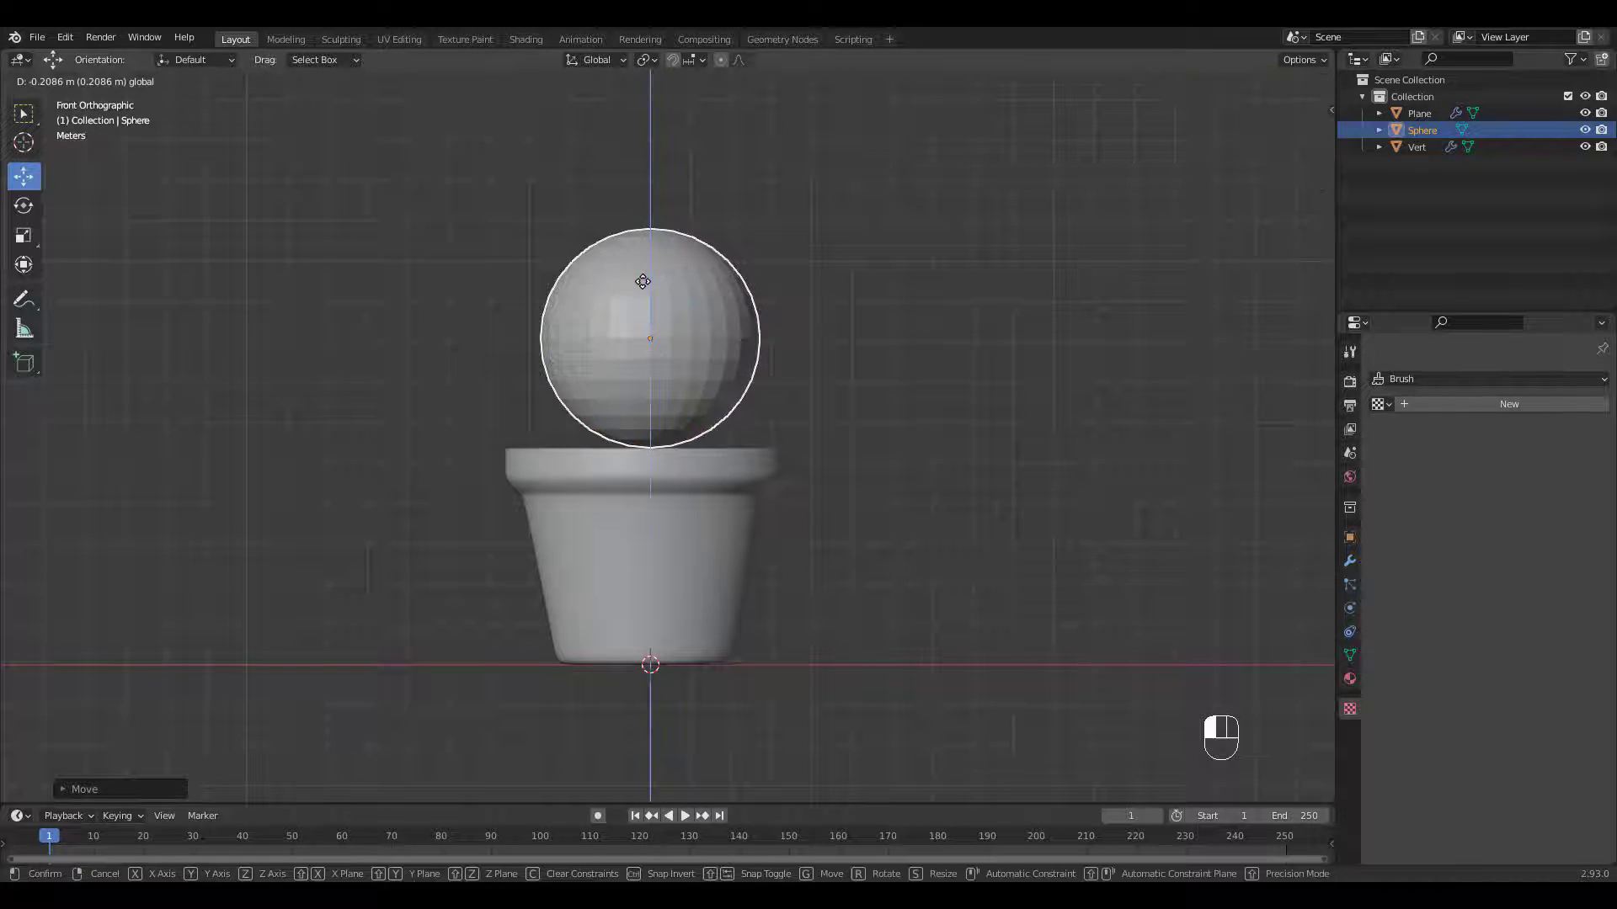
pyautogui.moveTo(650, 251)
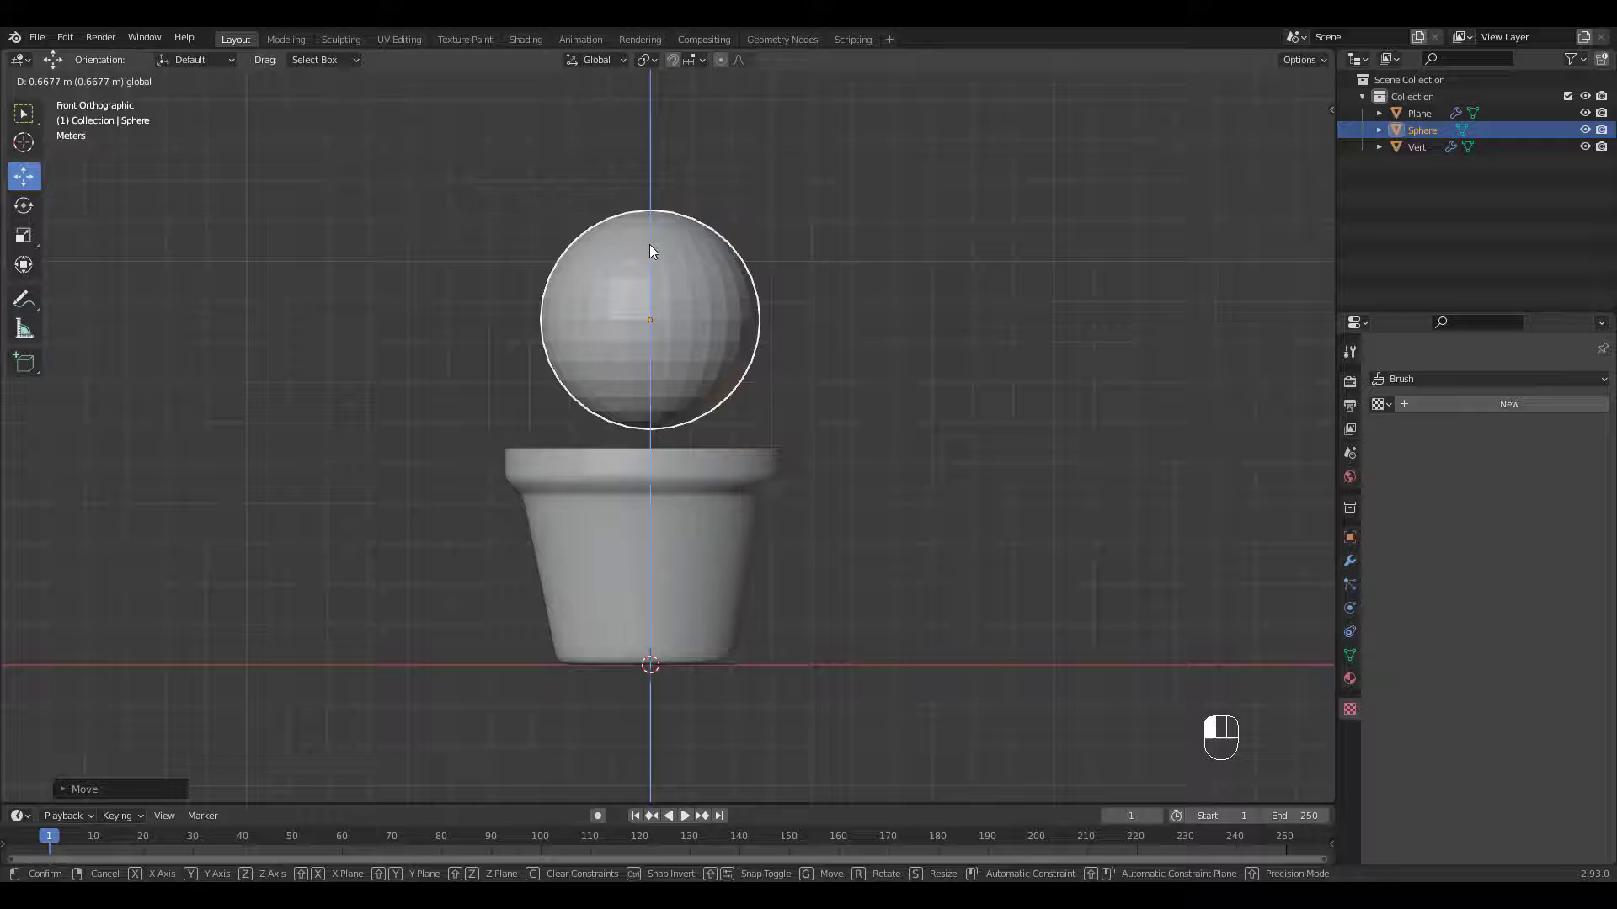
pyautogui.press('Tab')
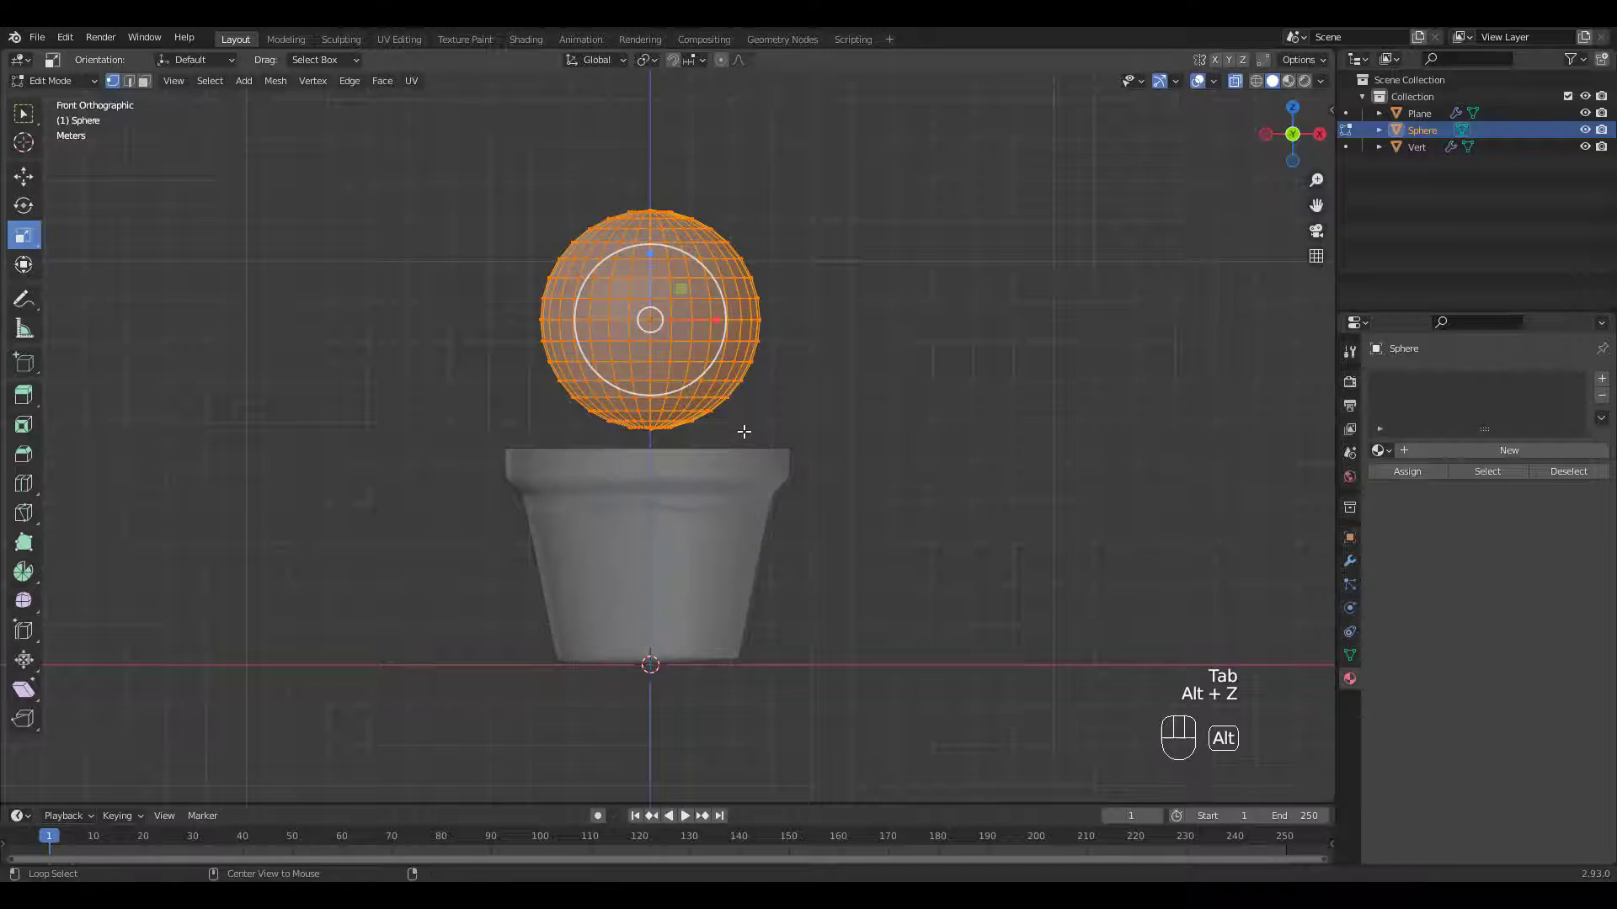
pyautogui.press('x')
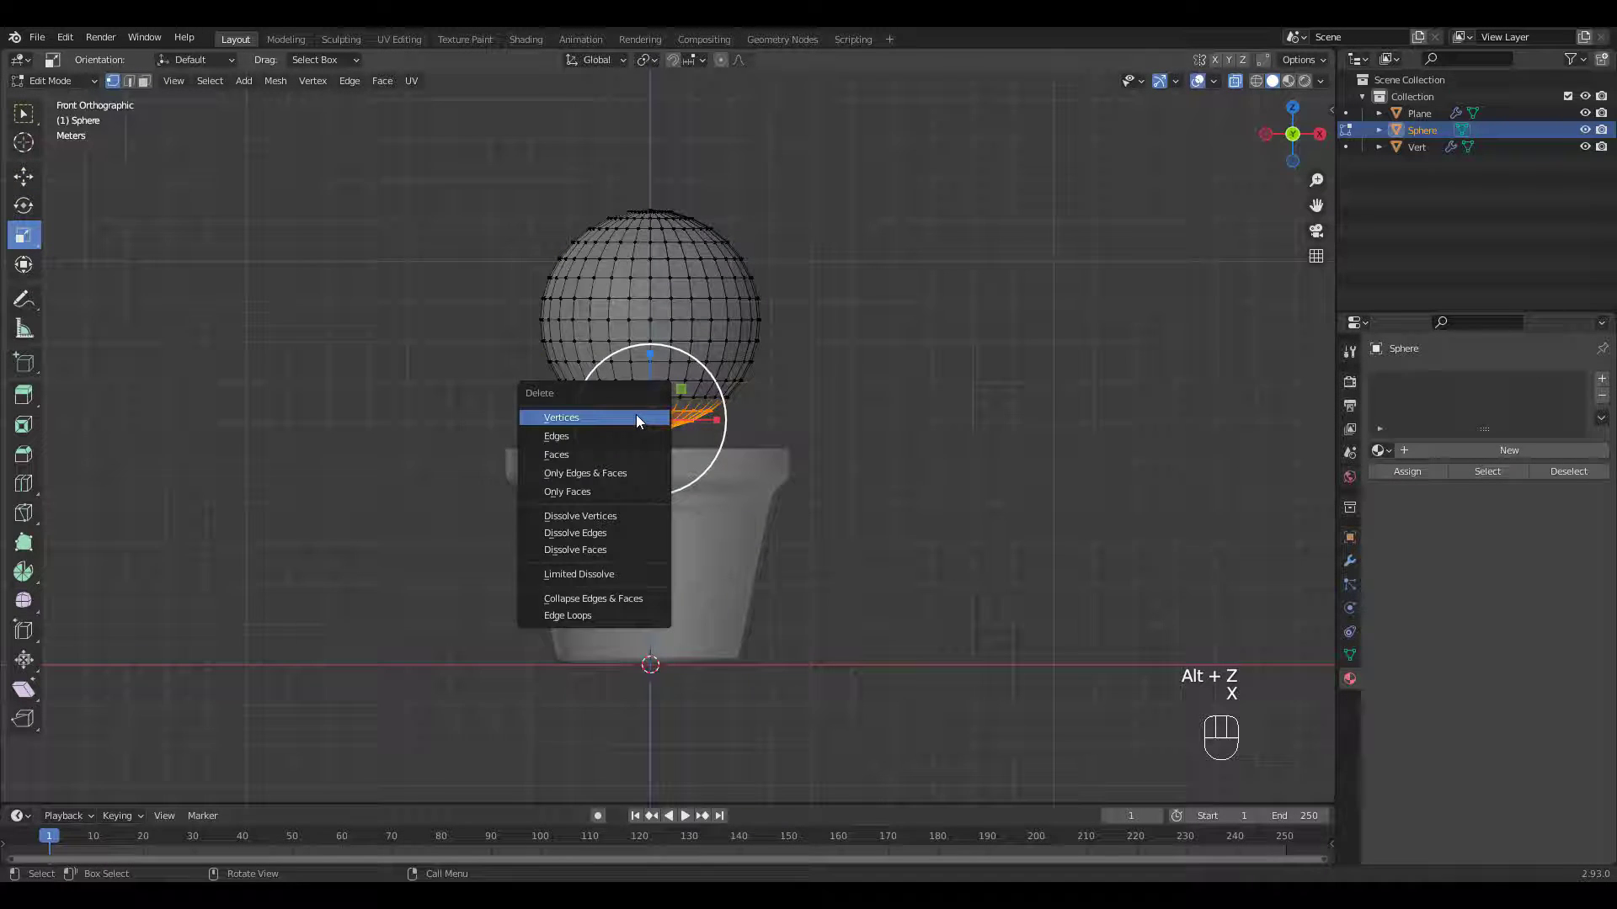
pyautogui.click(561, 416)
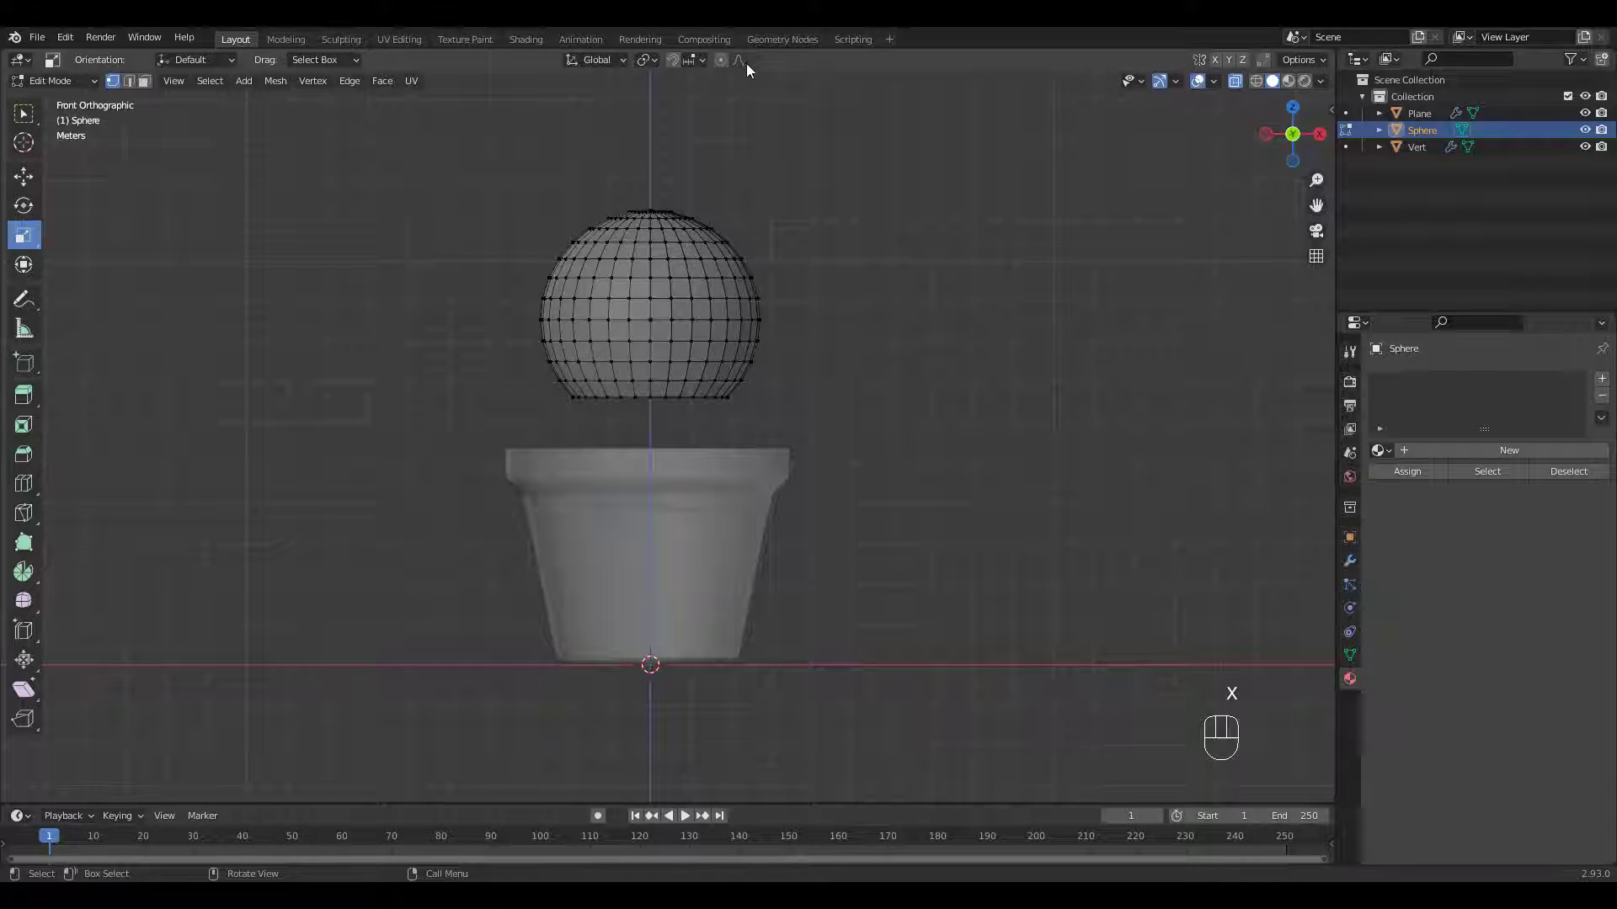
# Step: With proportional editing, widen the sphere's upper body and flatten its crown into a cactus shape
pyautogui.press('a')
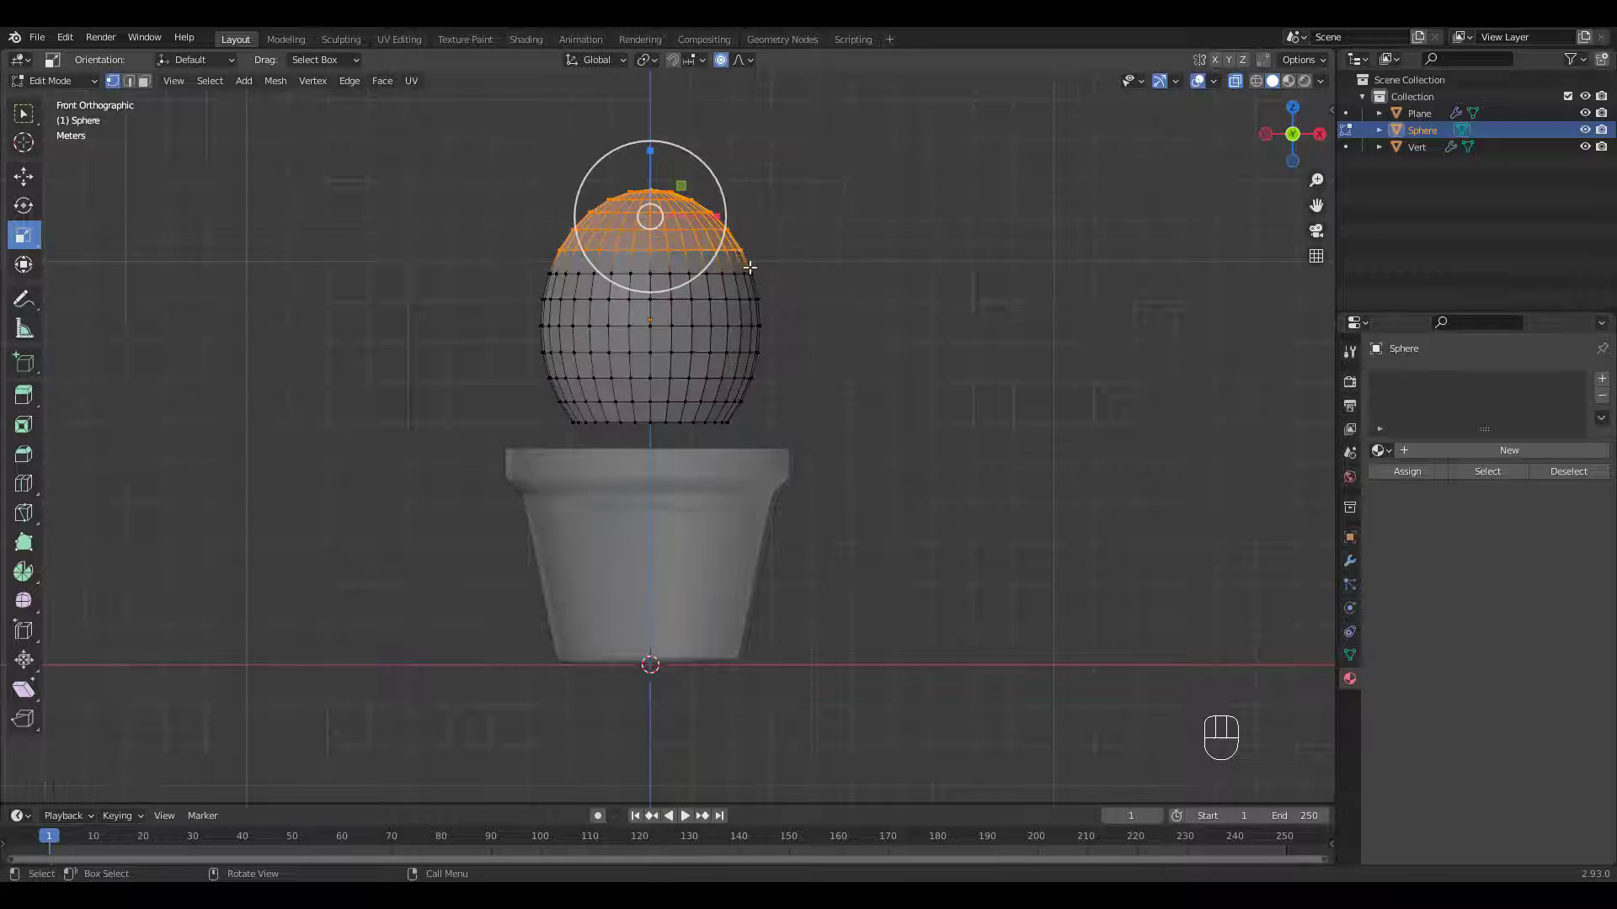
pyautogui.press('s')
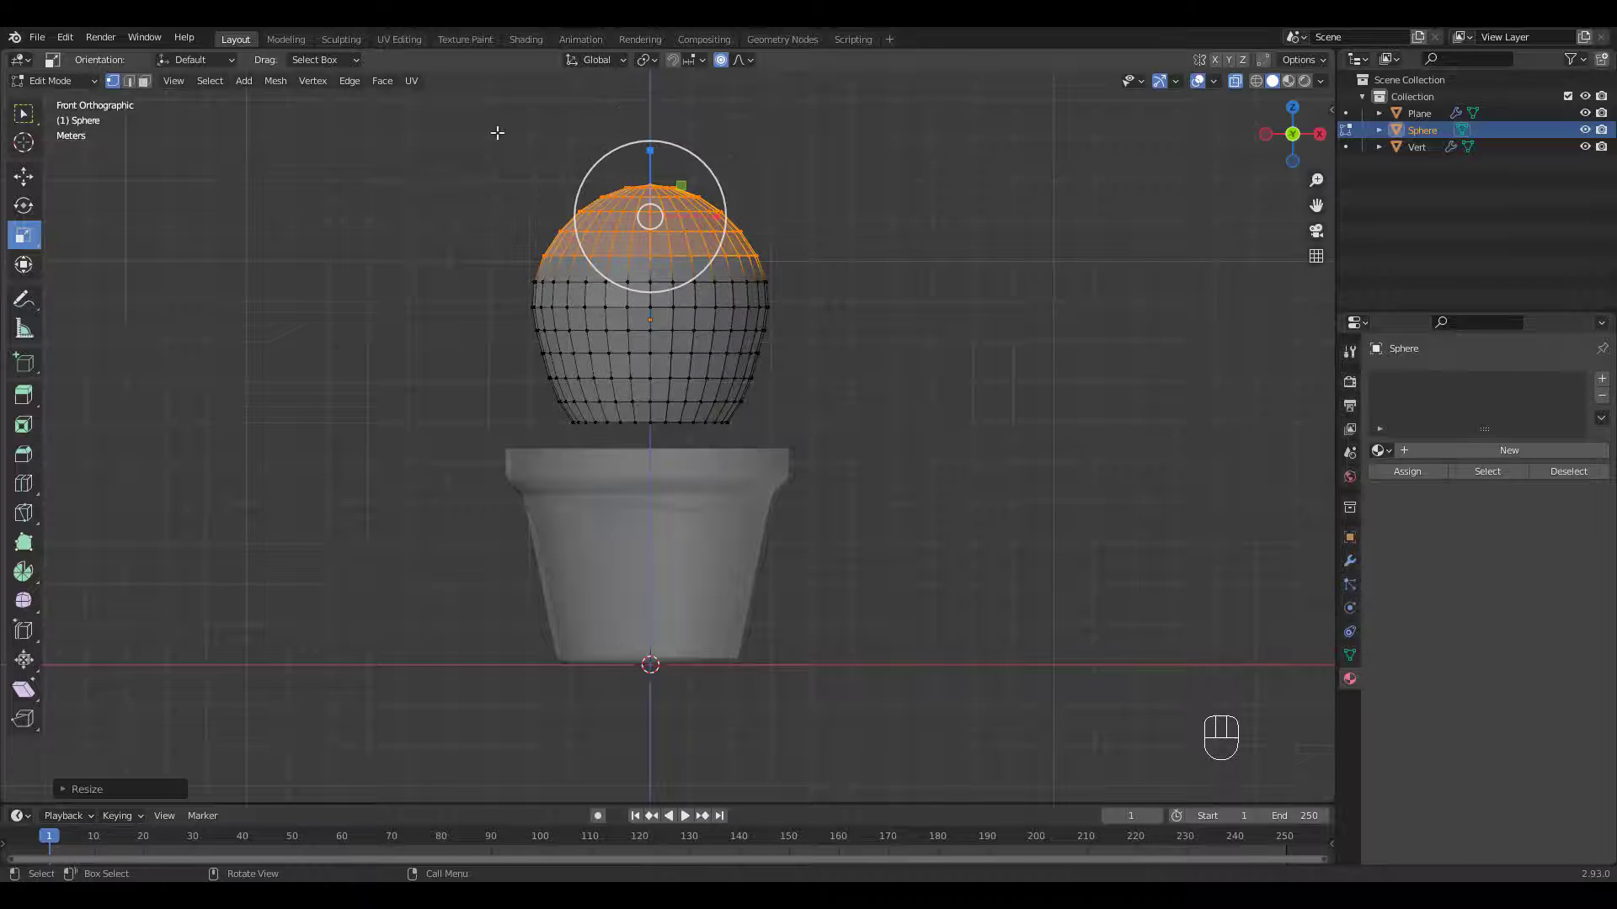
pyautogui.press('s')
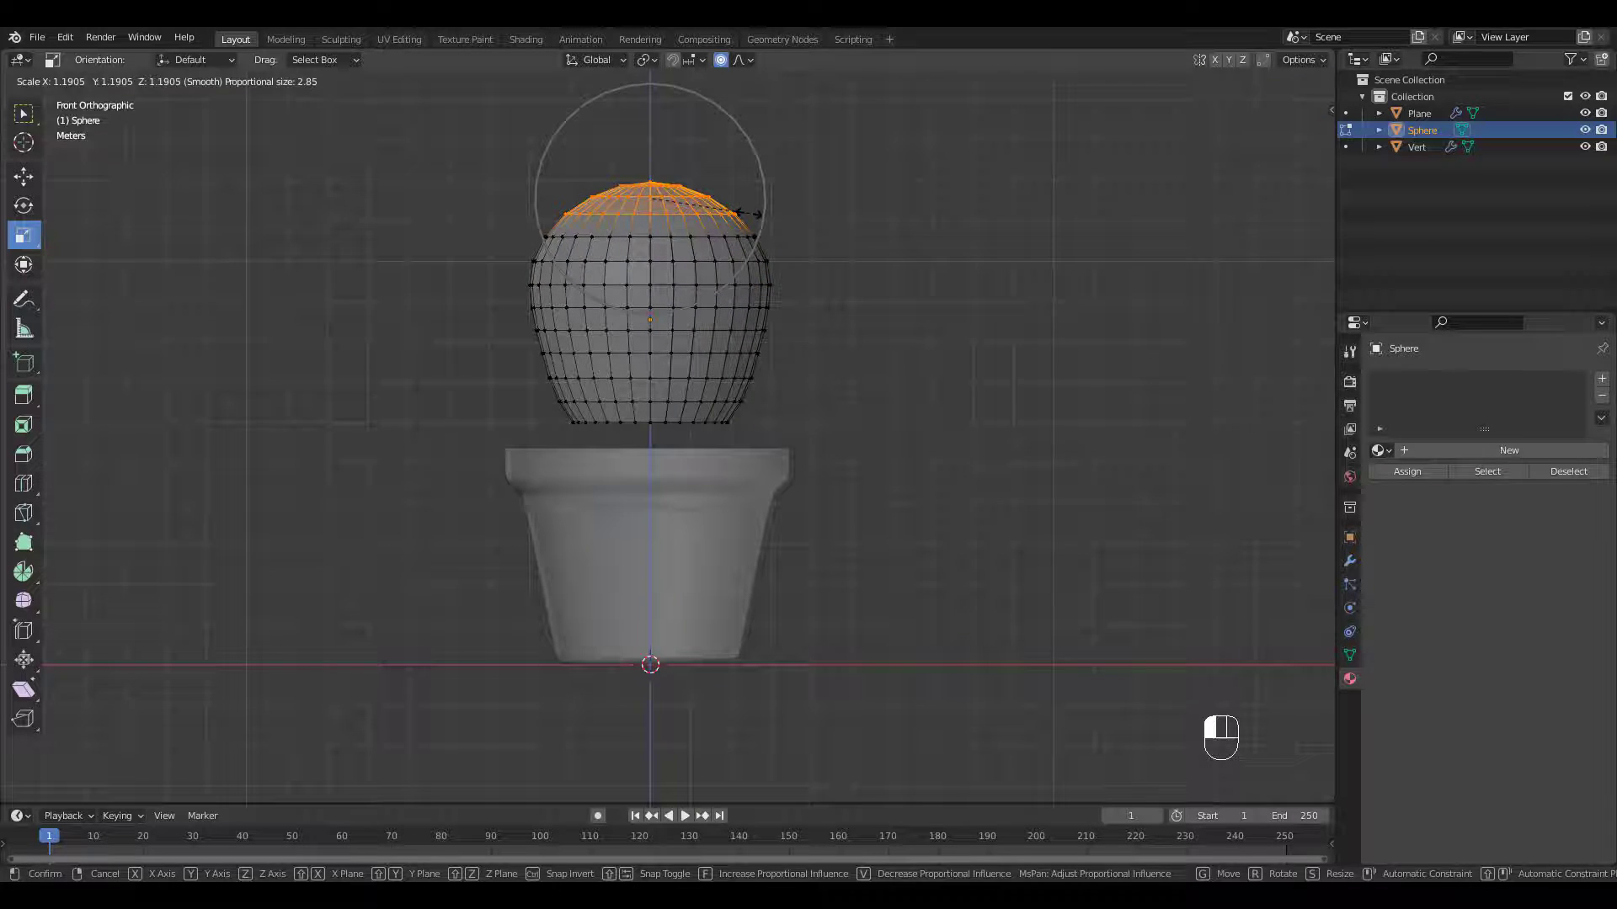
pyautogui.click(650, 205)
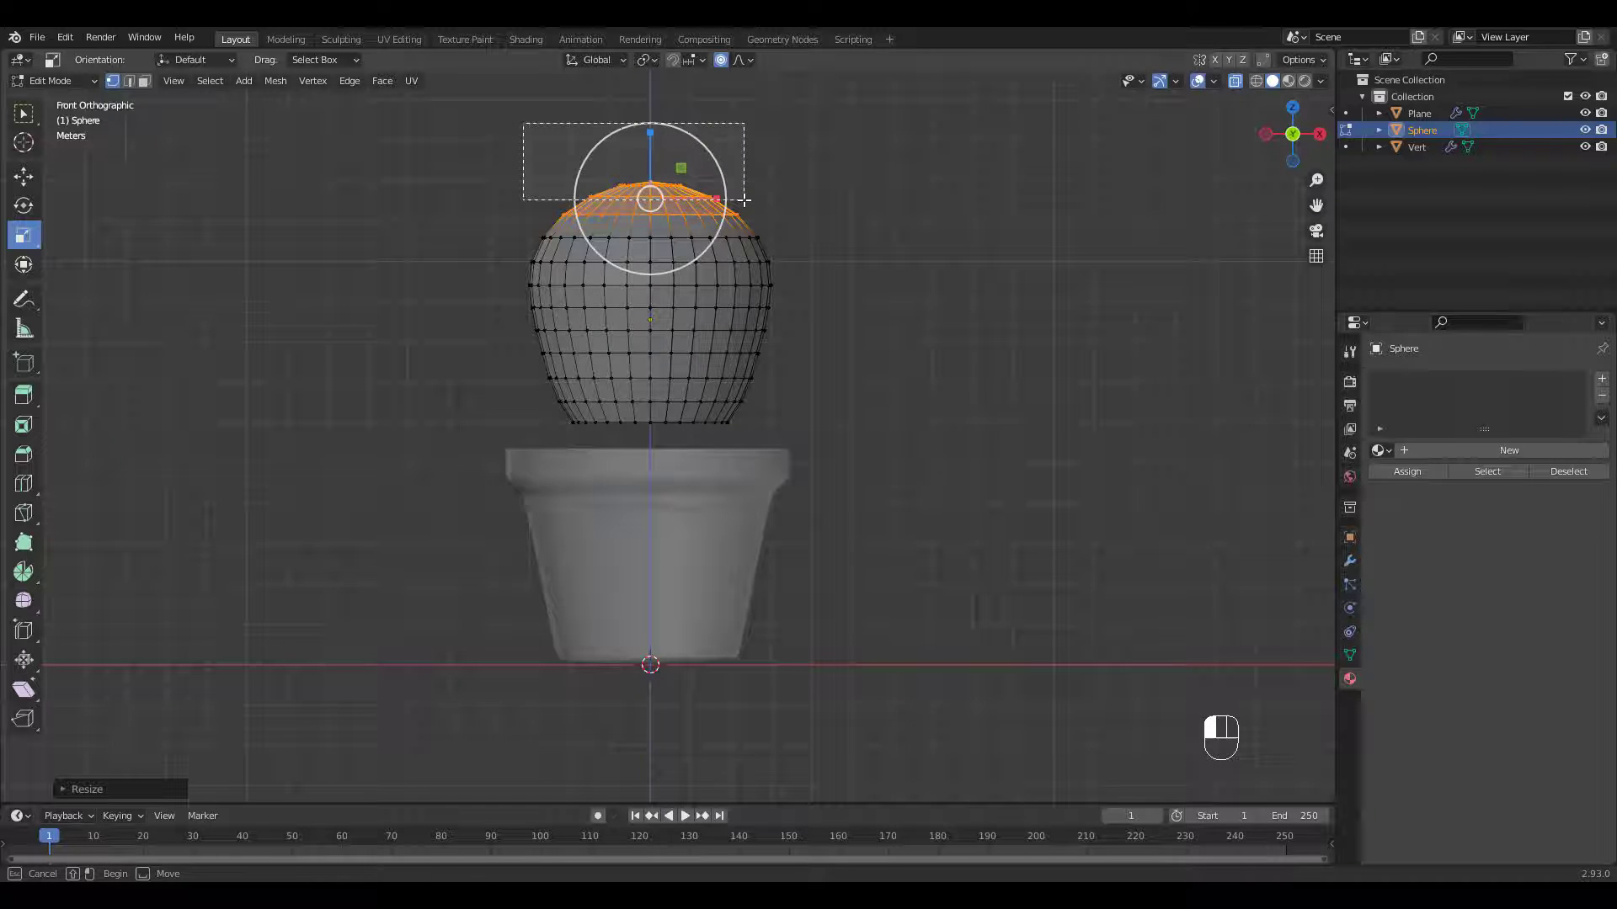
pyautogui.press('s')
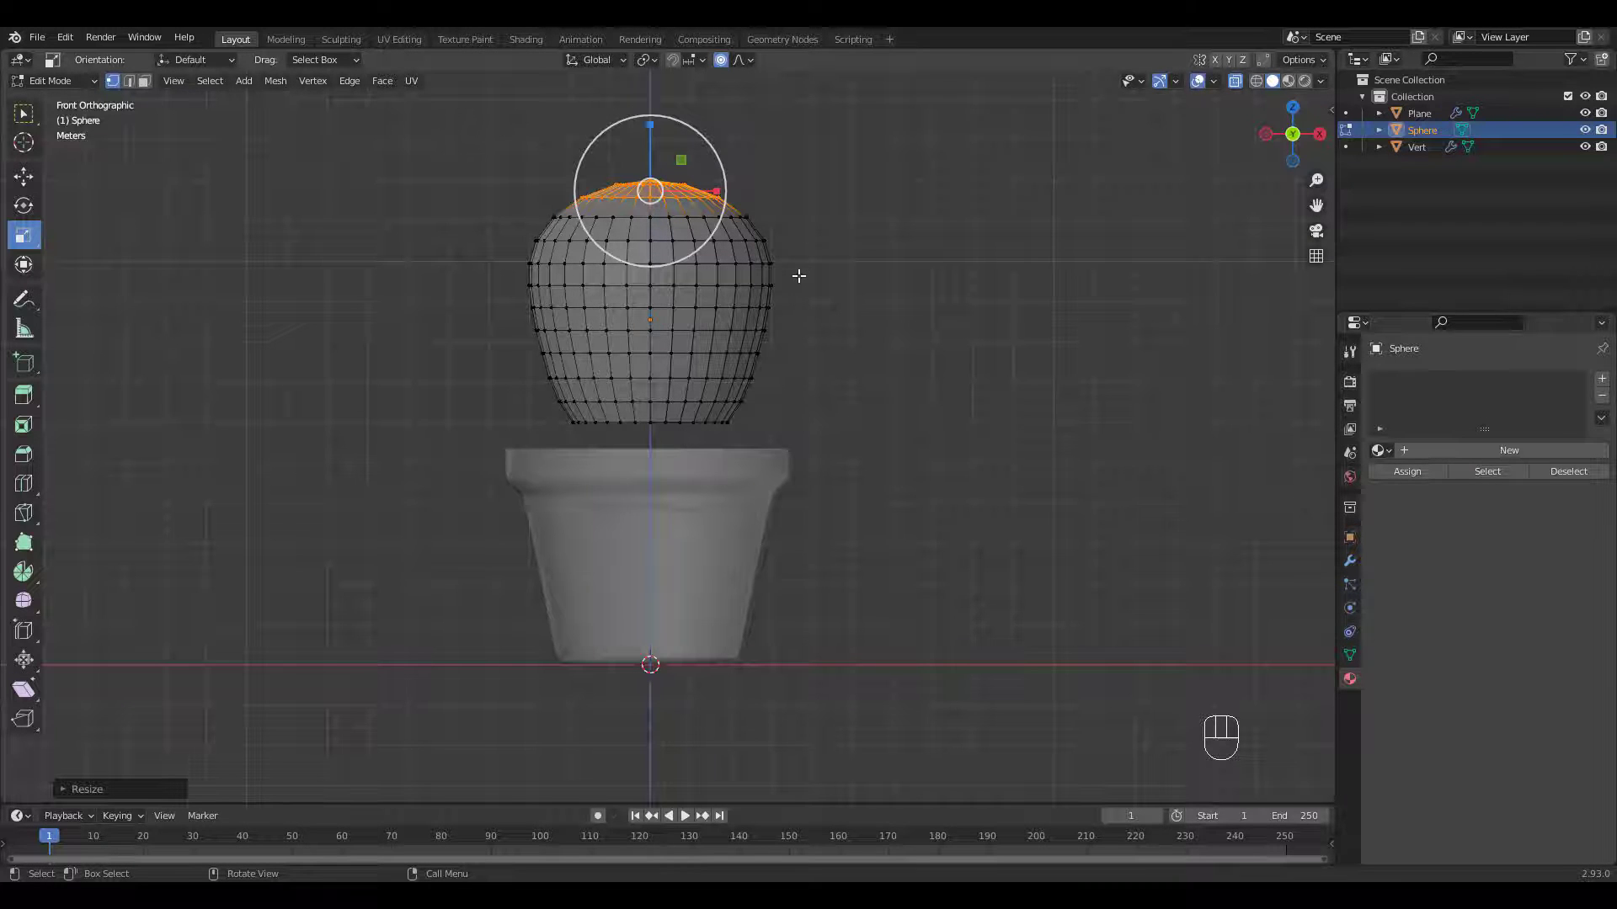
pyautogui.press('alt+z')
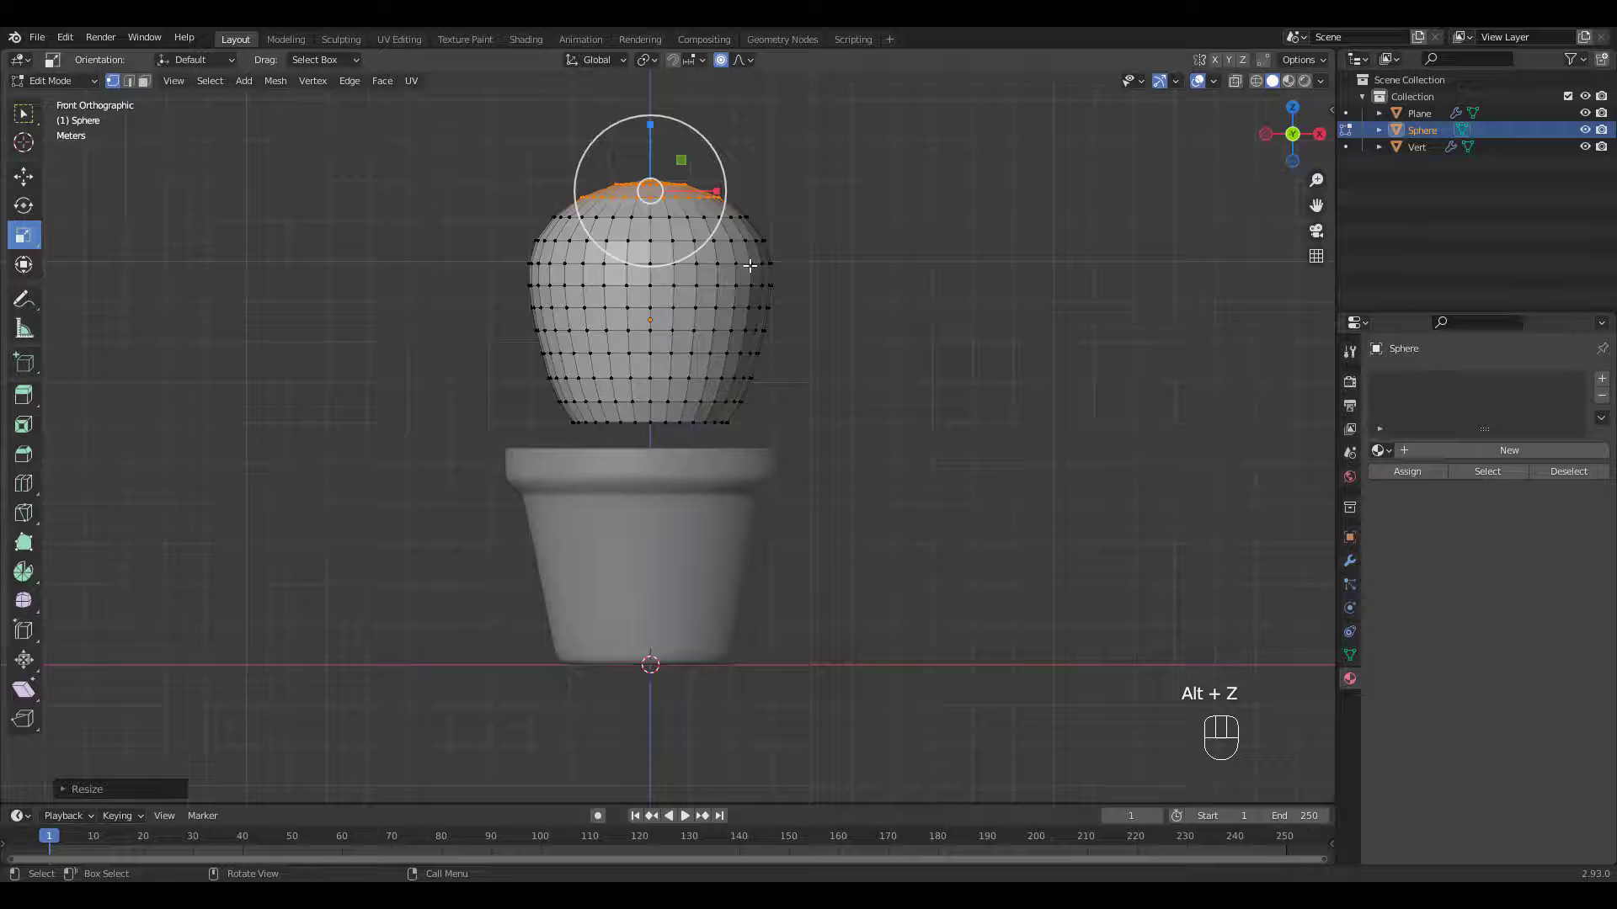
pyautogui.press('Tab')
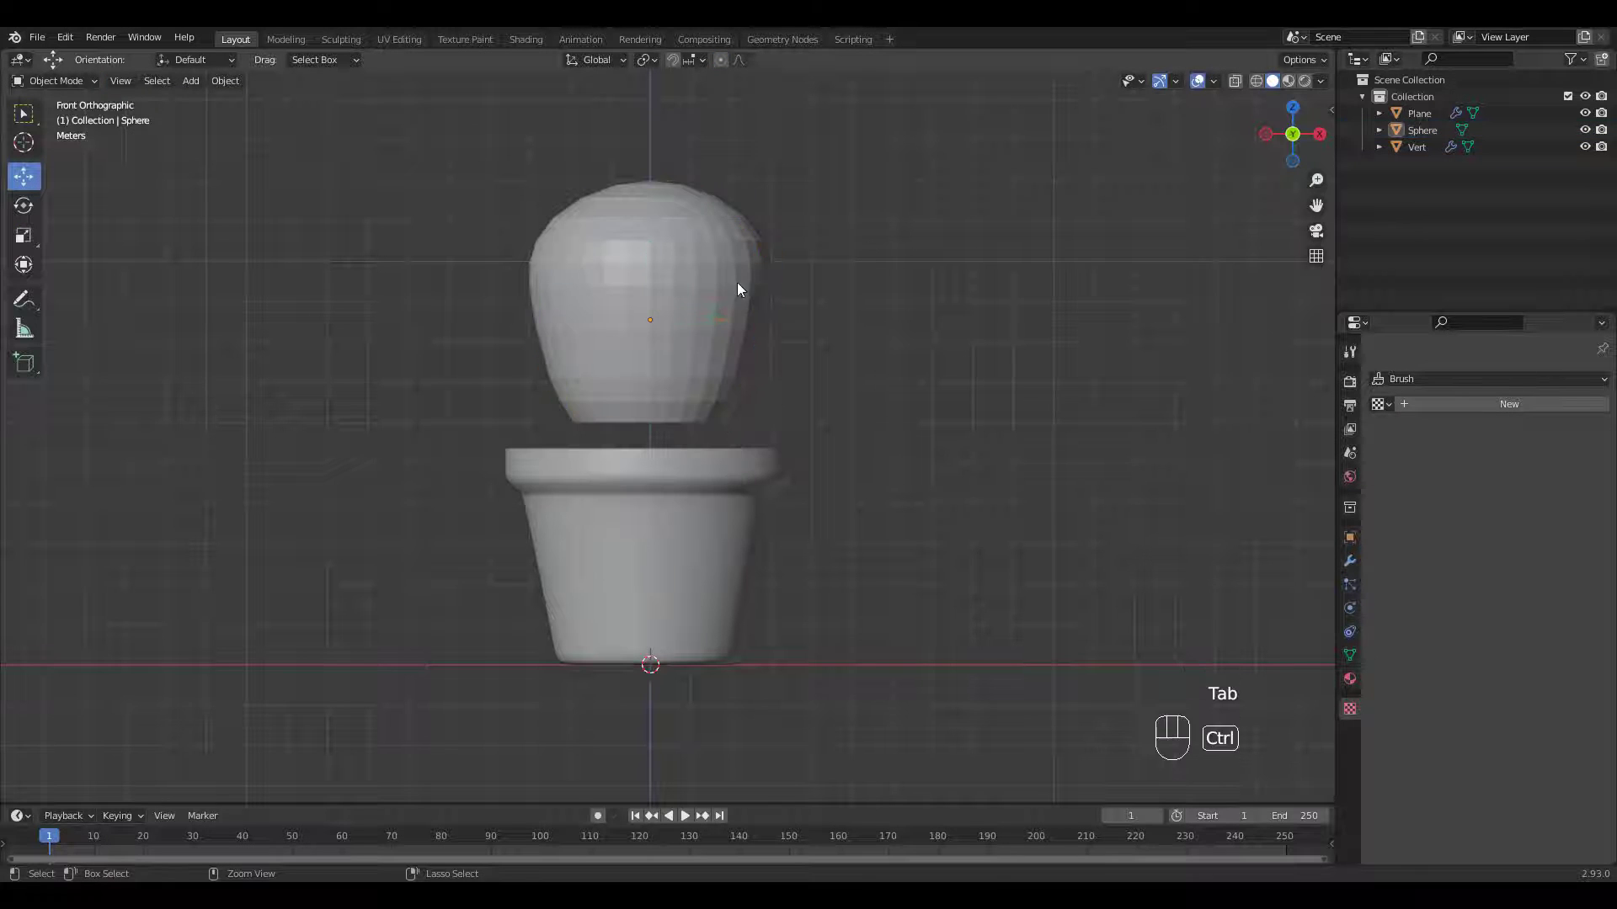
# Step: Give the cactus body two subdivision levels with smooth shading and enter mesh editing
pyautogui.press('ctrl+2')
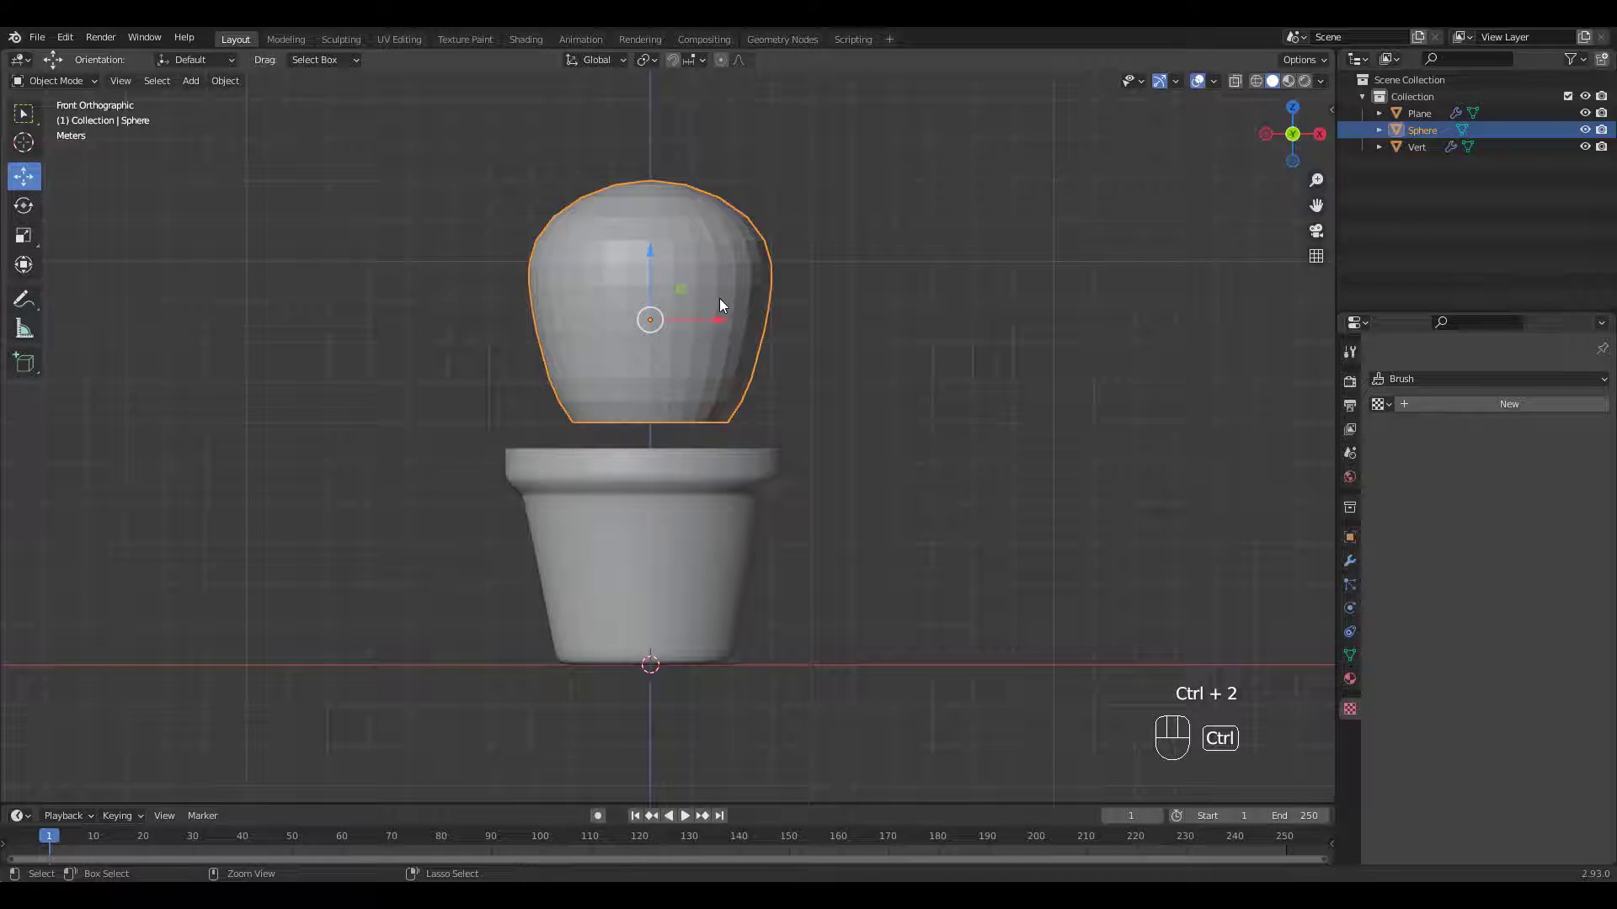
pyautogui.press('ctrl+2')
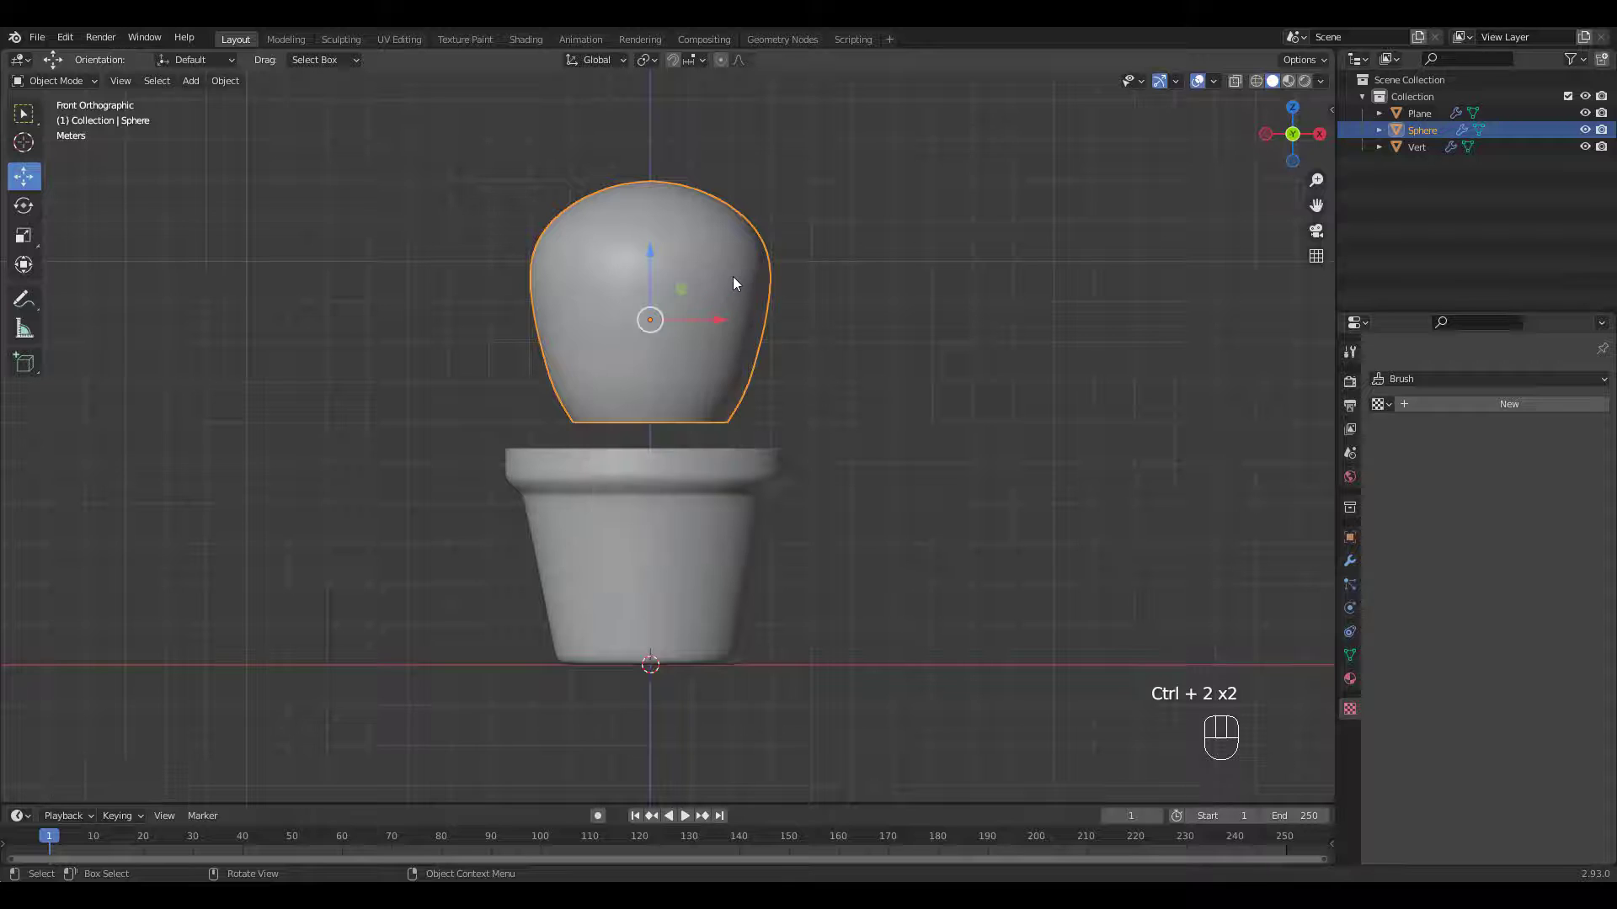
pyautogui.press('Tab')
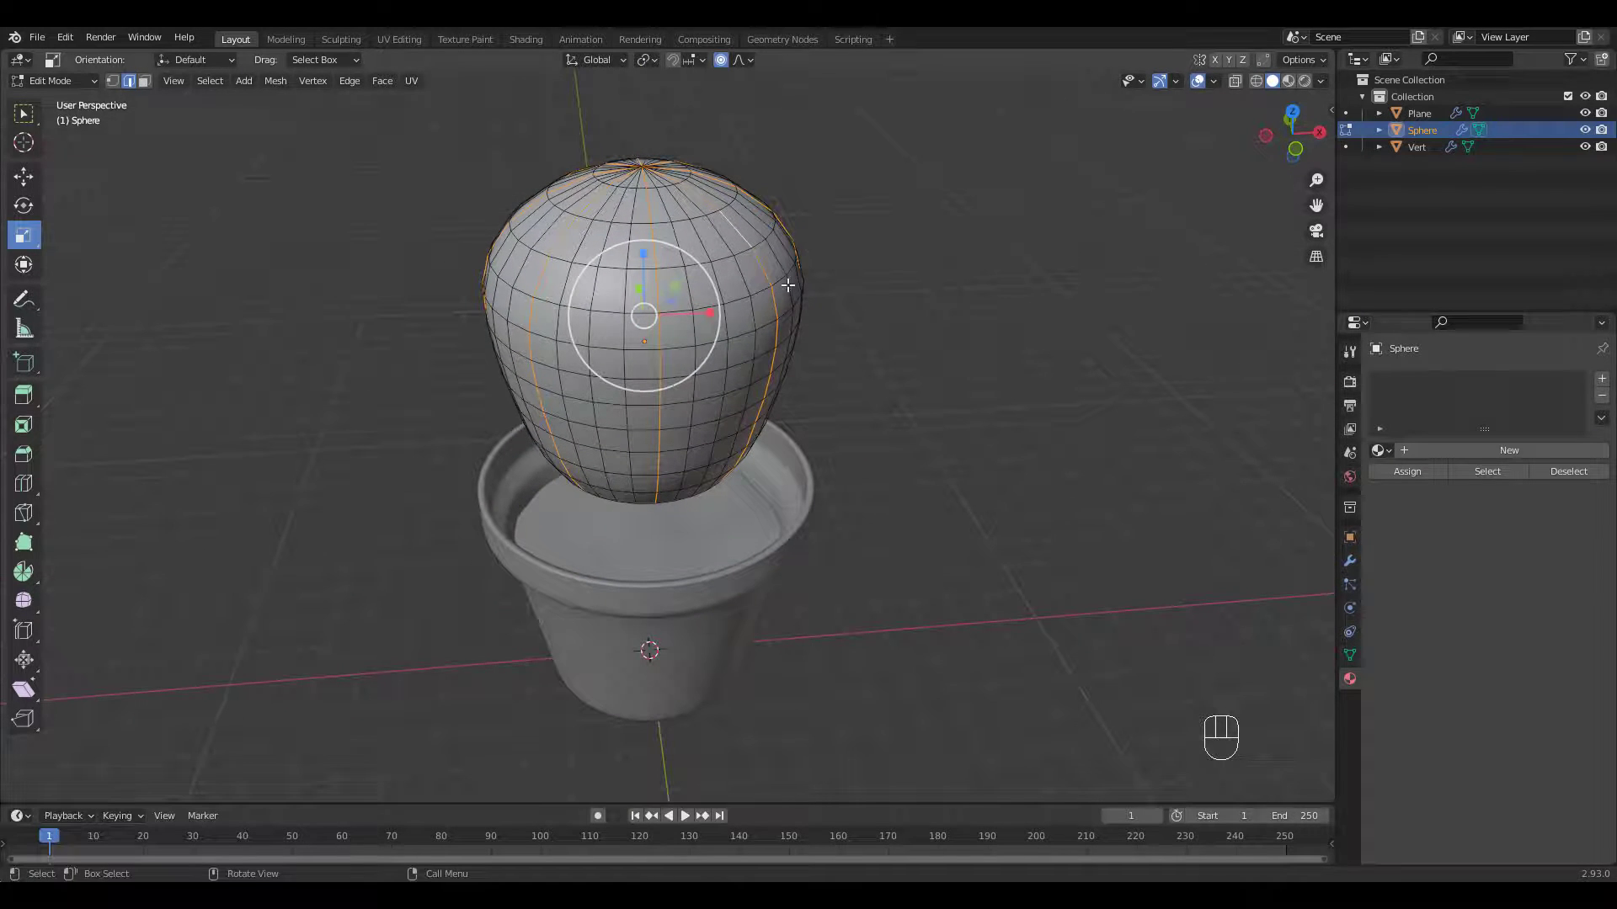
# Step: Fatten the selected rib faces outward with Alt+S to form vertical lobes
pyautogui.press('alt+s')
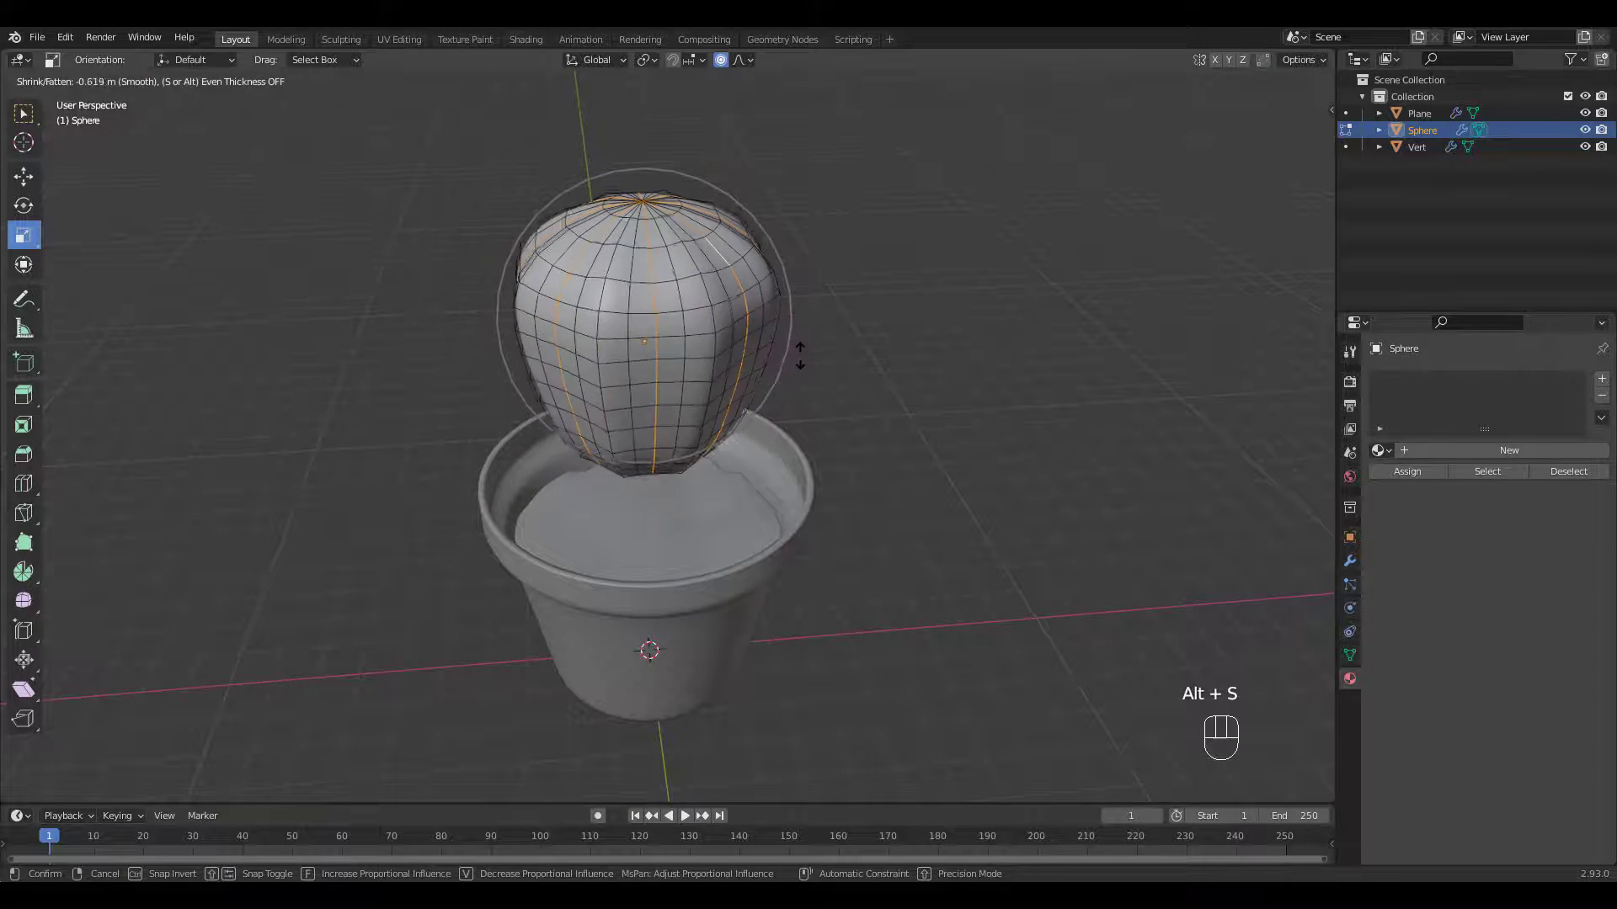
pyautogui.moveTo(805, 366)
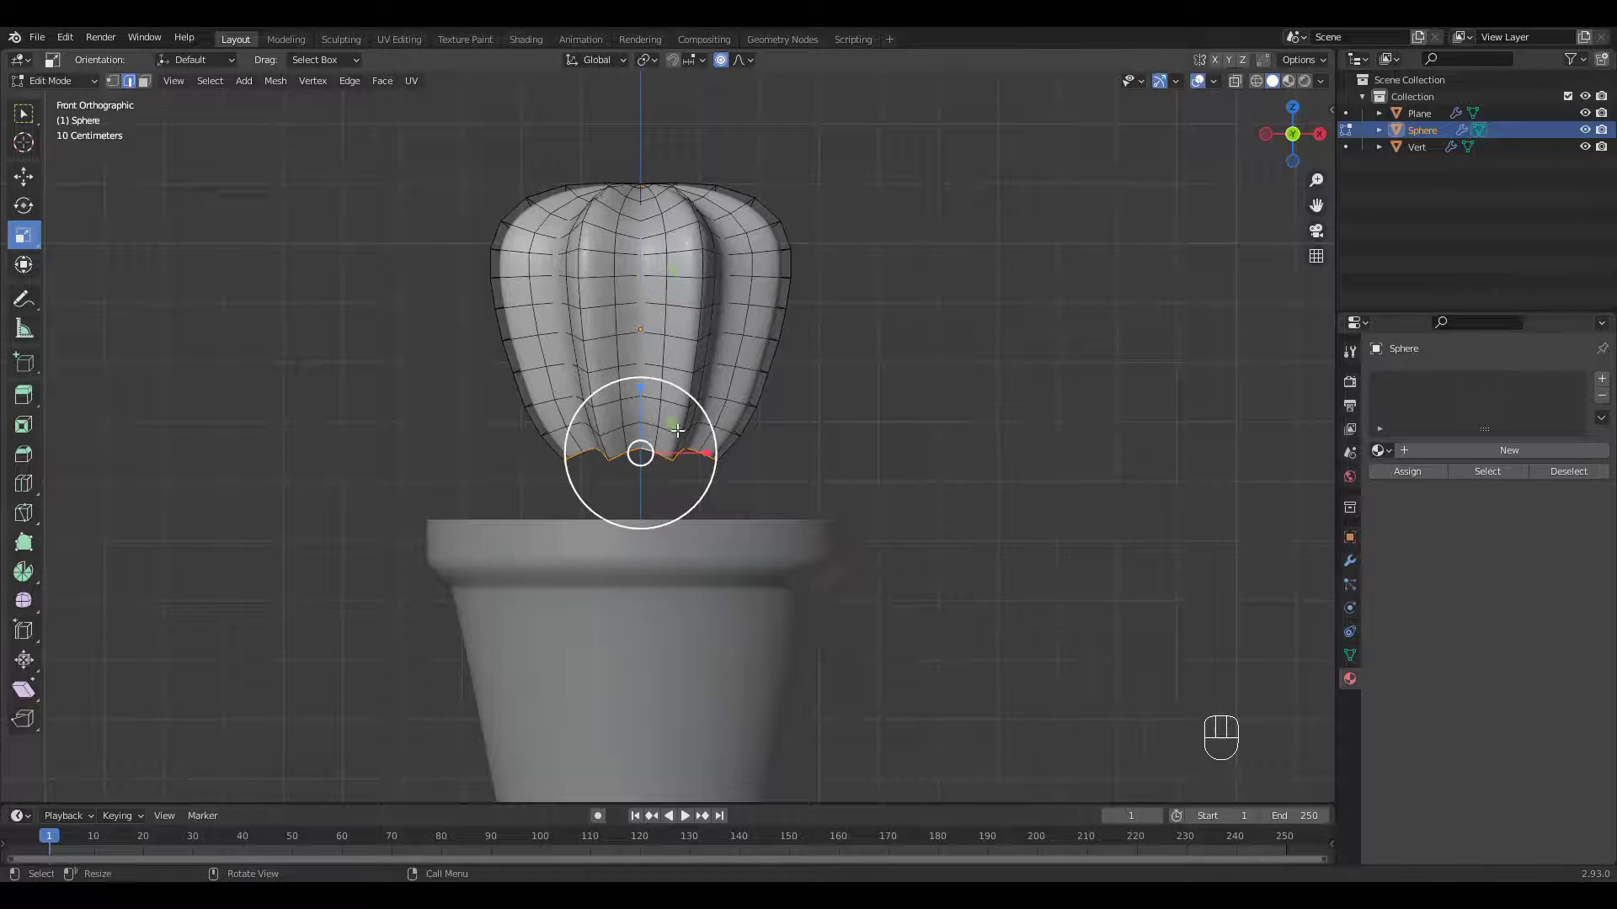
# Step: Round the bottom loop into a circle with LoopTools and pull the lower body down into the pot
pyautogui.rightClick(640, 453)
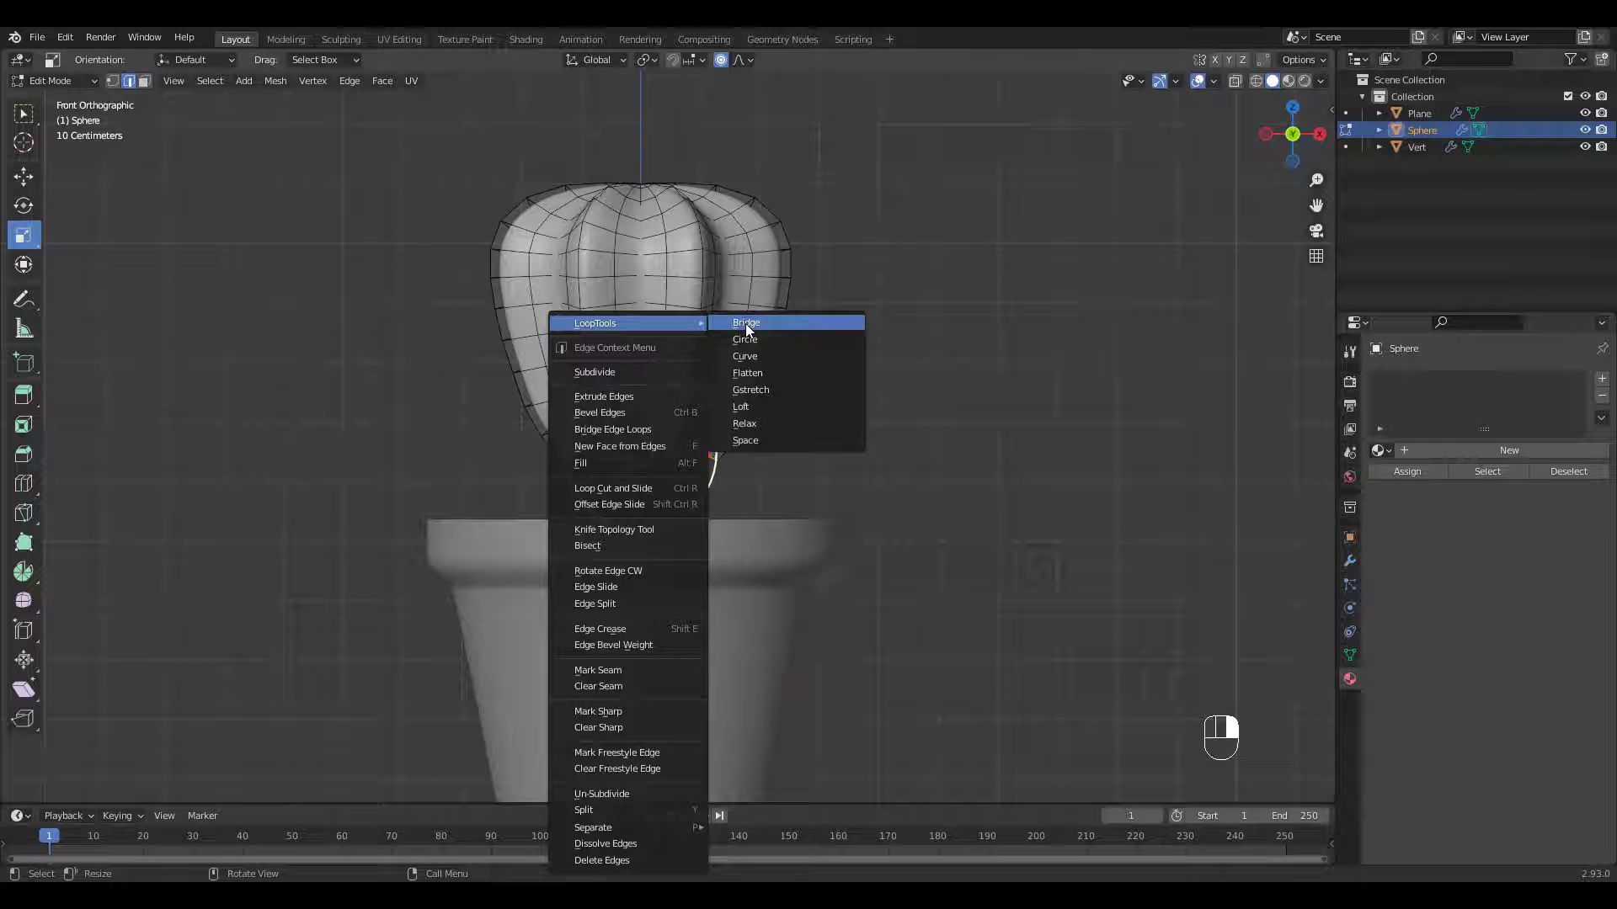
pyautogui.click(743, 338)
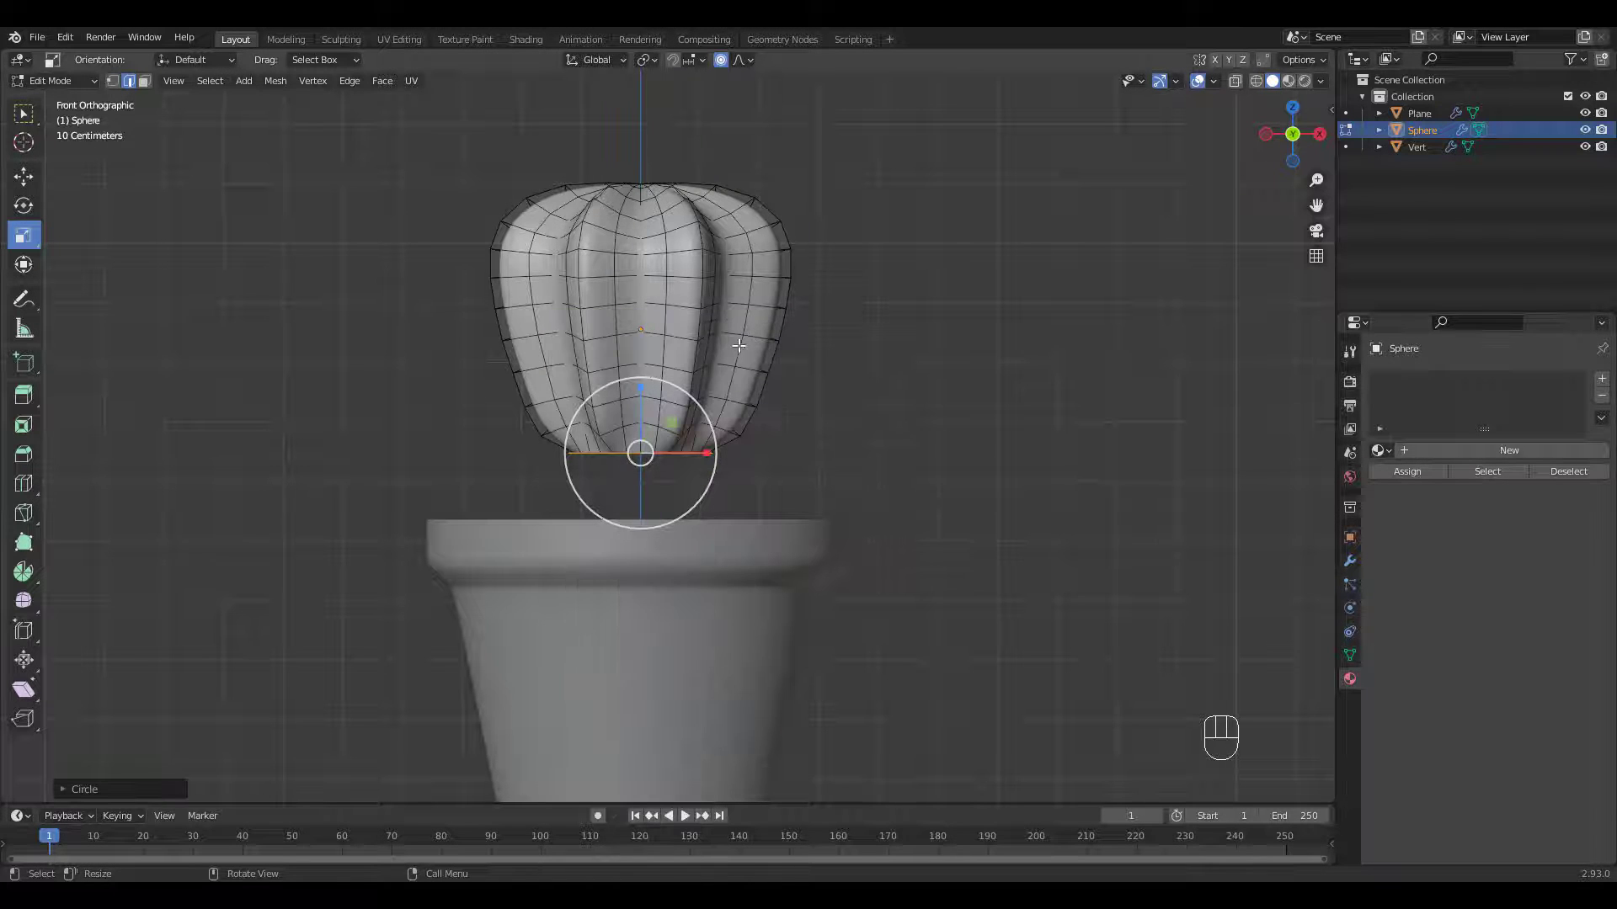
pyautogui.press('g')
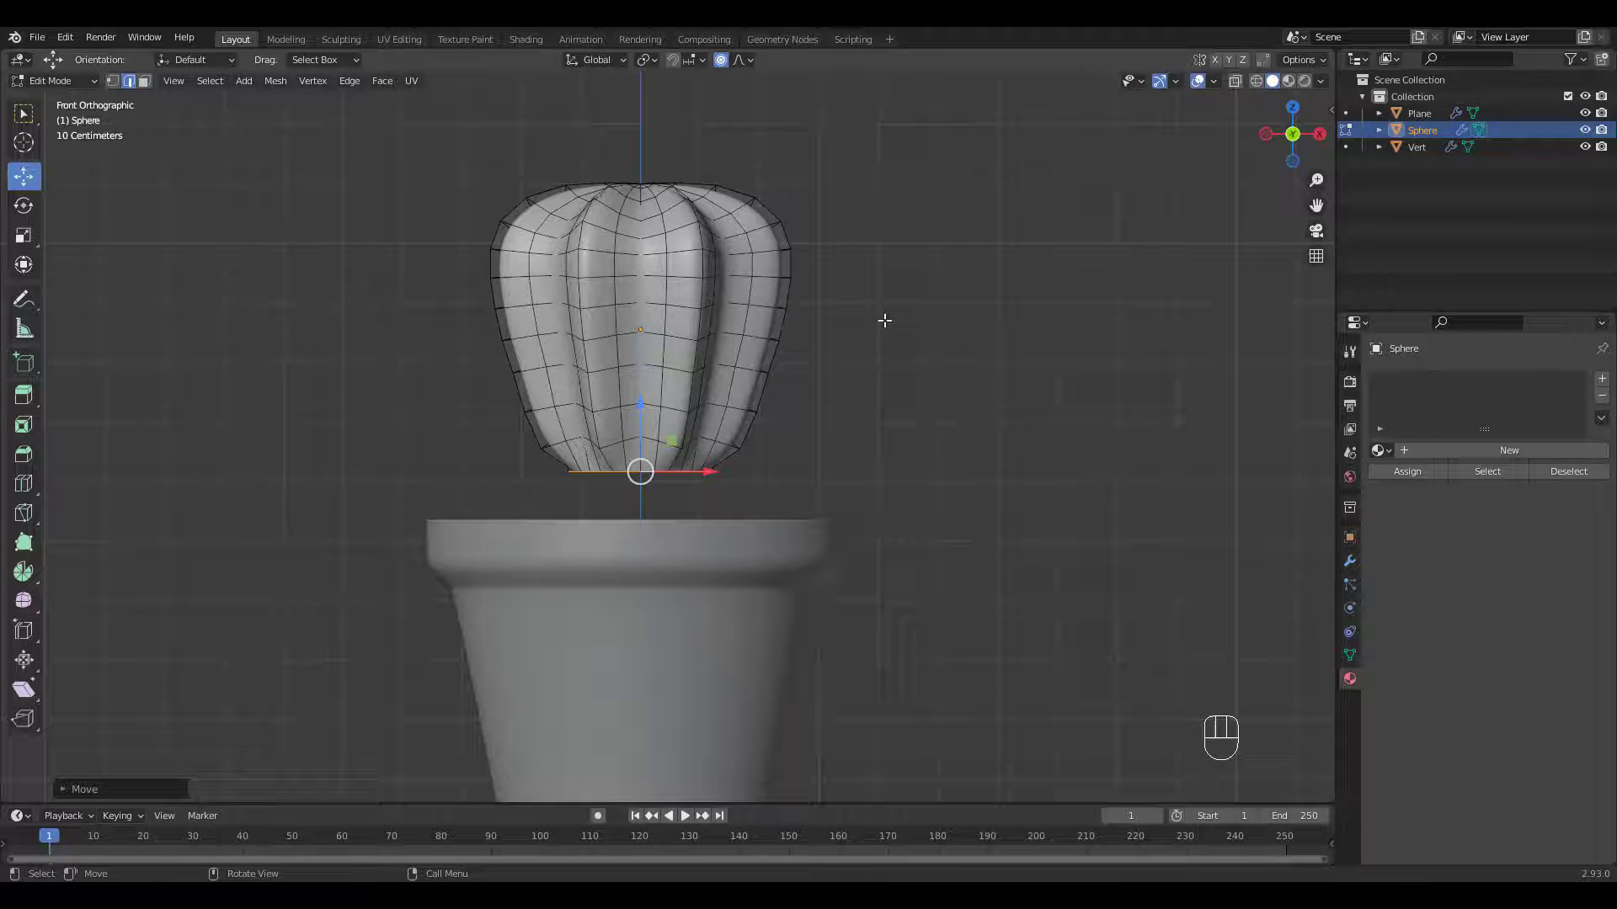
pyautogui.press('g')
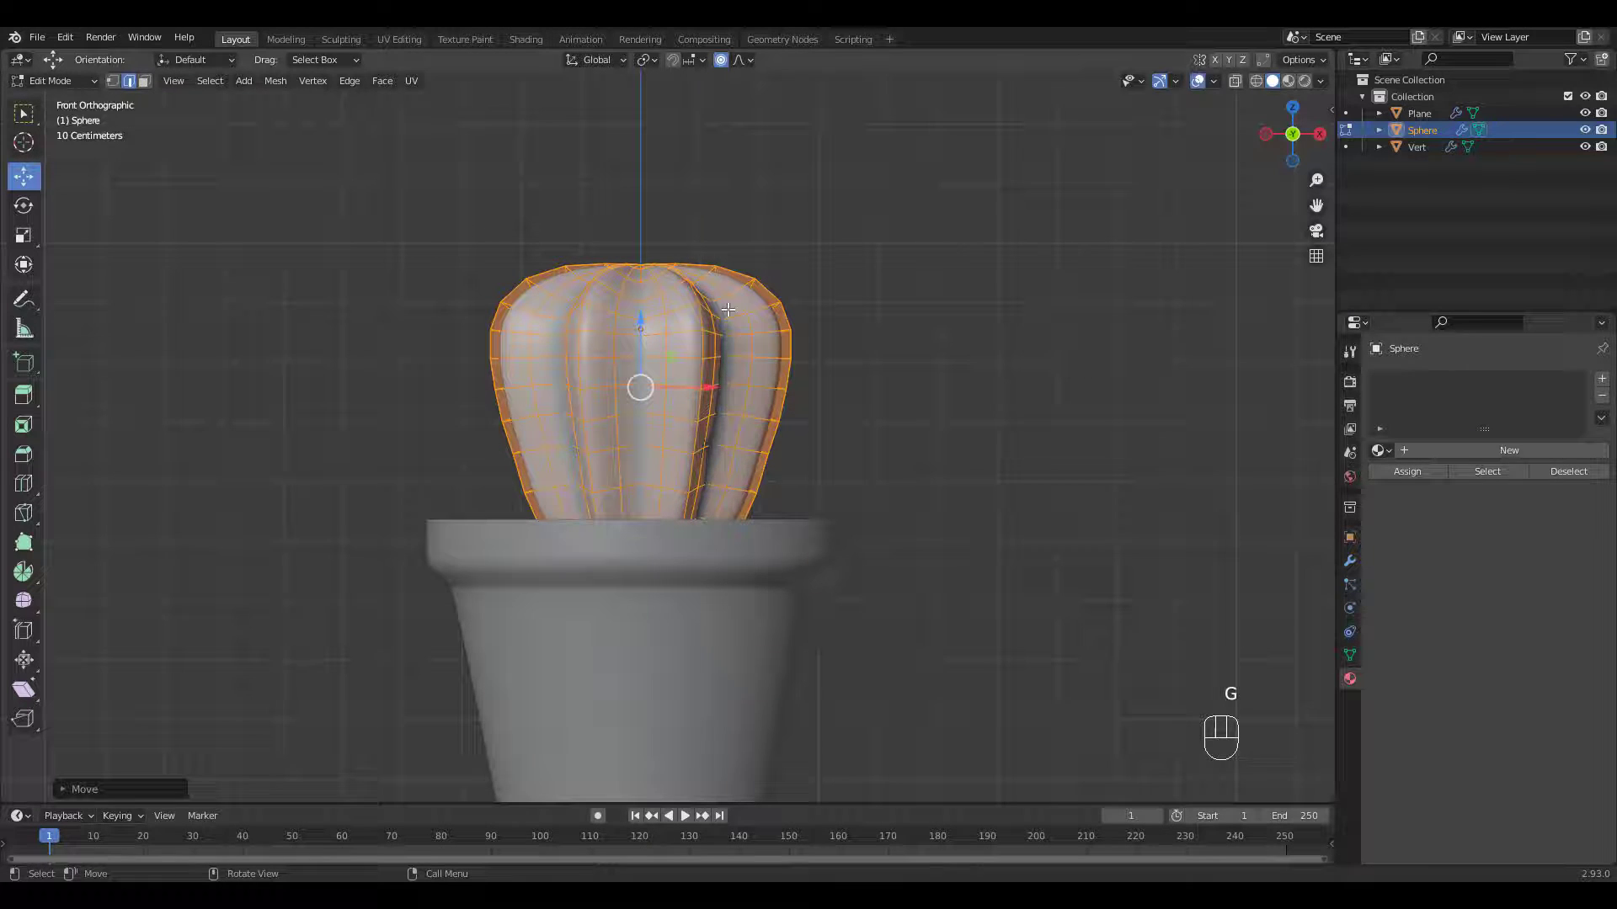
pyautogui.press('alt+z')
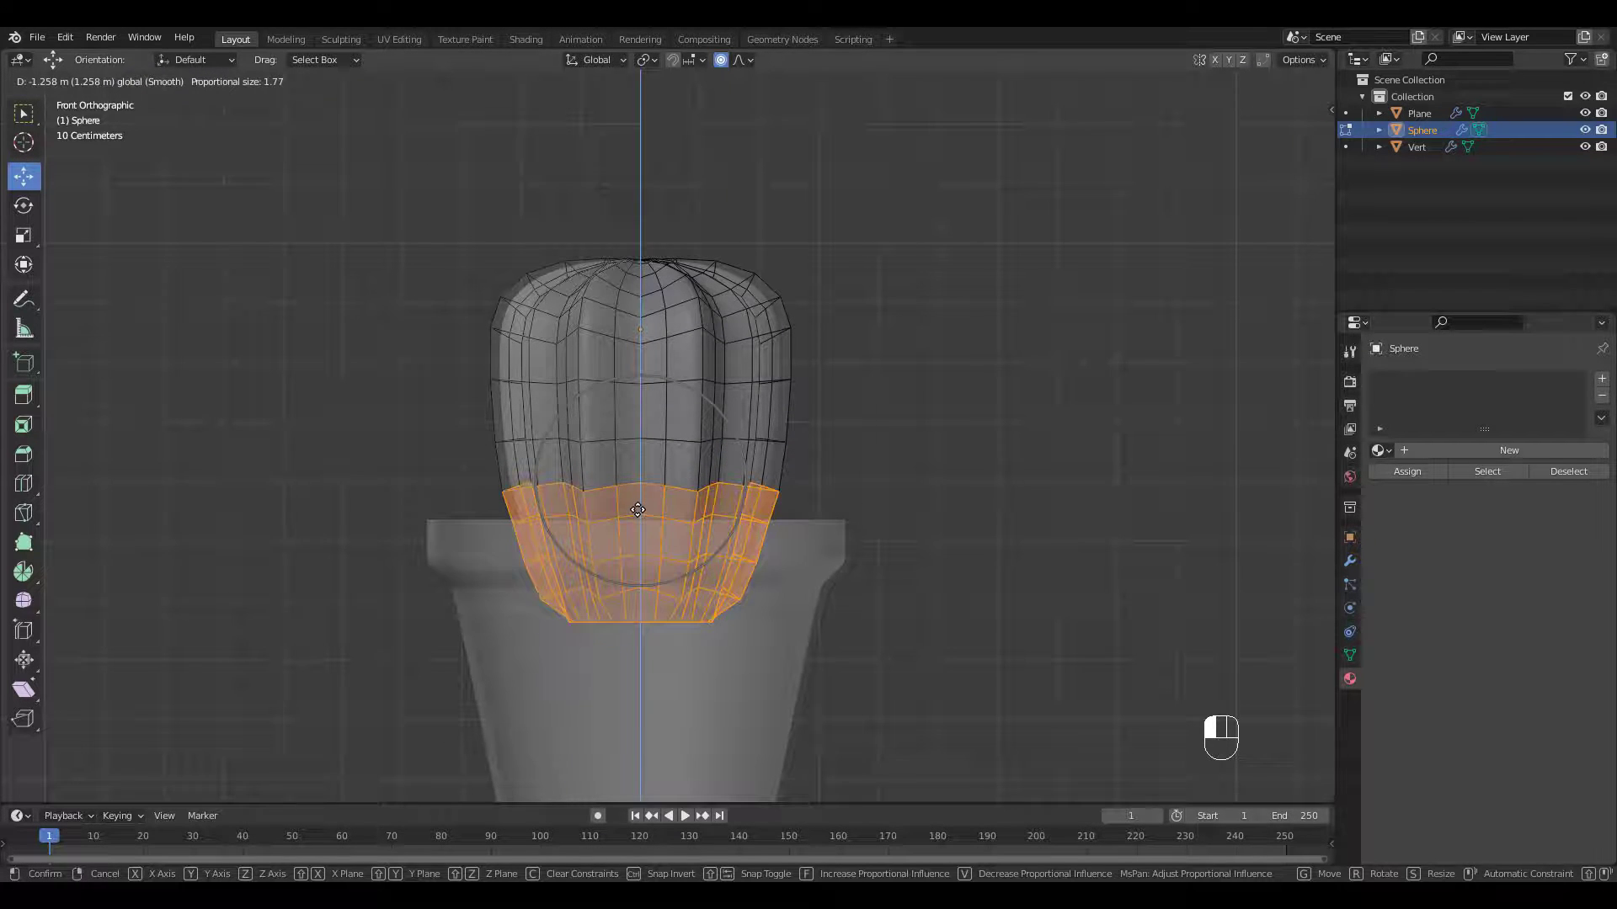
# Step: Stretch the base into the pot and widen the upper loops, undoing a mis-scaled middle loop
pyautogui.click(636, 508)
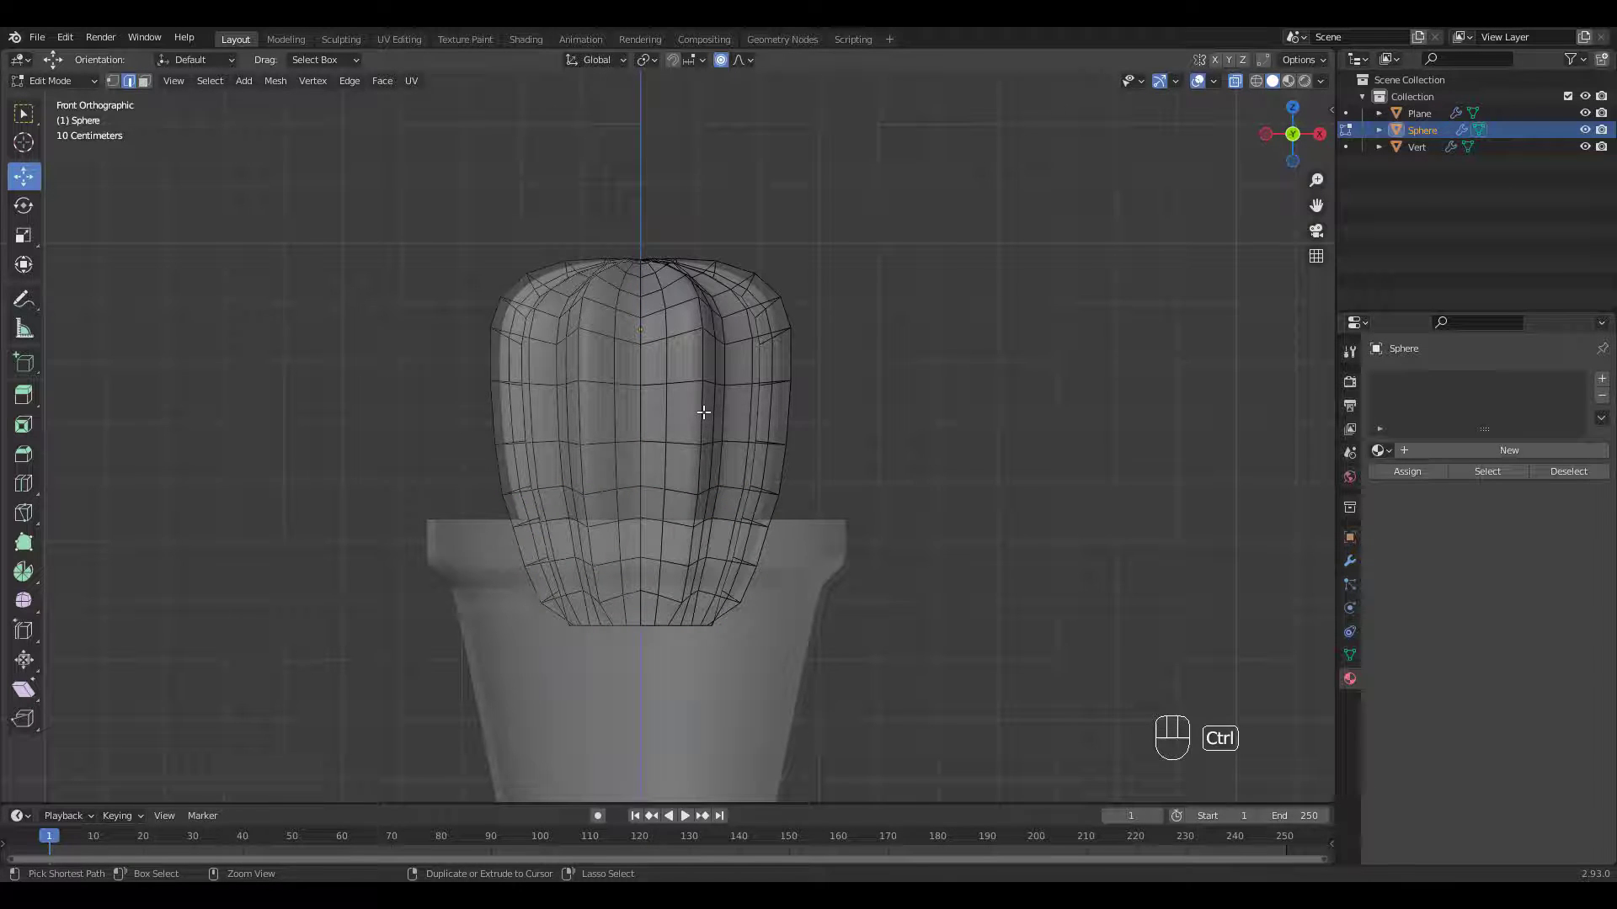
pyautogui.press('ctrl+r')
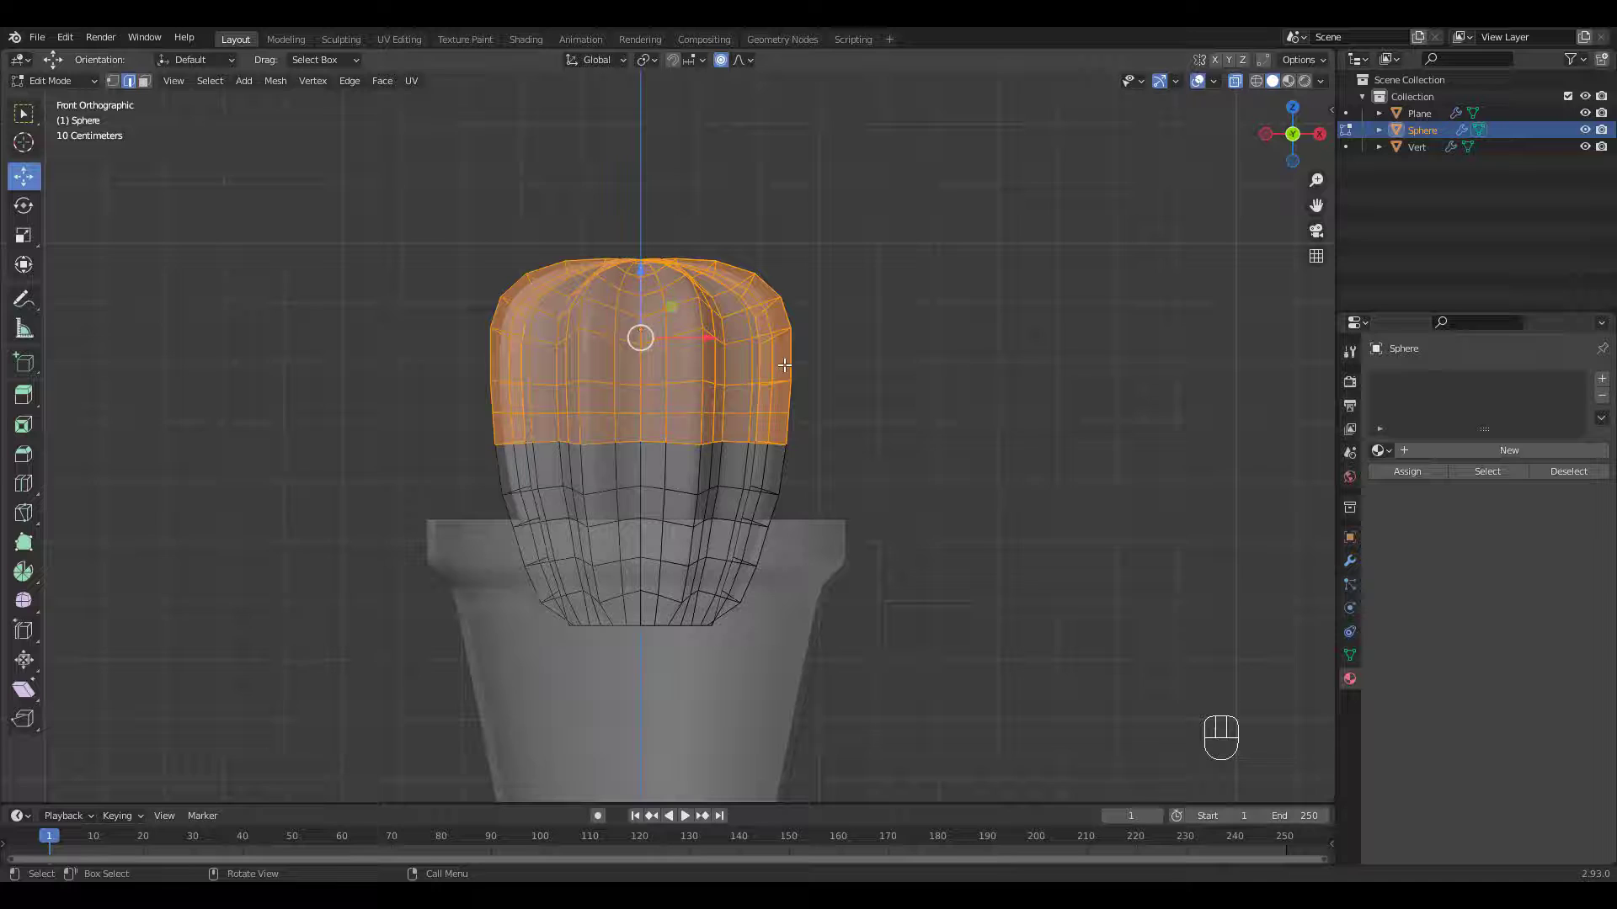
pyautogui.press('s')
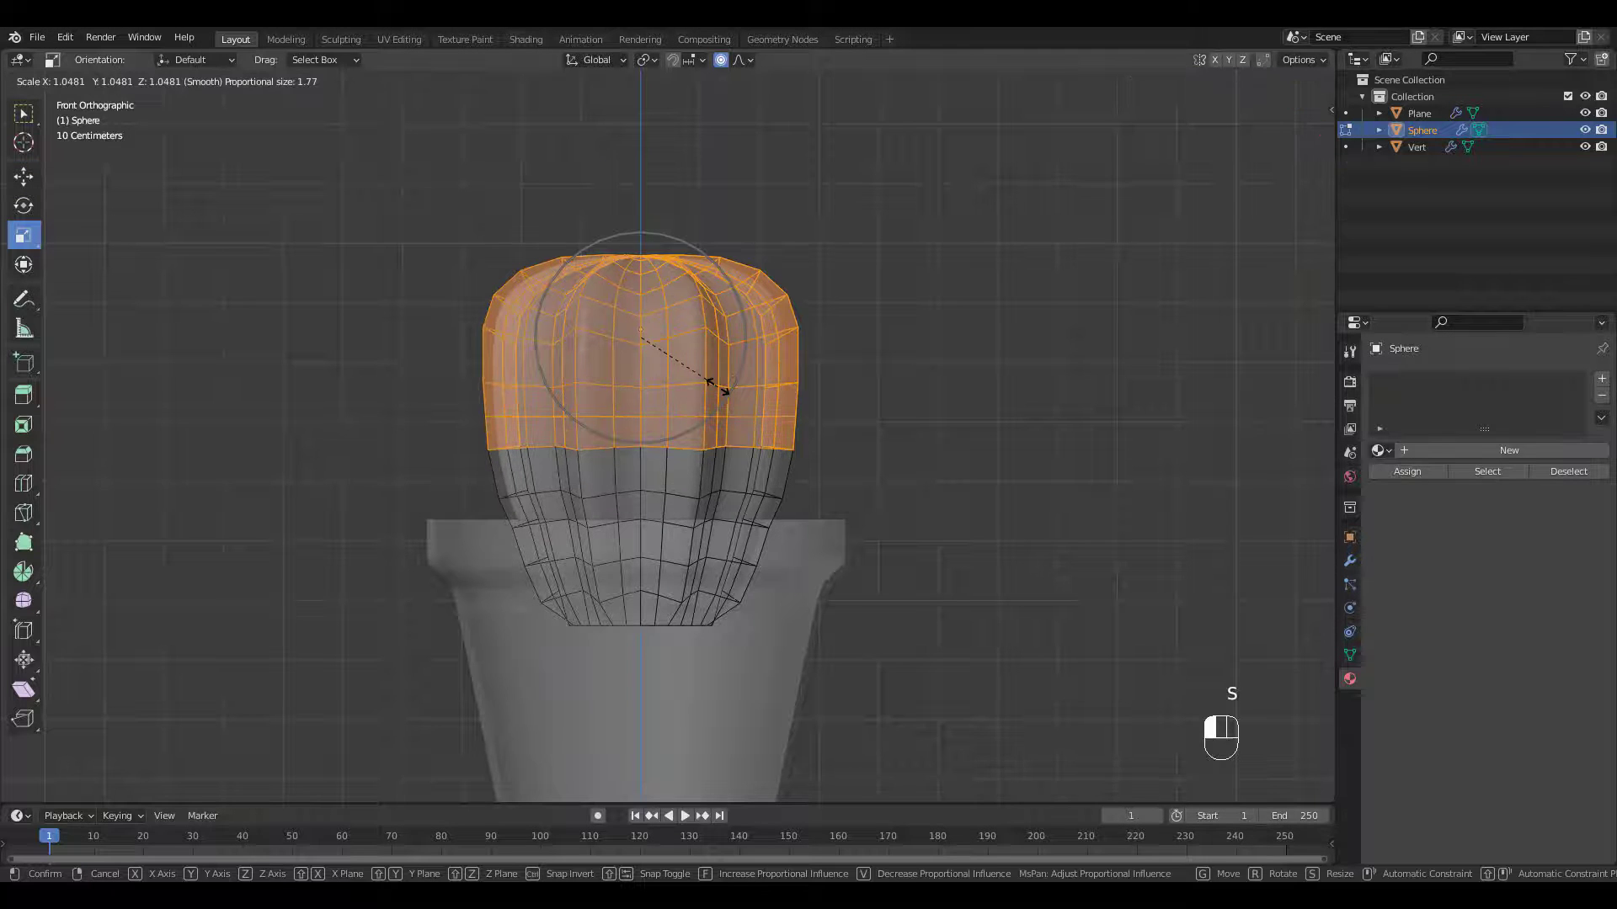
pyautogui.moveTo(710, 387)
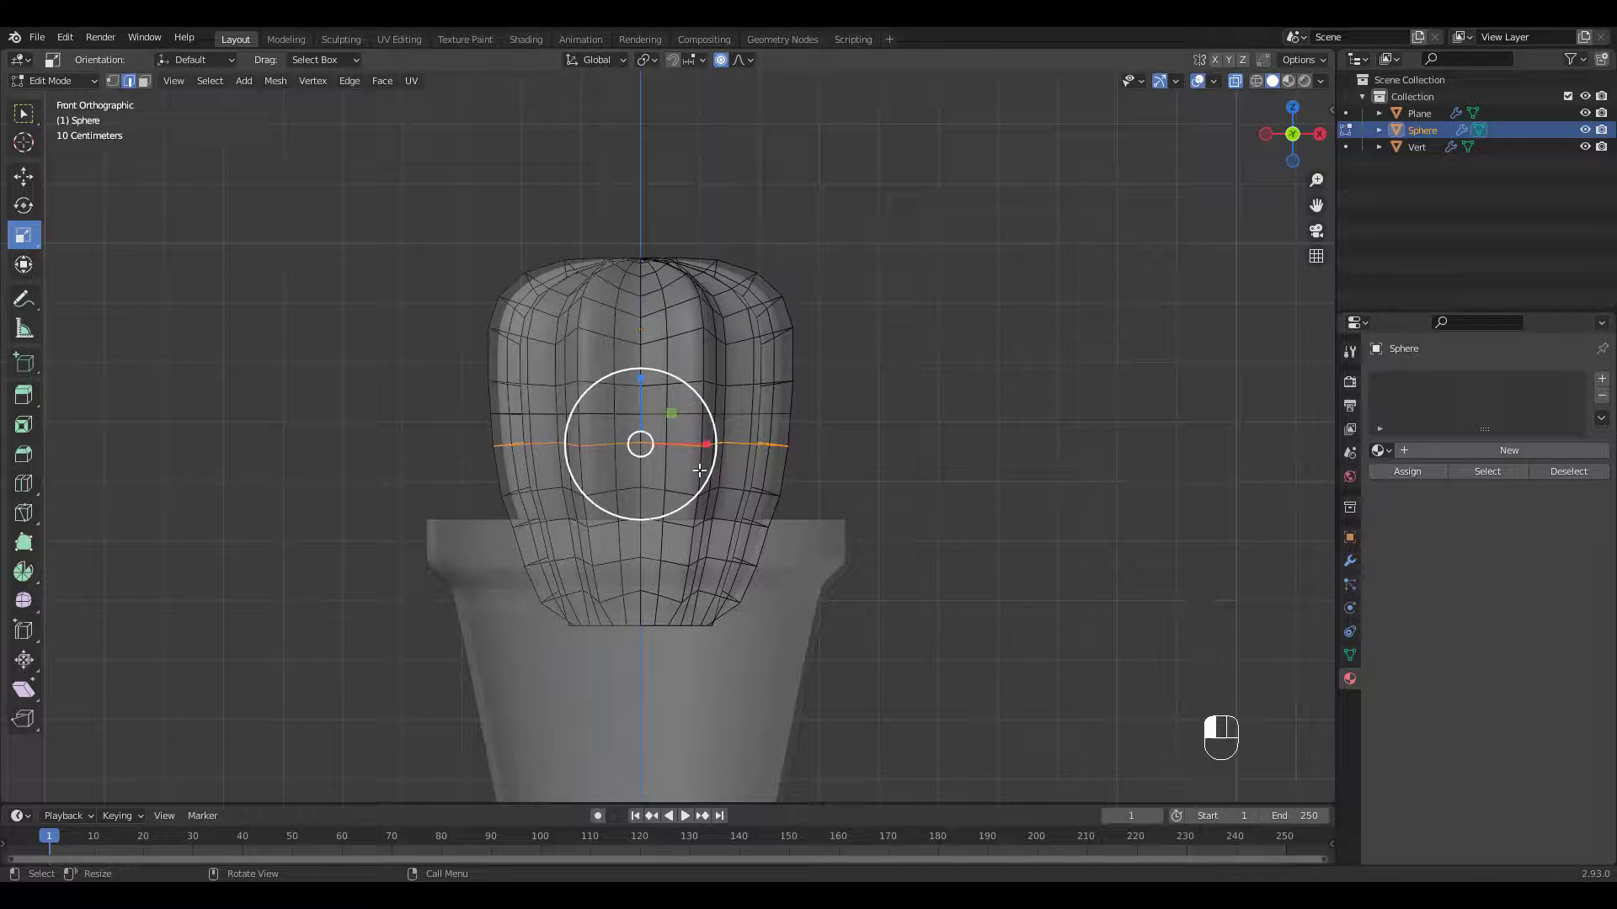
pyautogui.press('s')
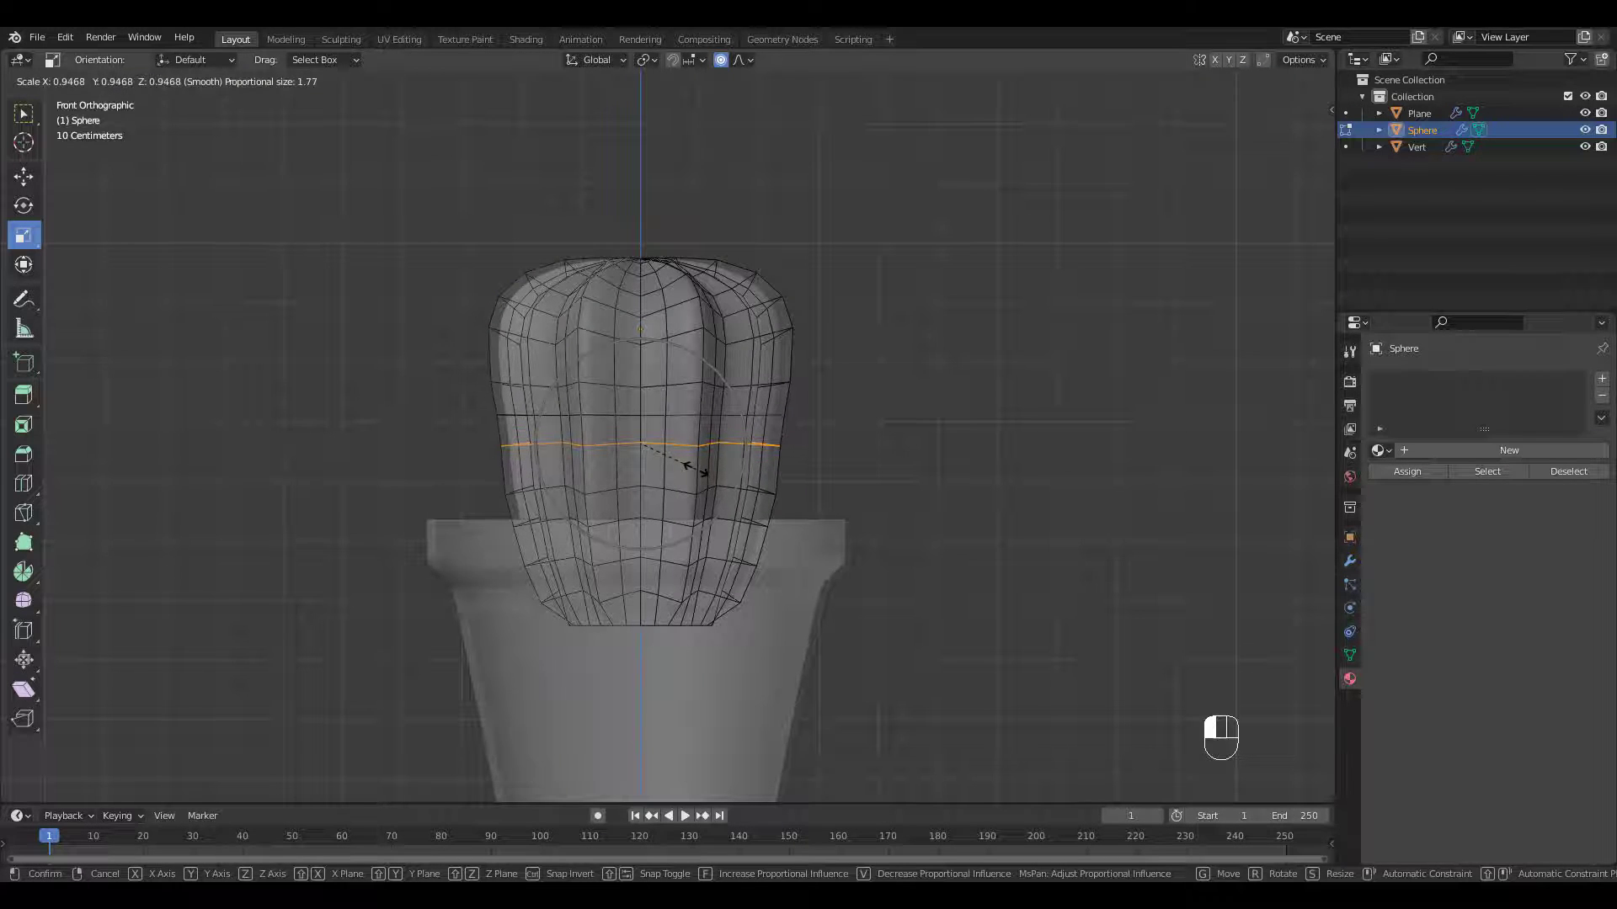
pyautogui.press('ctrl+z')
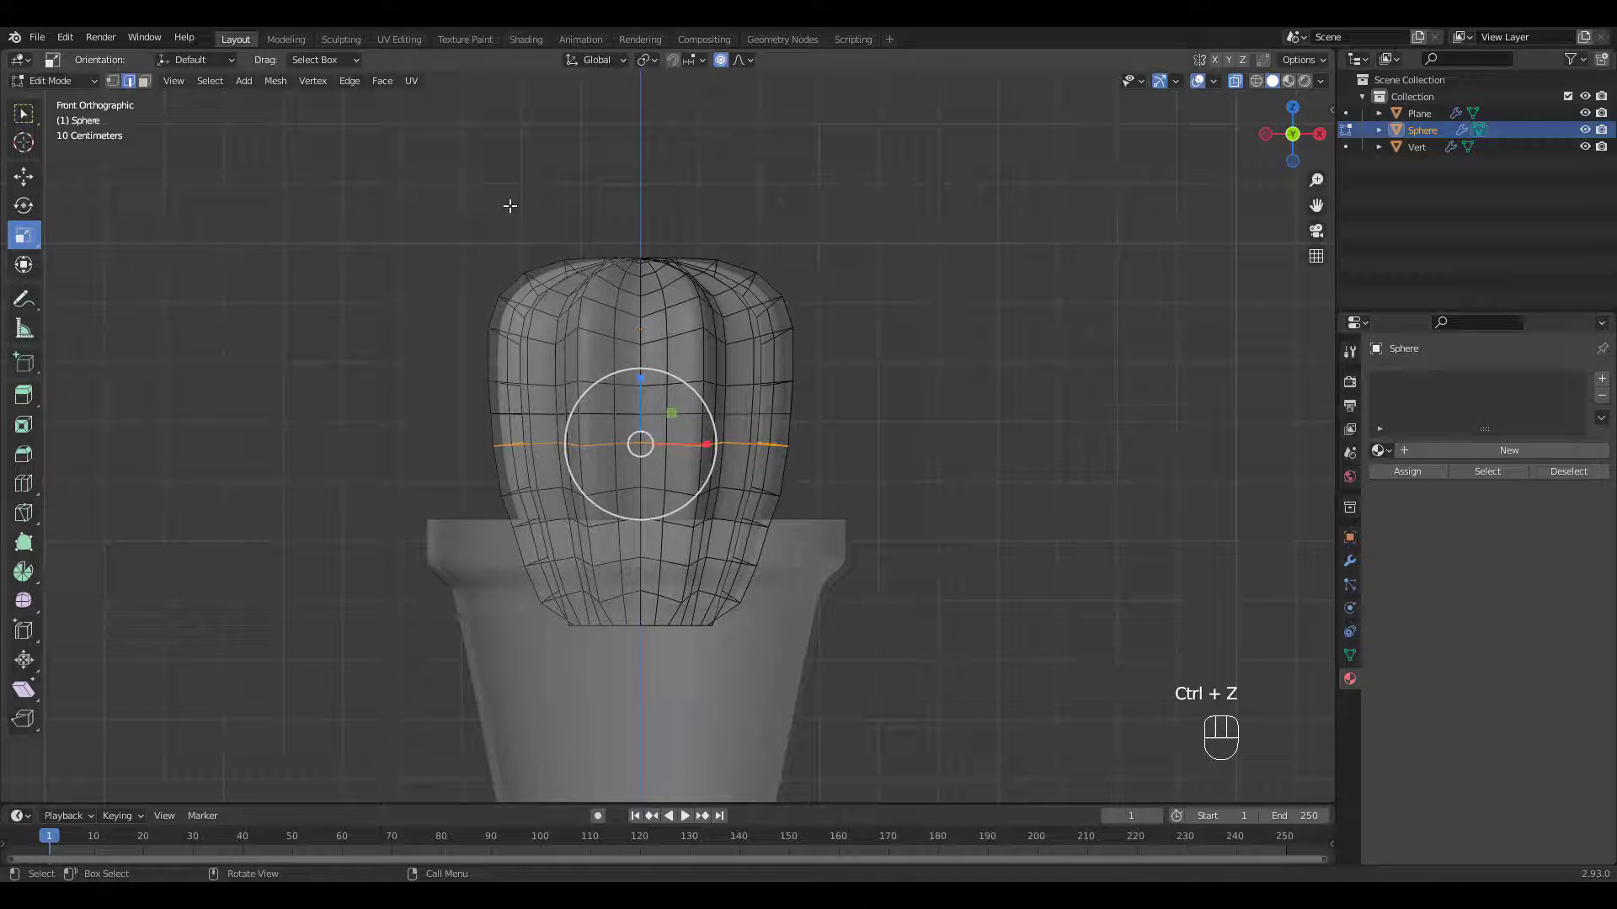
pyautogui.press('ctrl+z')
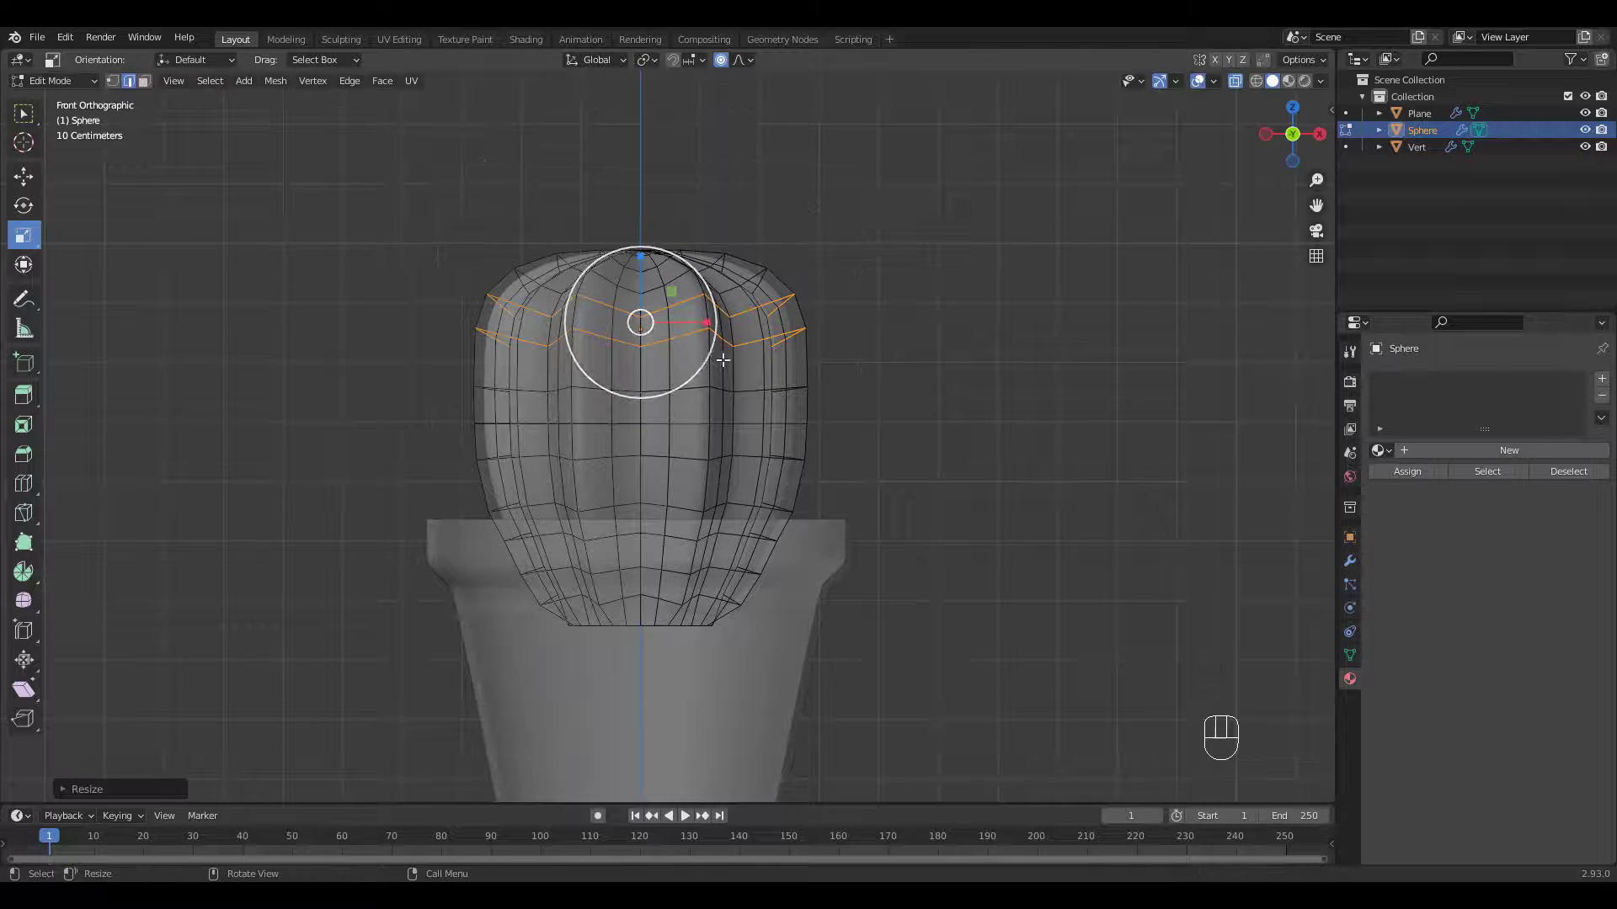
pyautogui.press('ctrl+z')
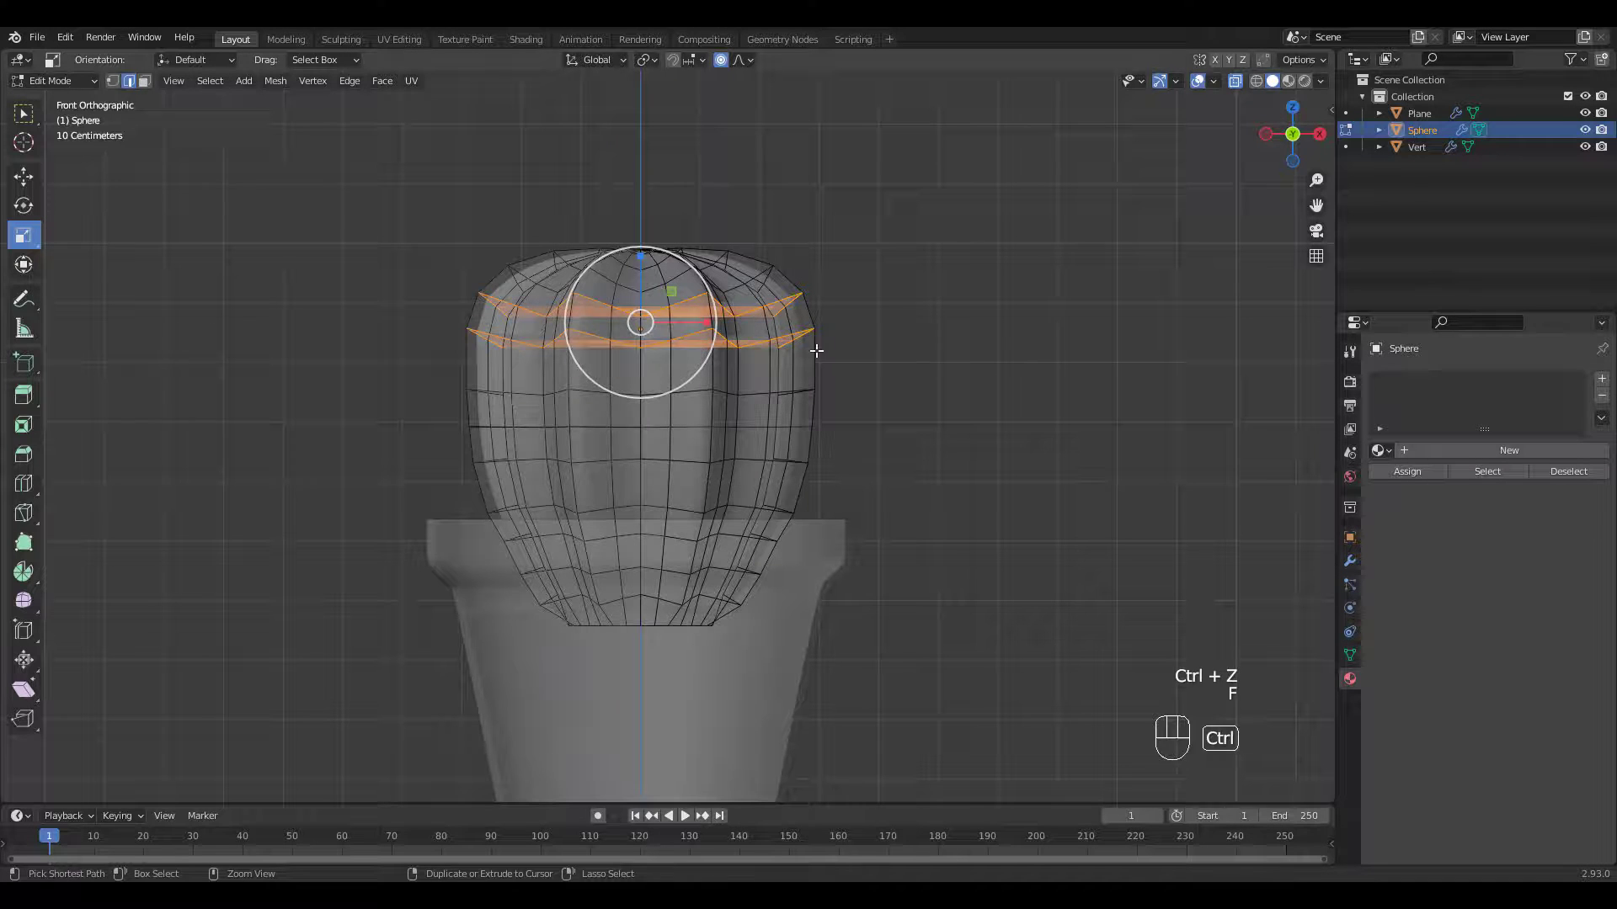
pyautogui.press('s')
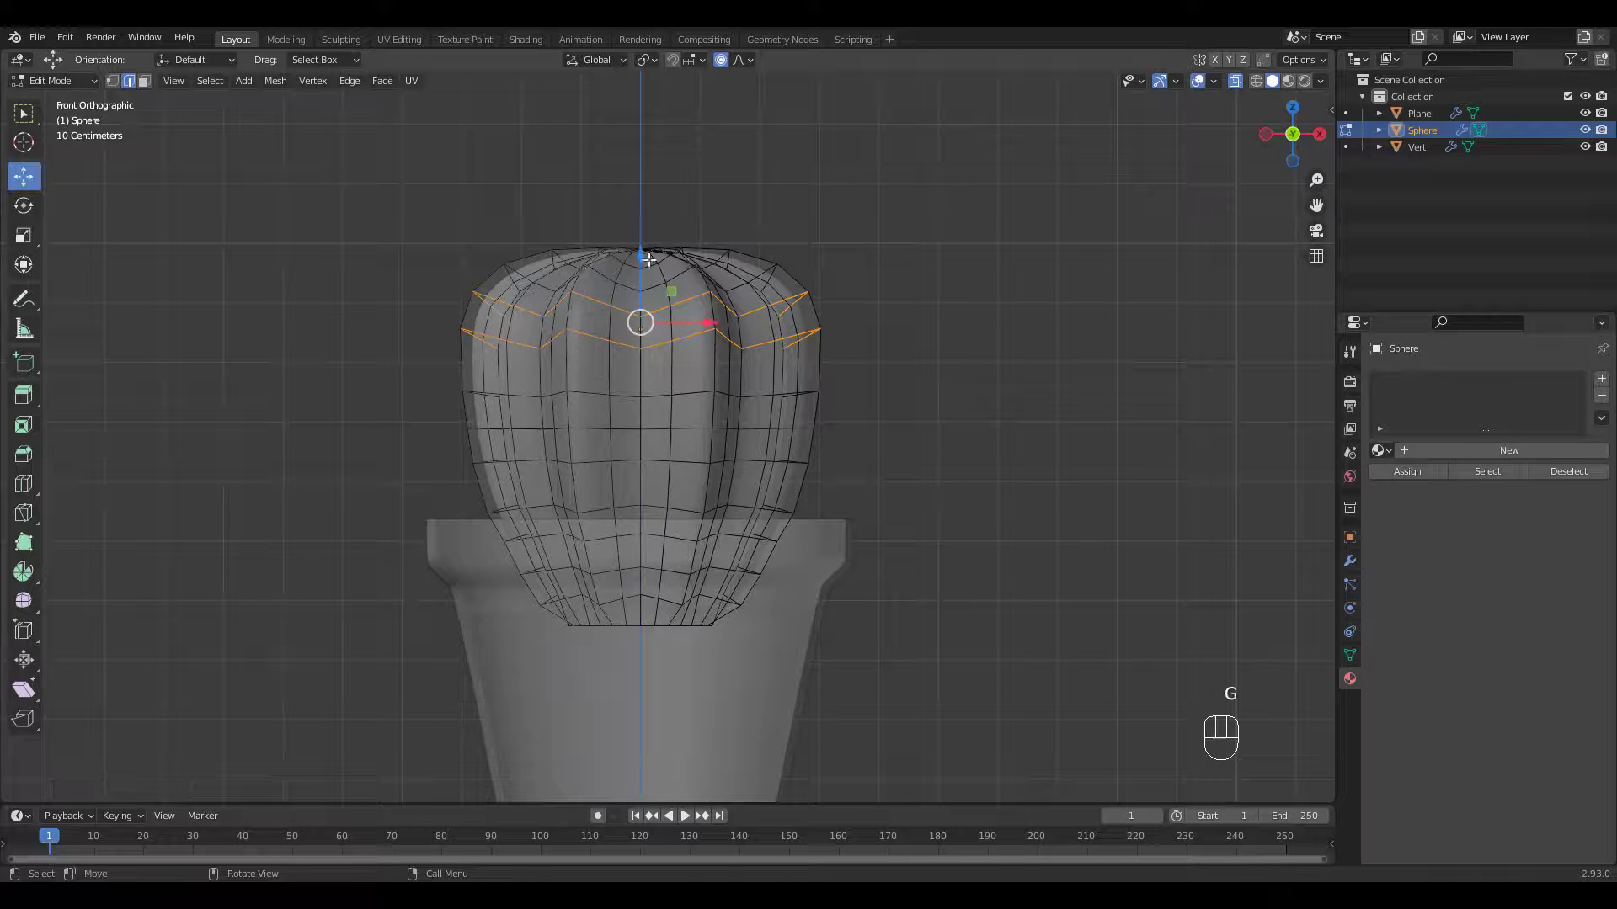
# Step: Raise the upper rib loops into a rounded crown and leave Edit Mode
pyautogui.press('g')
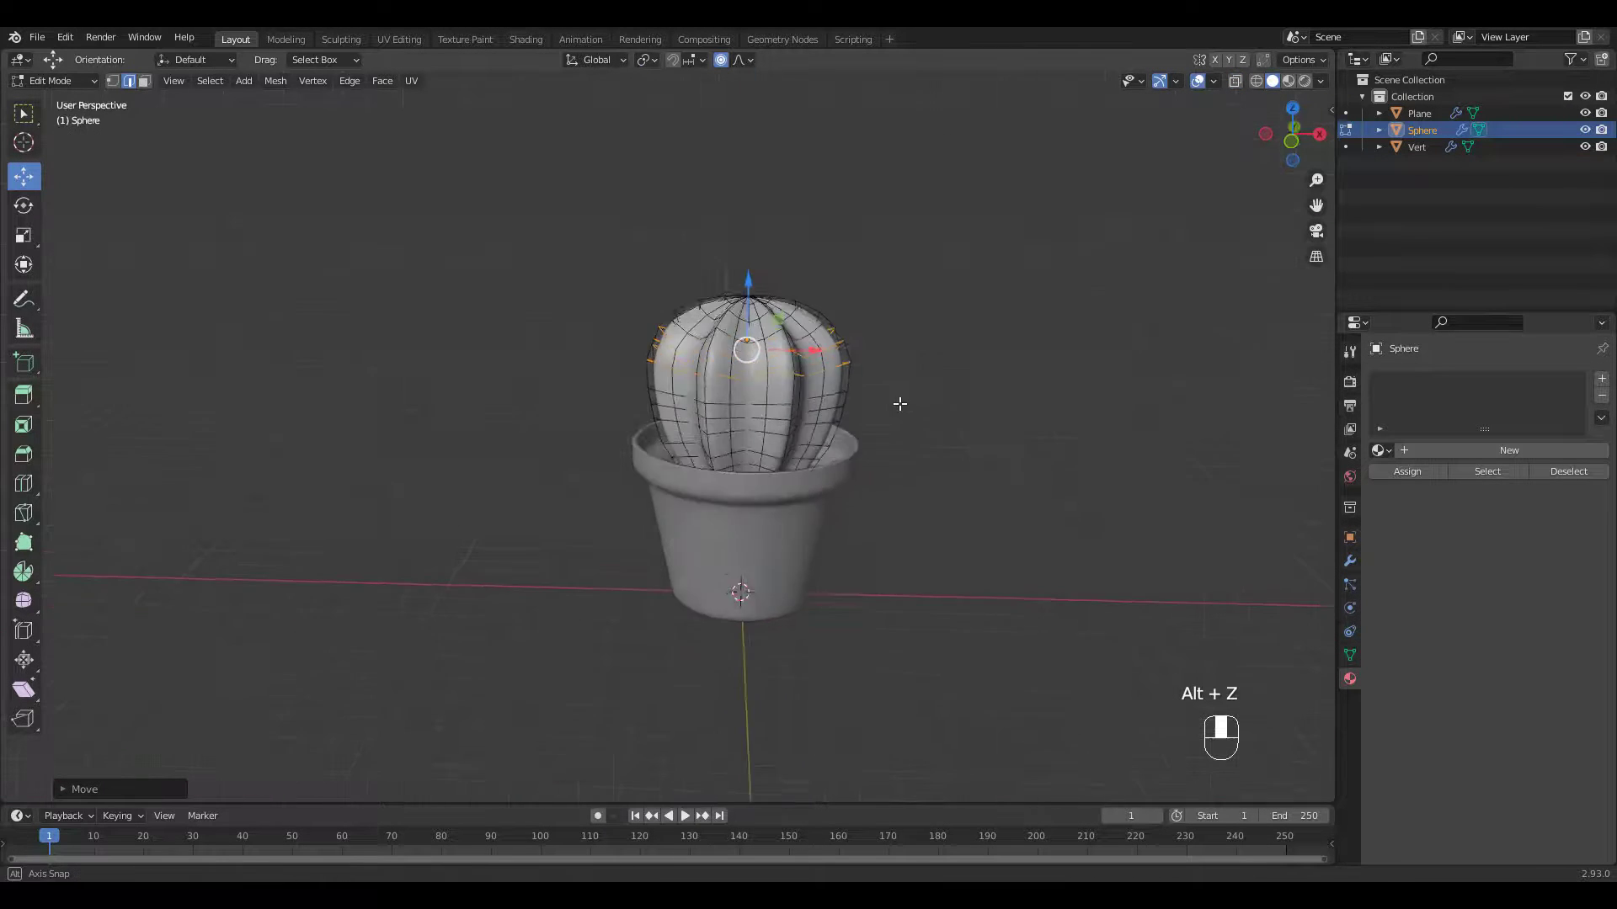
pyautogui.press('Tab')
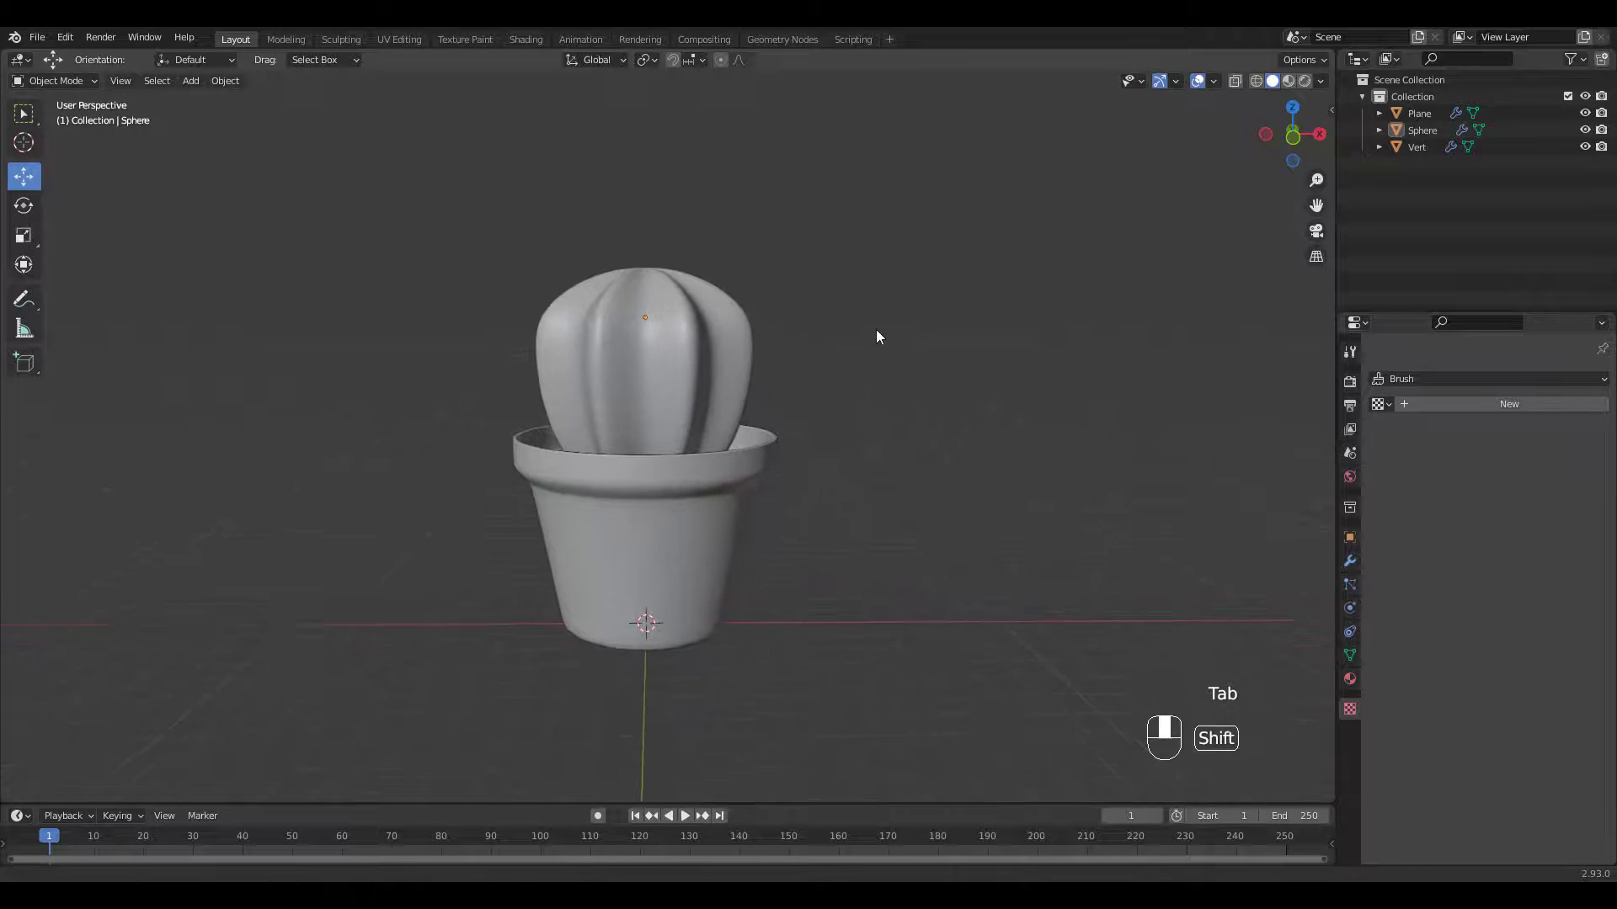
# Step: Assign the selected rib-edge vertices of the cactus body to a new vertex group named Group
pyautogui.click(640, 350)
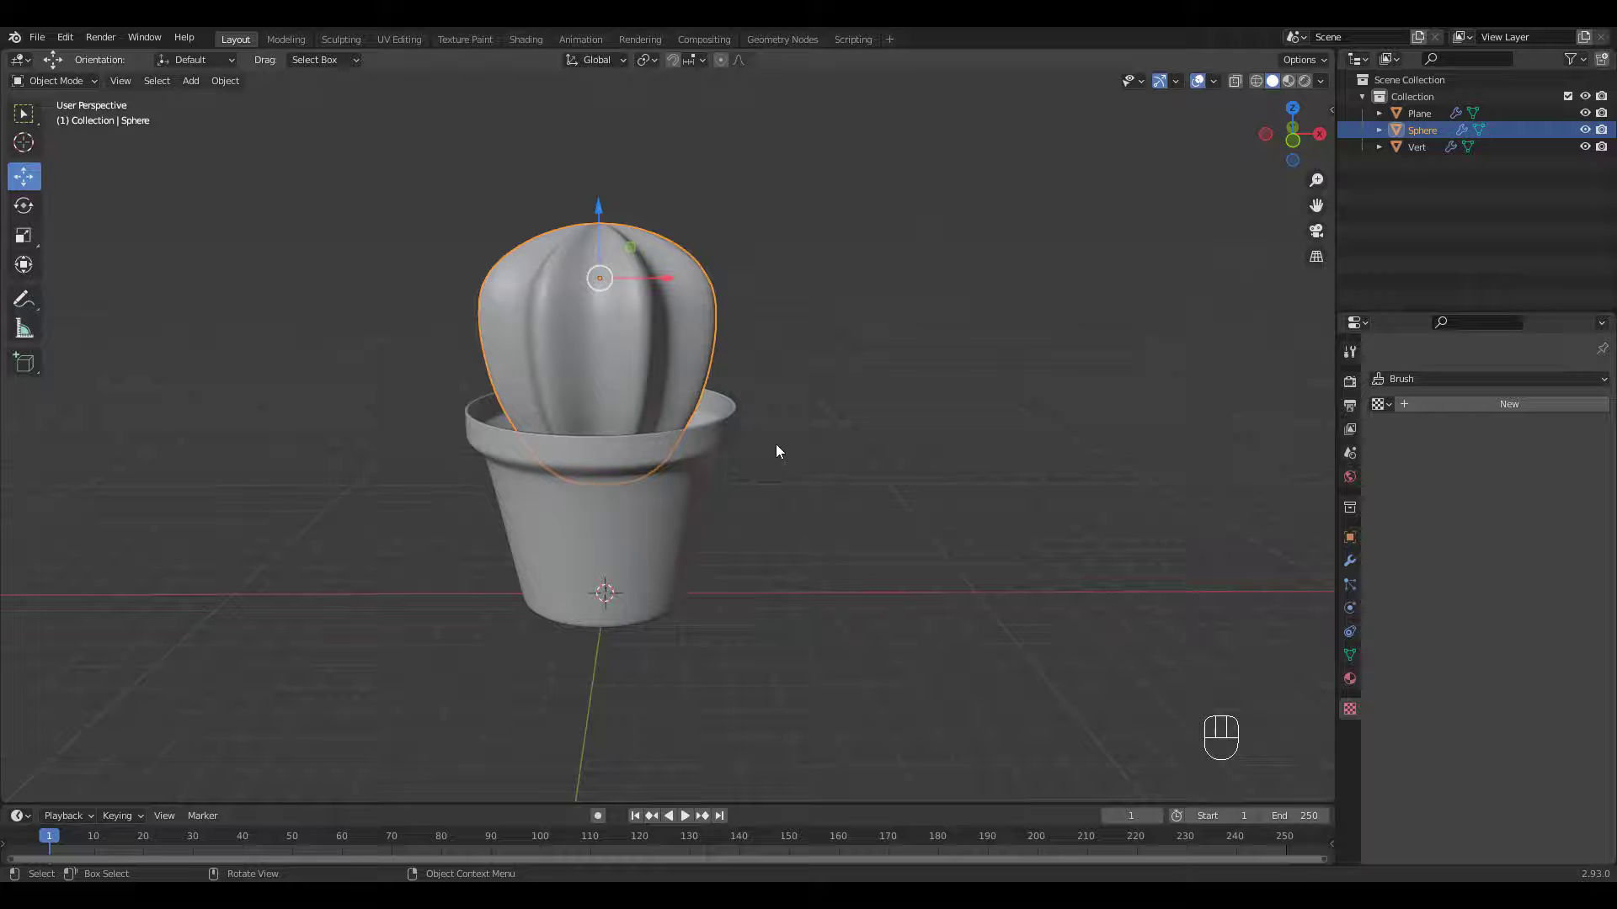
pyautogui.press('Tab')
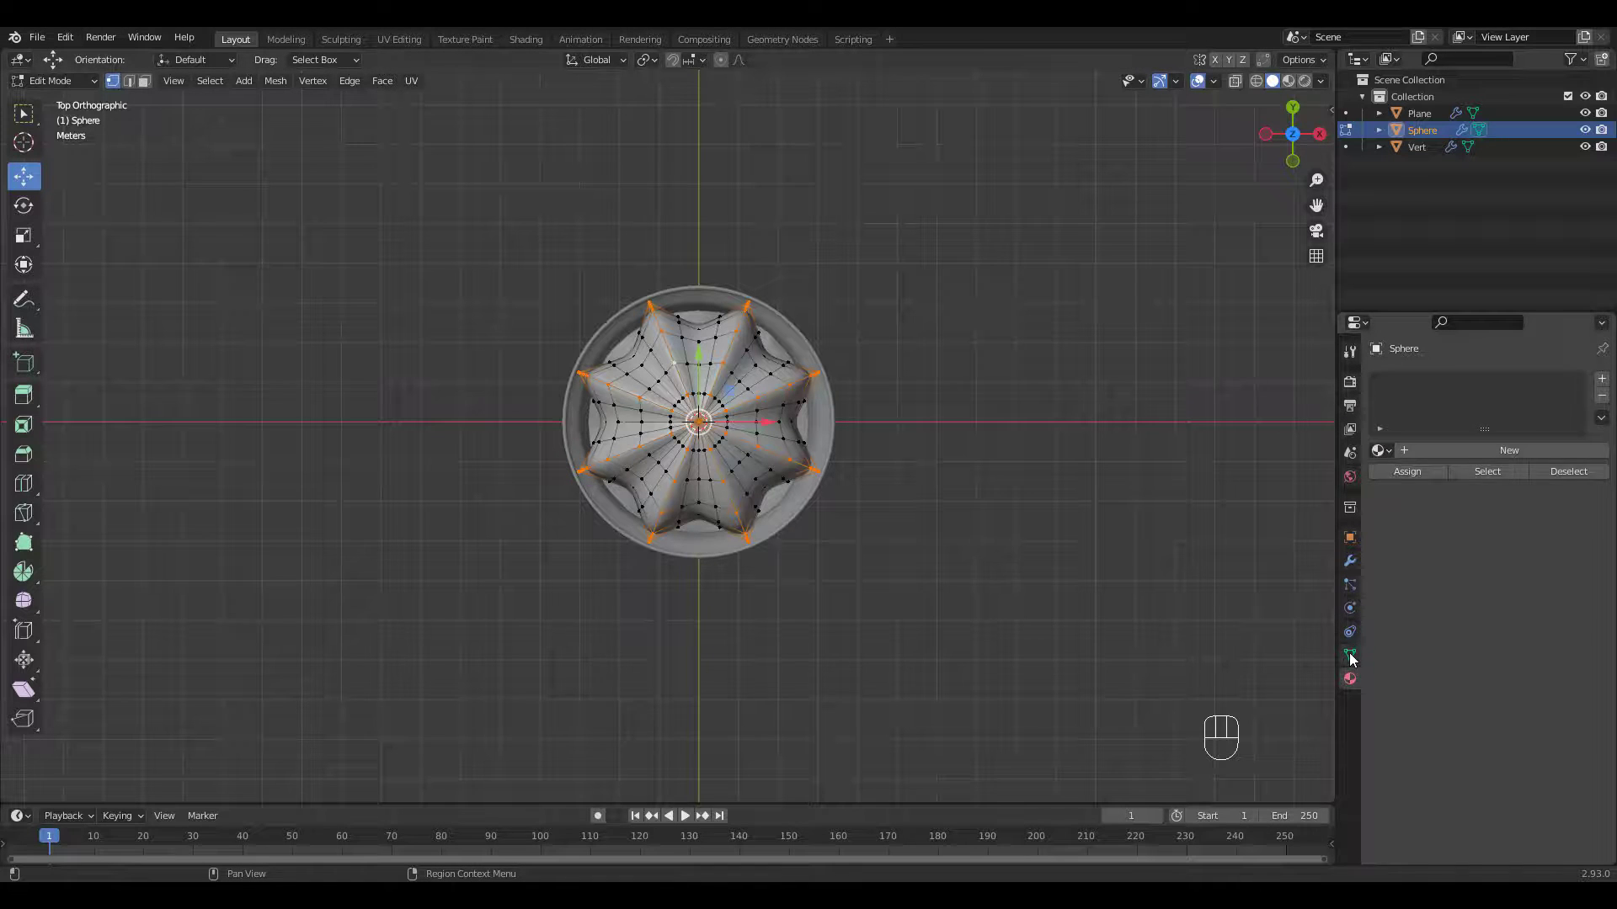
pyautogui.click(1349, 655)
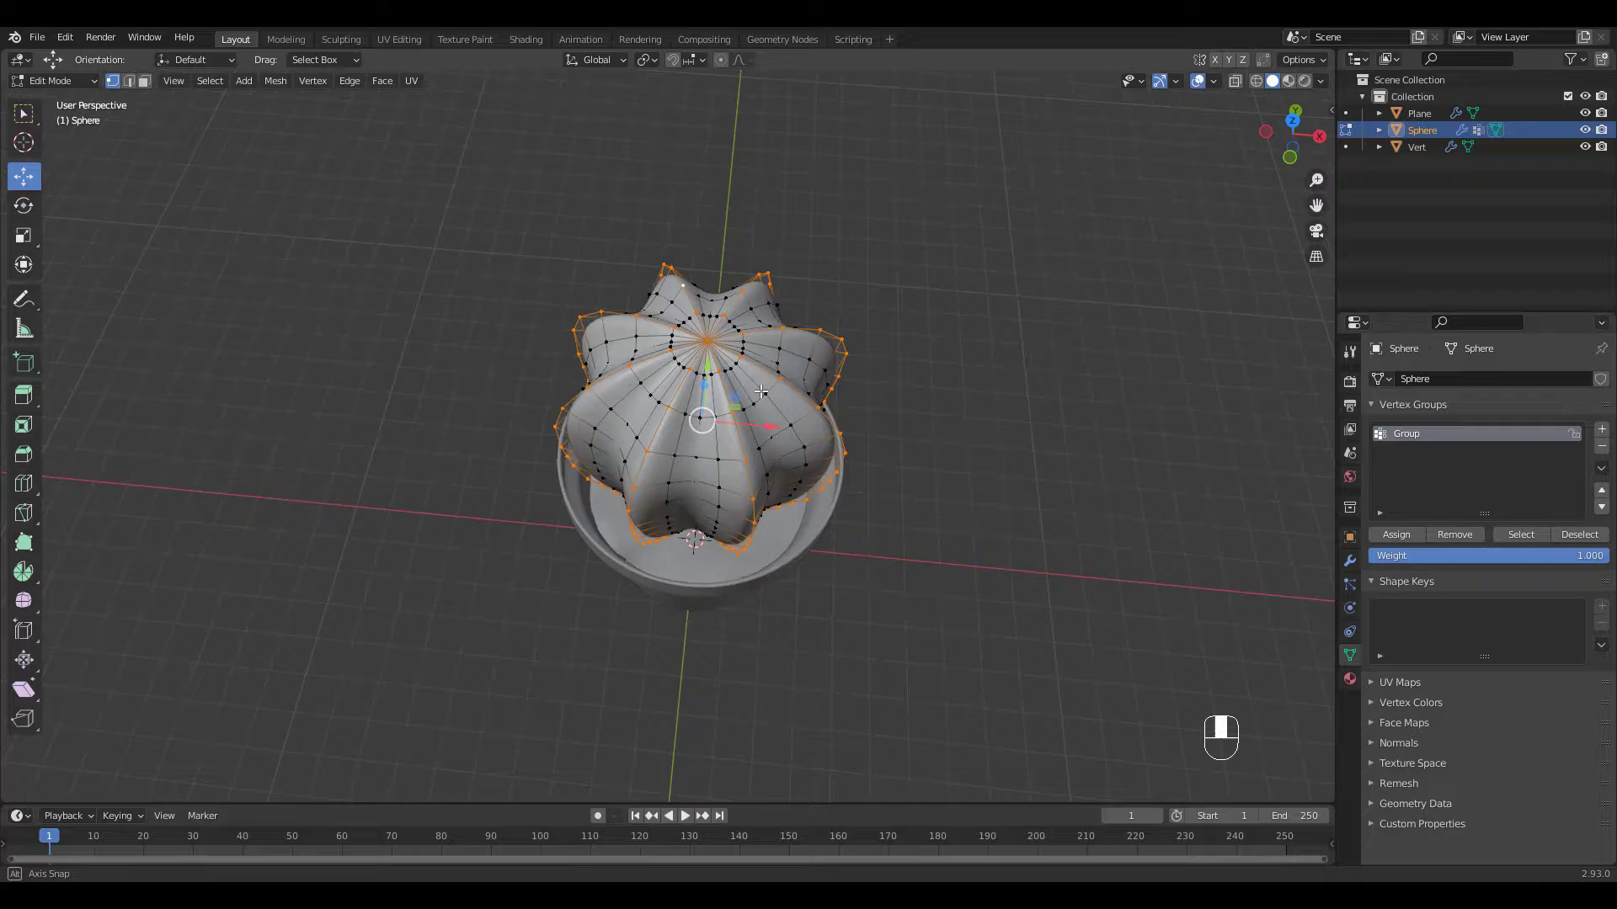
pyautogui.press('Tab')
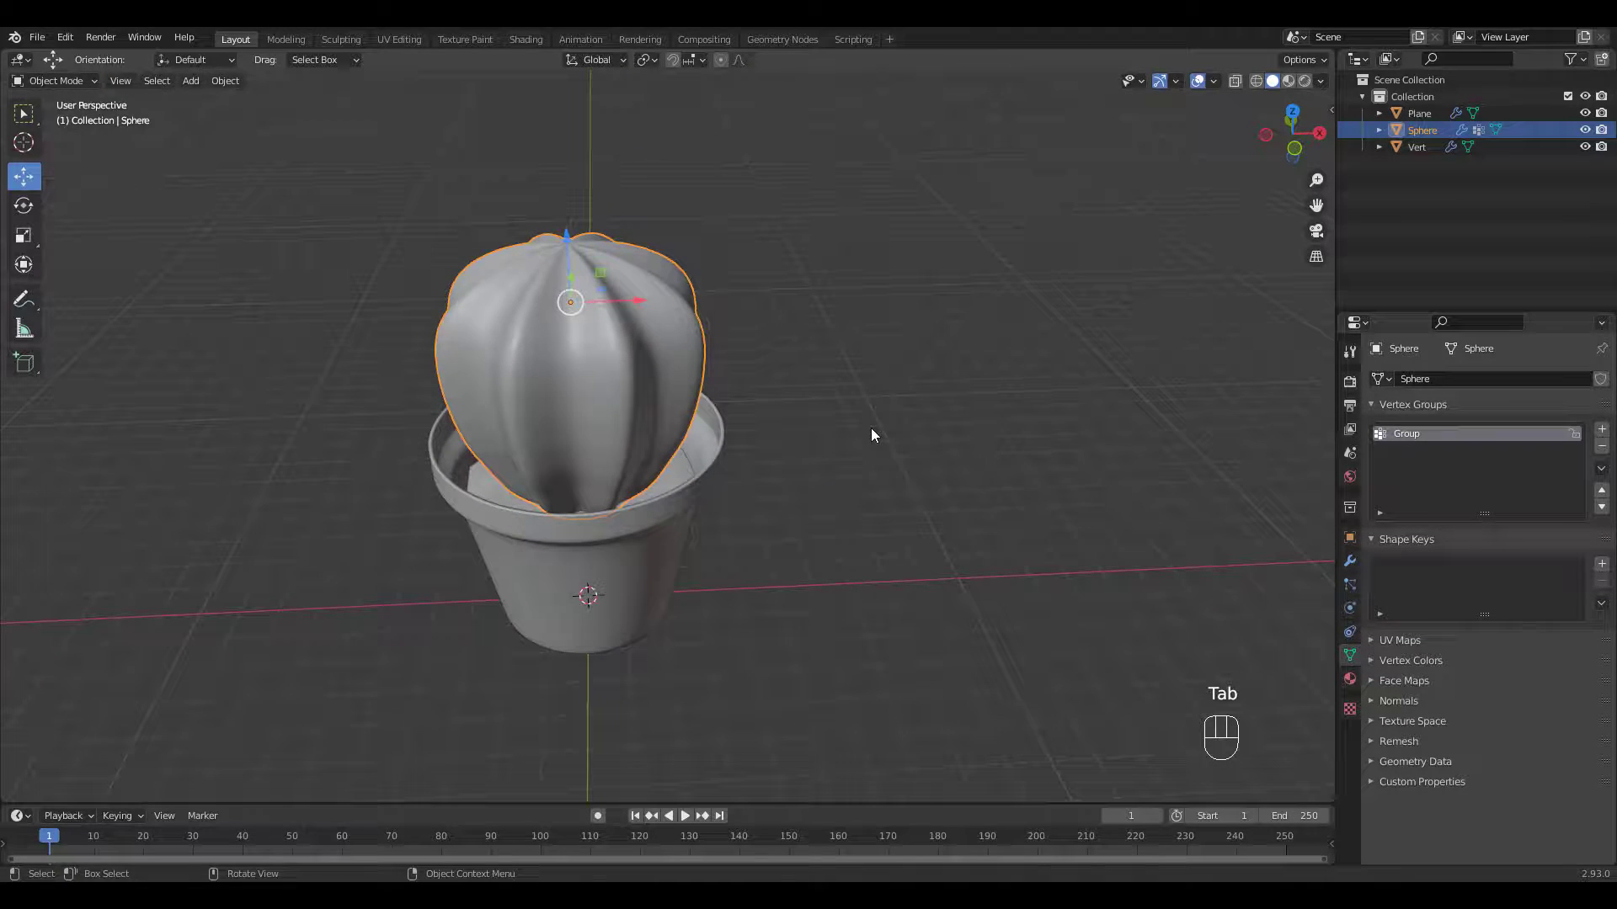
# Step: Add a cone and shrink its base into a thin needle-like spike
pyautogui.press('shift+a')
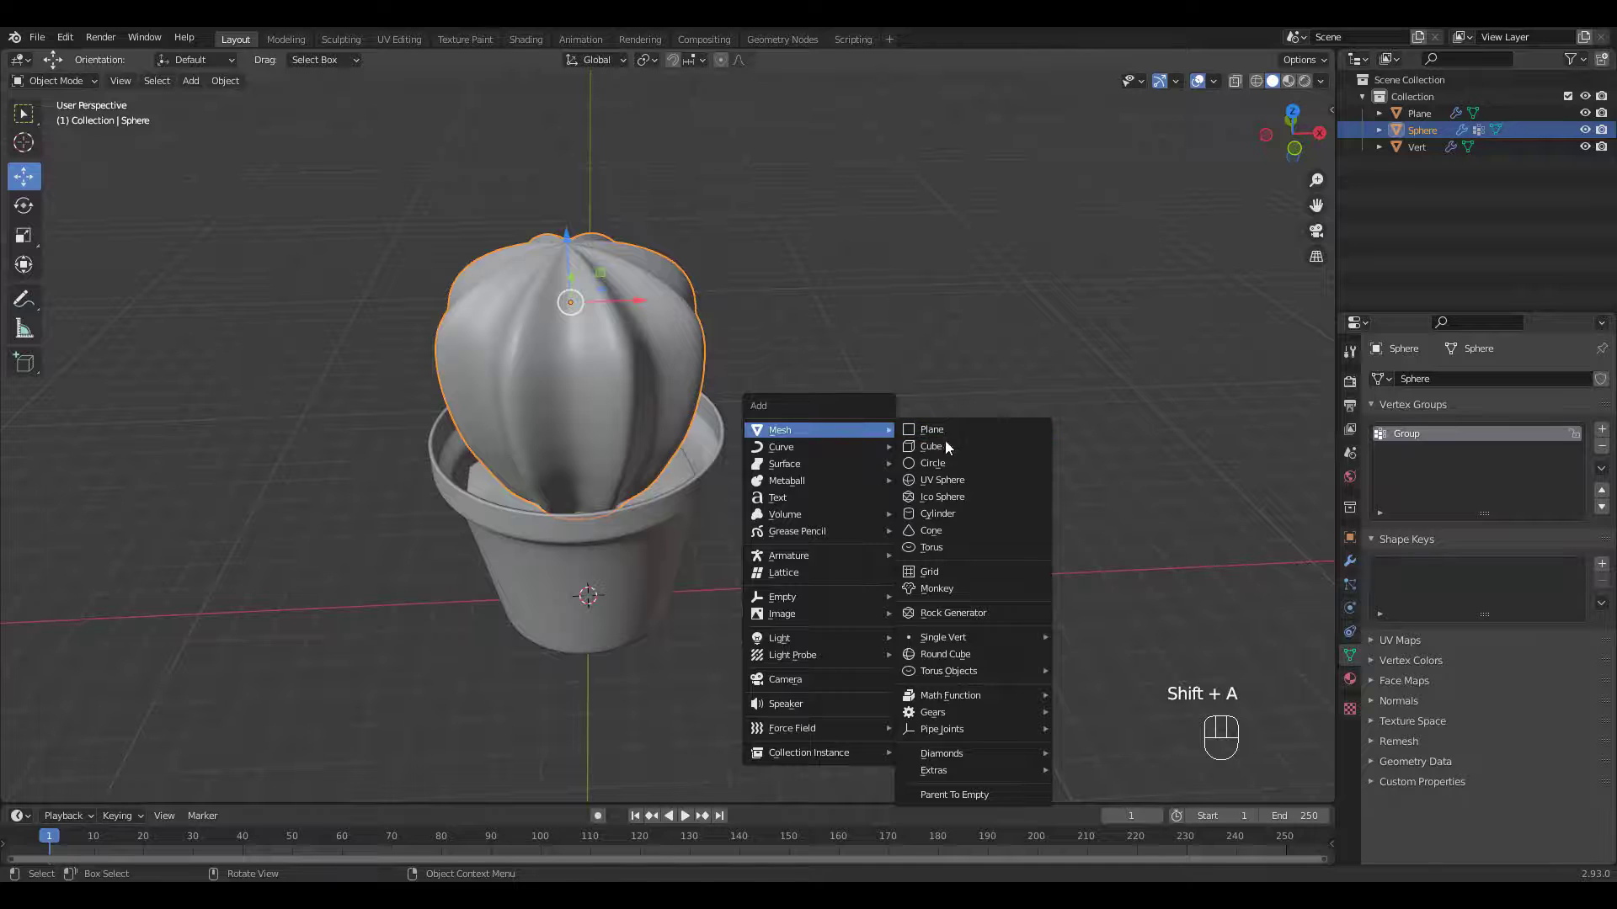
pyautogui.moveTo(938, 514)
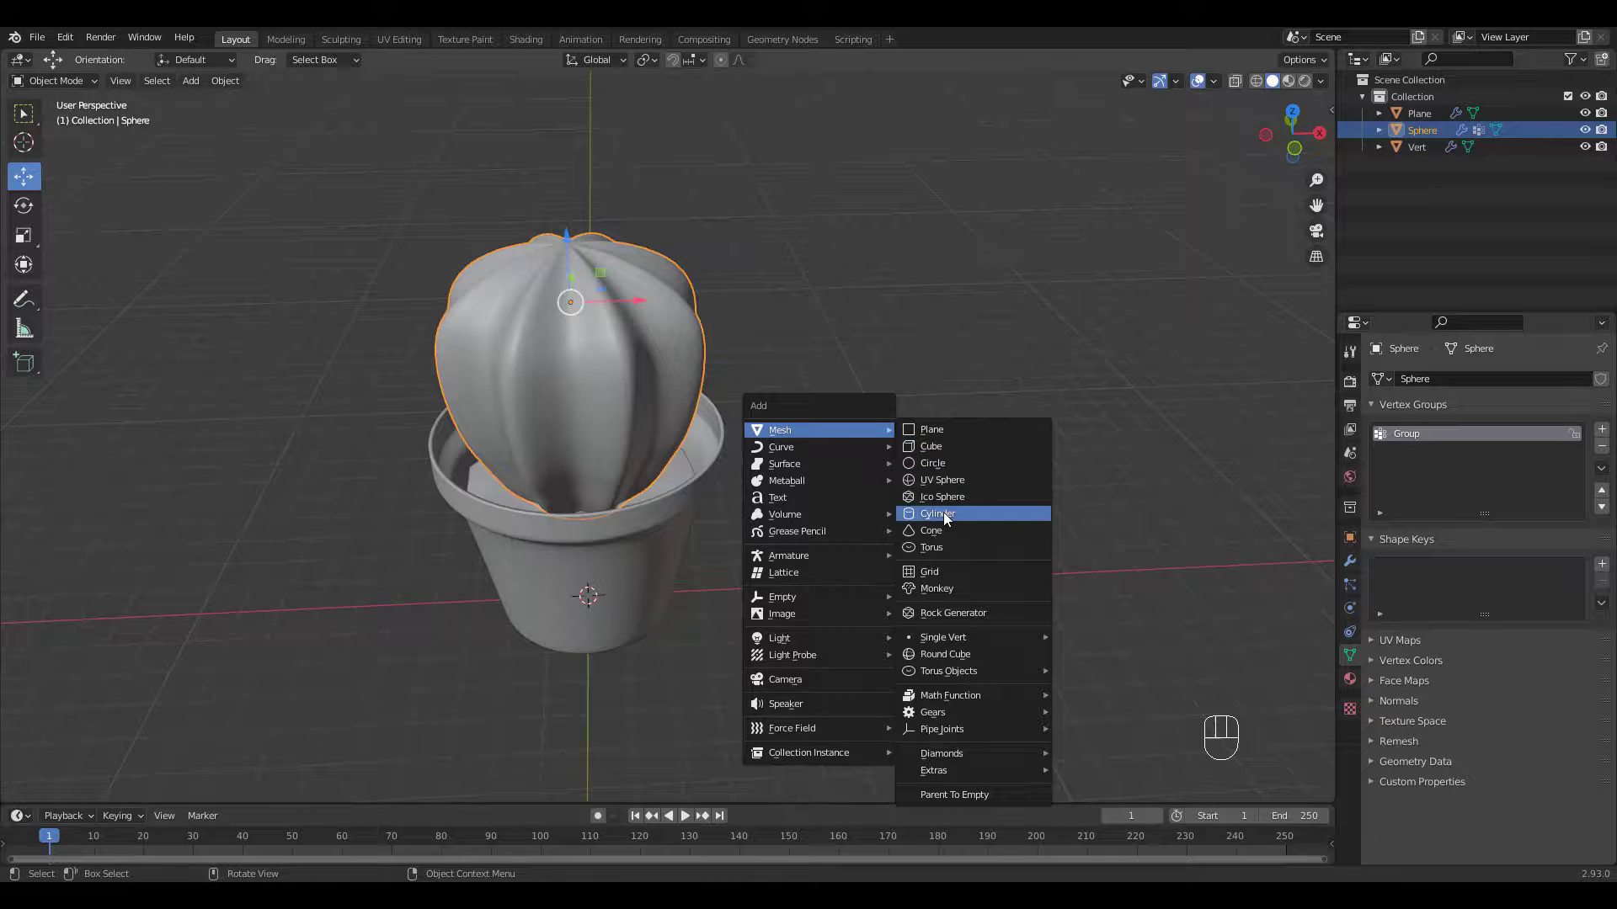
pyautogui.click(931, 531)
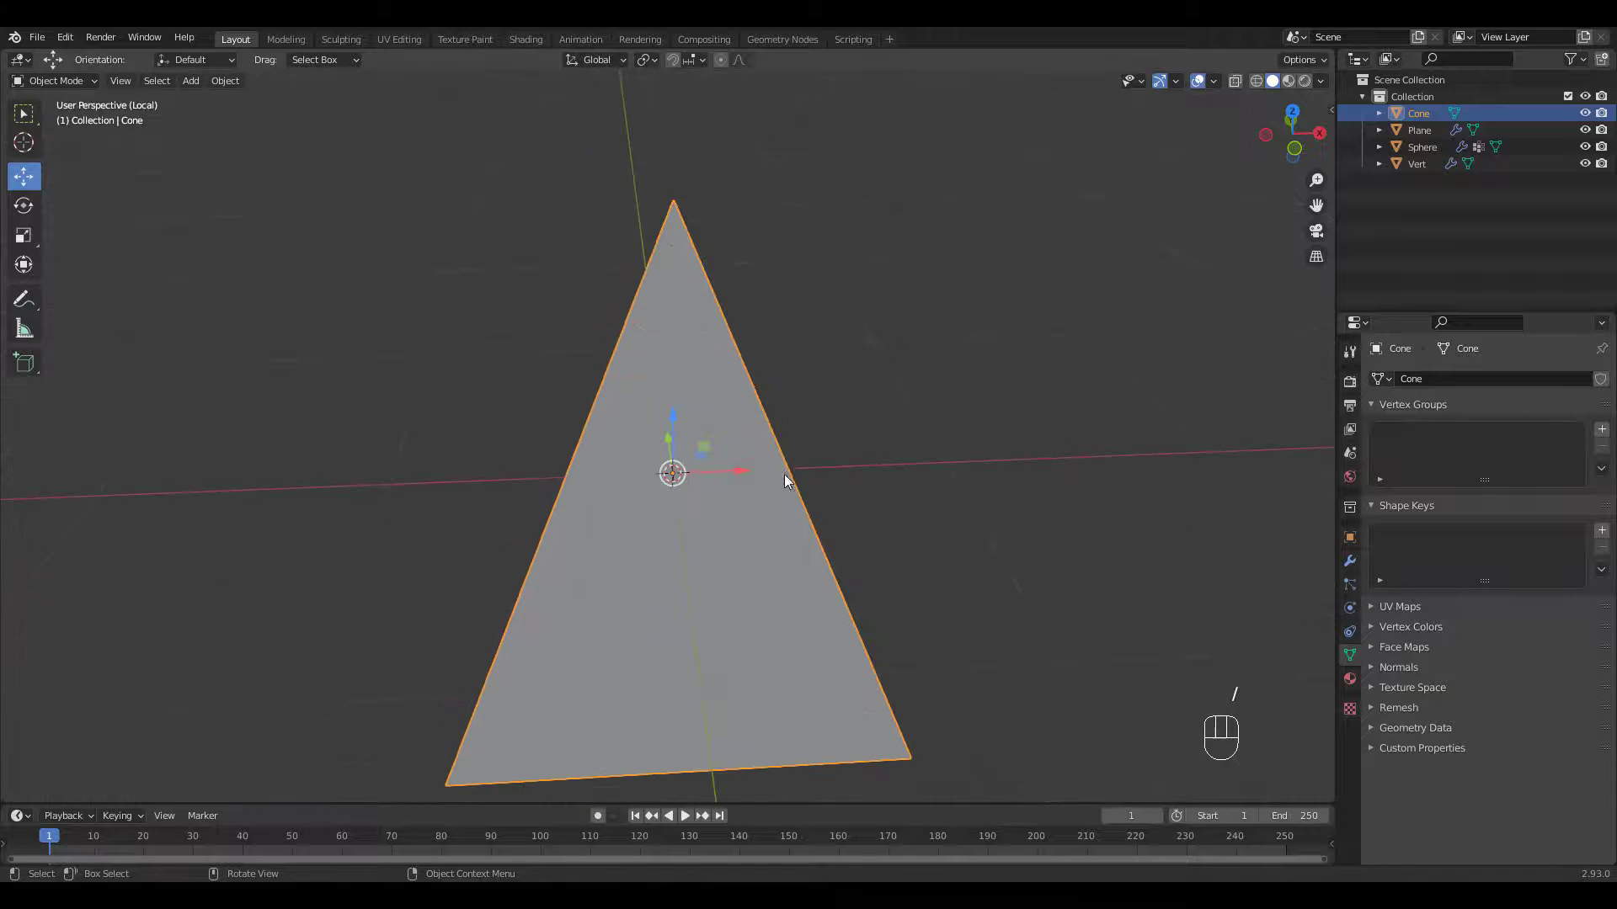
pyautogui.press('Tab')
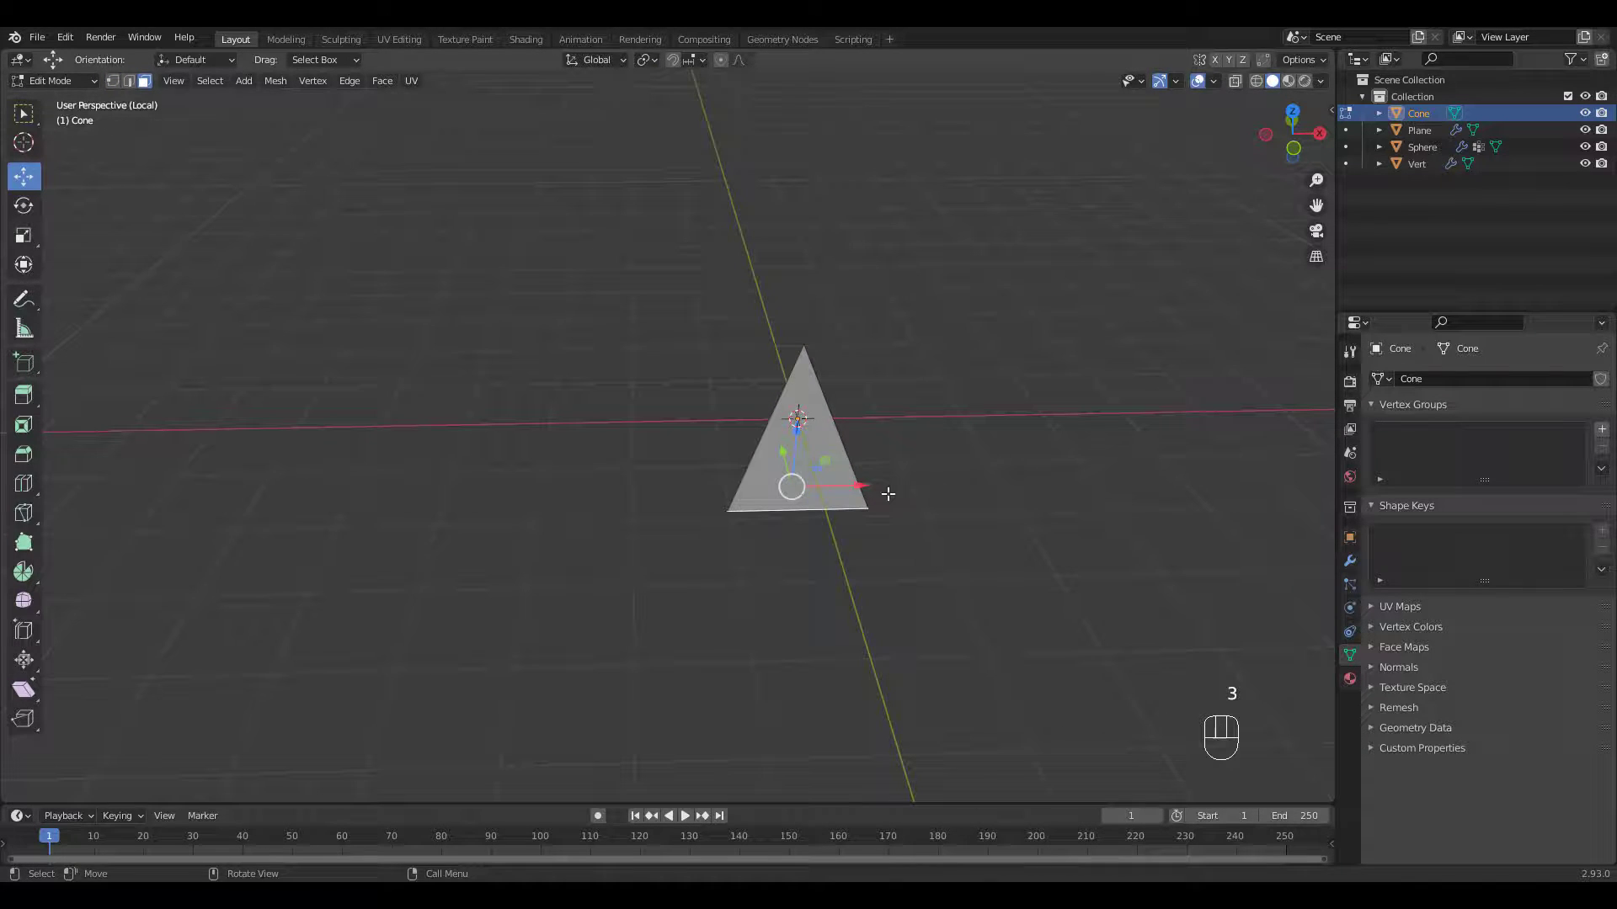
pyautogui.press('s')
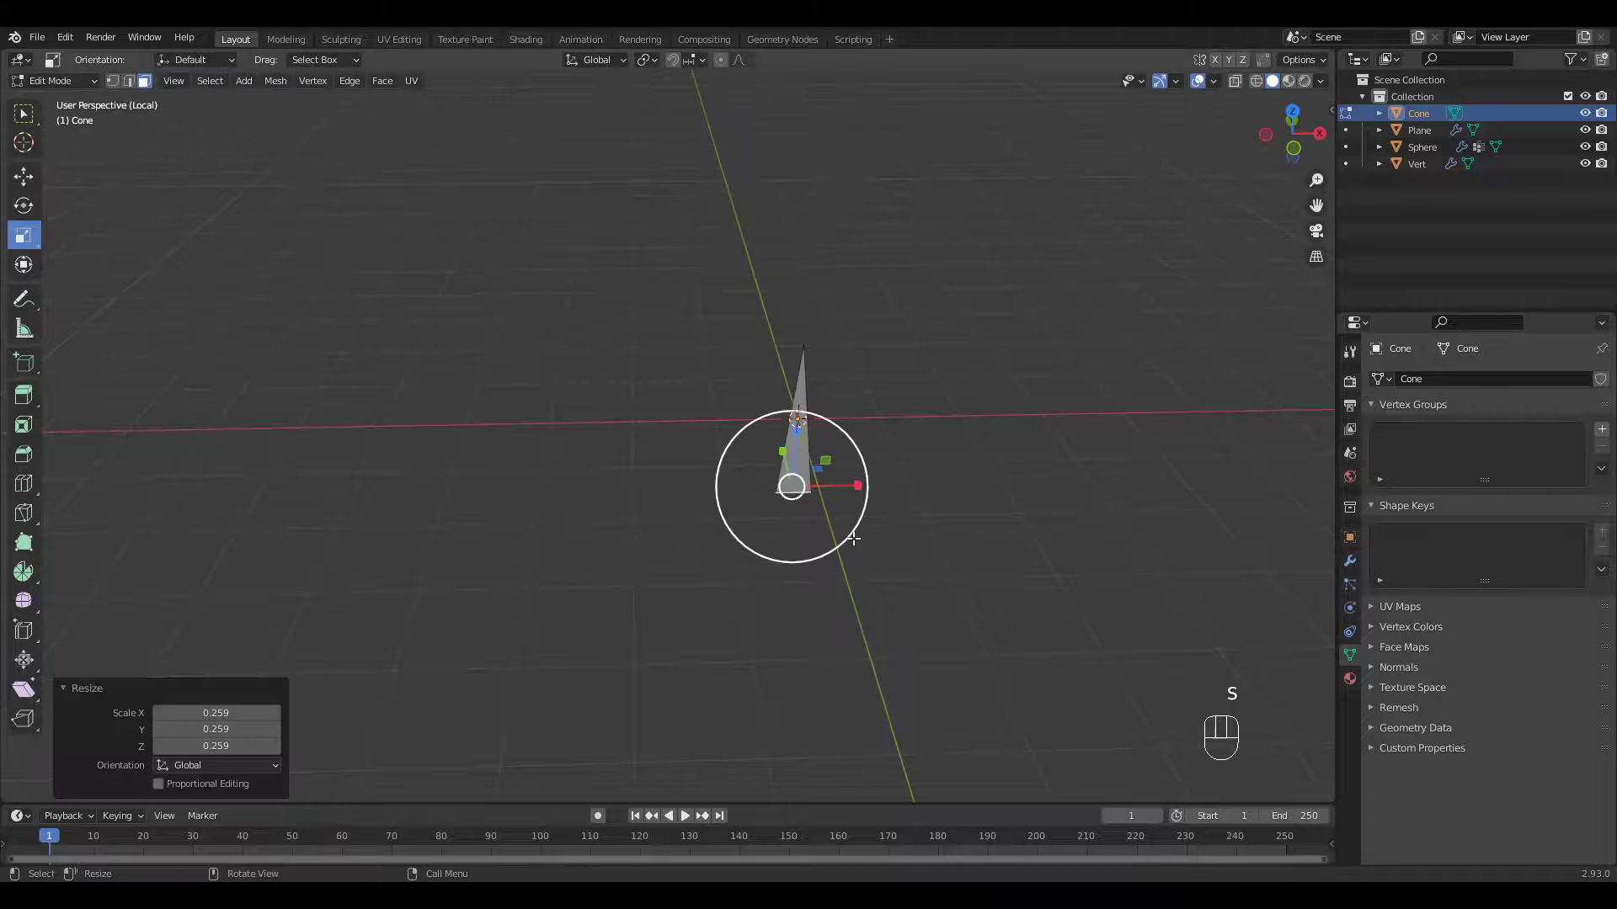
pyautogui.press('s')
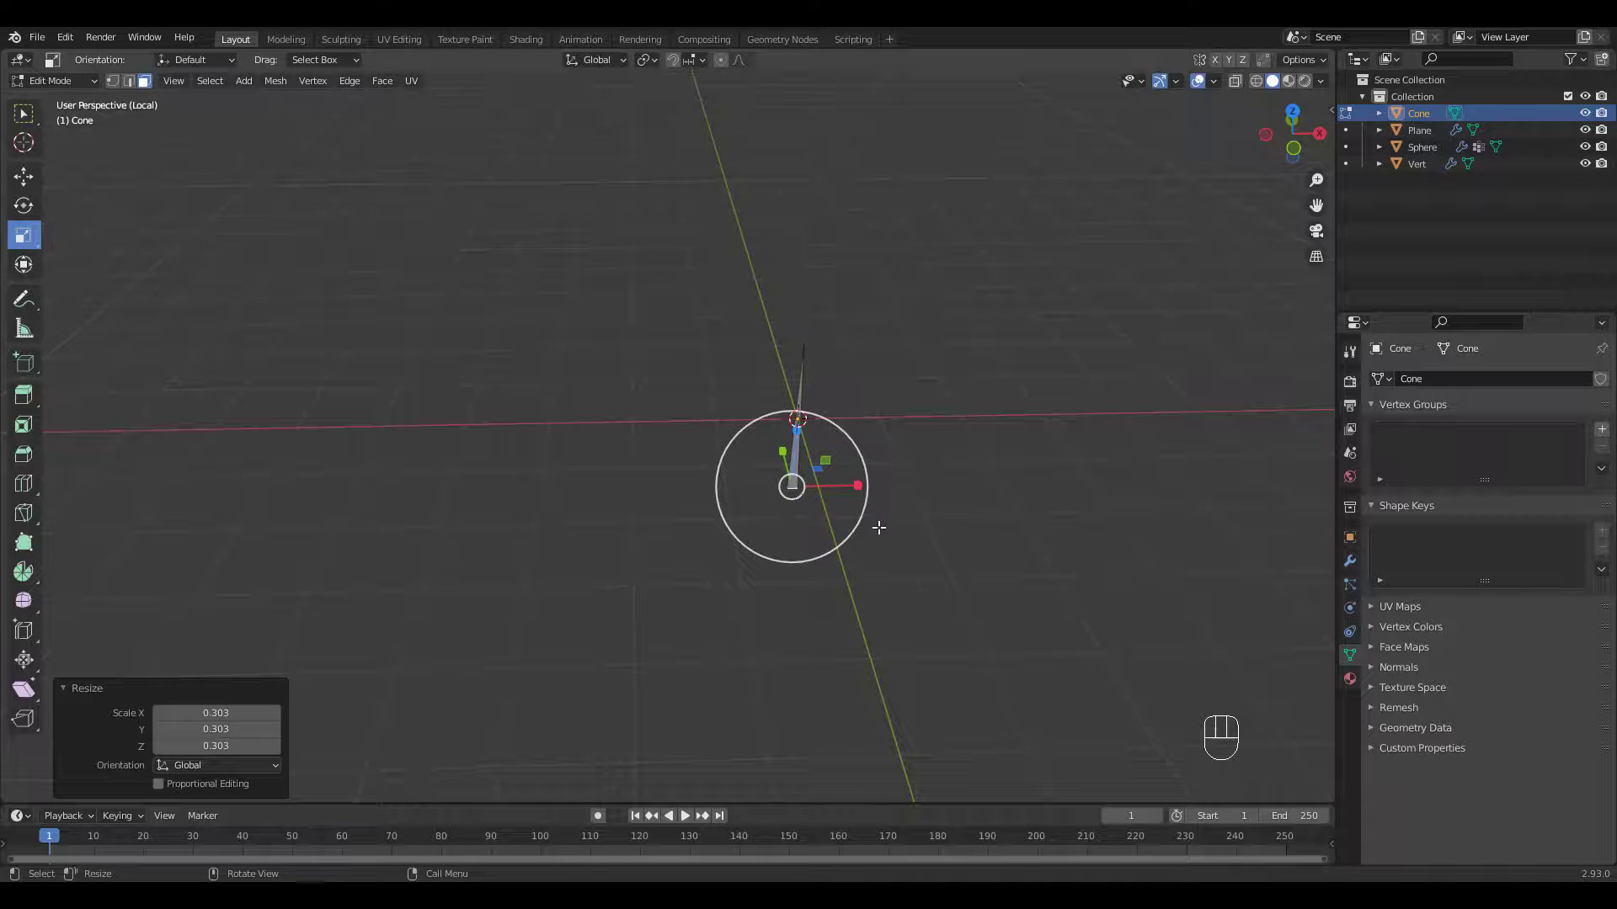
pyautogui.press('Tab')
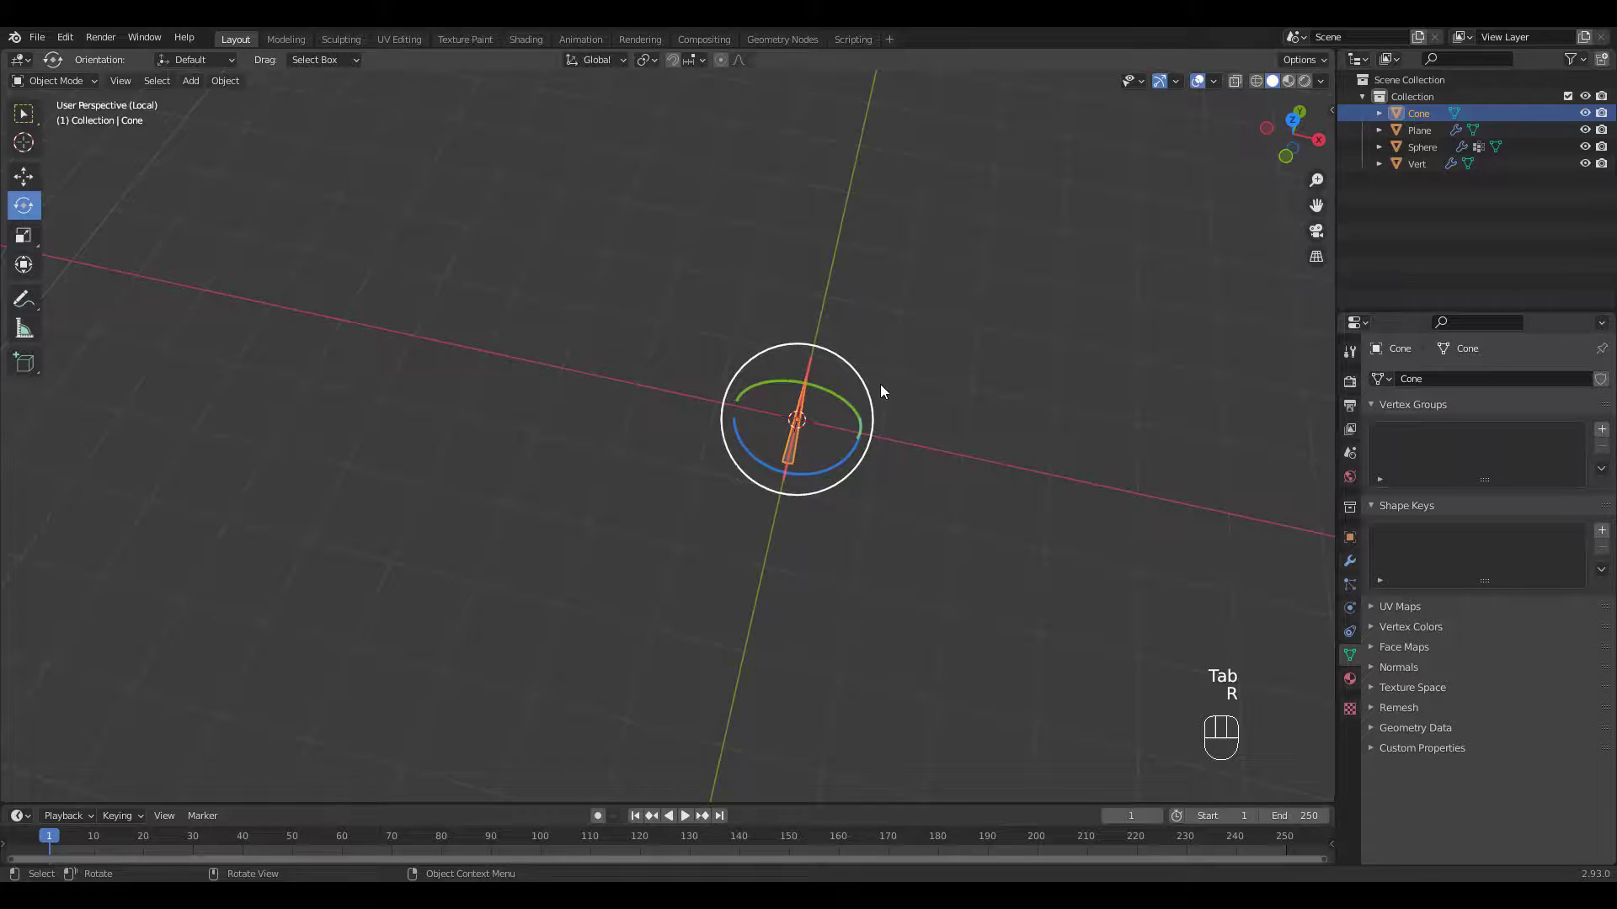
# Step: Rotate the spike -90° on X, slide it along Y from the origin and apply all transforms
pyautogui.press('r')
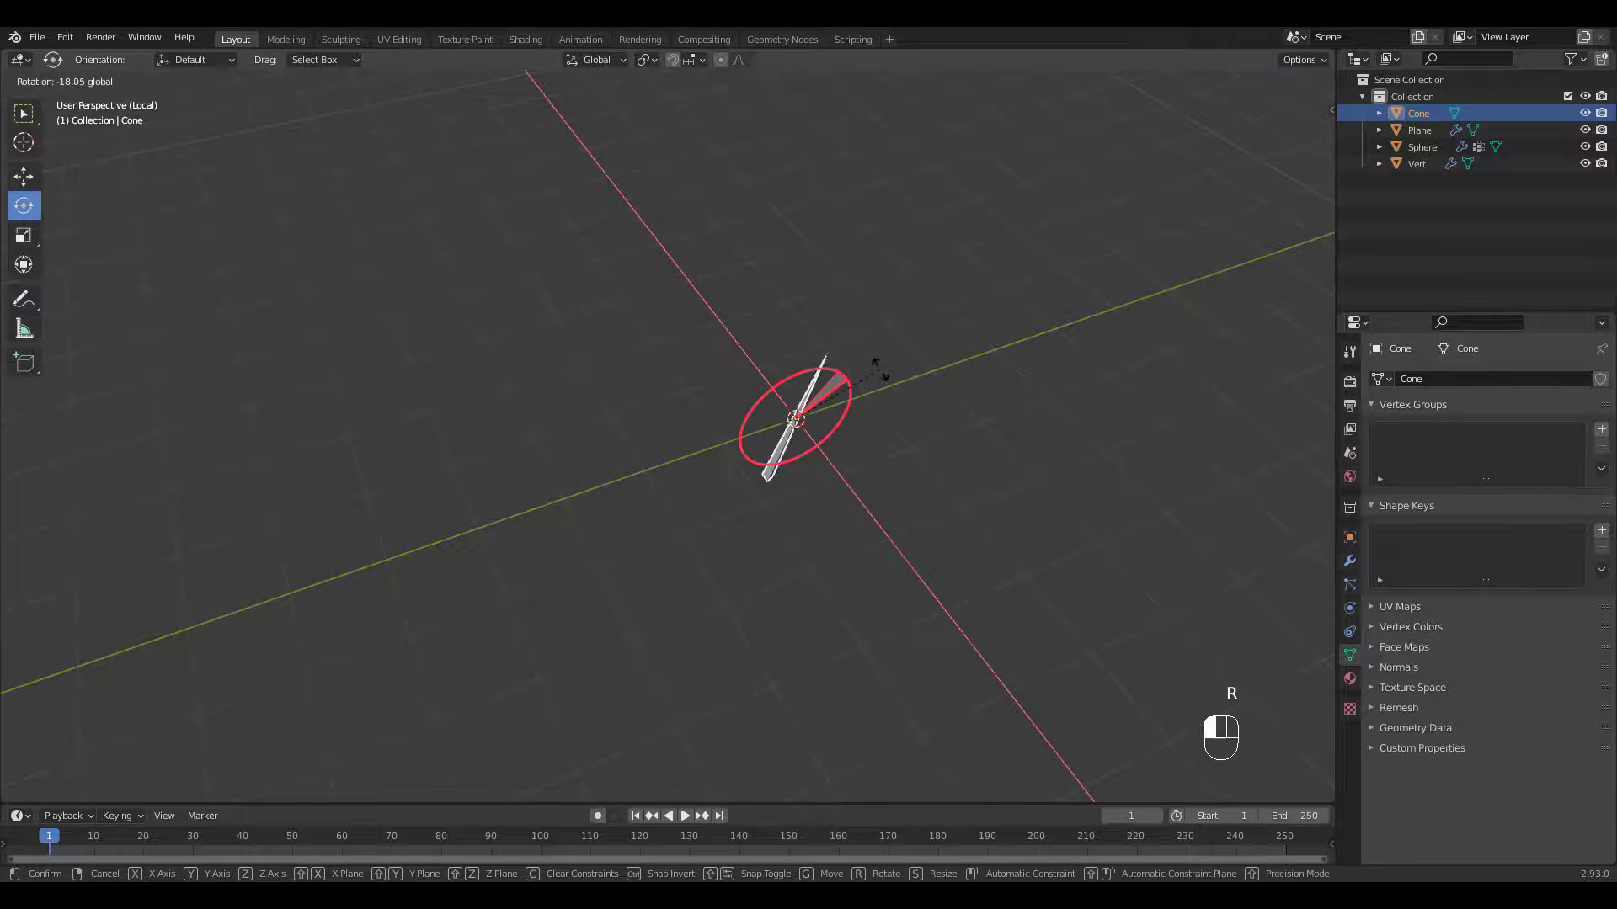
pyautogui.press('Return')
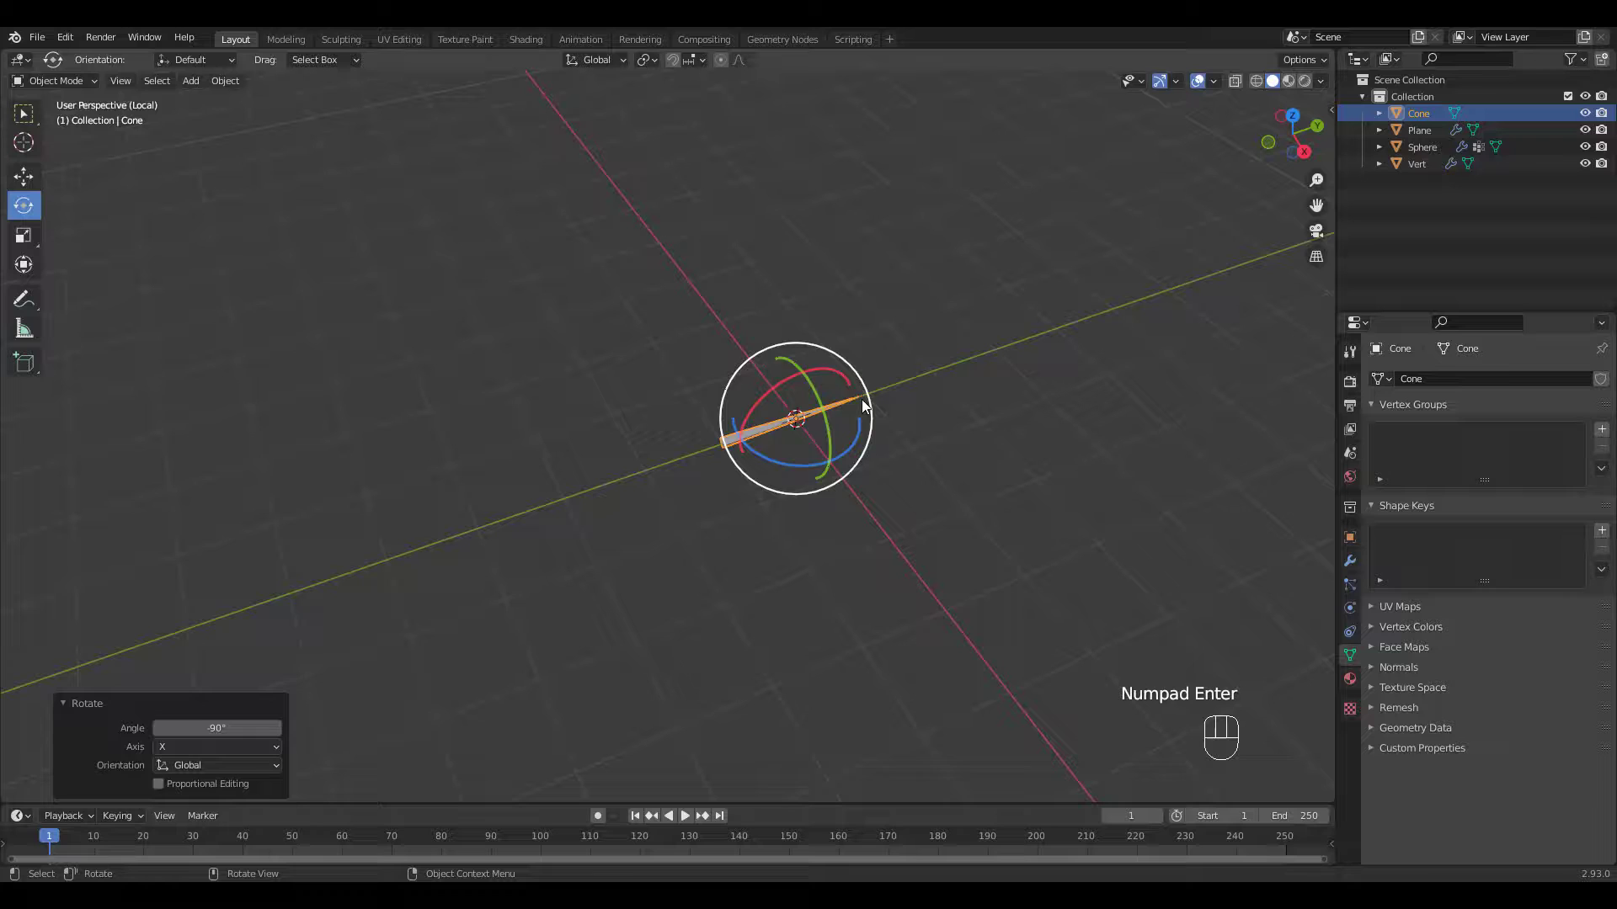
pyautogui.press('g')
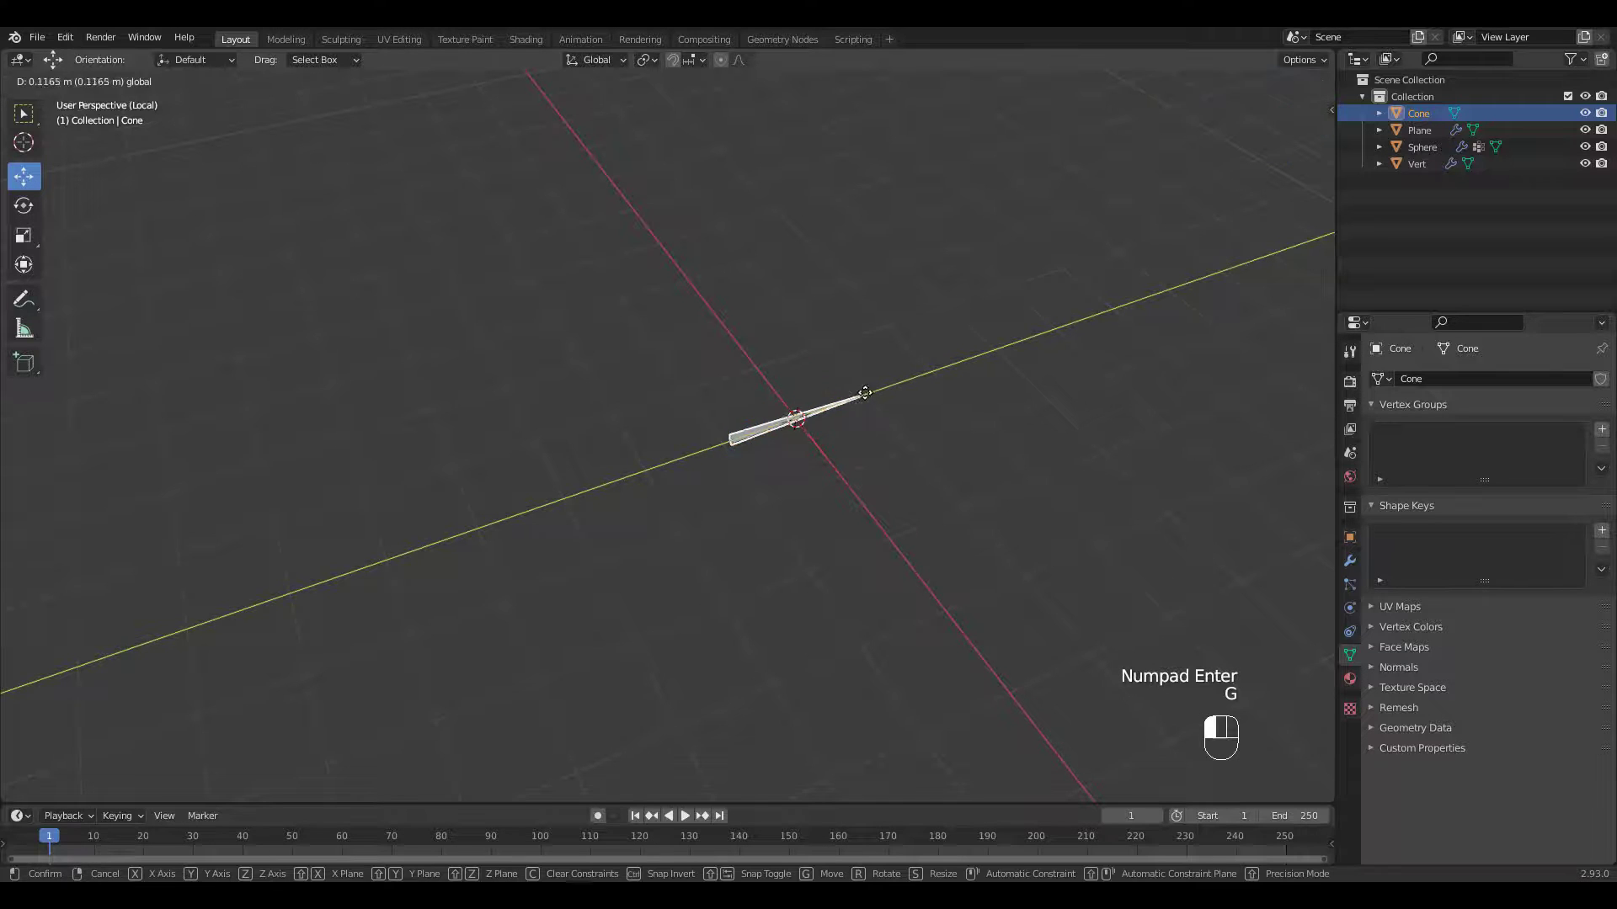
pyautogui.press('Return')
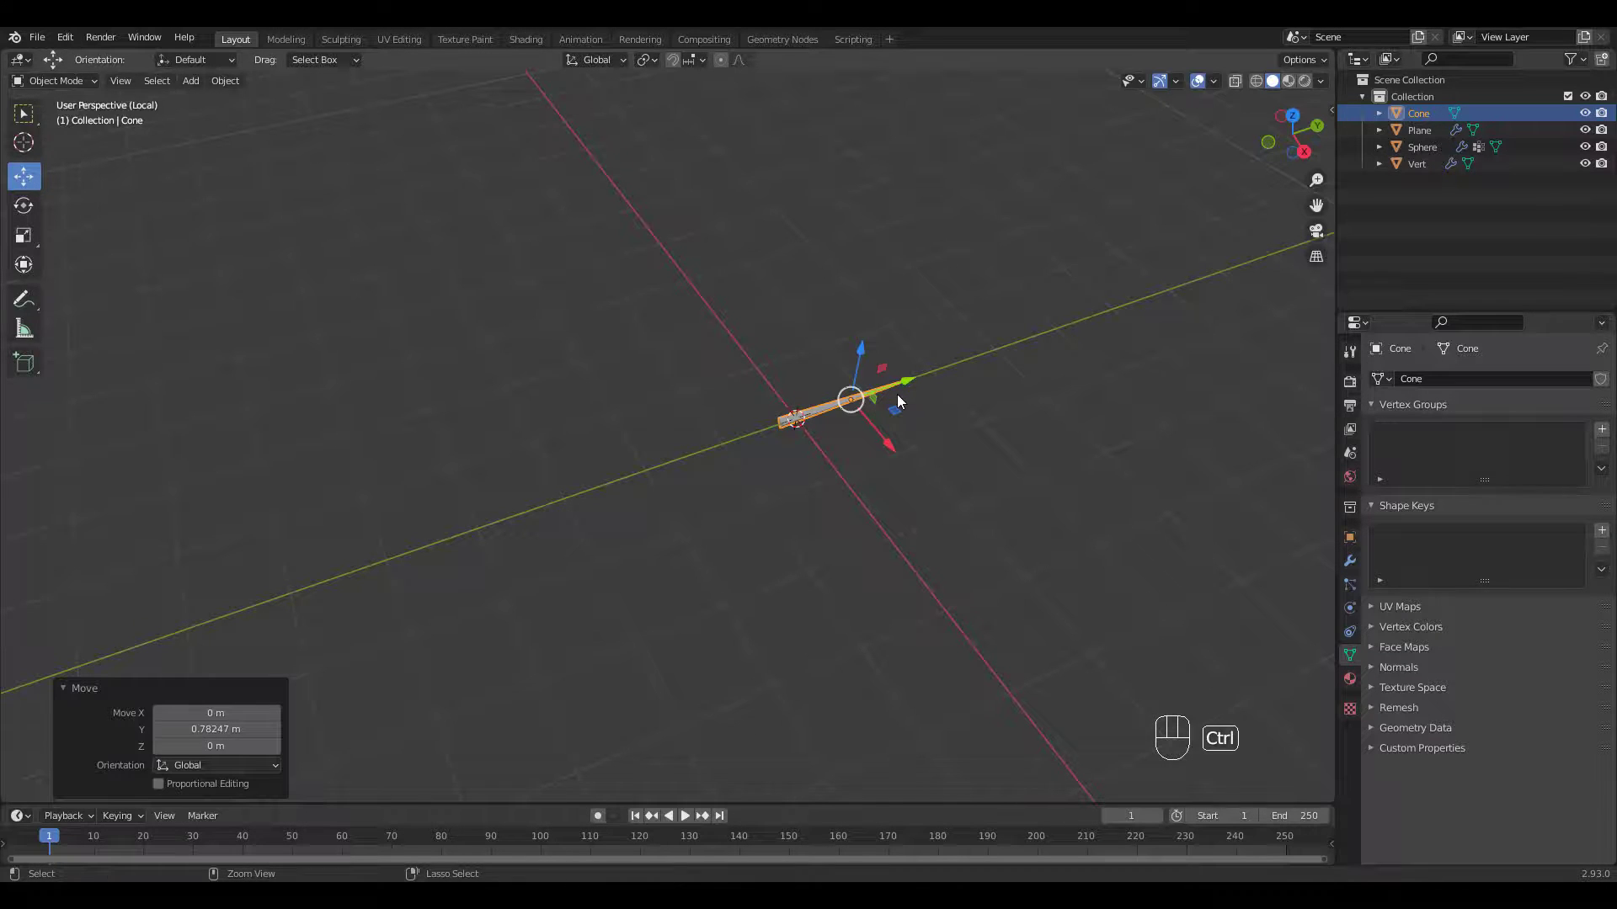
pyautogui.press('ctrl+a')
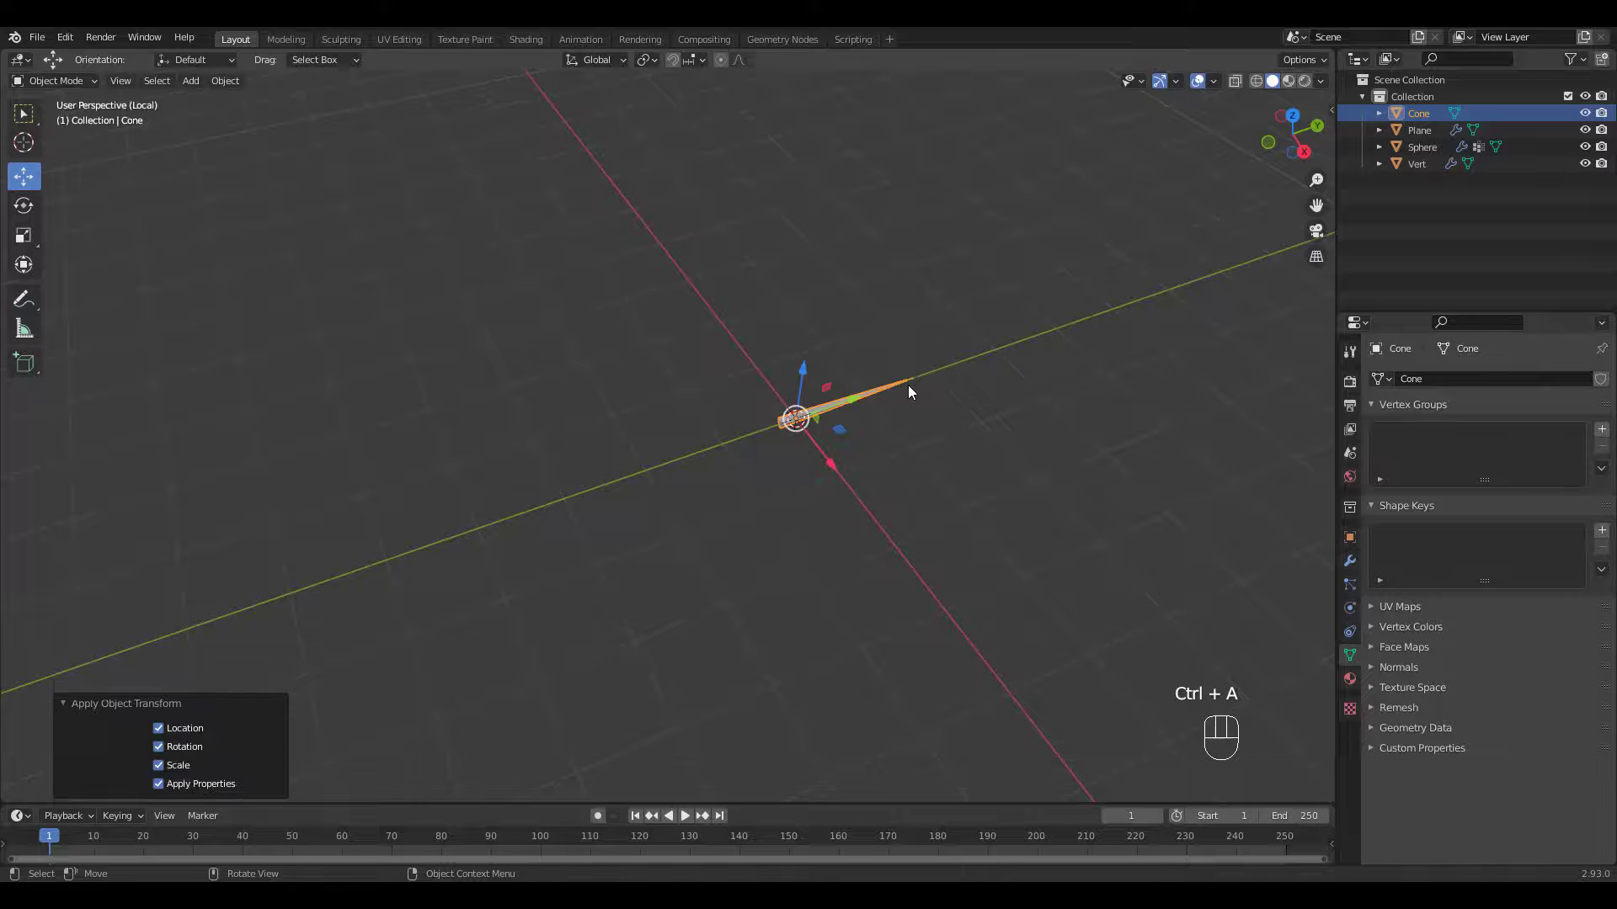
pyautogui.press('slash')
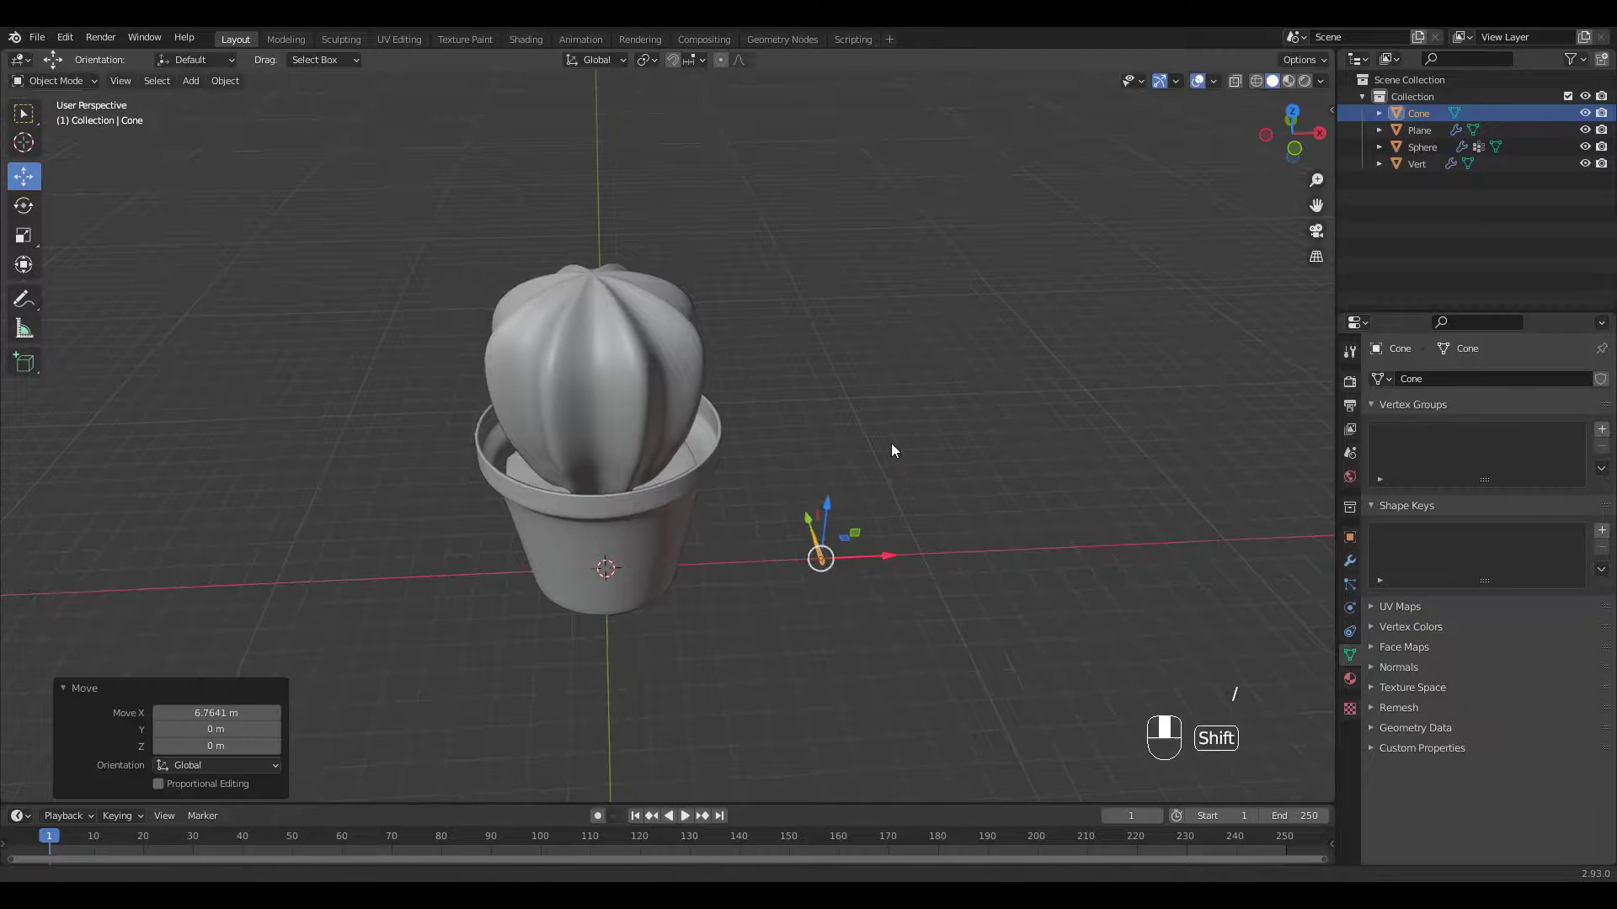
# Step: Make the cactus body's particle system Hair rendered as Cone object instances
pyautogui.click(1421, 147)
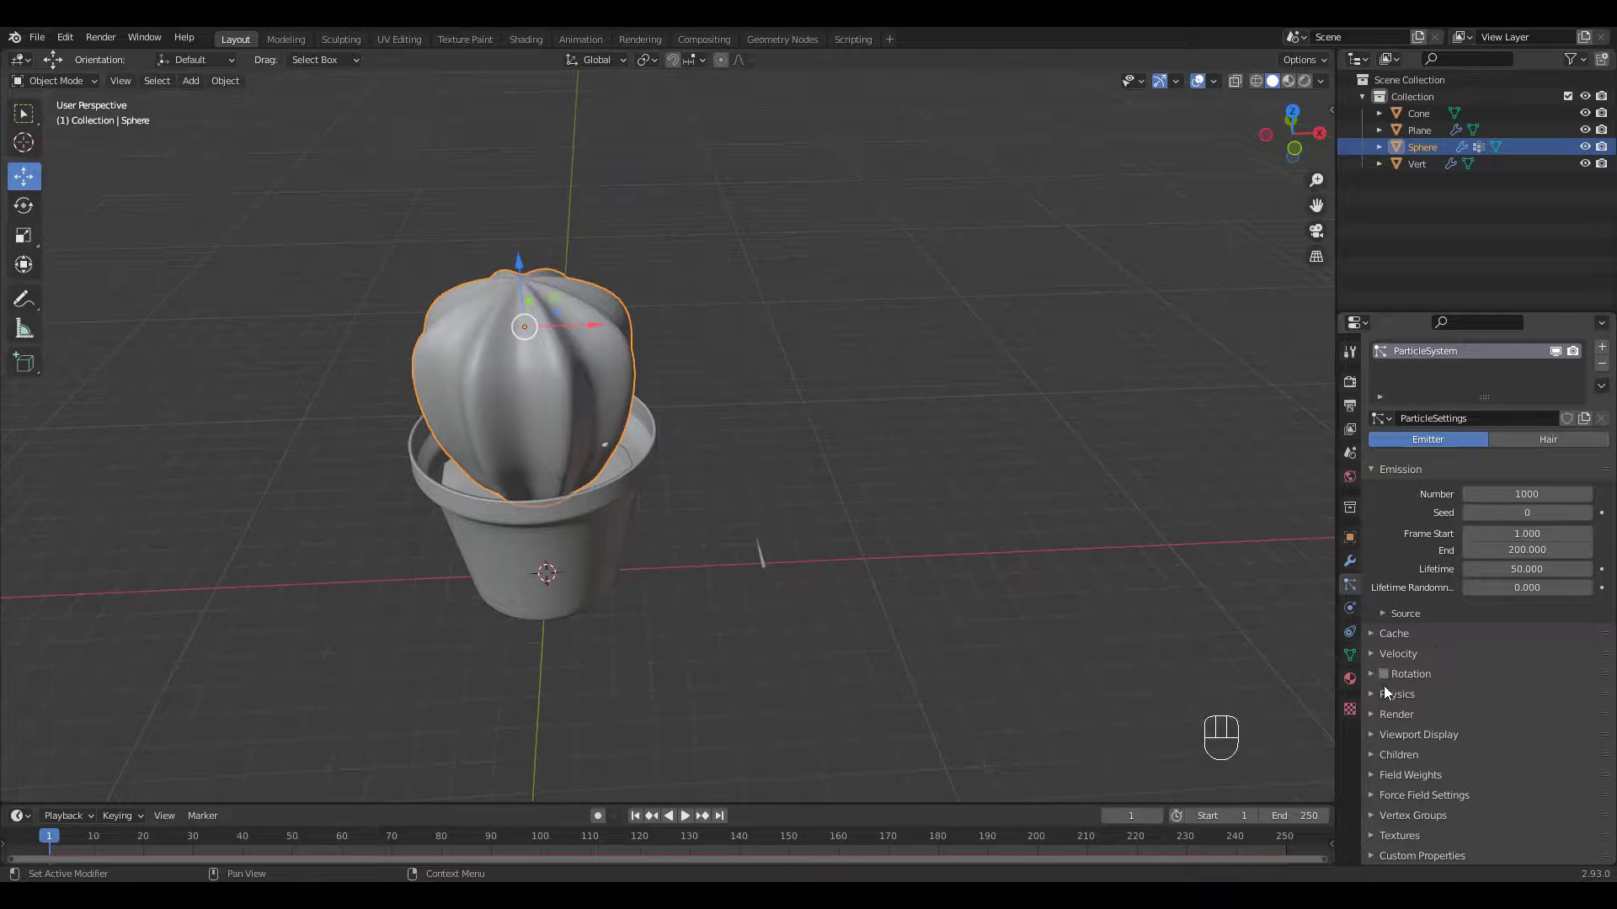
pyautogui.click(1546, 440)
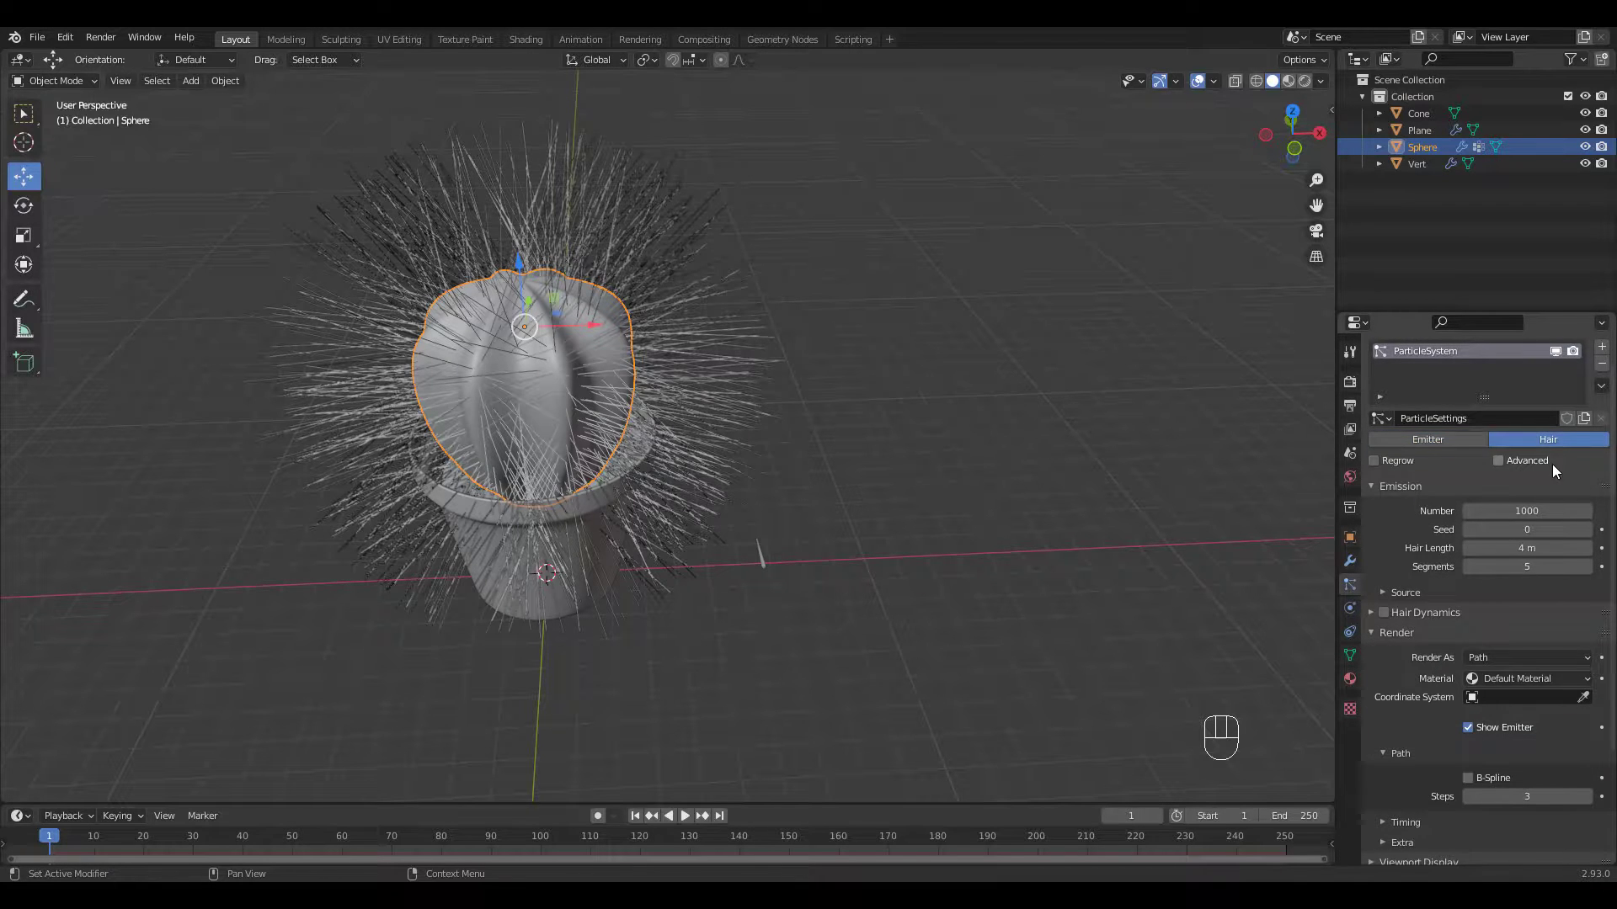
pyautogui.scroll(-3)
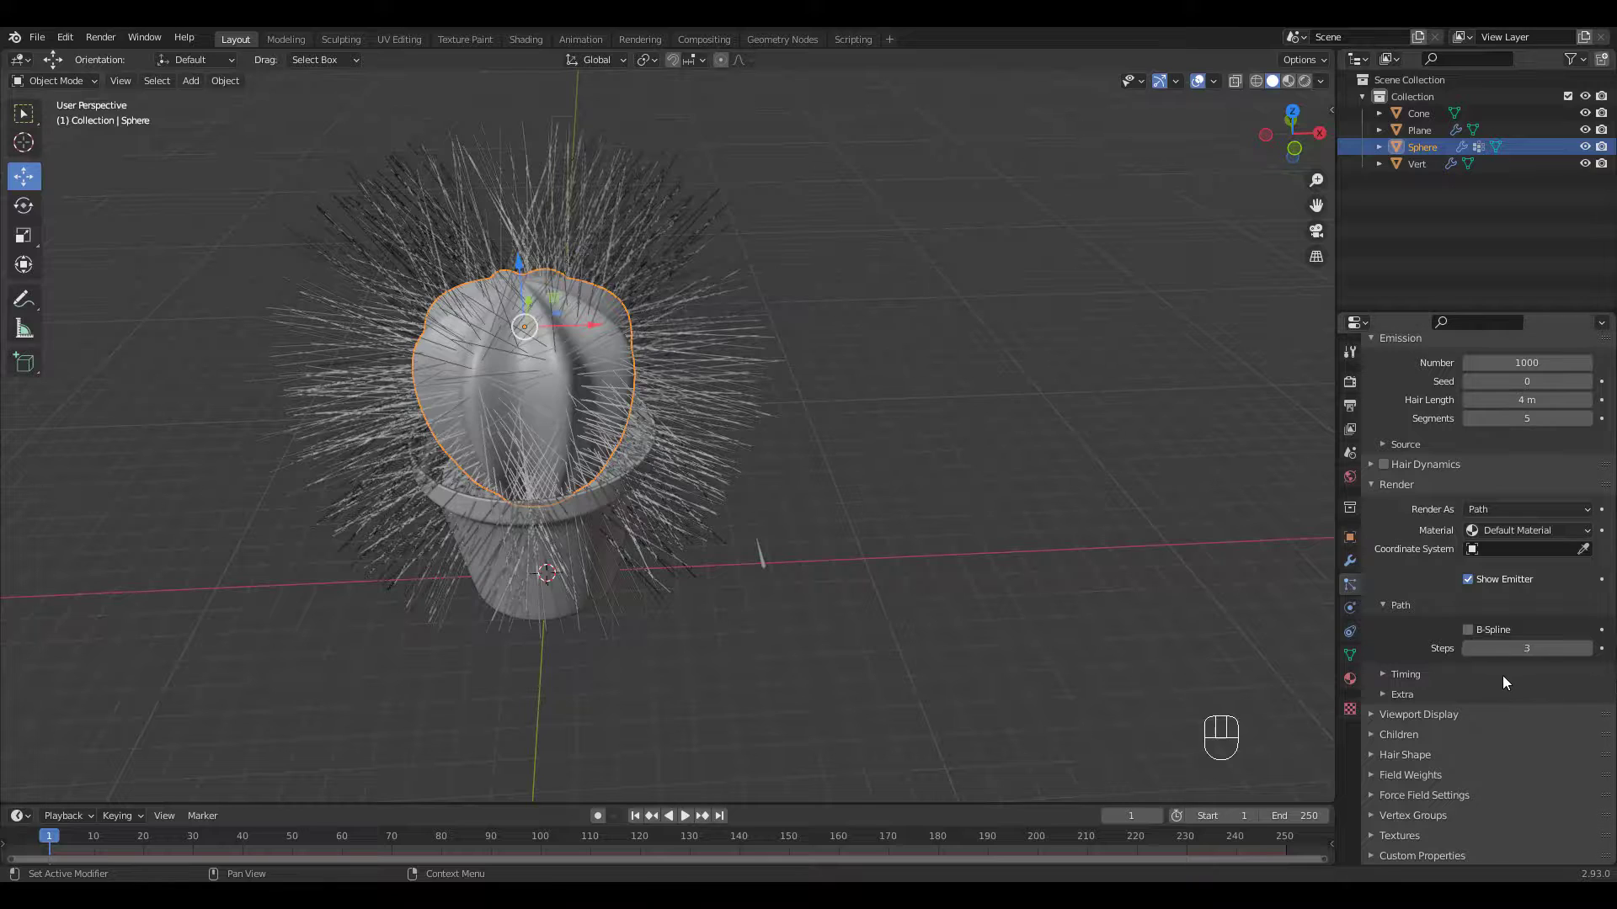
pyautogui.click(1526, 508)
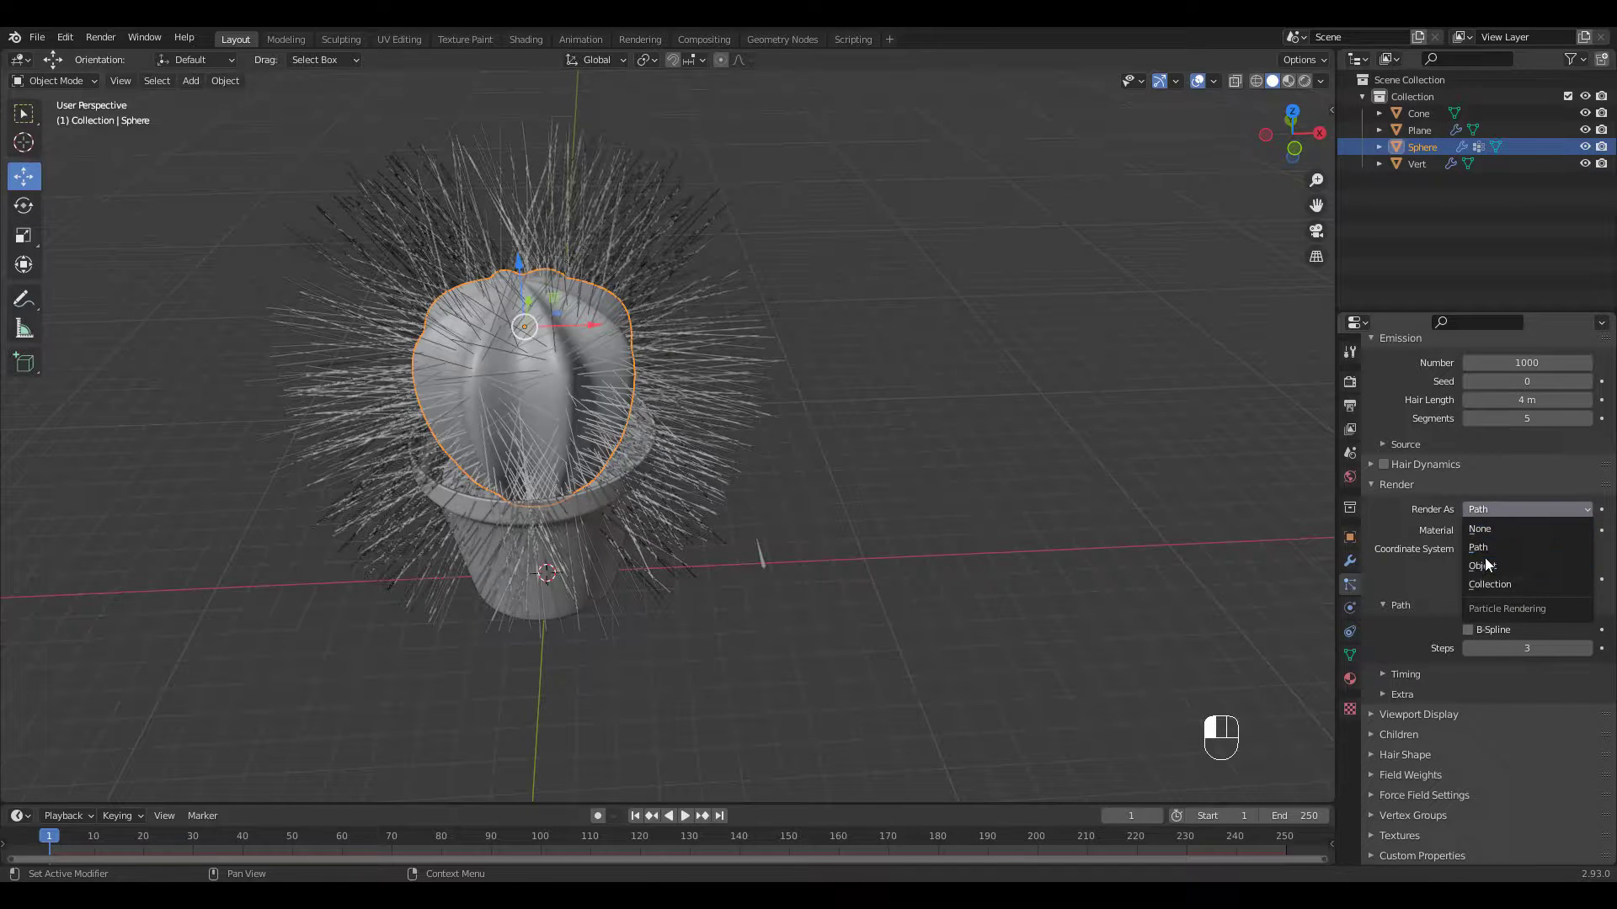
pyautogui.click(1482, 566)
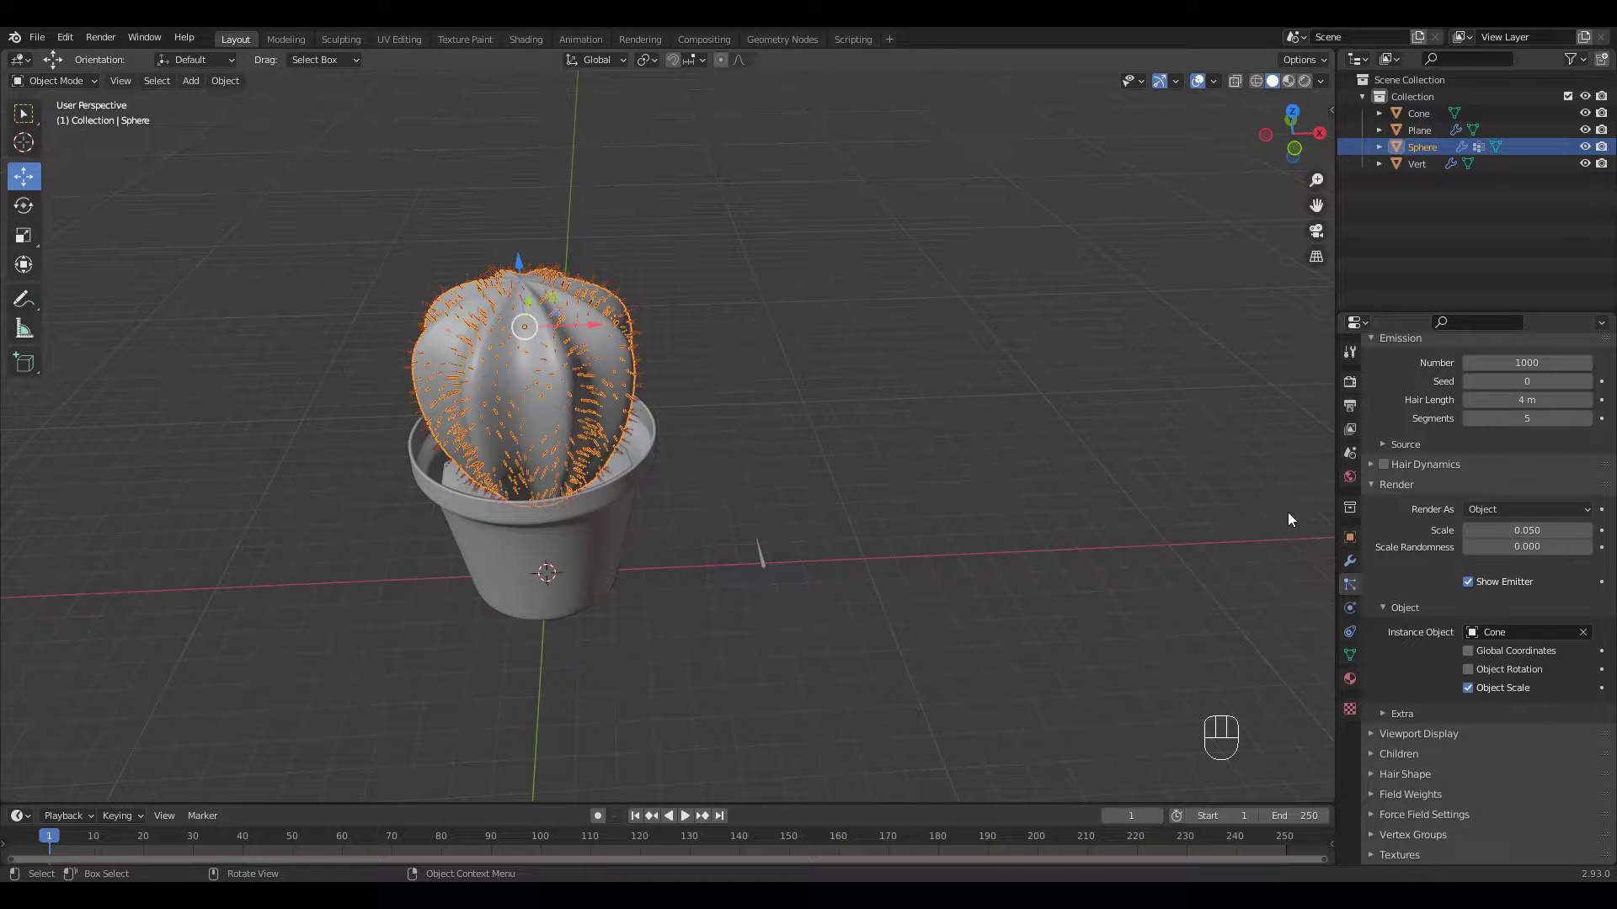
pyautogui.scroll(3)
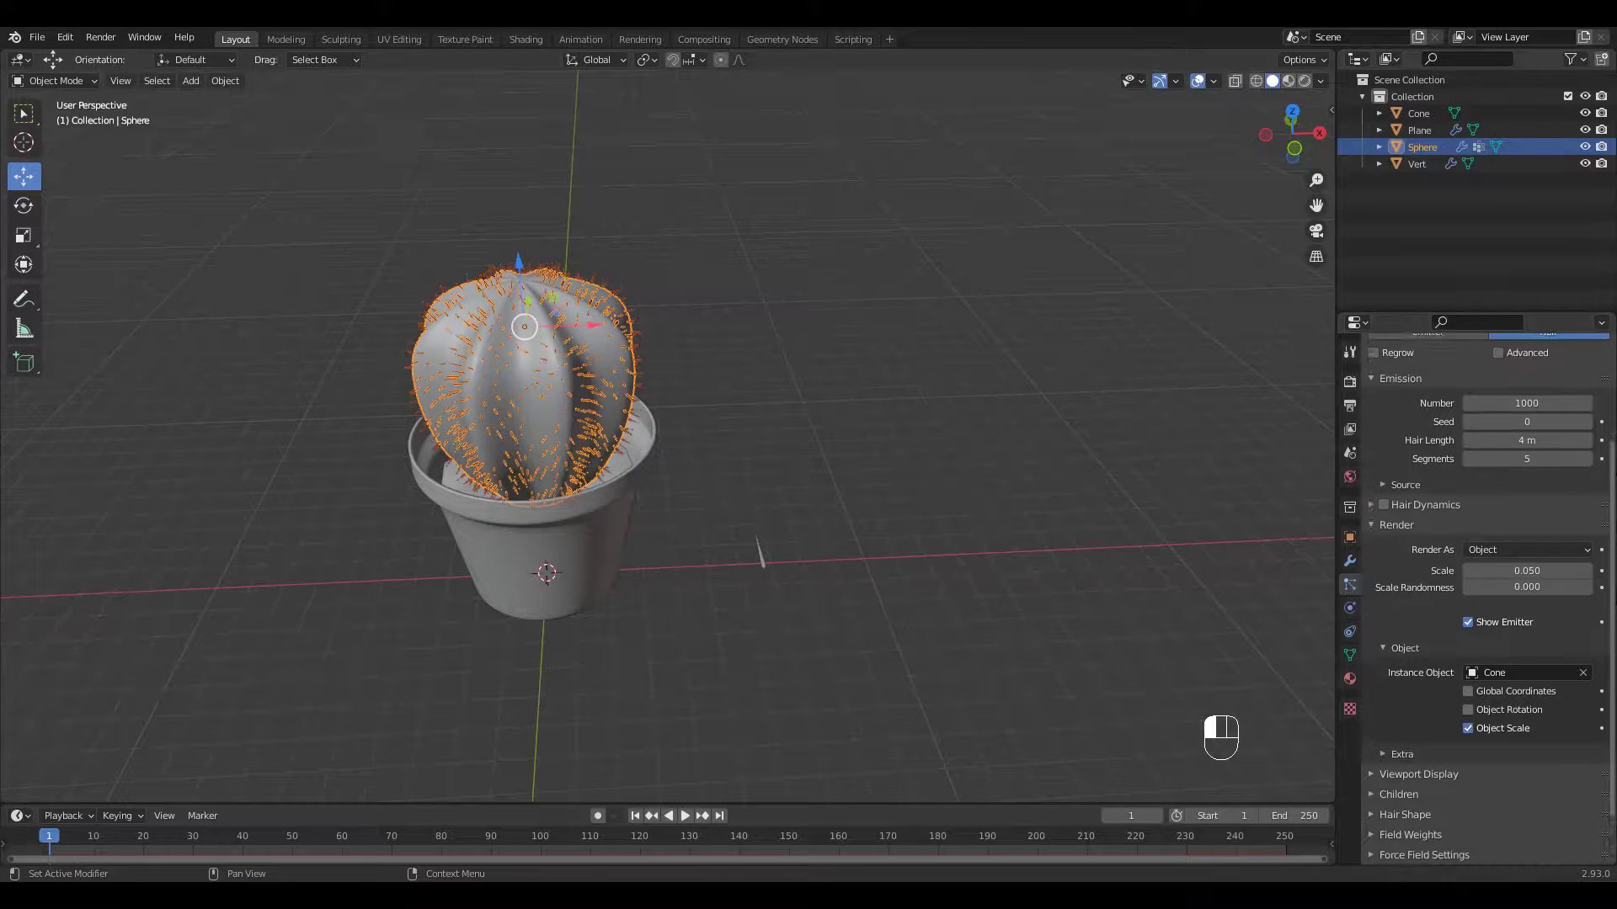
# Step: Emit the spines from vertices with density driven by the Group vertex group
pyautogui.click(1384, 485)
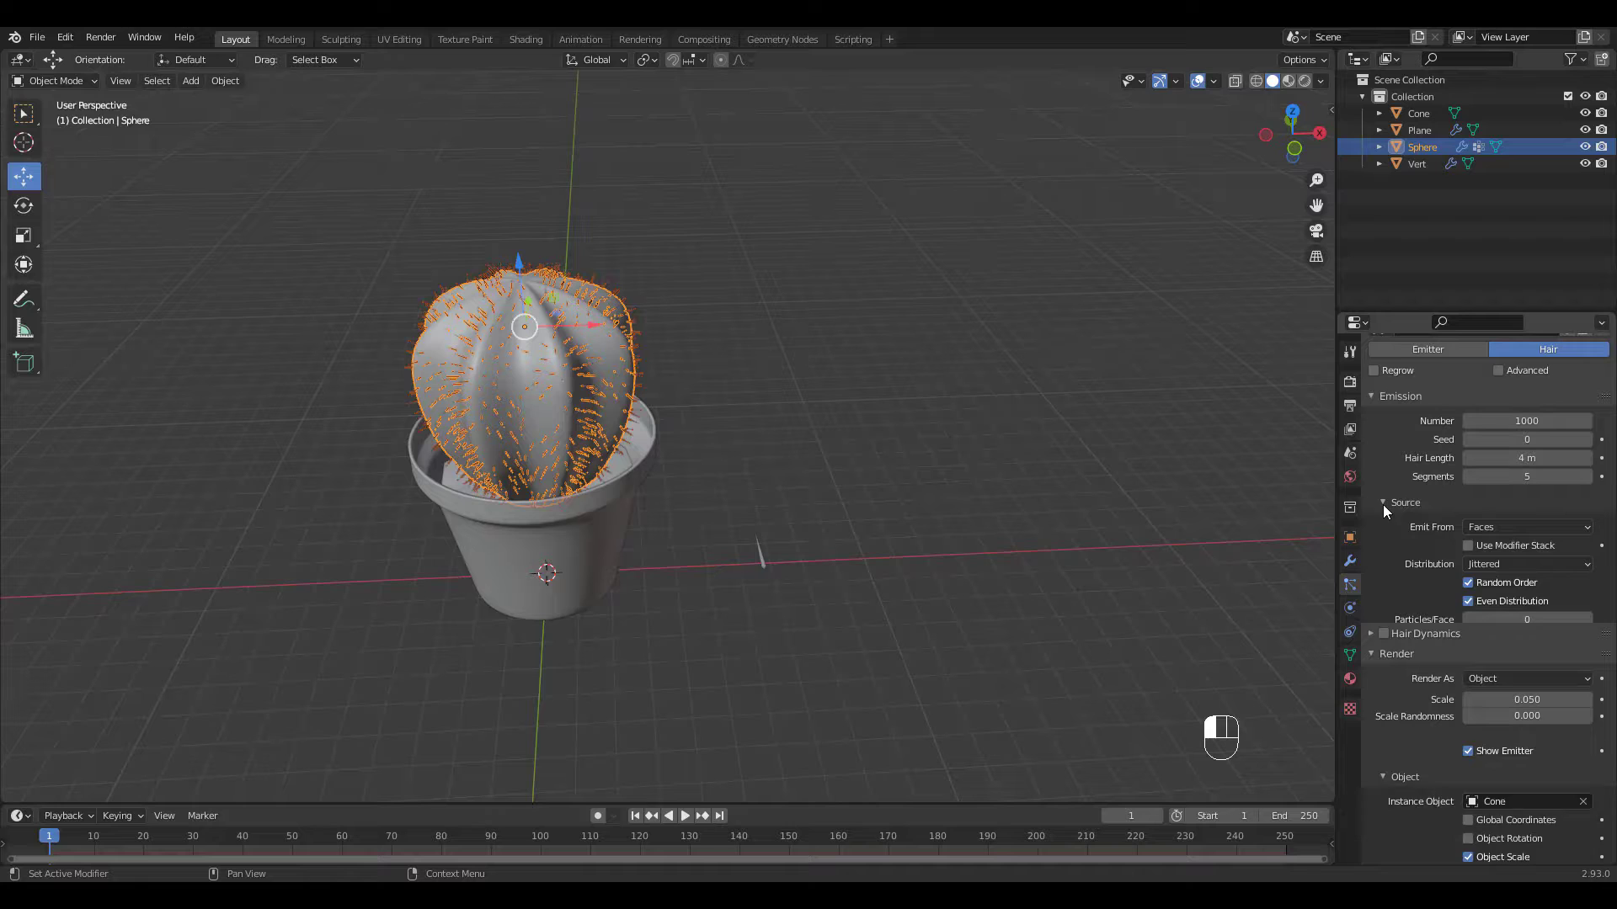
pyautogui.click(1525, 527)
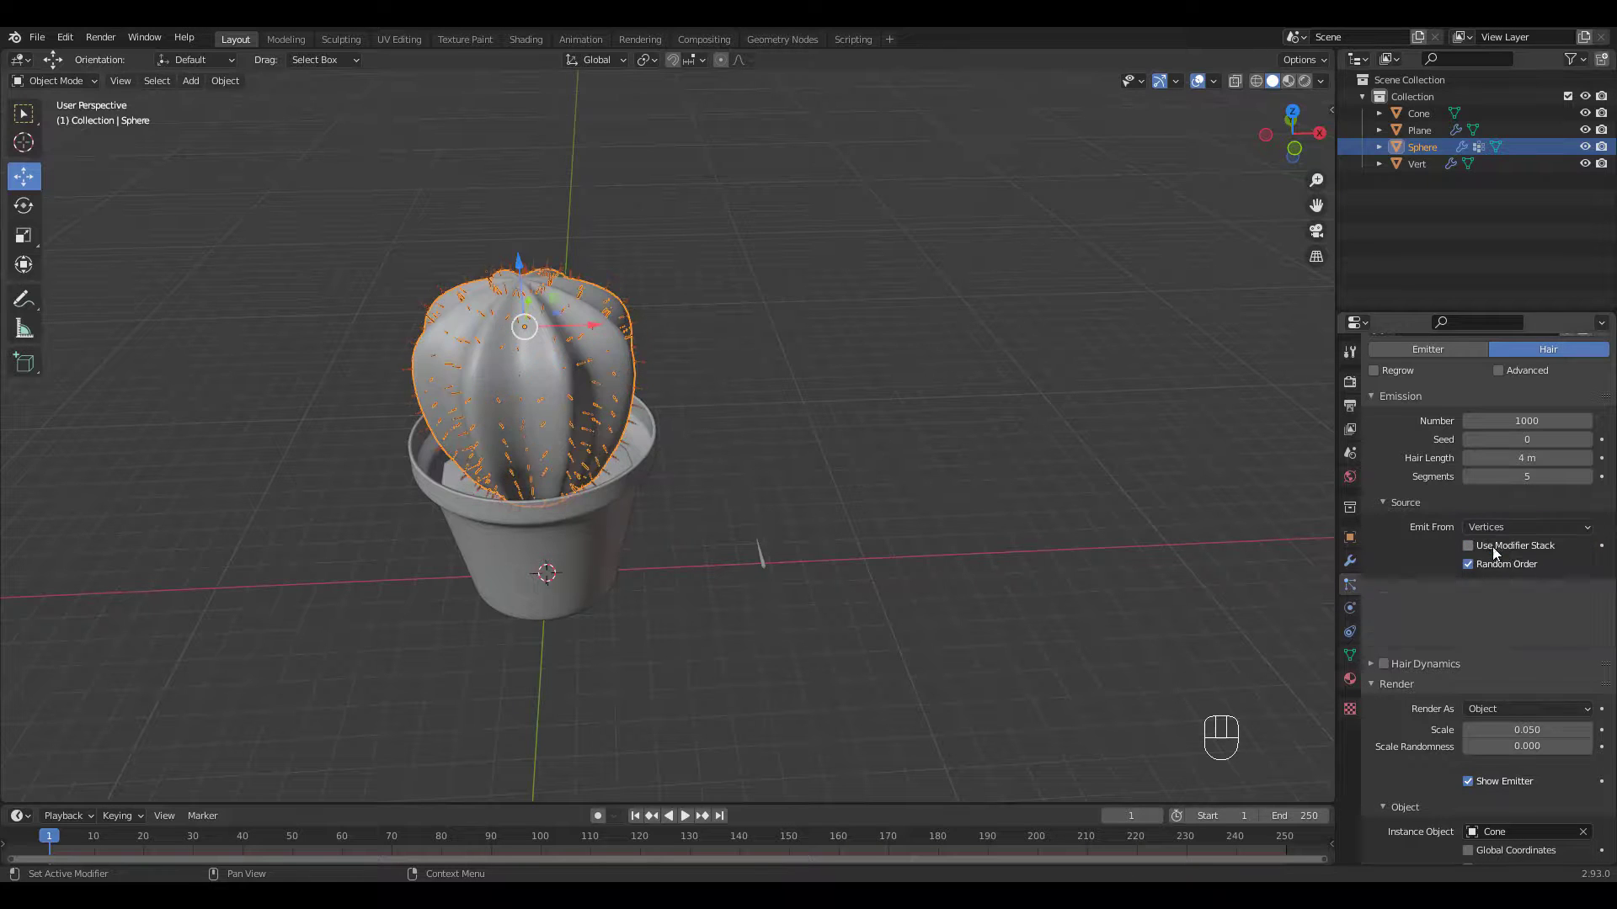
pyautogui.scroll(-3)
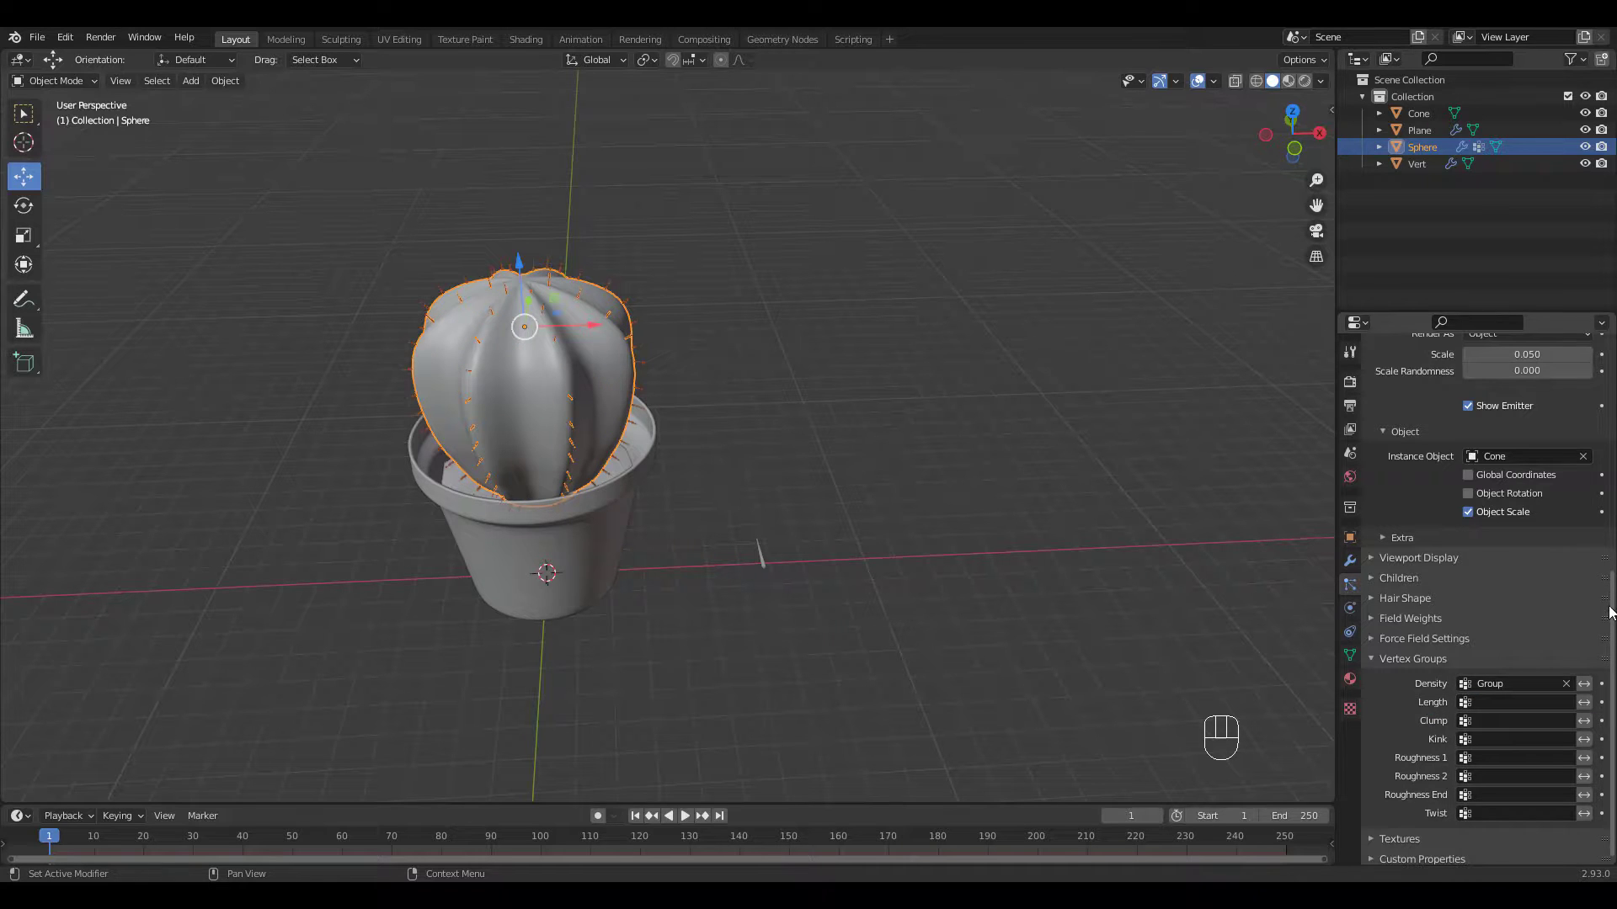
pyautogui.scroll(3)
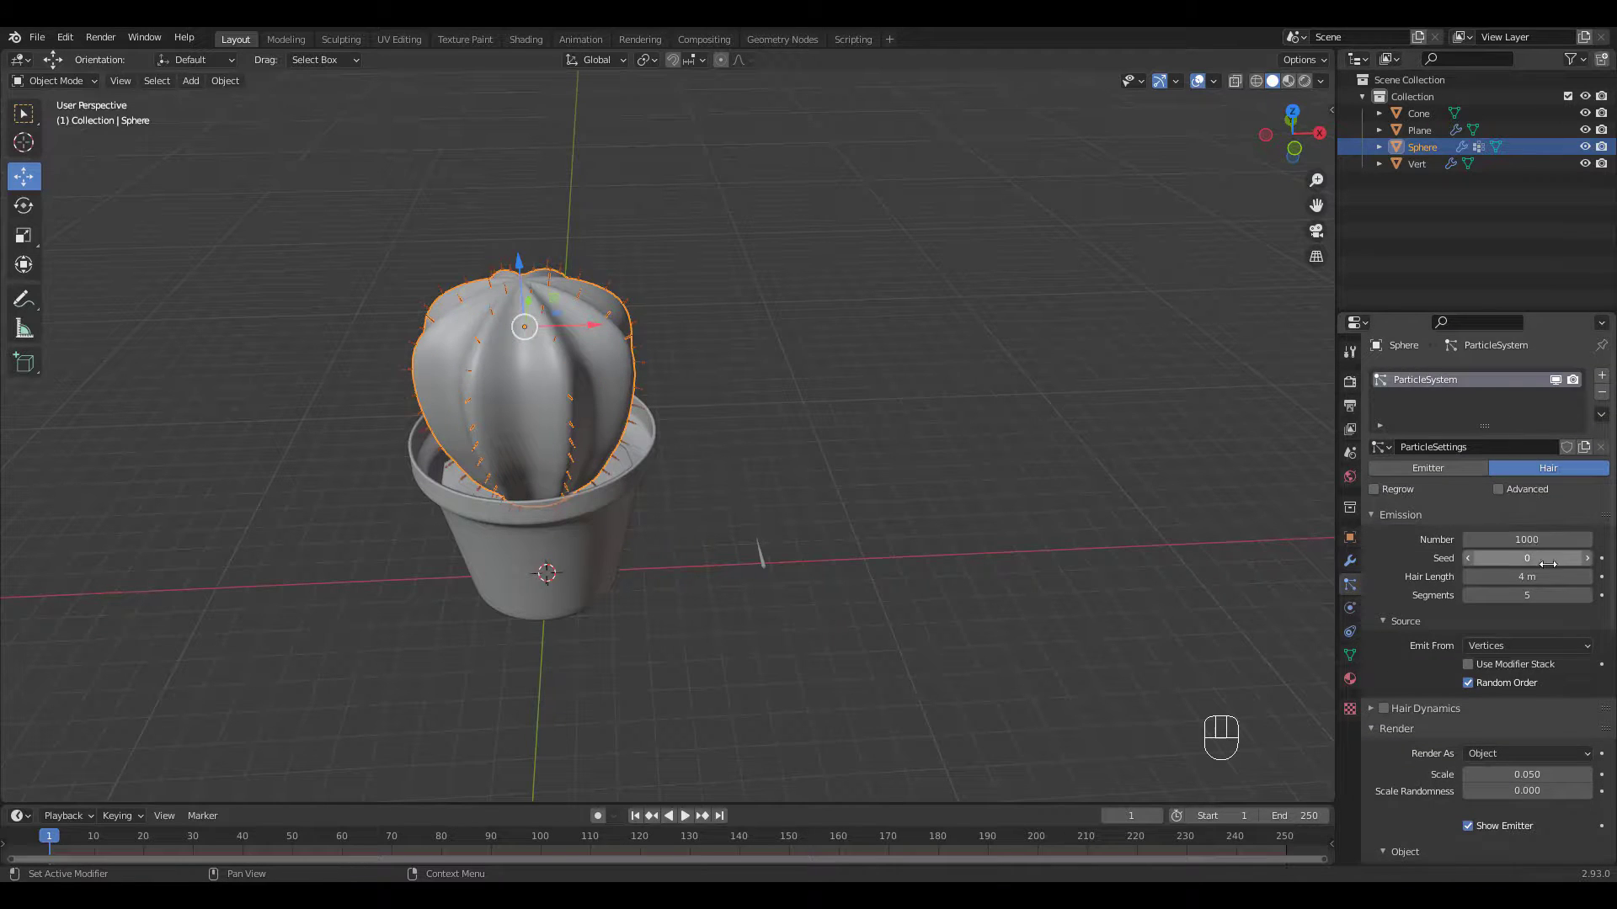
# Step: Enable Advanced, set hair length 5.87 m and rotate spines along surface normals
pyautogui.click(1497, 489)
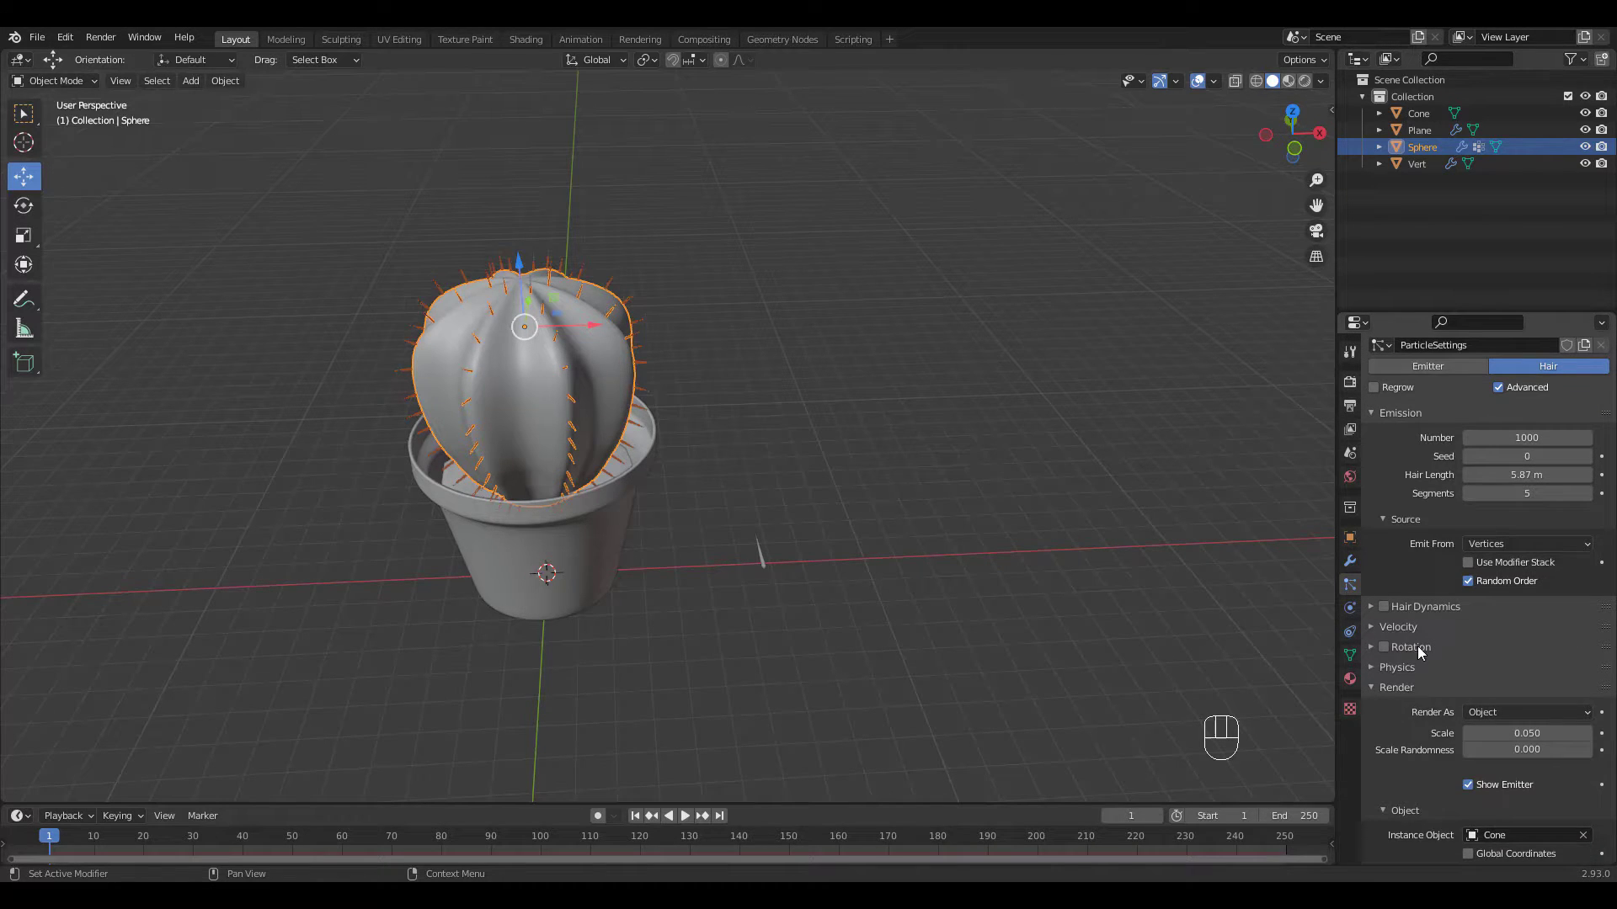
pyautogui.click(1381, 647)
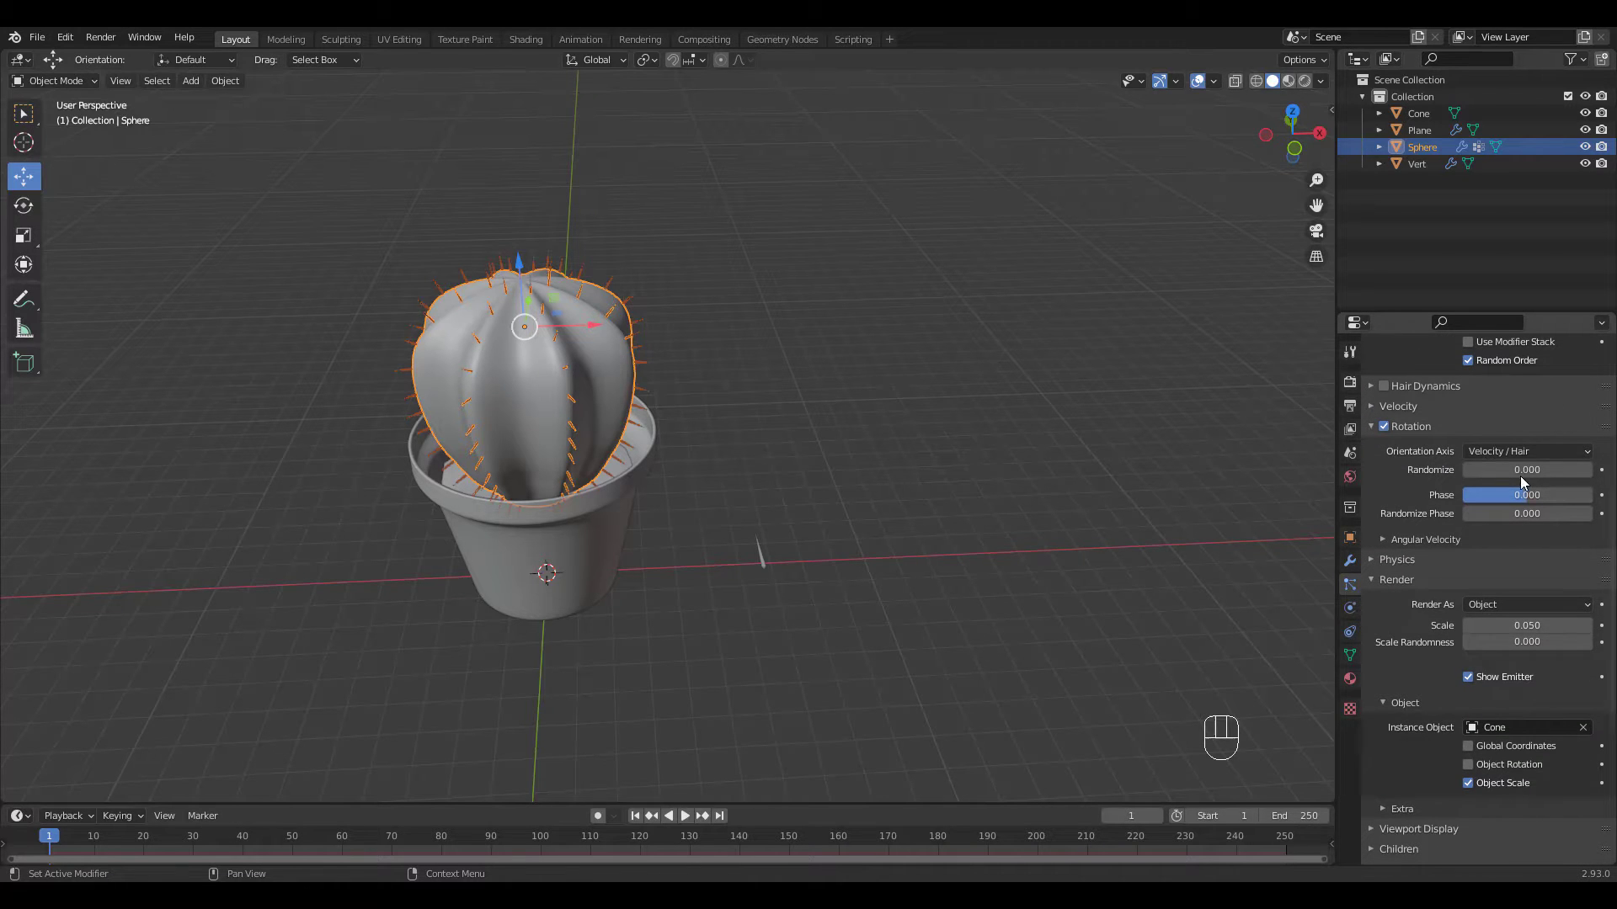
pyautogui.click(1527, 451)
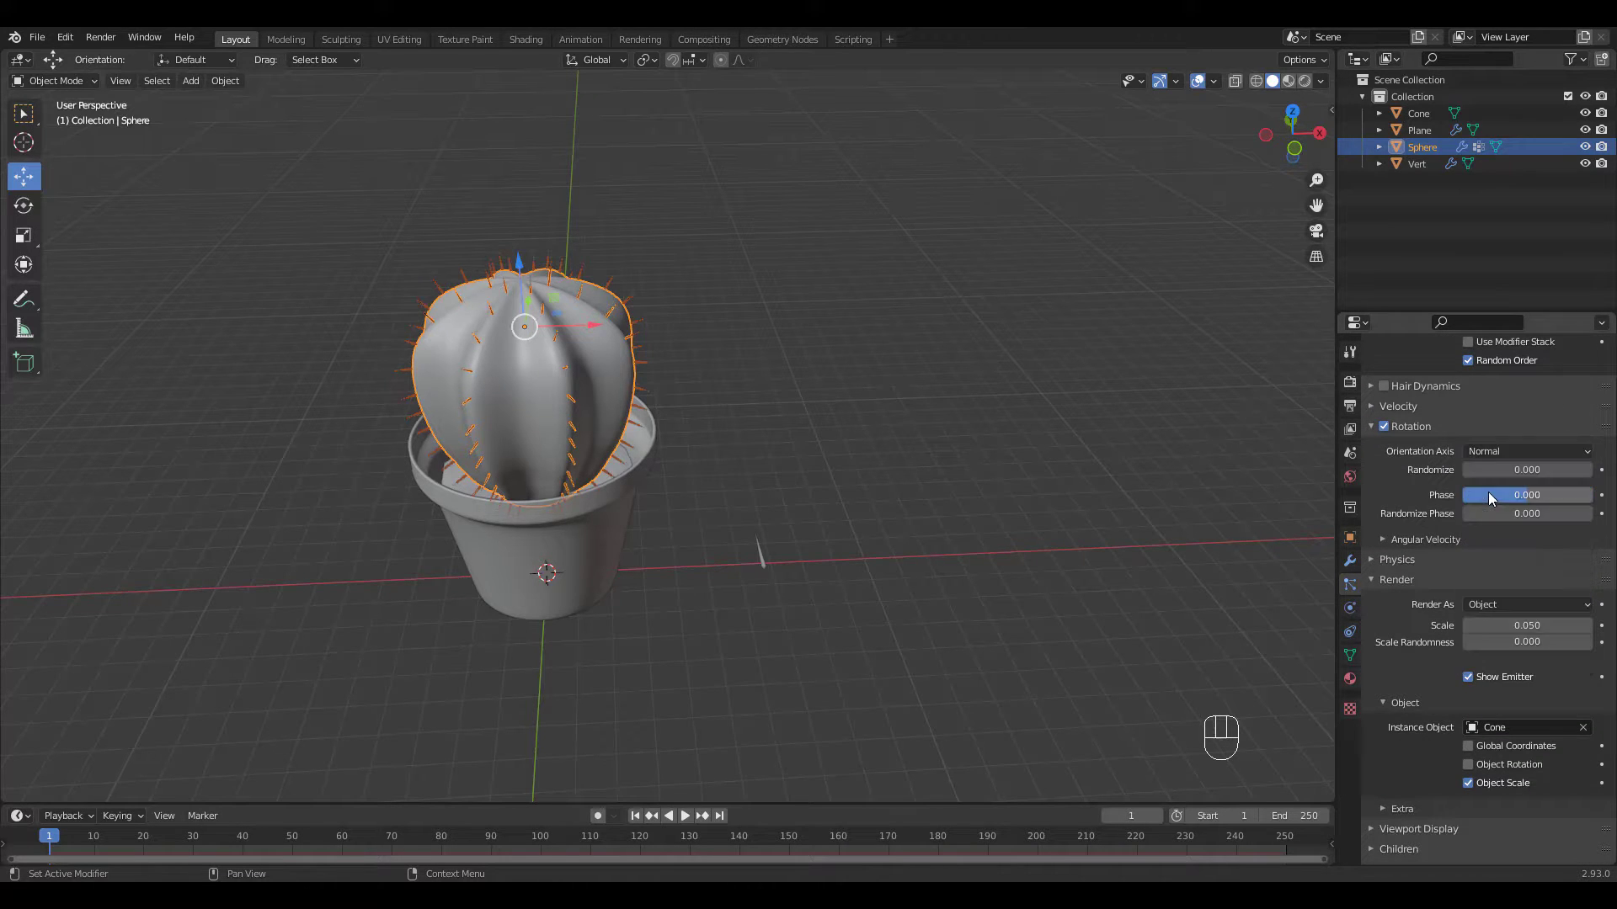